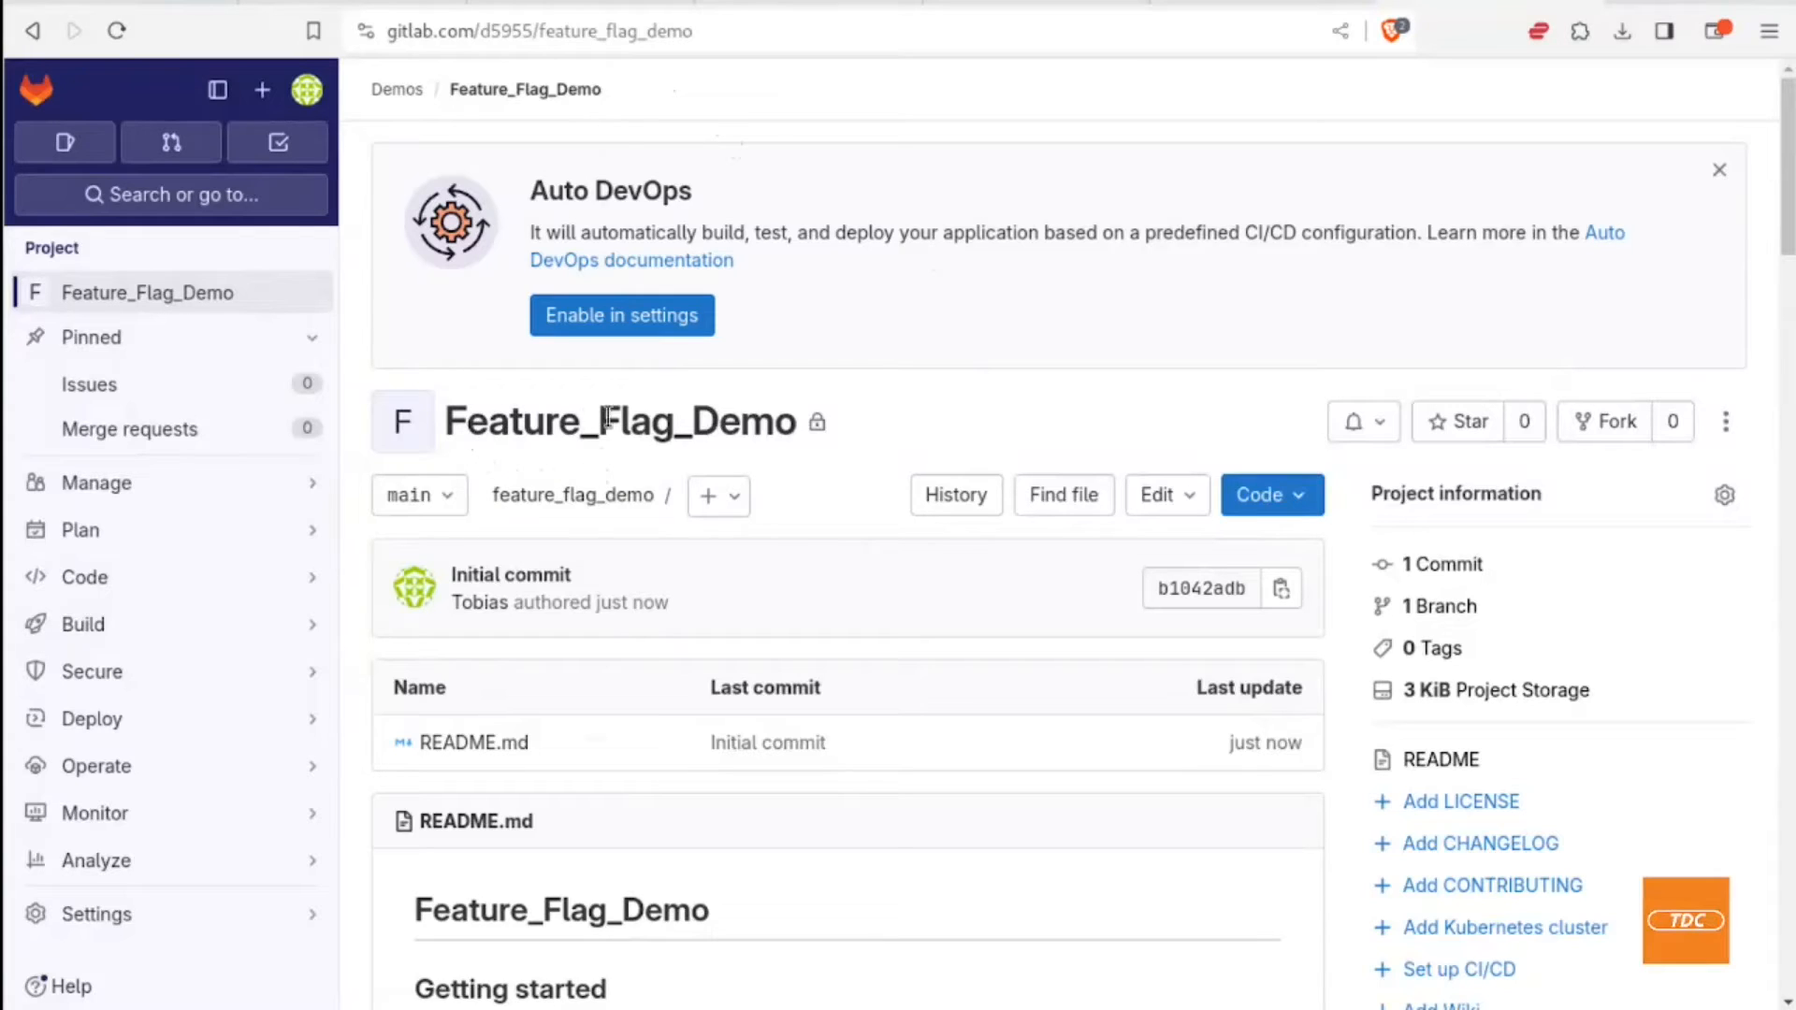
mouse_move(751, 426)
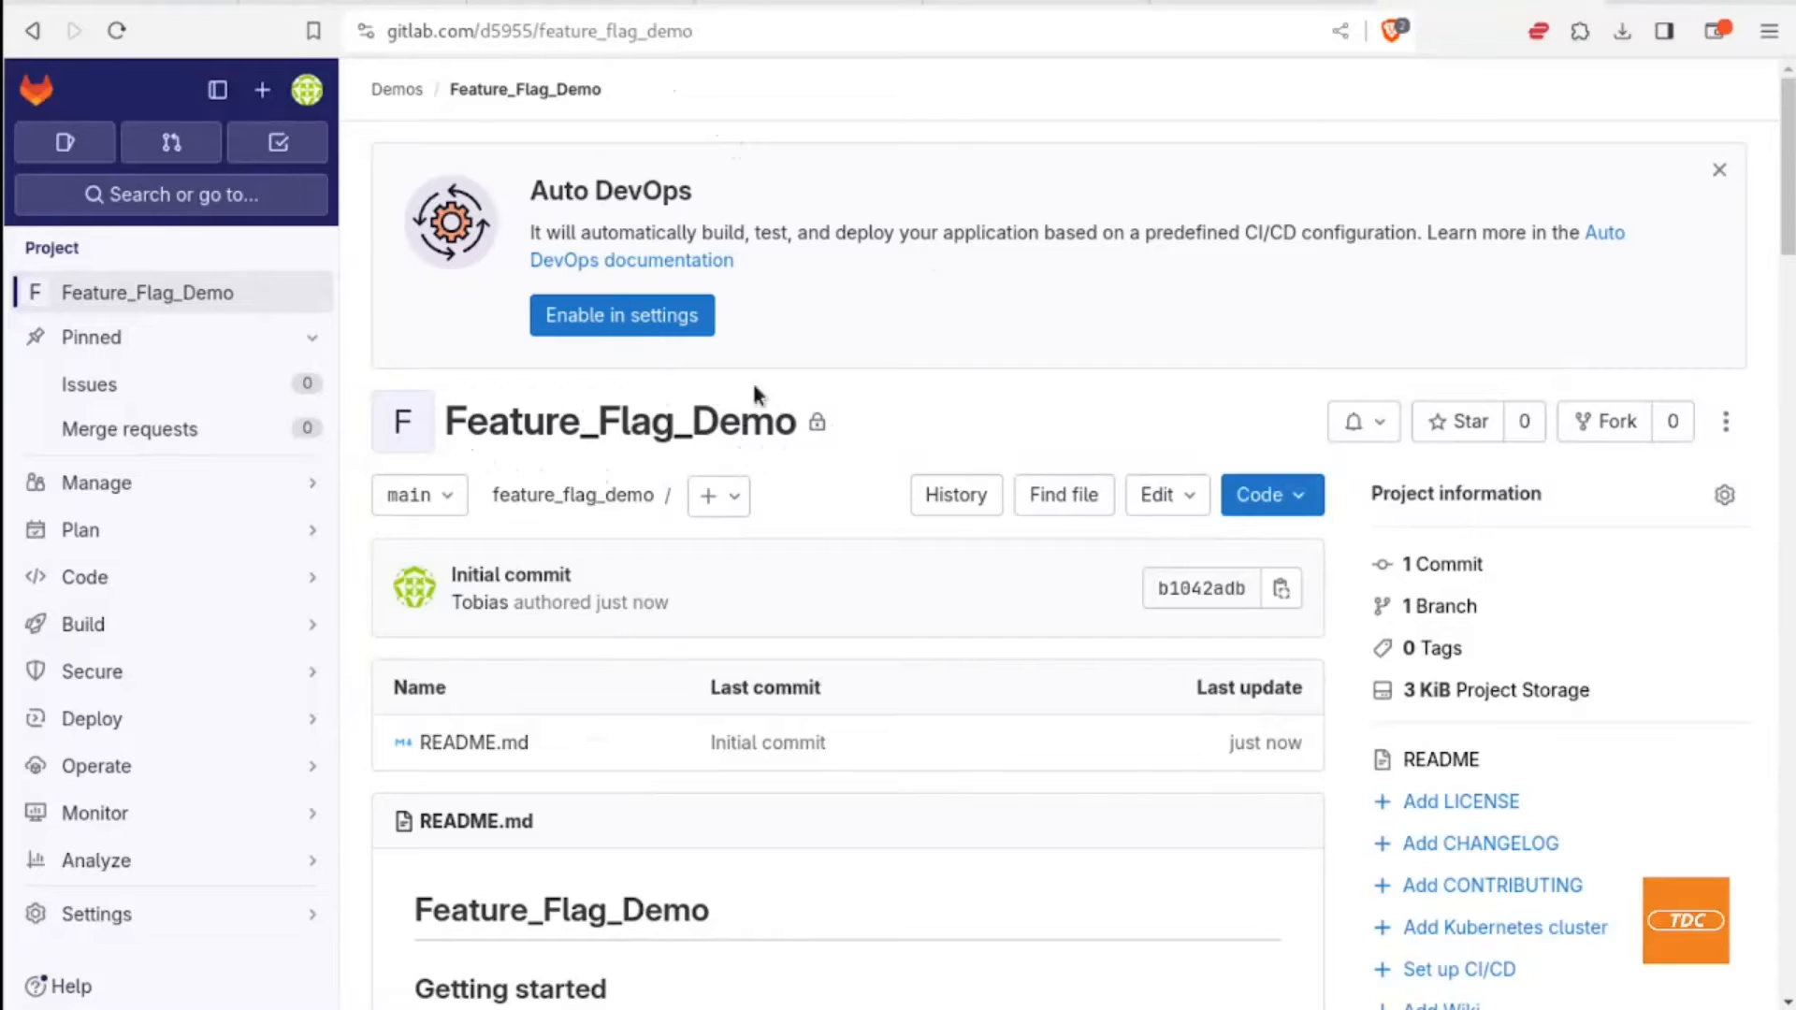
mouse_move(595, 464)
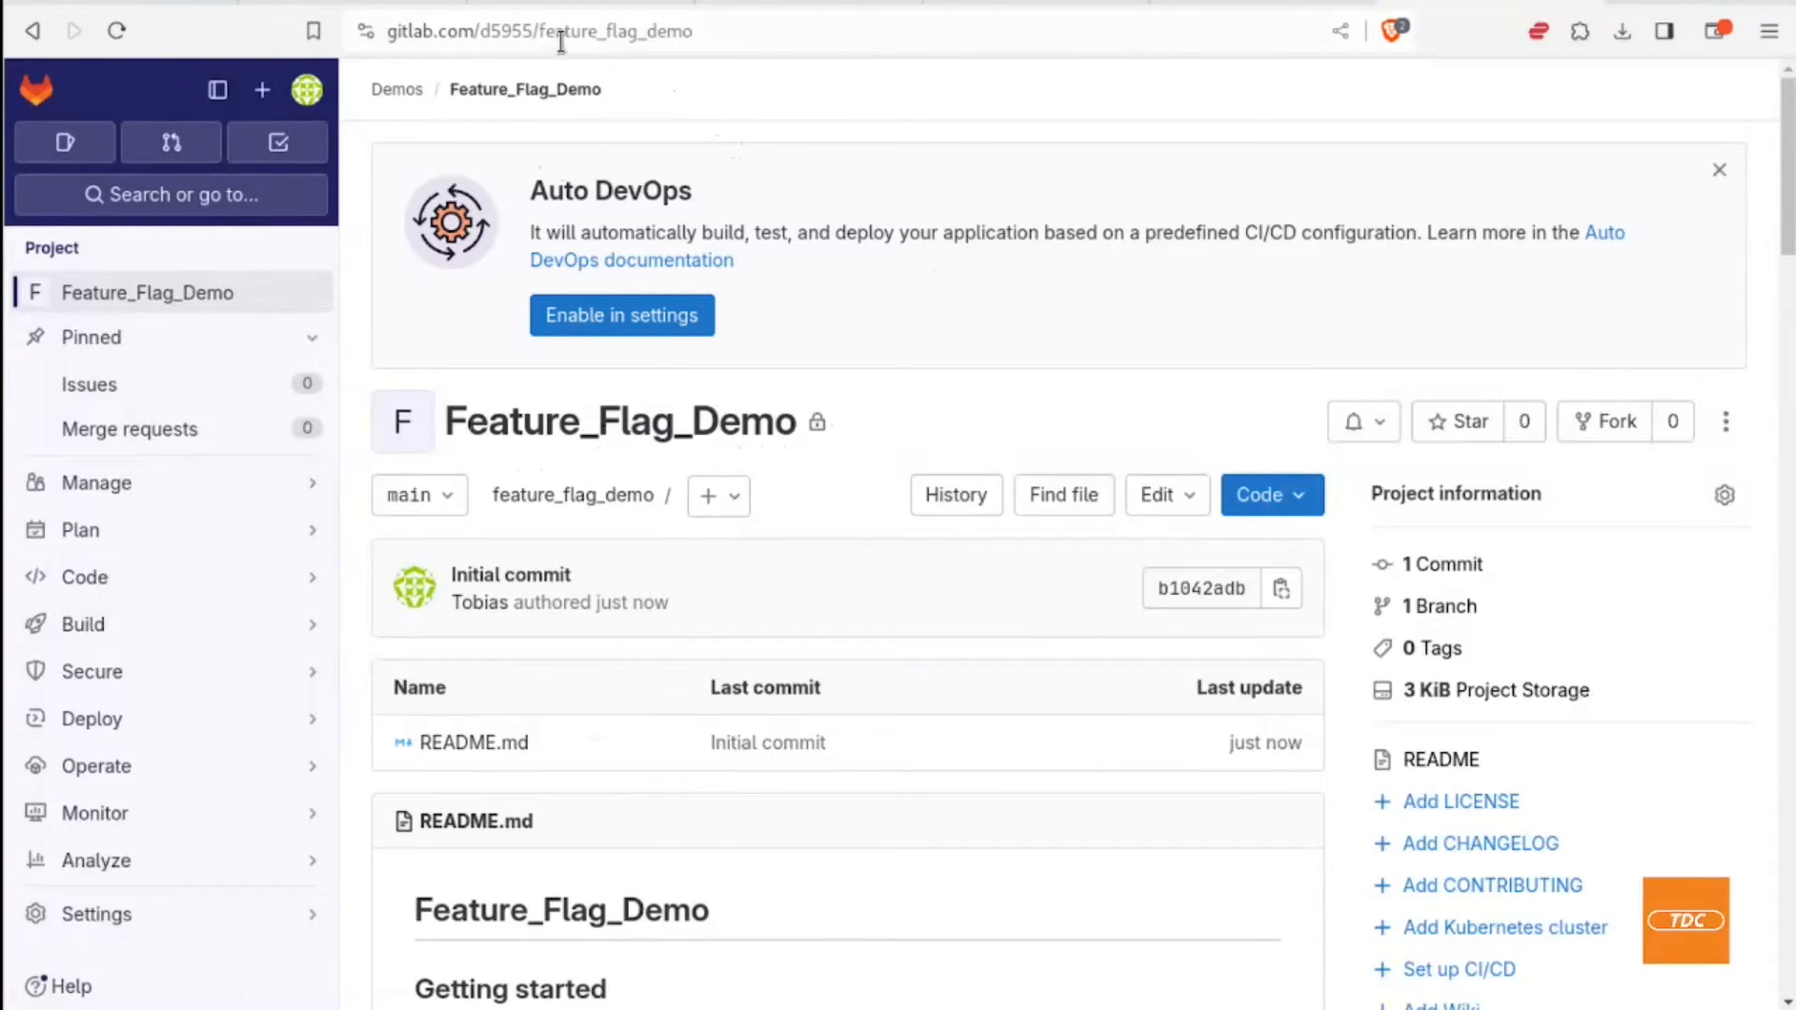
mouse_move(642, 384)
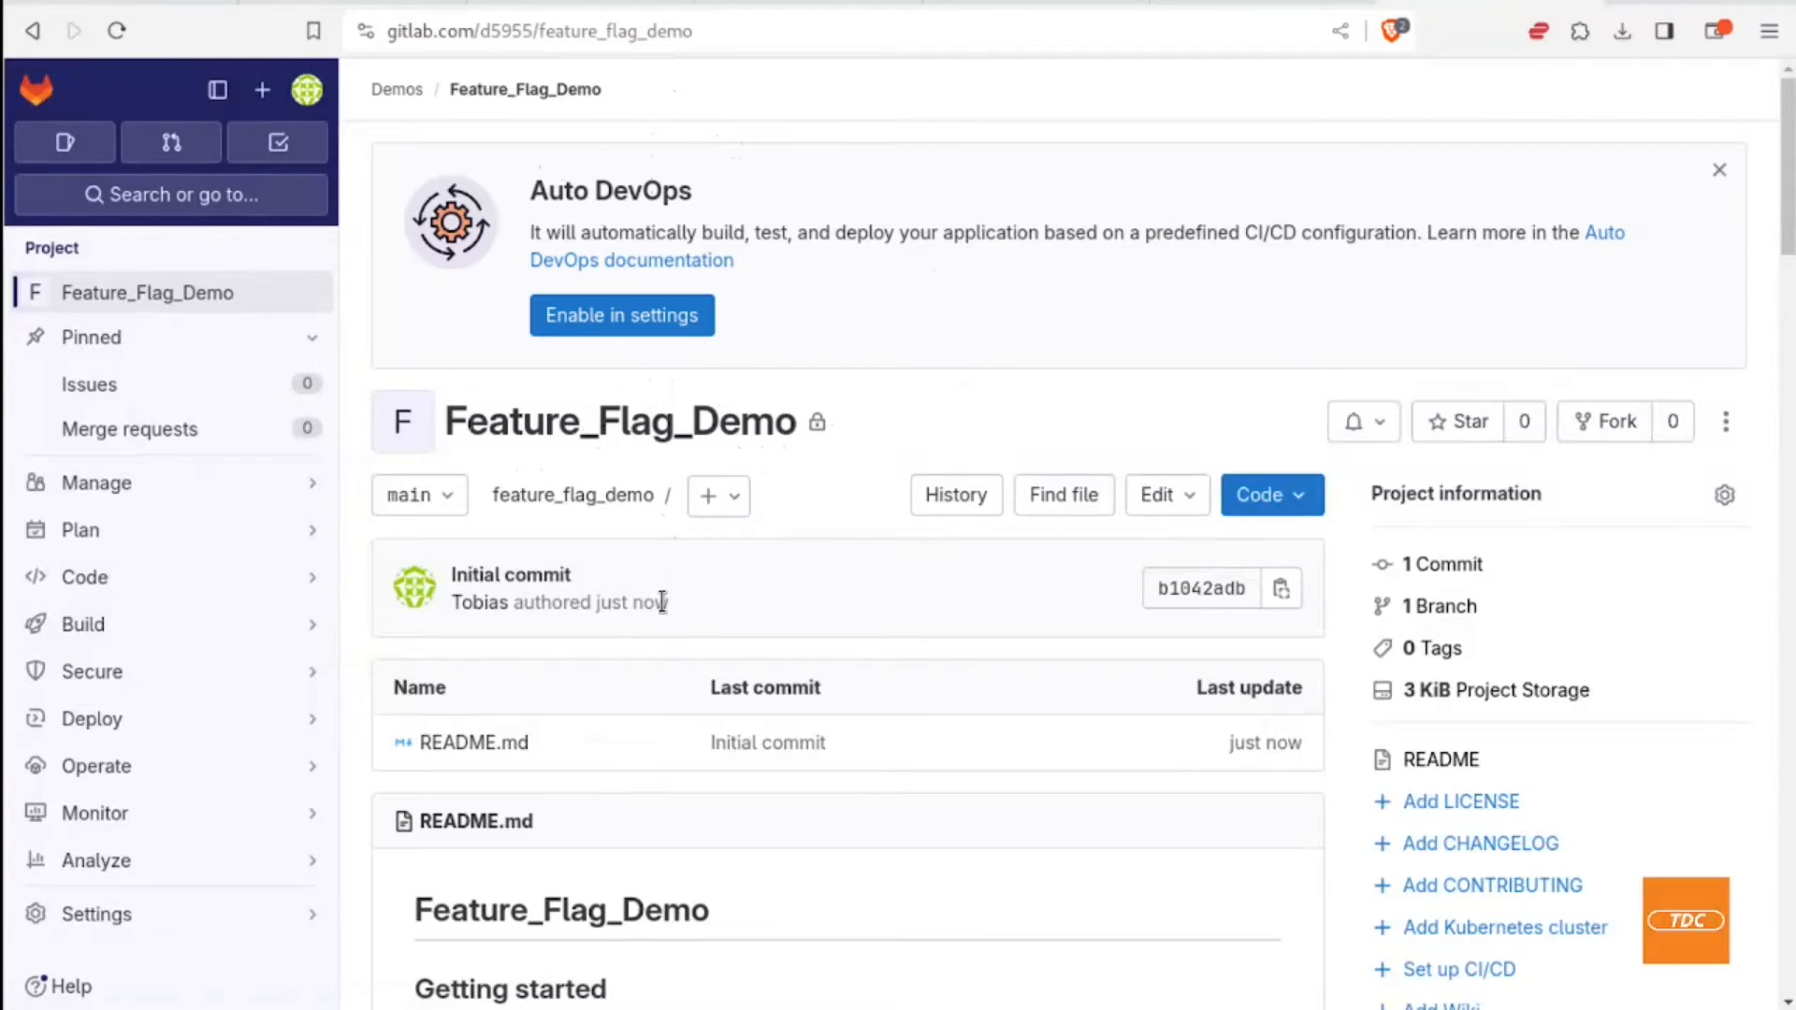
Step: Open Feature flags from the Deploy menu of Feature_Flag_Demo
left_click(91, 719)
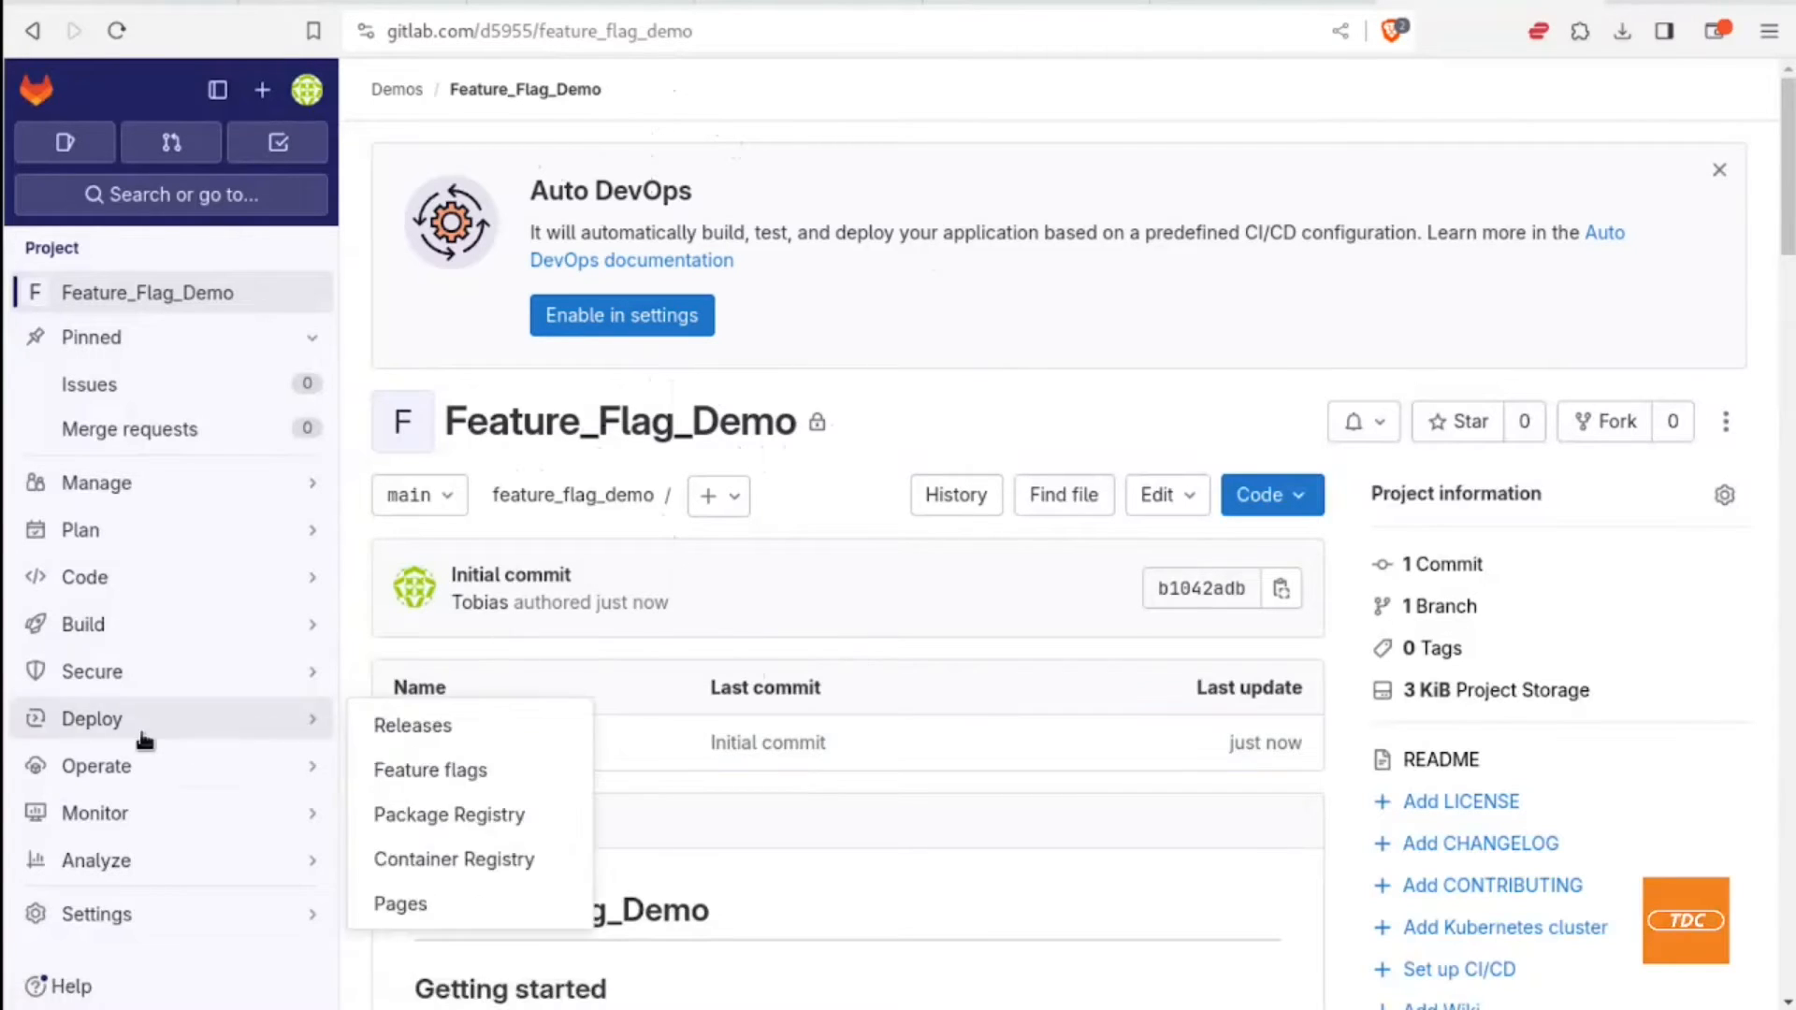
mouse_move(139, 730)
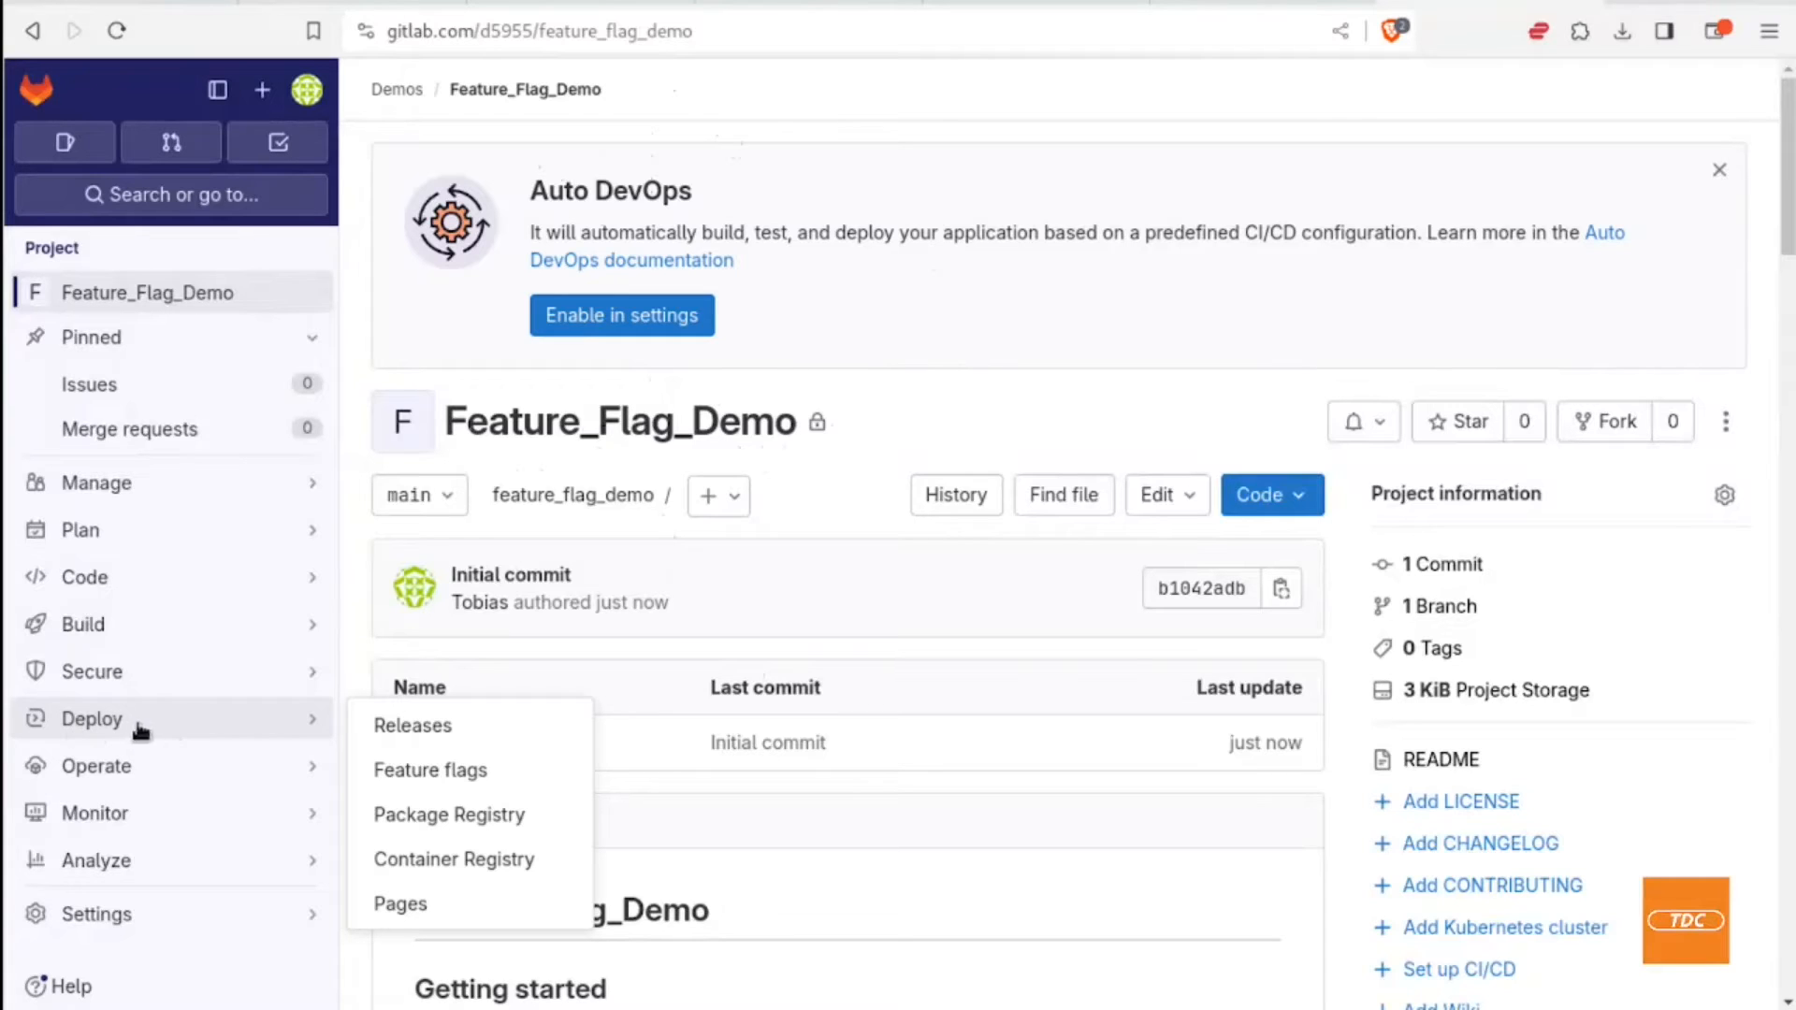
mouse_move(430, 770)
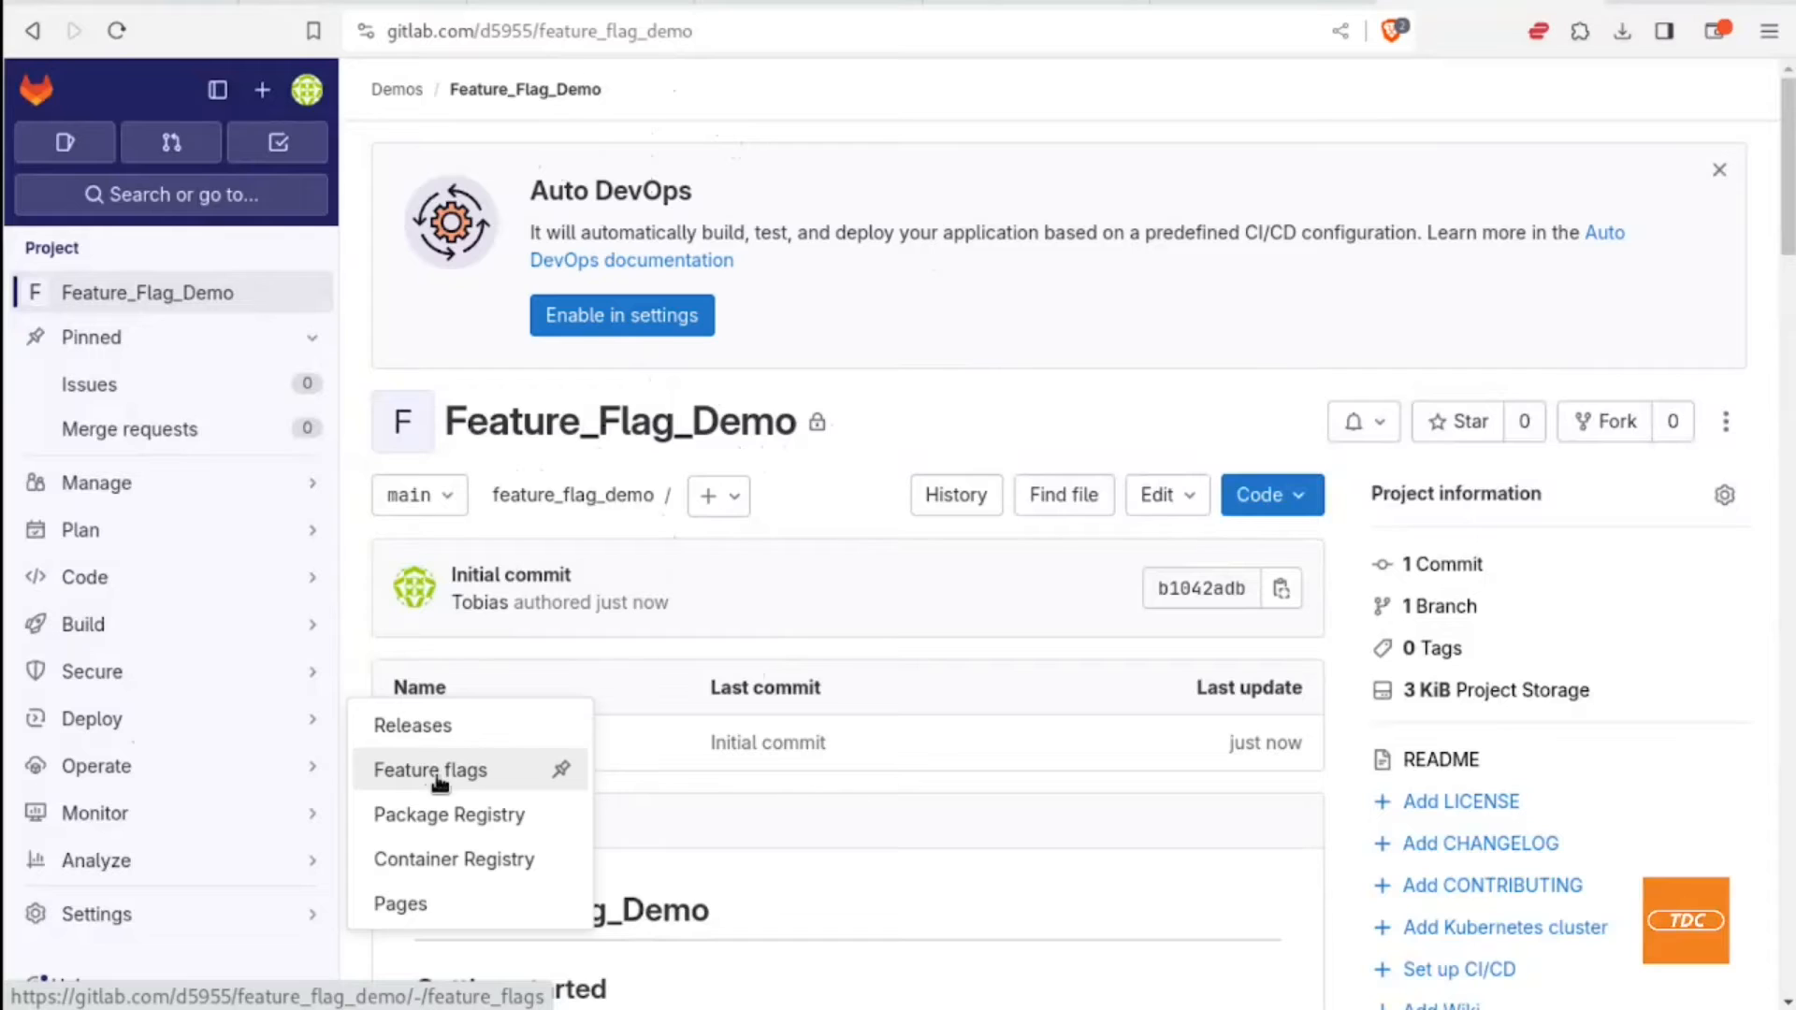
left_click(430, 770)
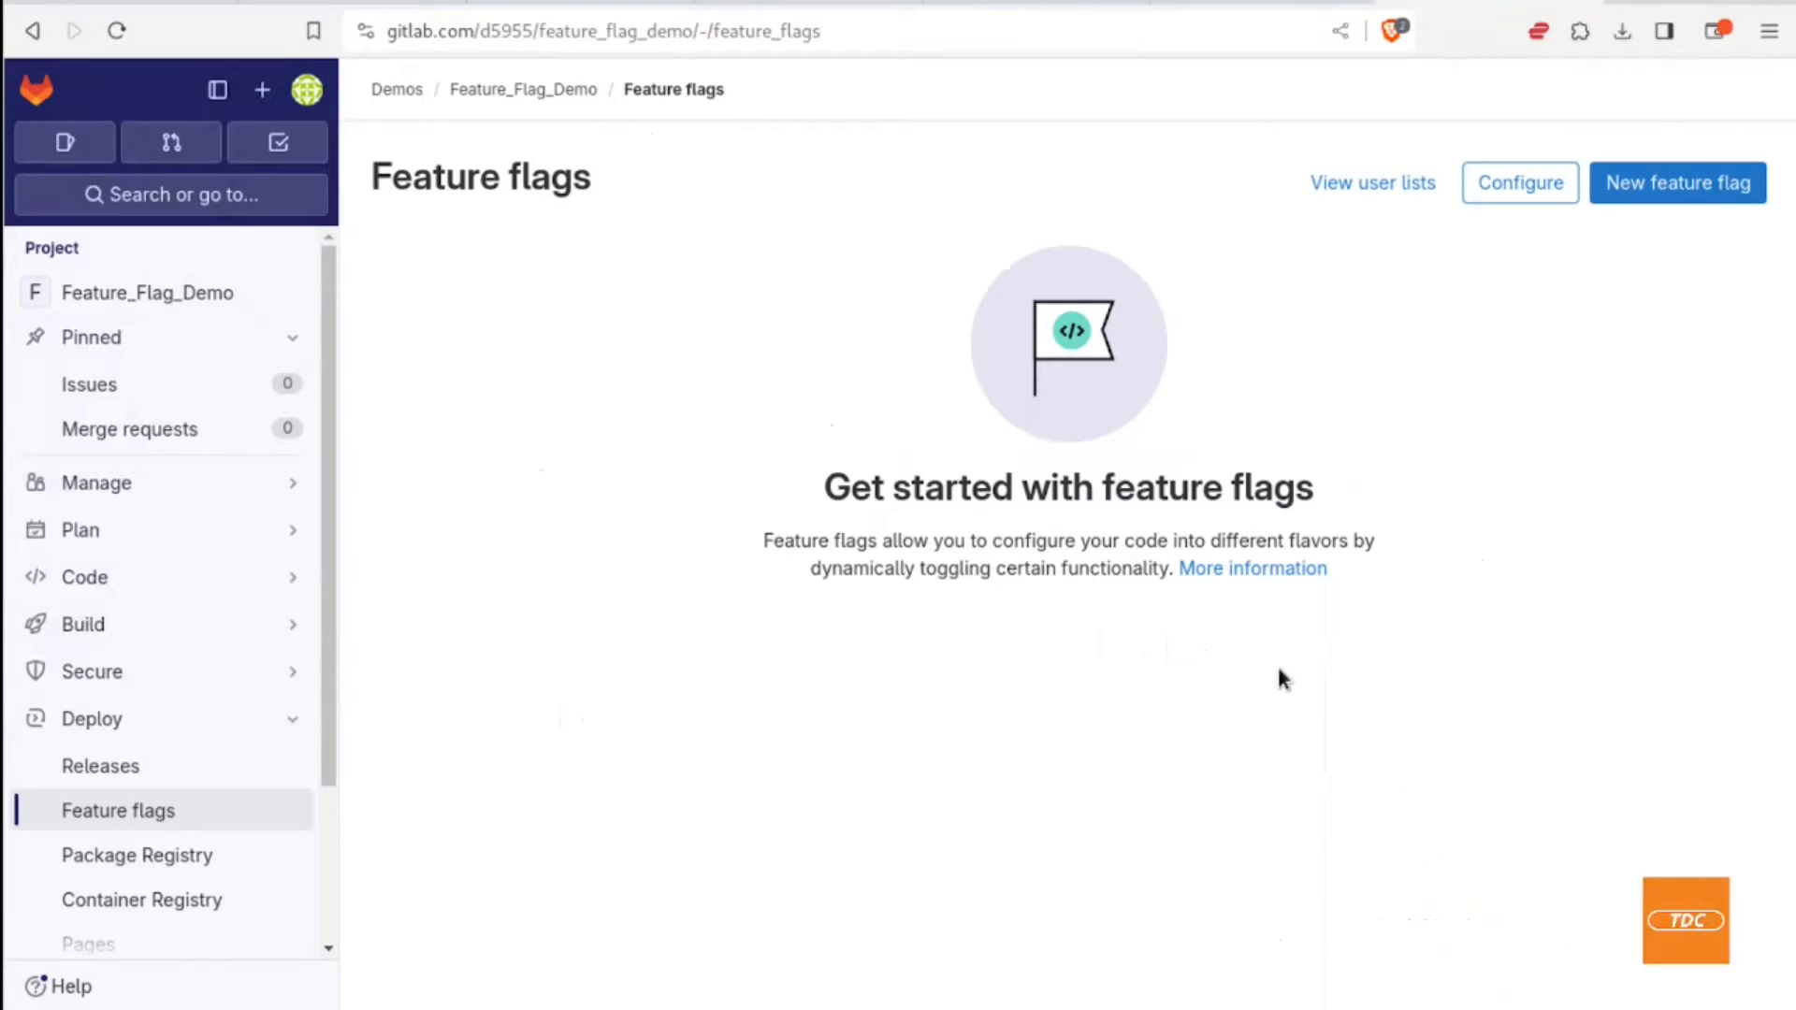
mouse_move(721, 438)
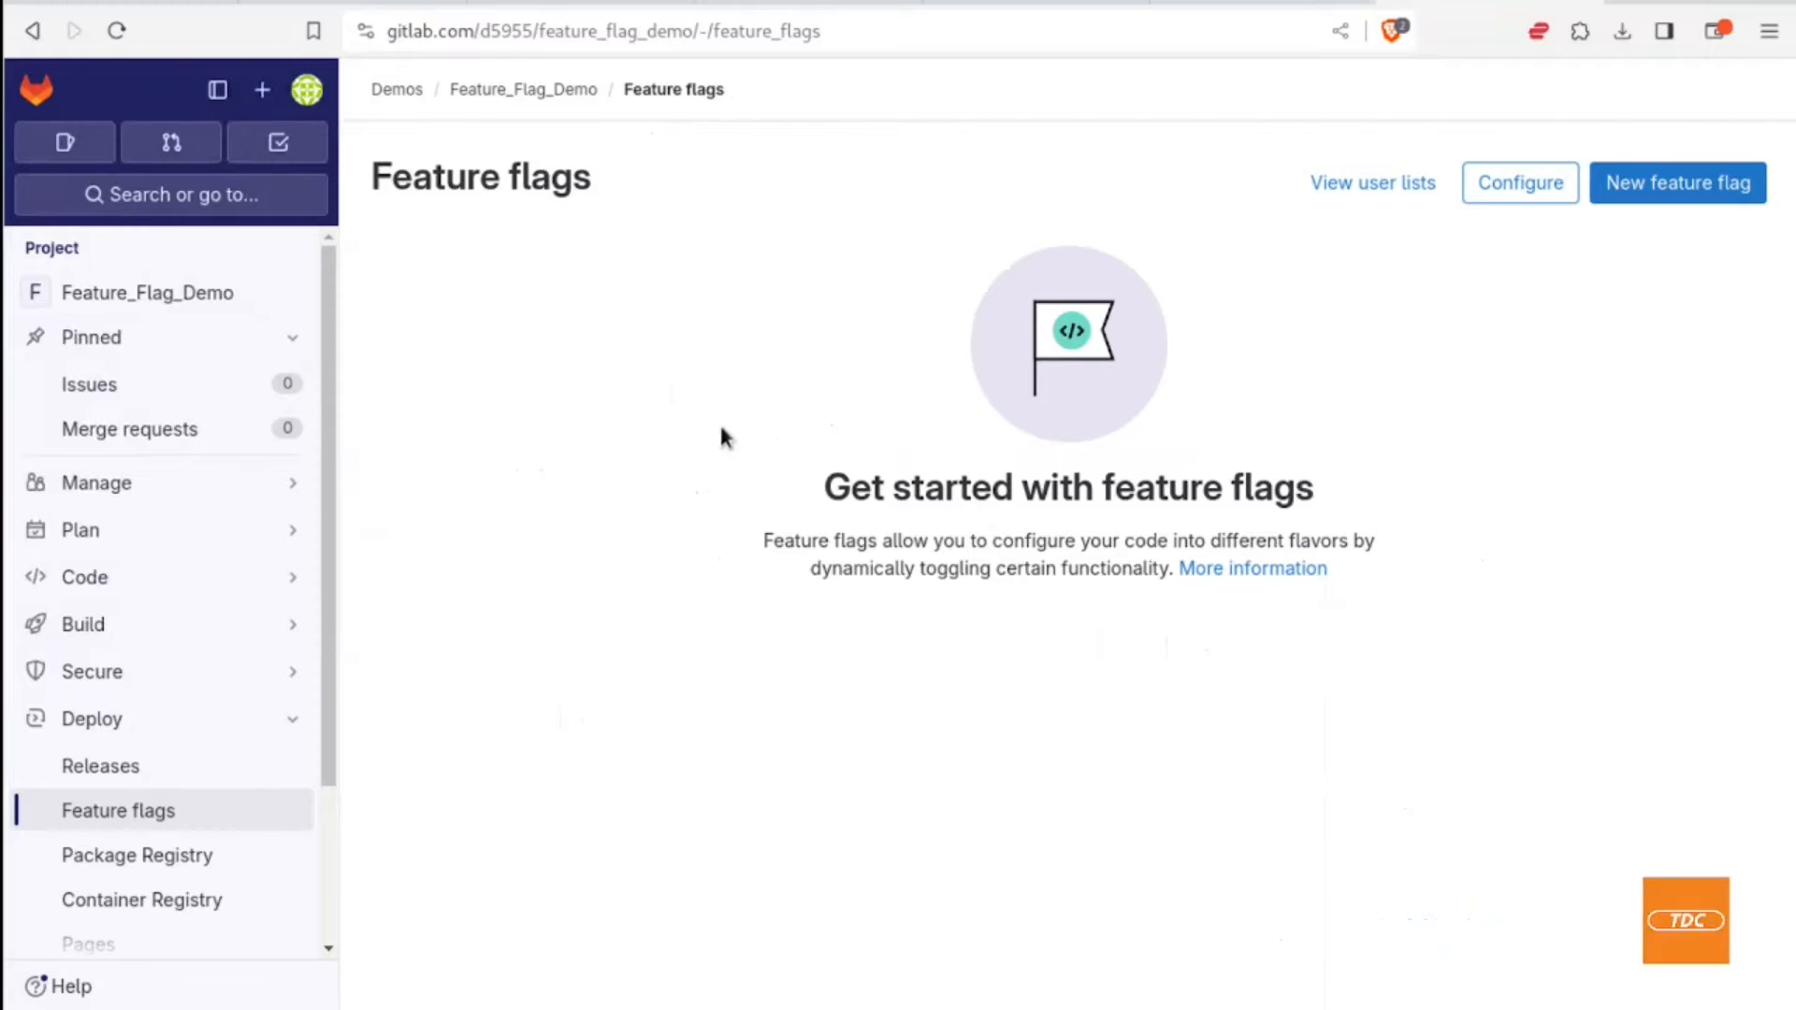
mouse_move(648, 490)
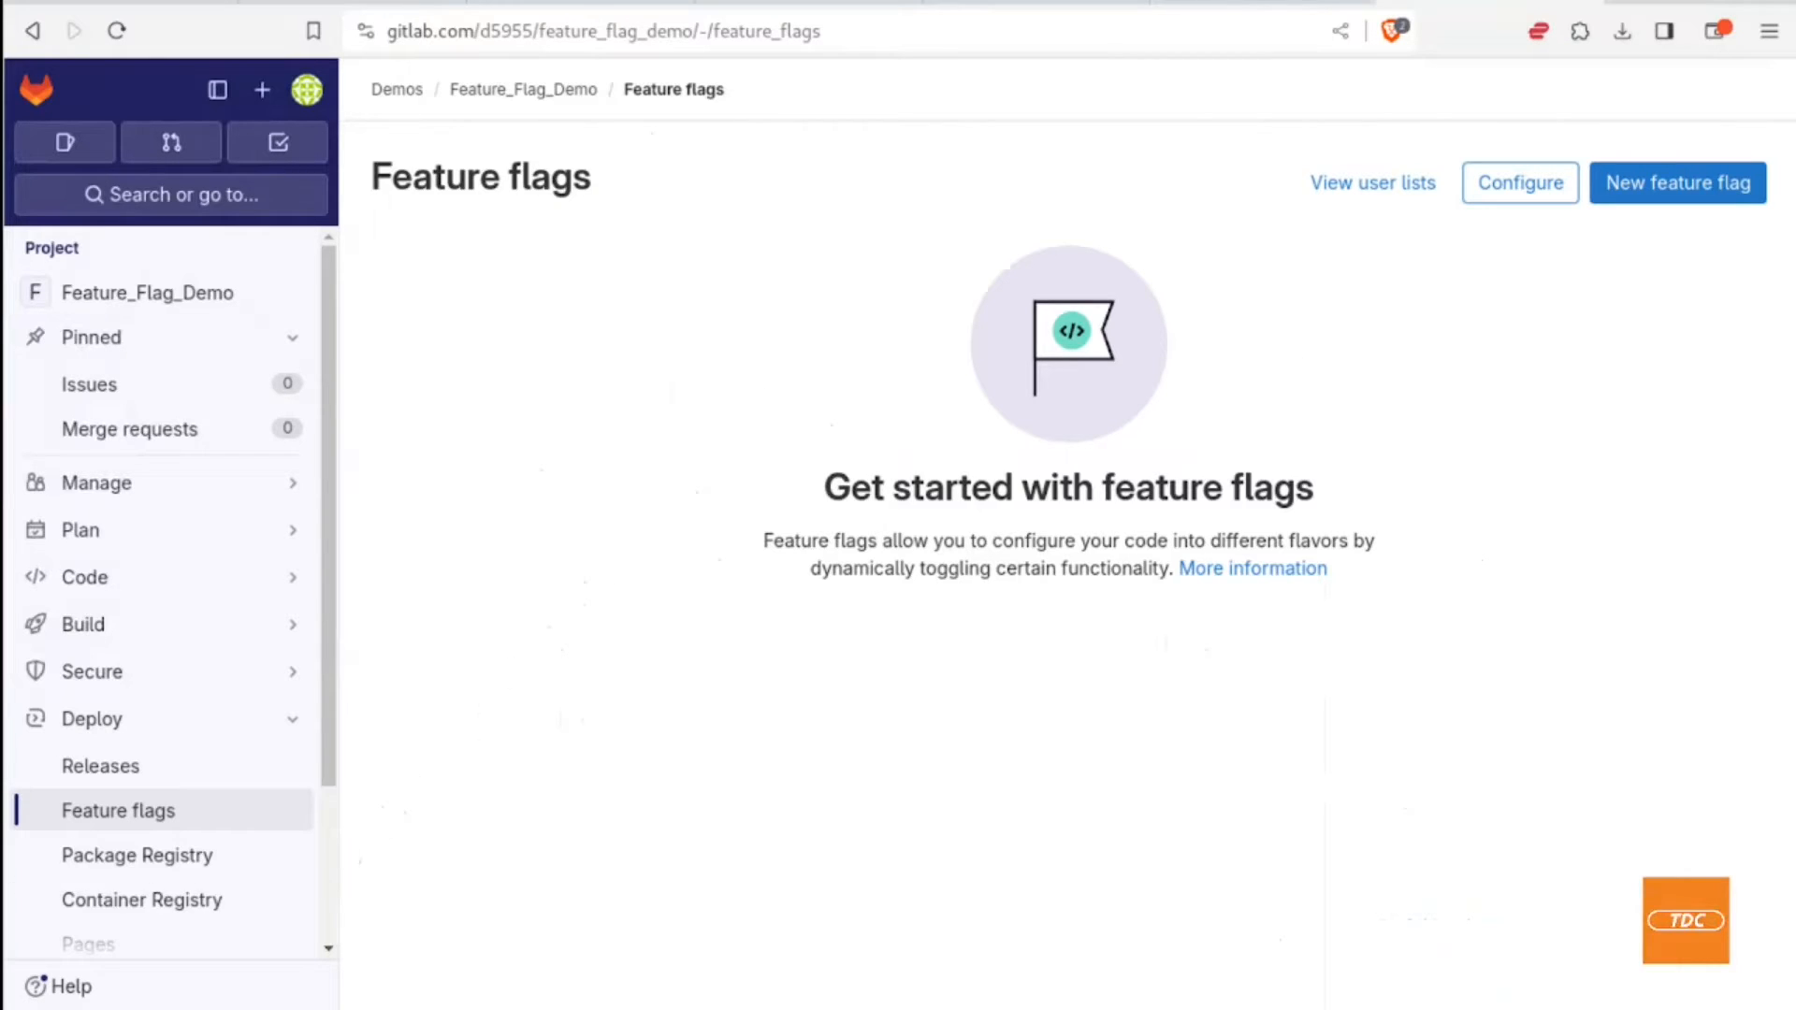
mouse_move(942, 479)
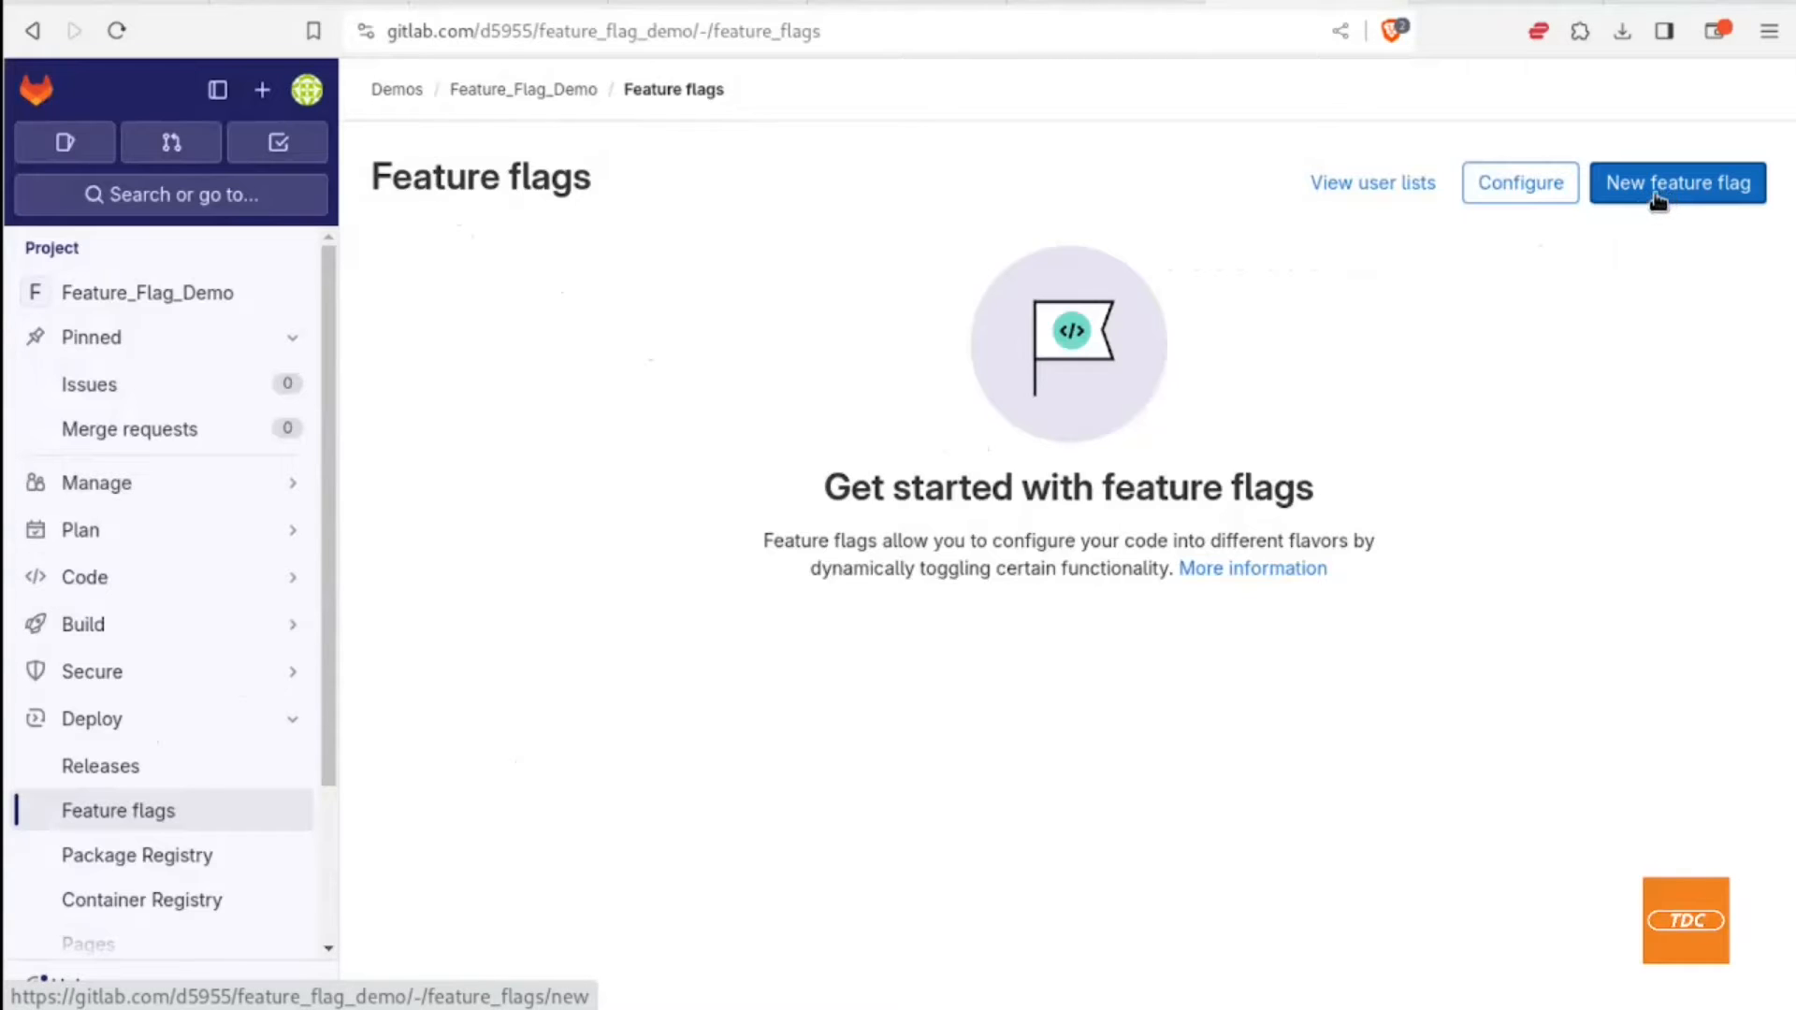
Step: Start a new feature flag and enter the name test_flag
left_click(1677, 183)
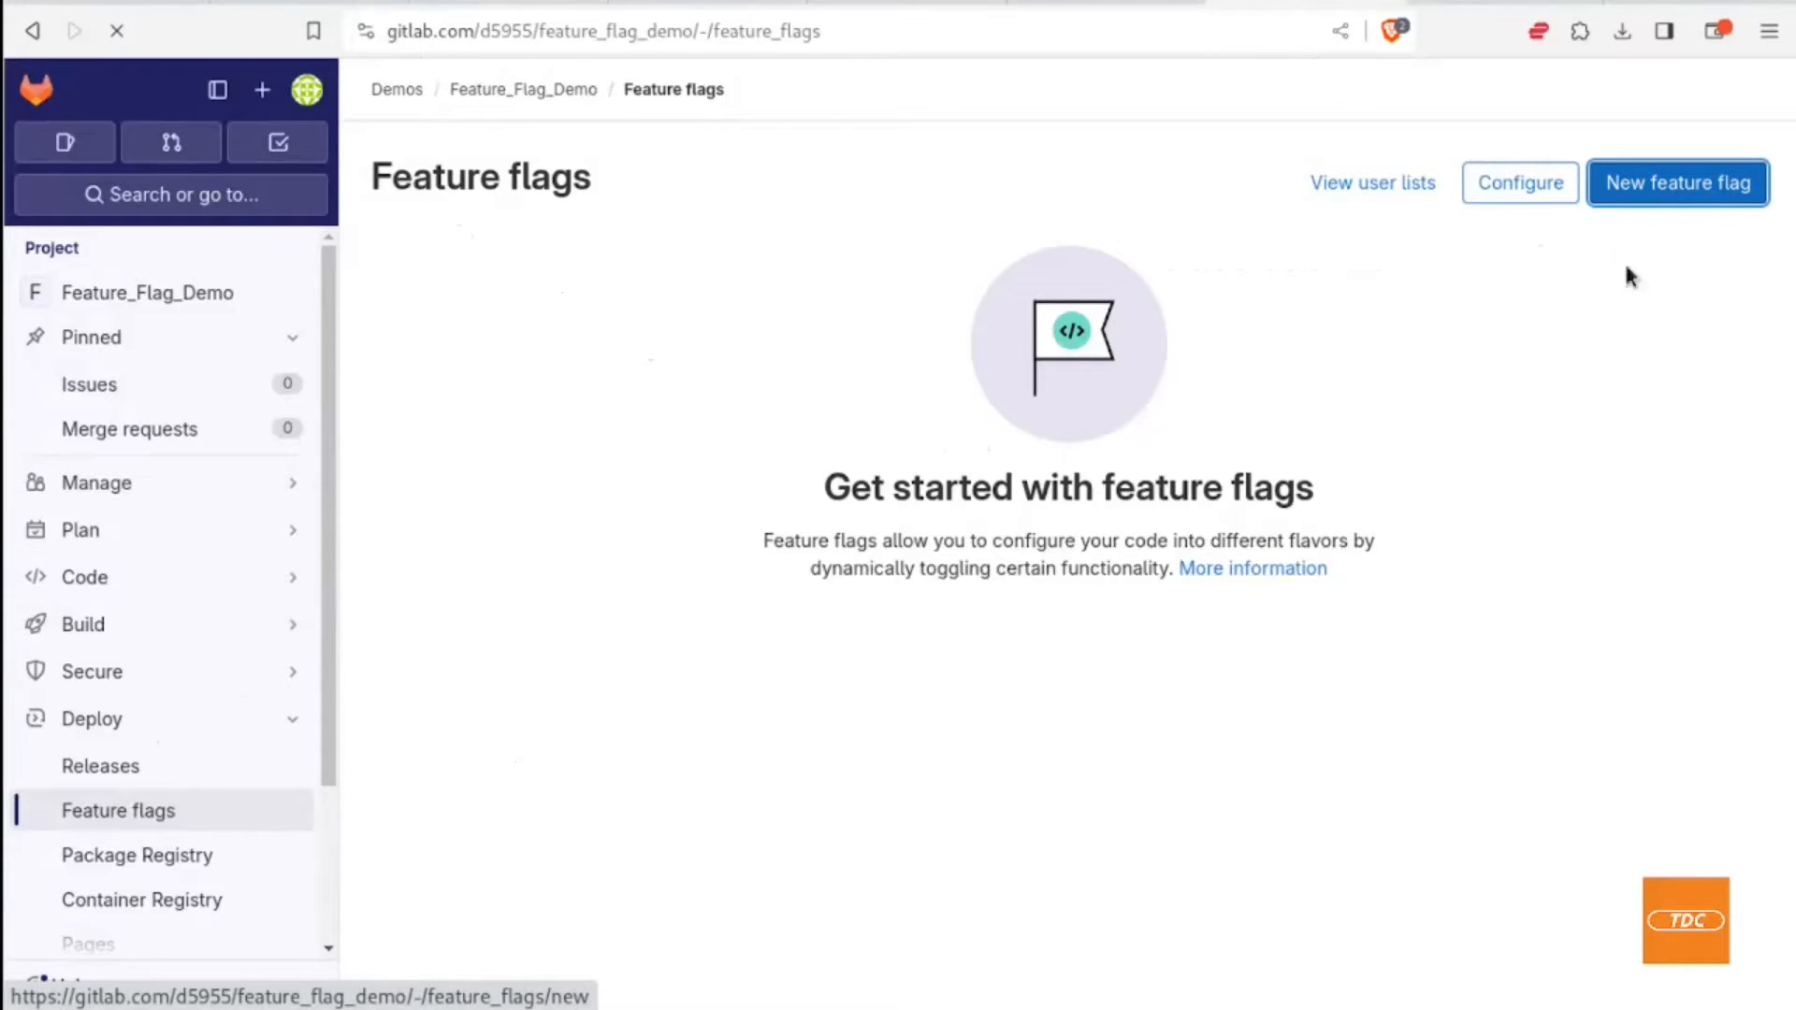
left_click(1676, 182)
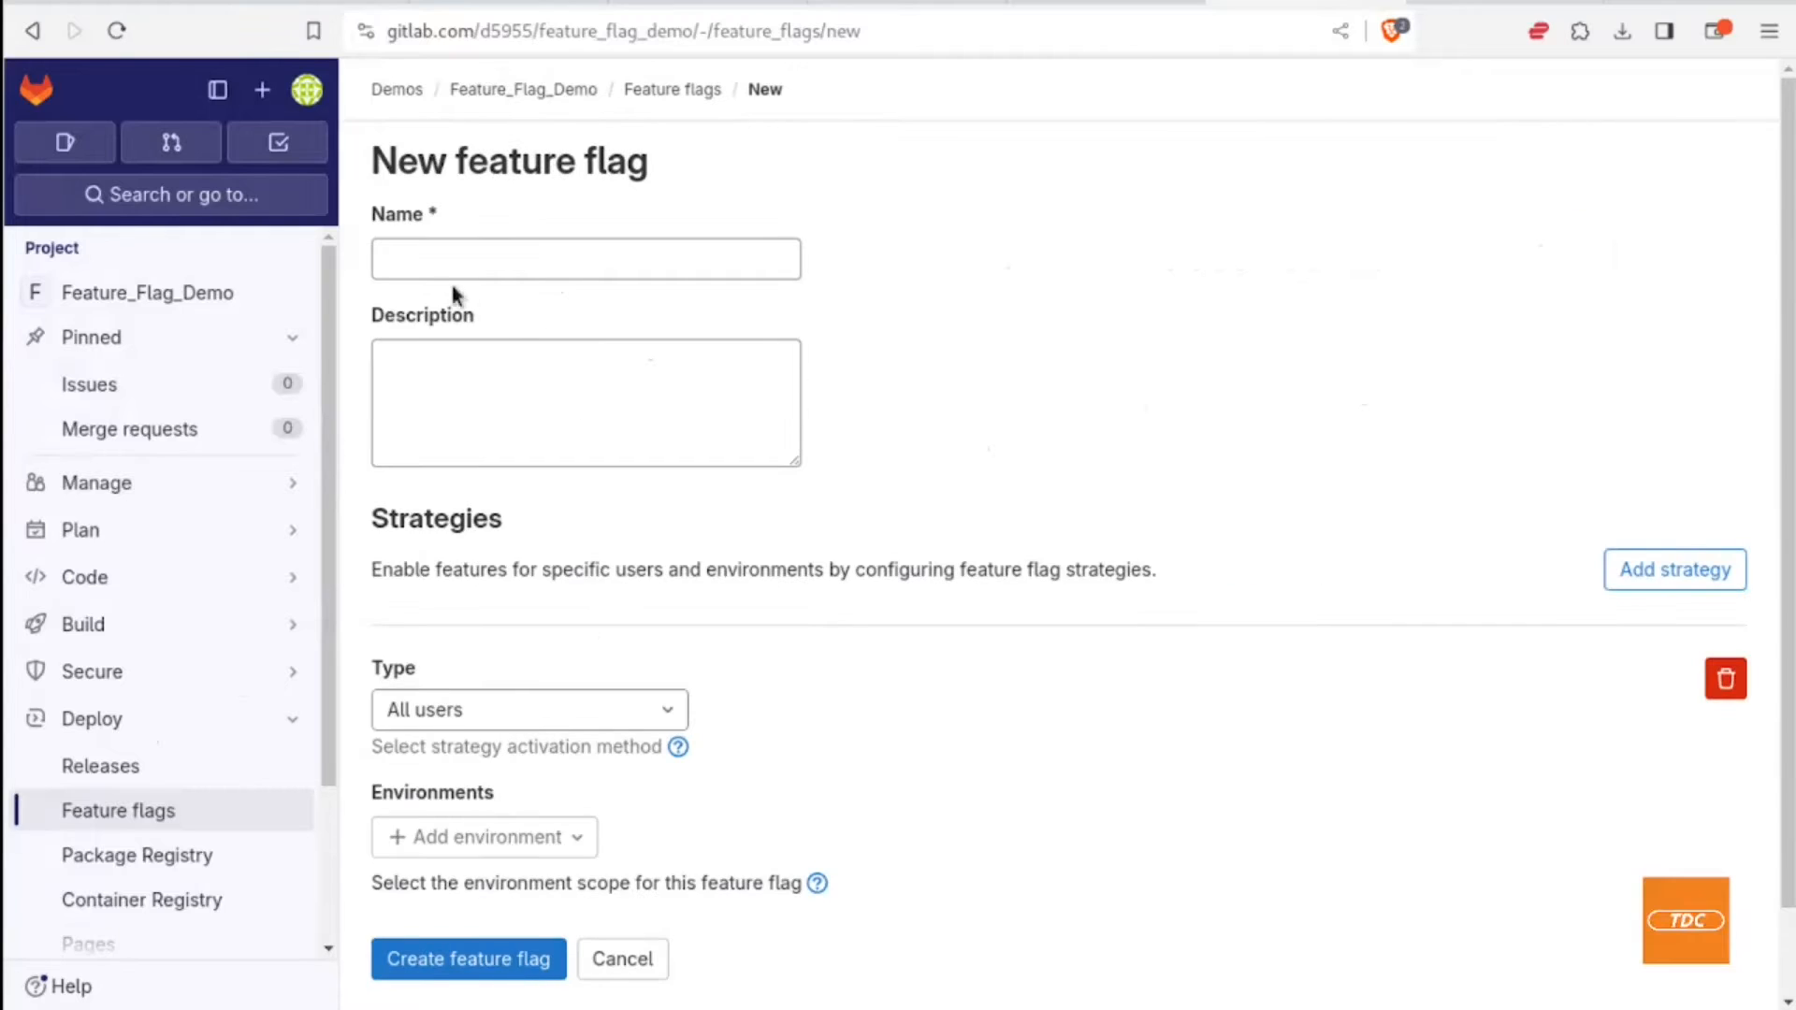
type("test_flag")
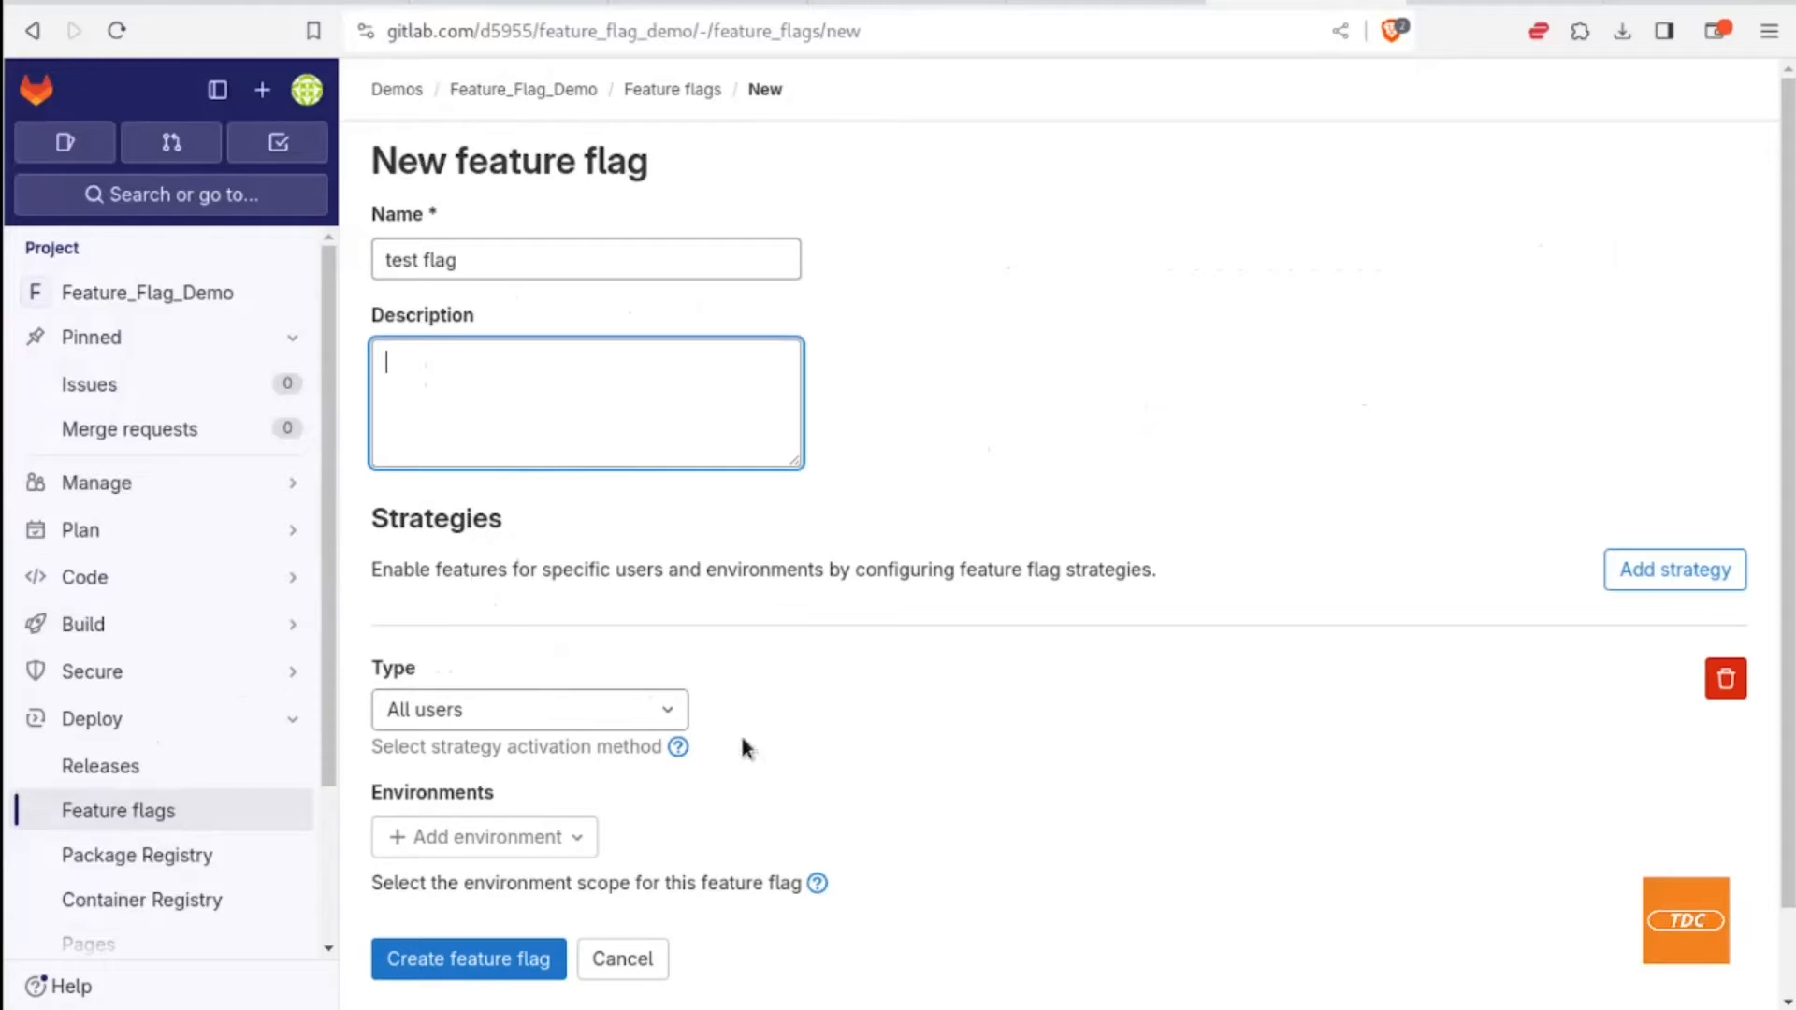
scroll("down", 3)
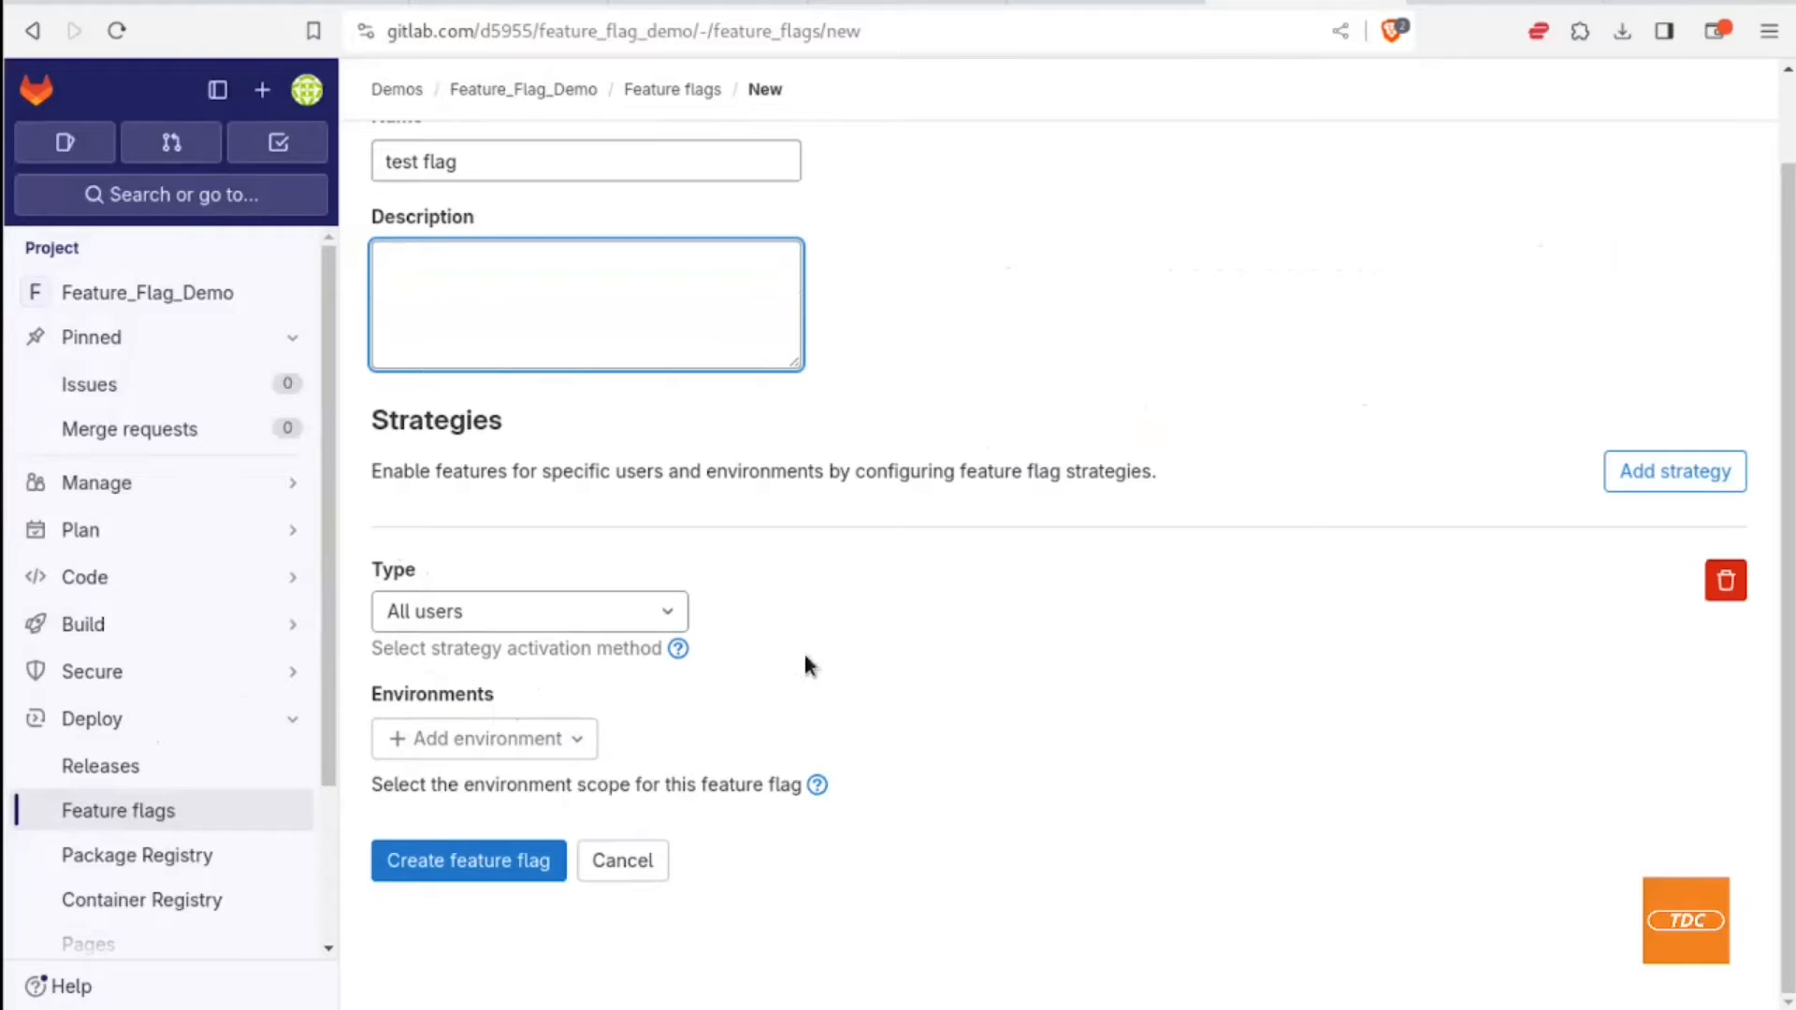
Step: Add a second All users strategy to the test_flag form
left_click(1673, 471)
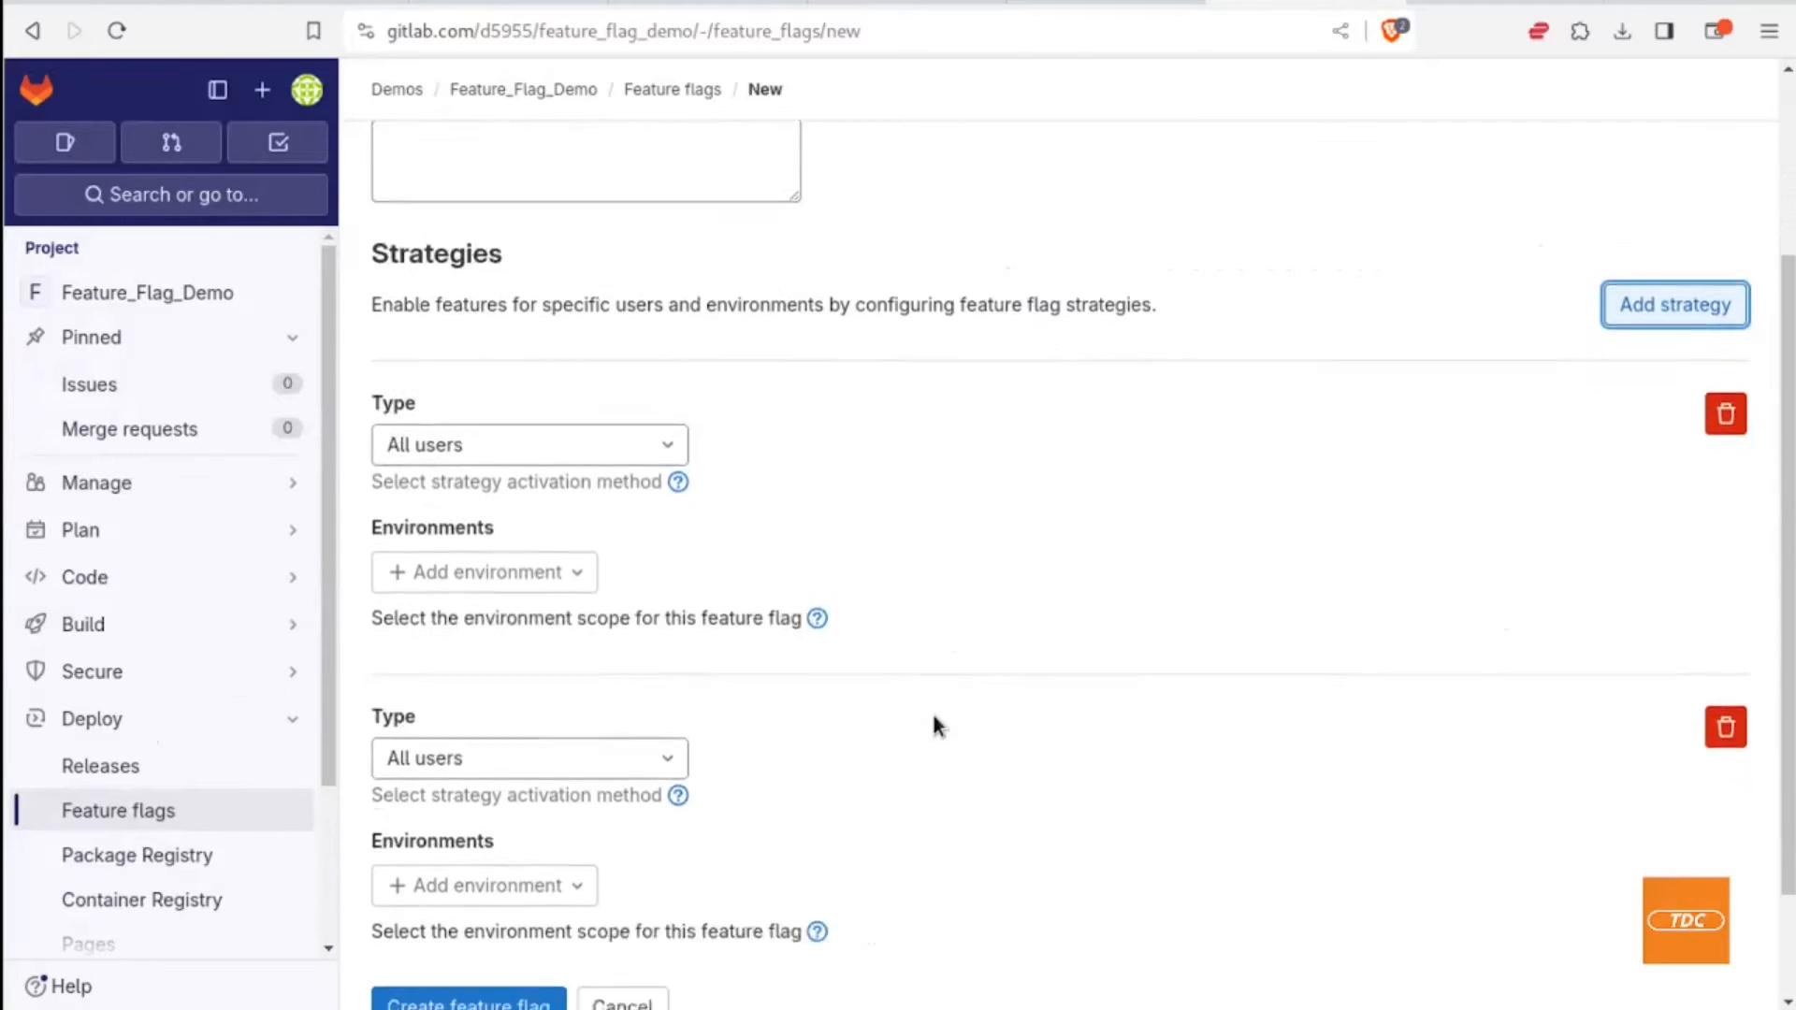
scroll("down", 3)
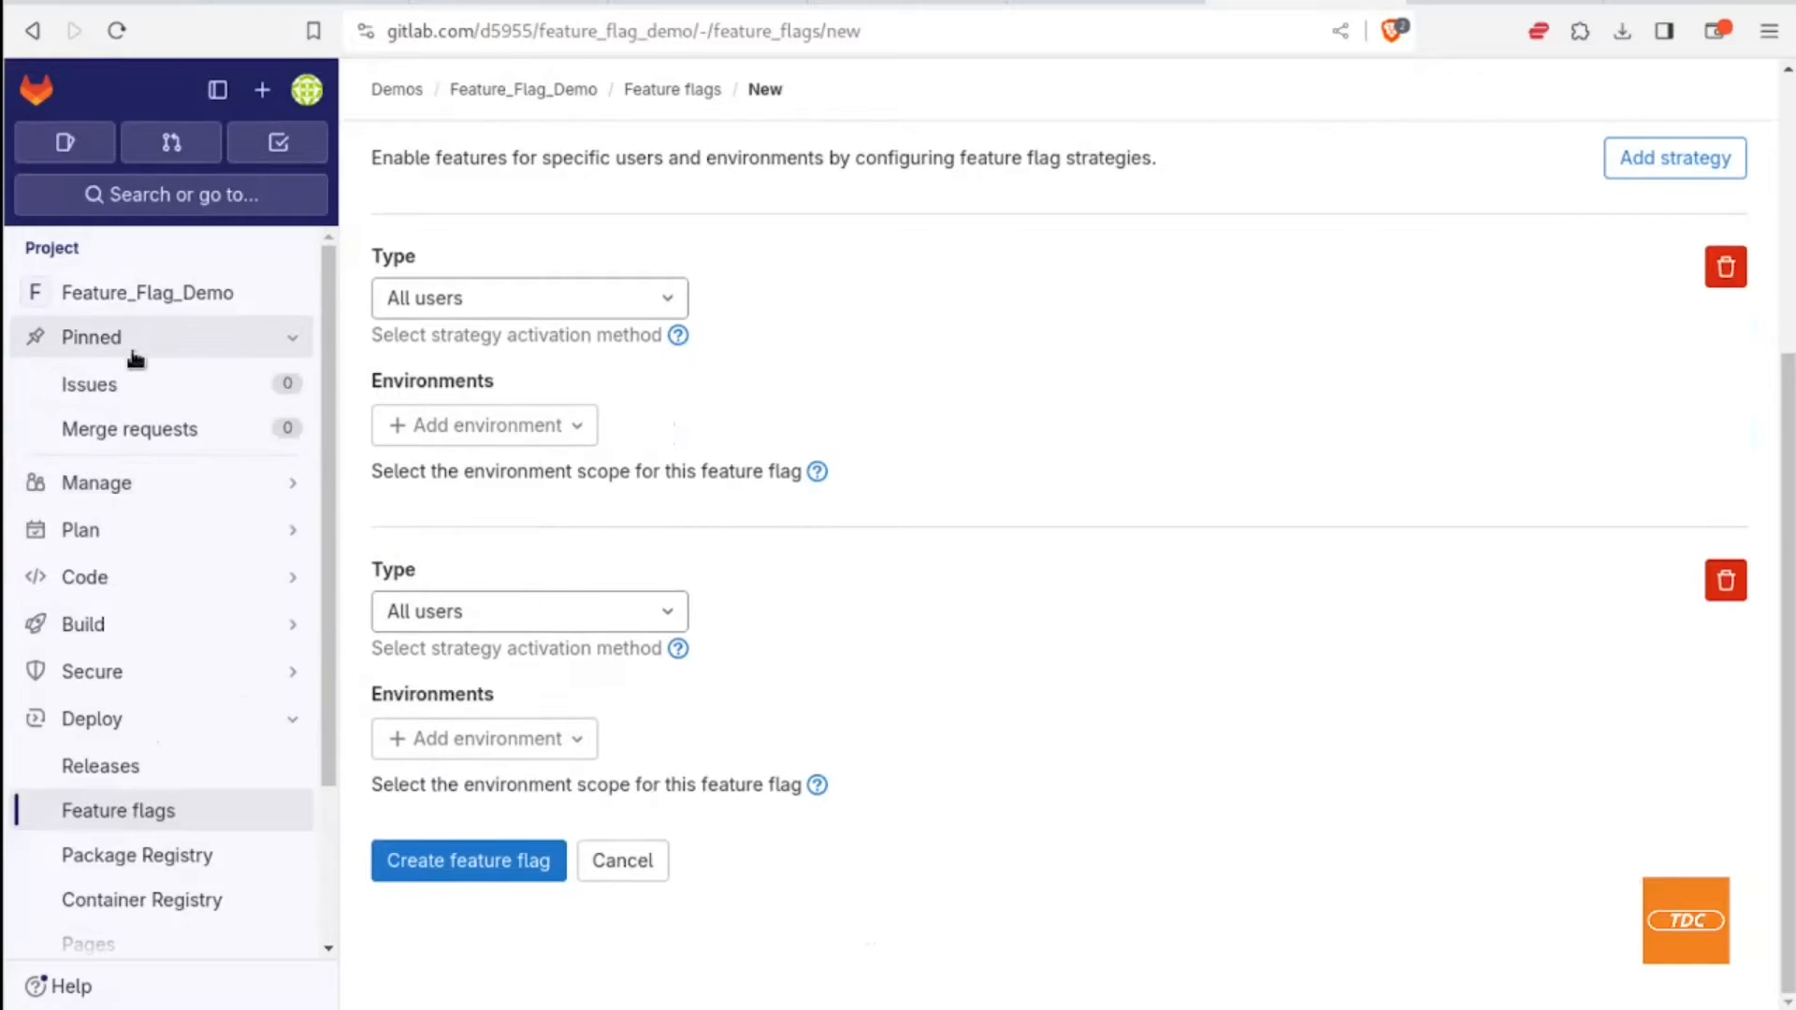
mouse_move(928, 596)
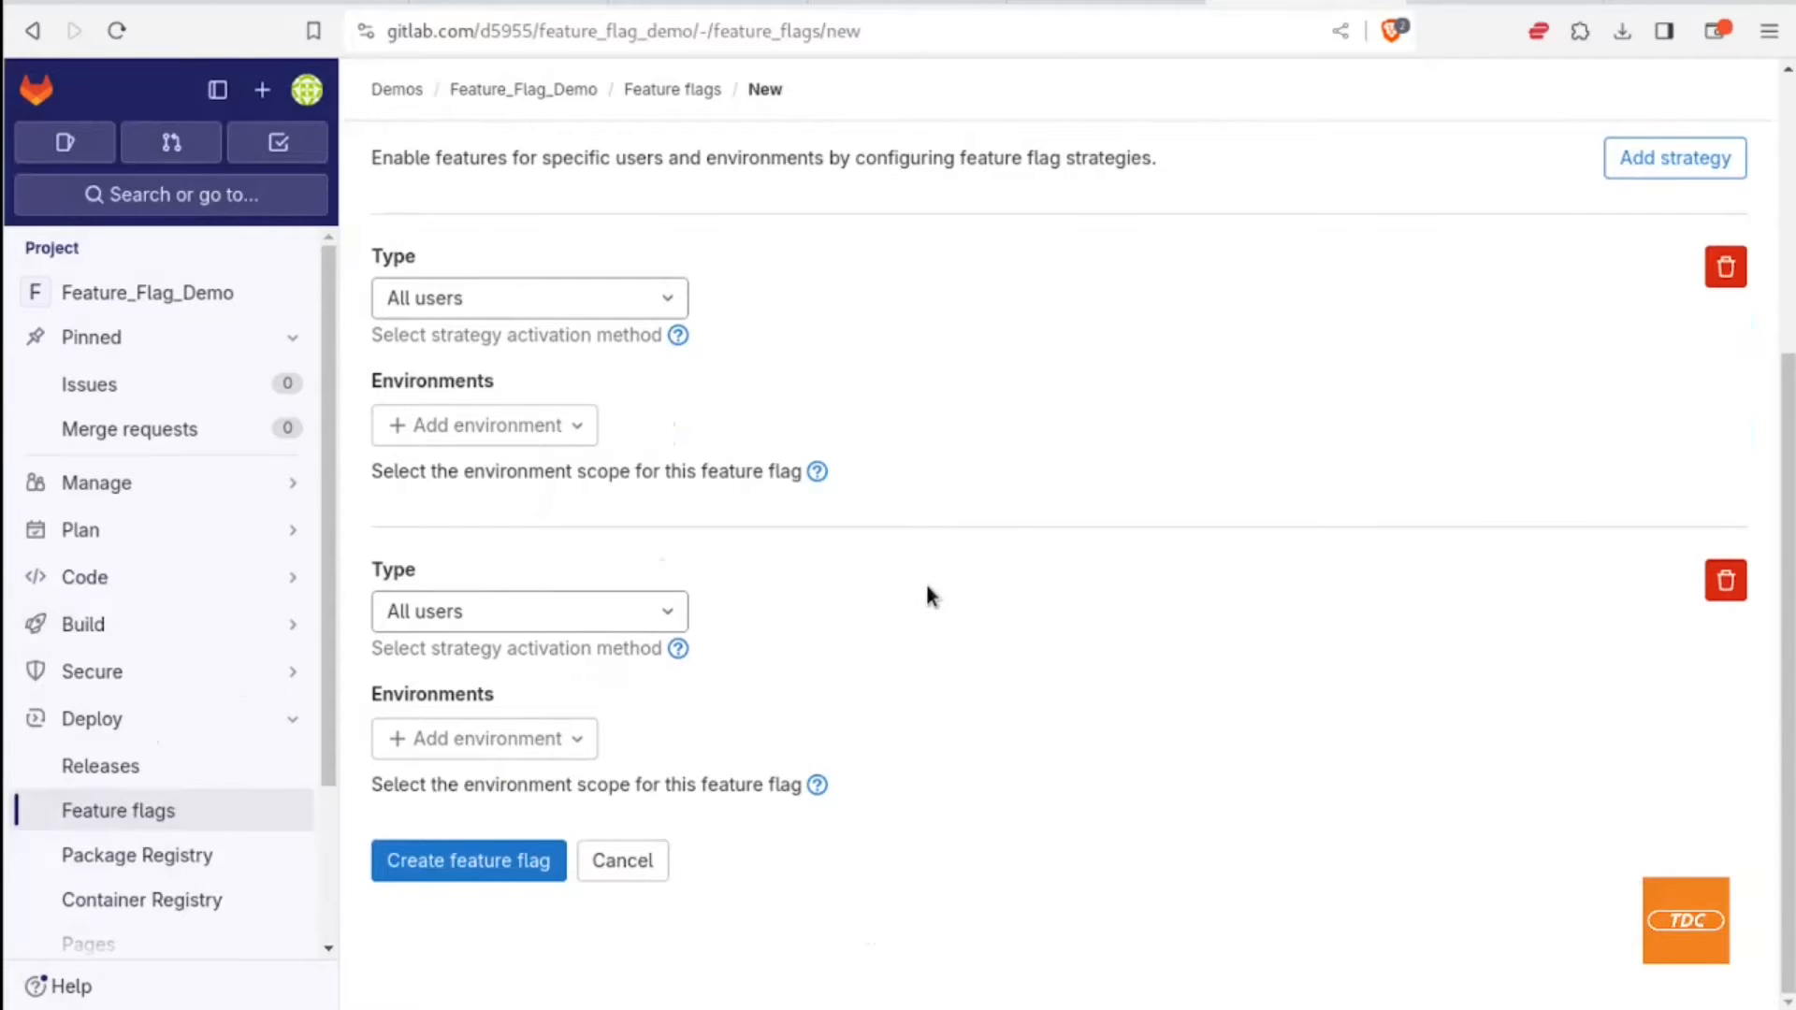
mouse_move(570, 496)
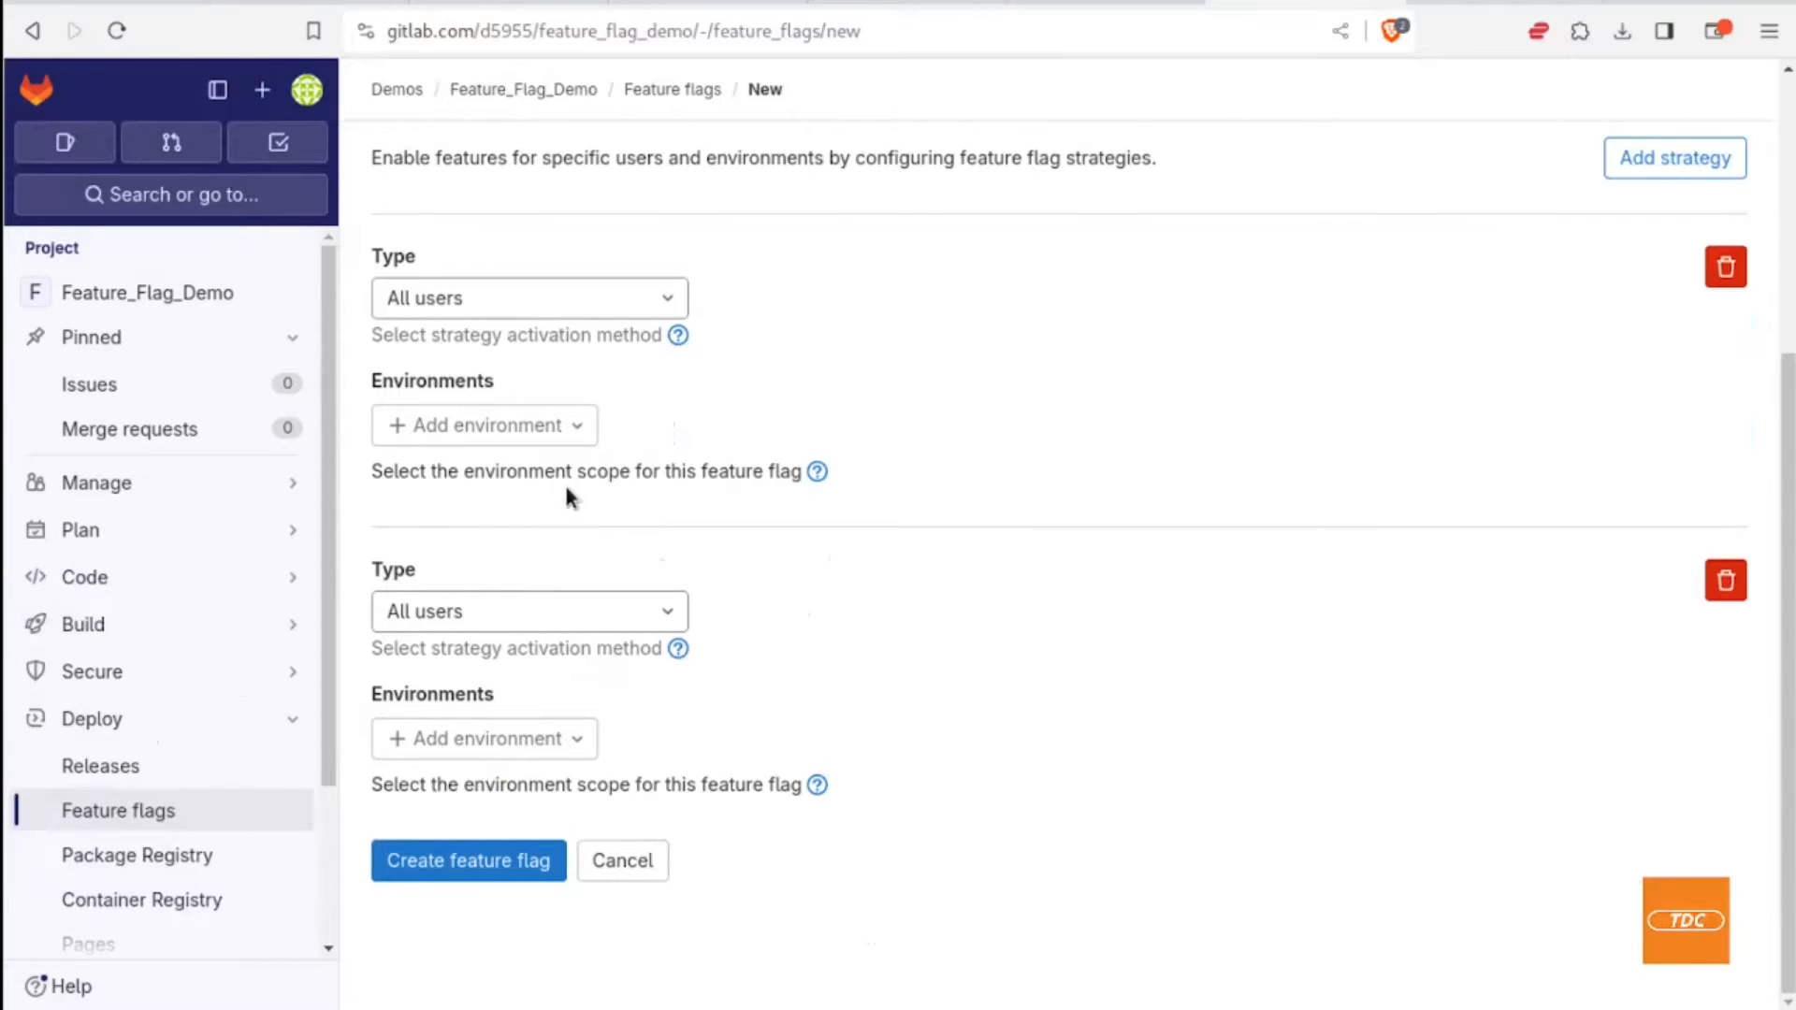
mouse_move(1550, 629)
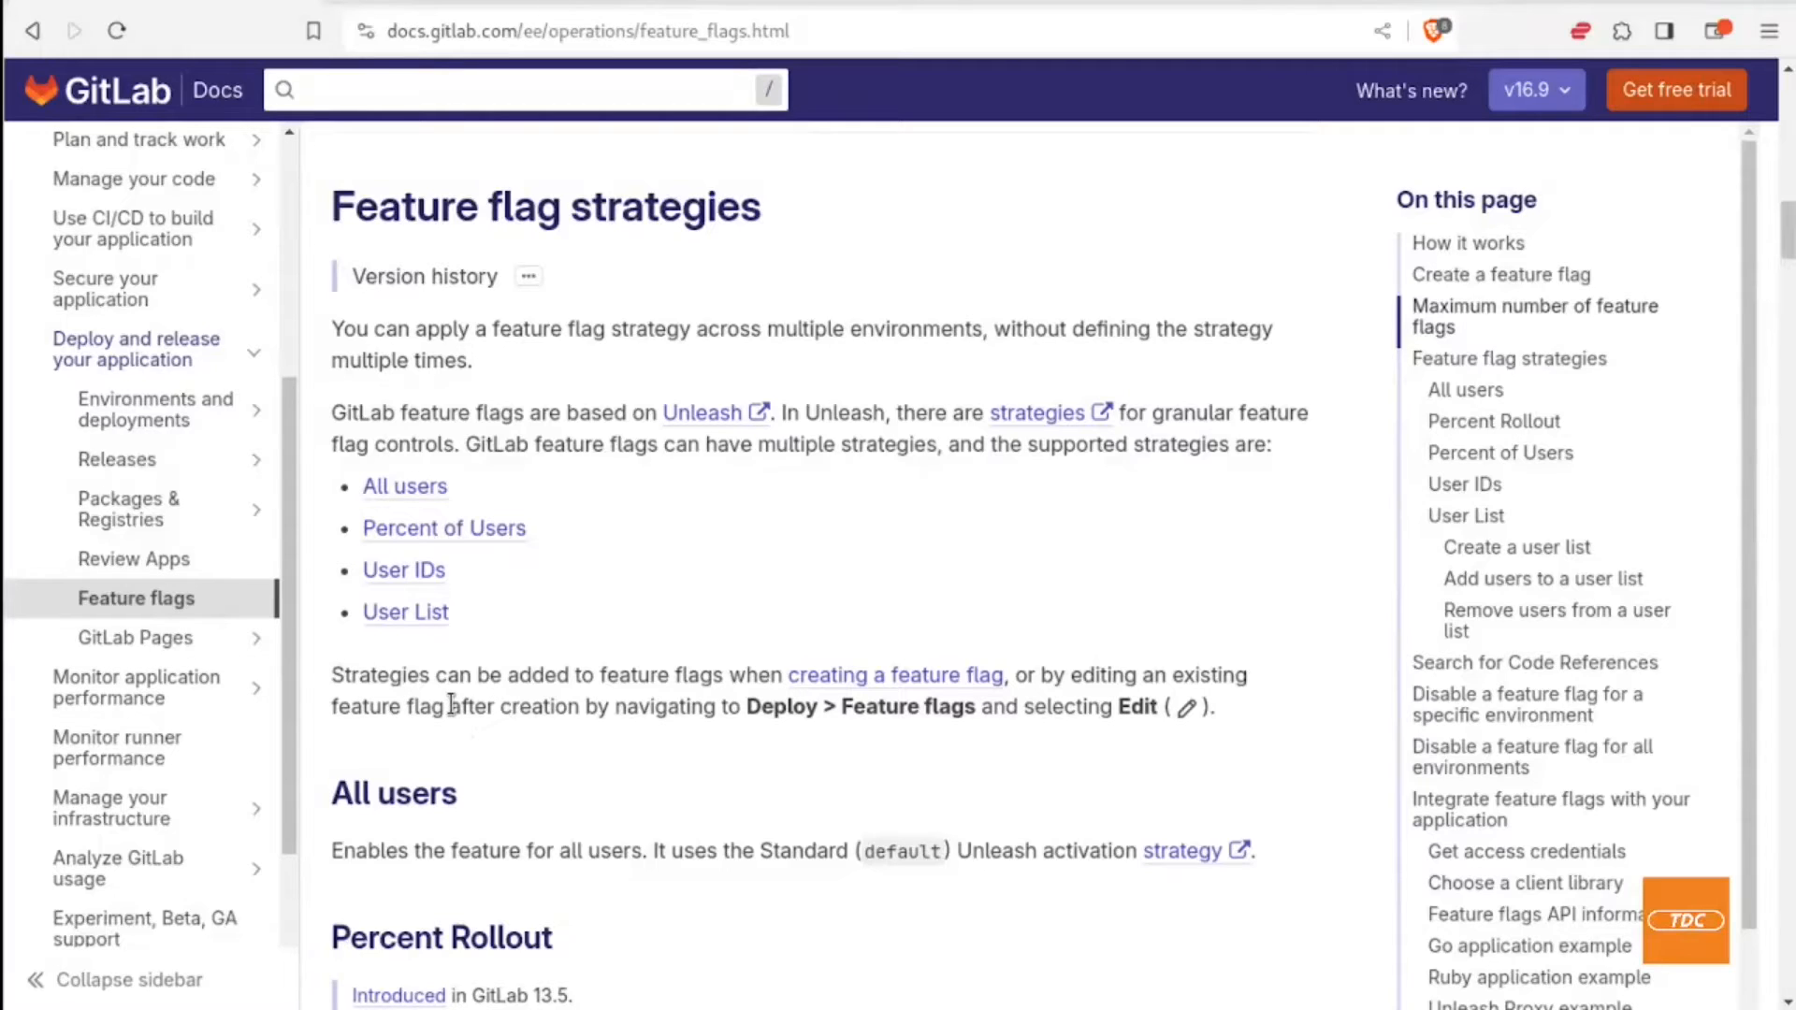
mouse_move(594, 598)
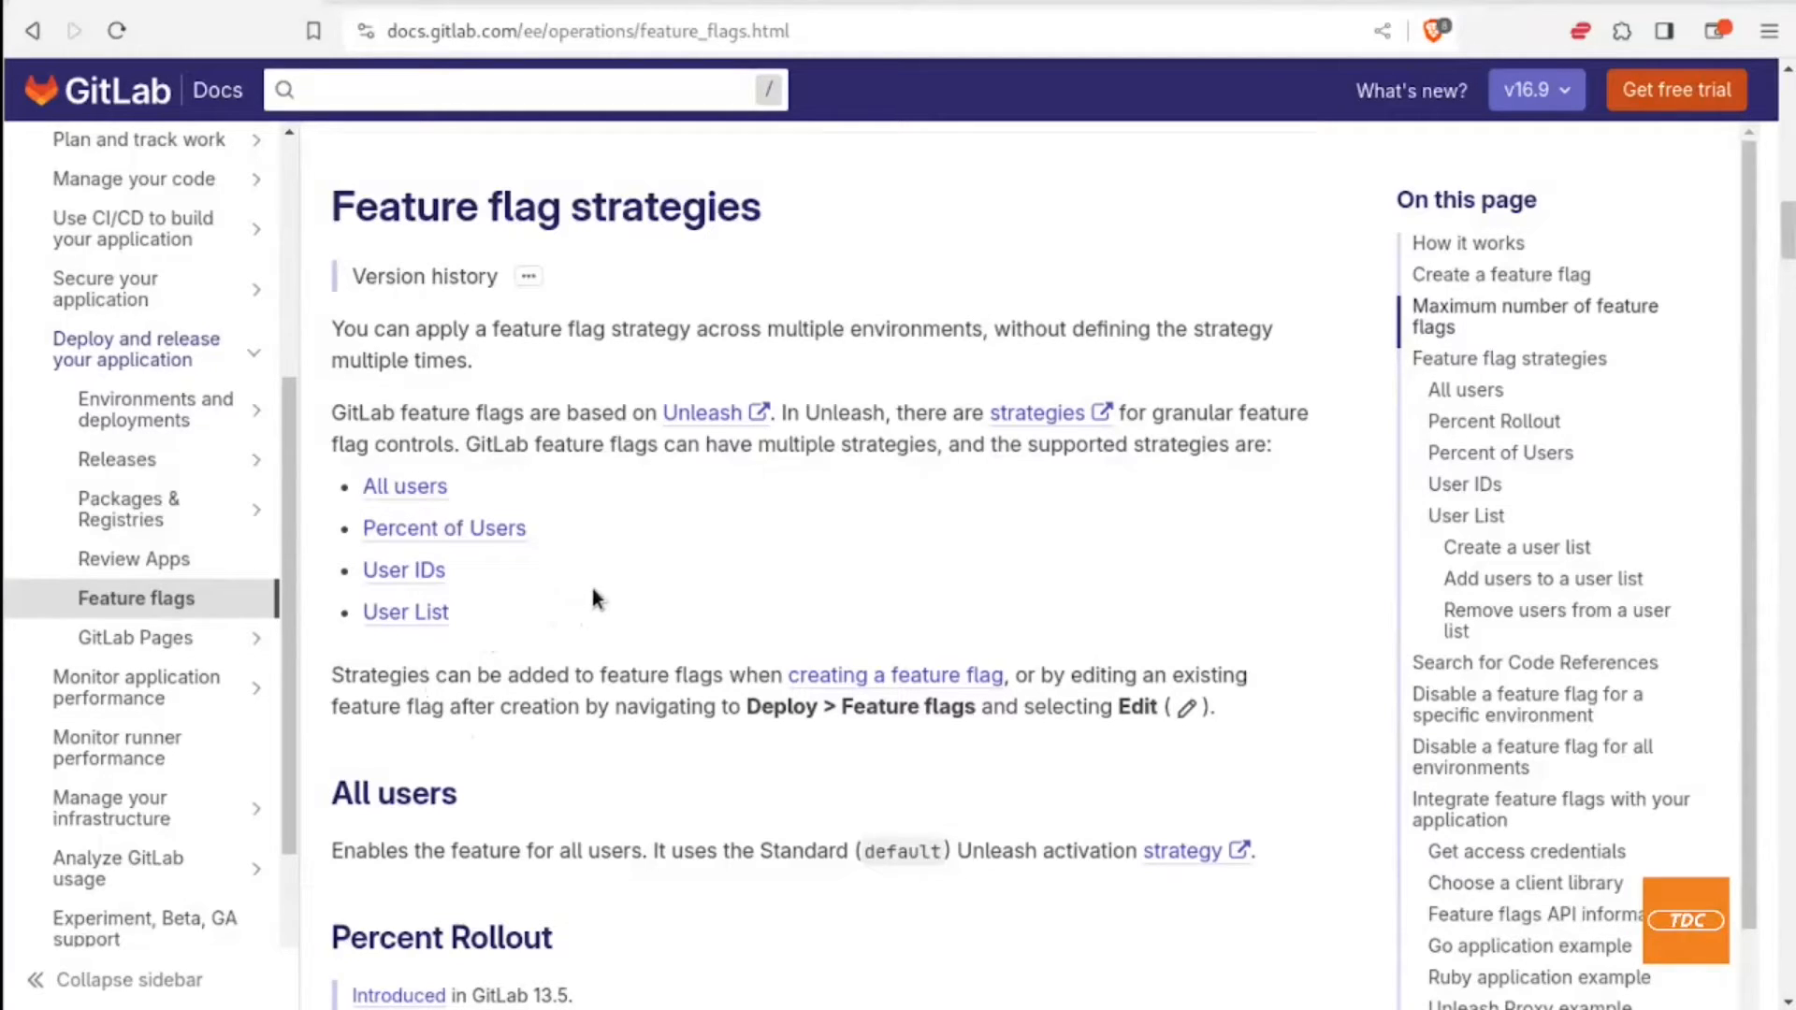
mouse_move(571, 636)
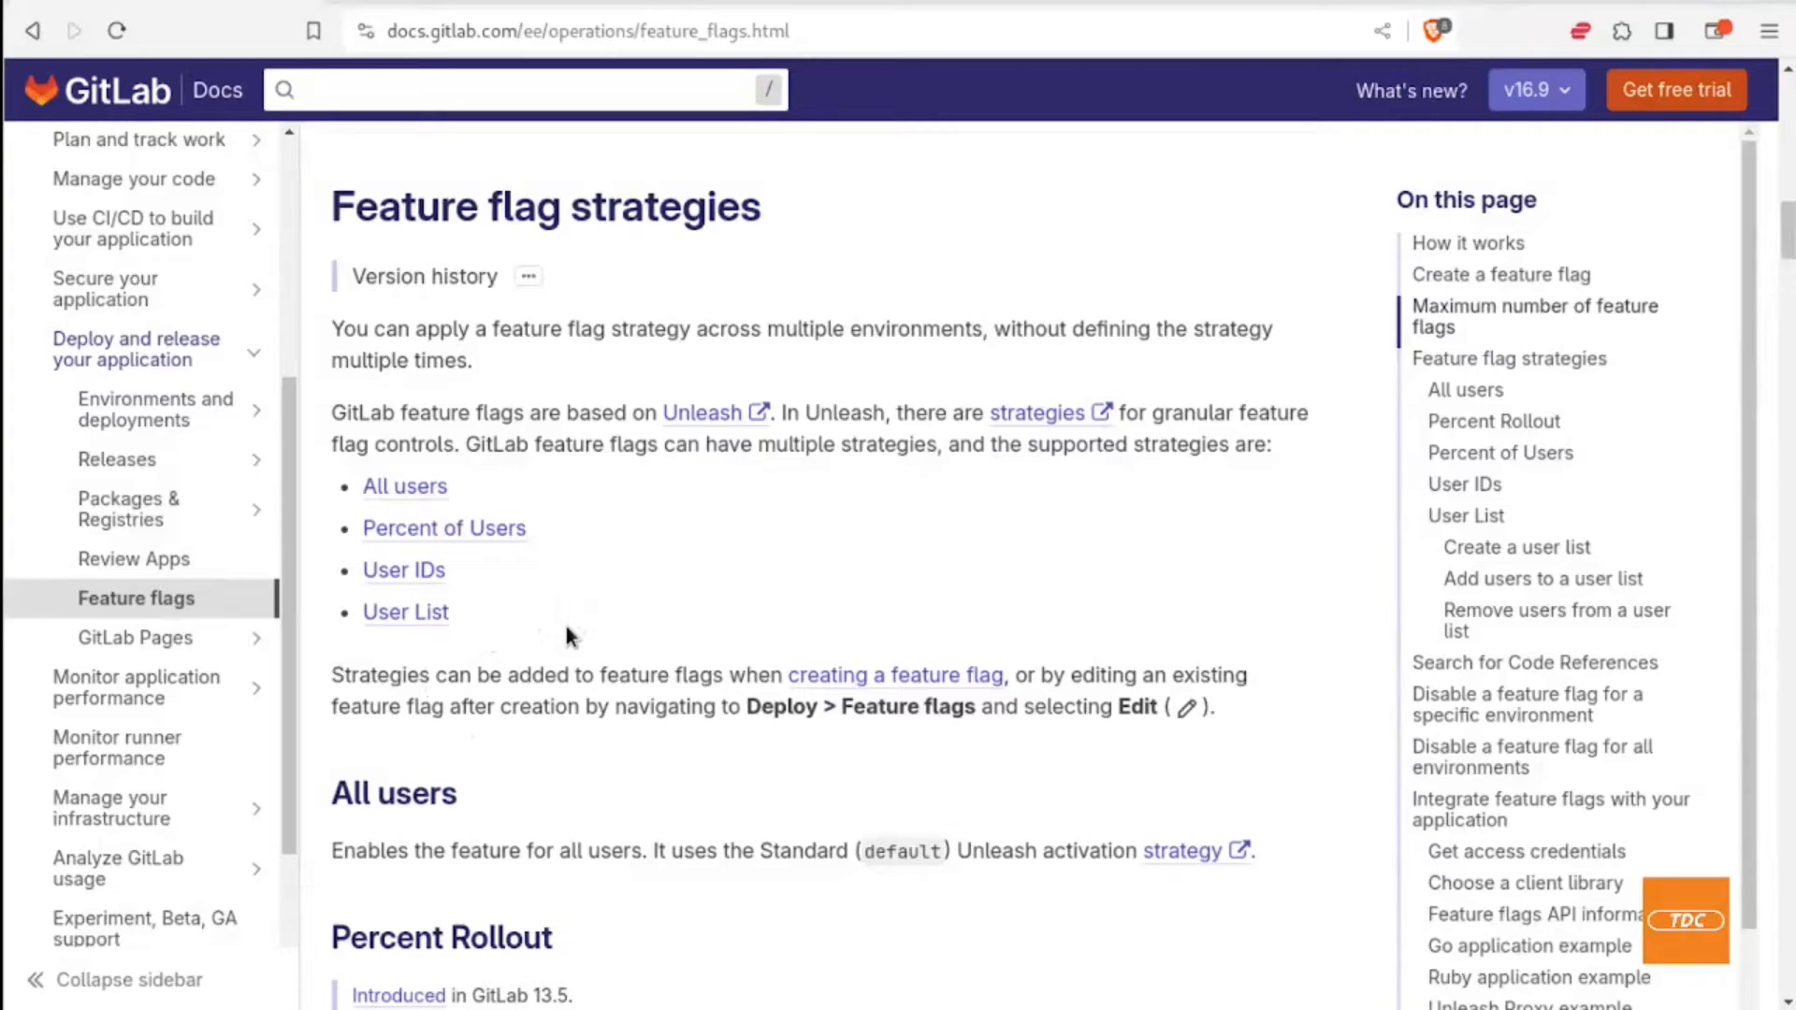
mouse_move(410, 847)
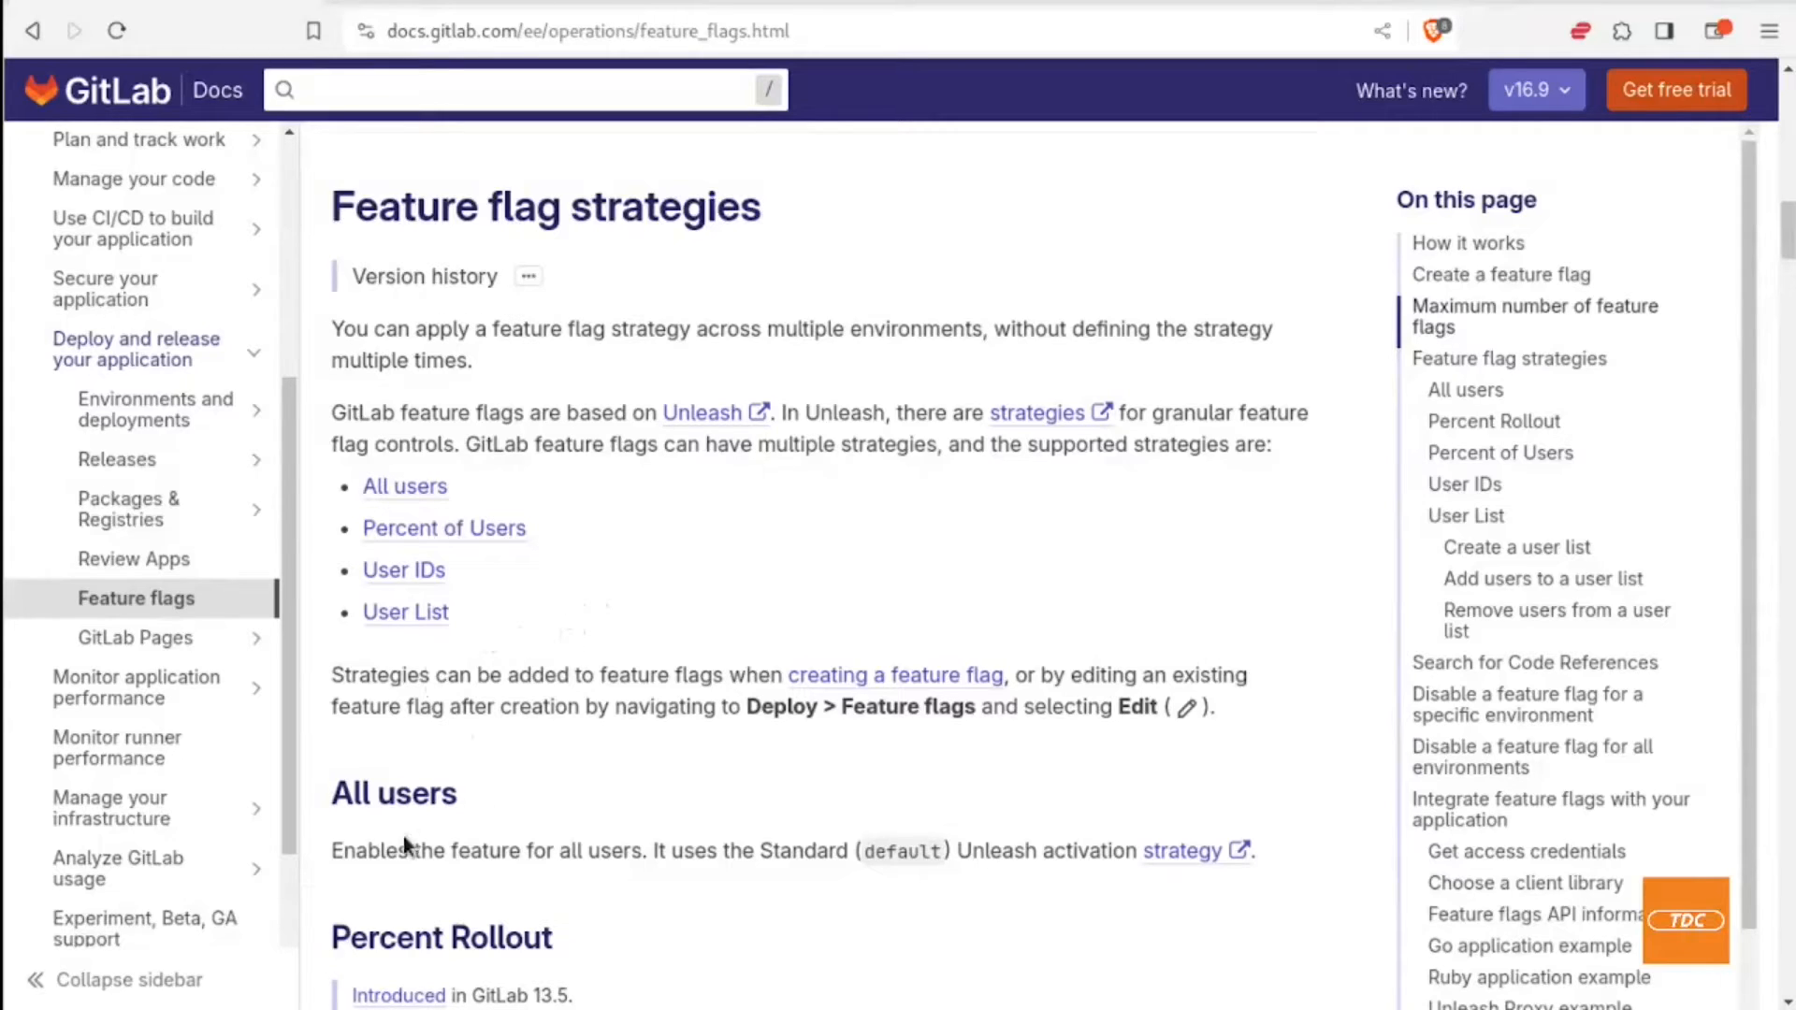
mouse_move(443, 828)
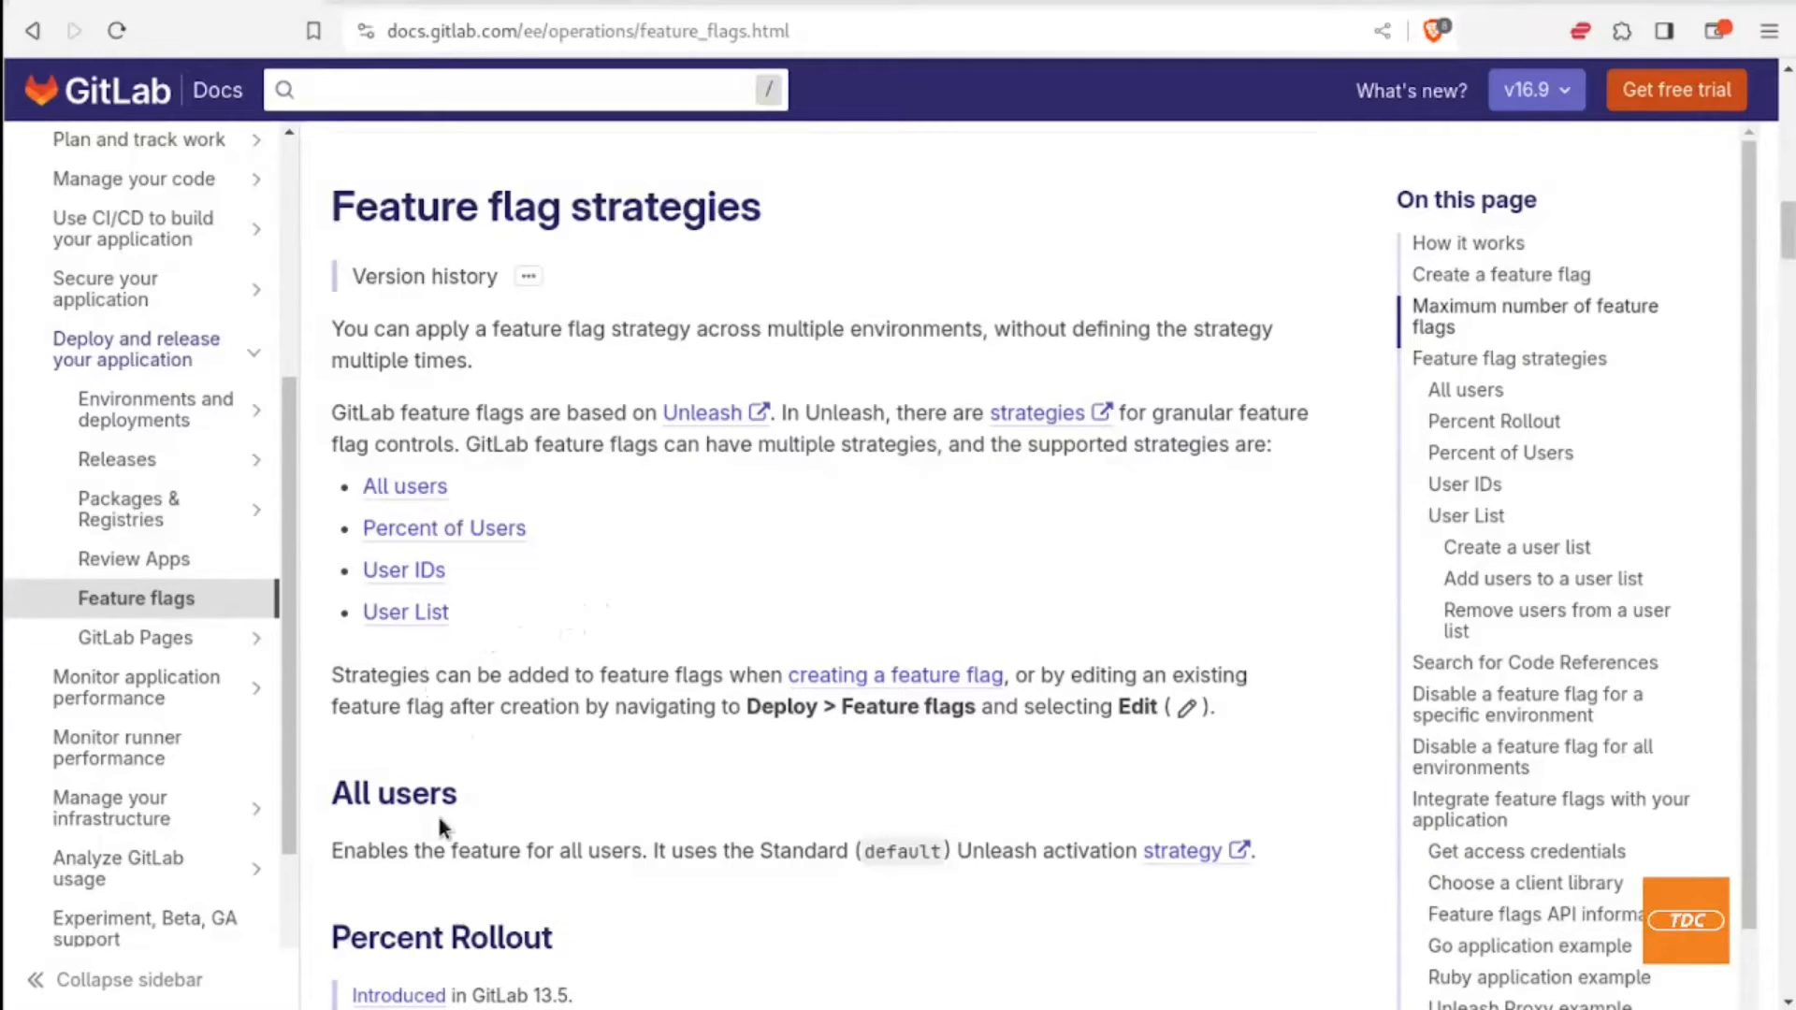
mouse_move(435, 802)
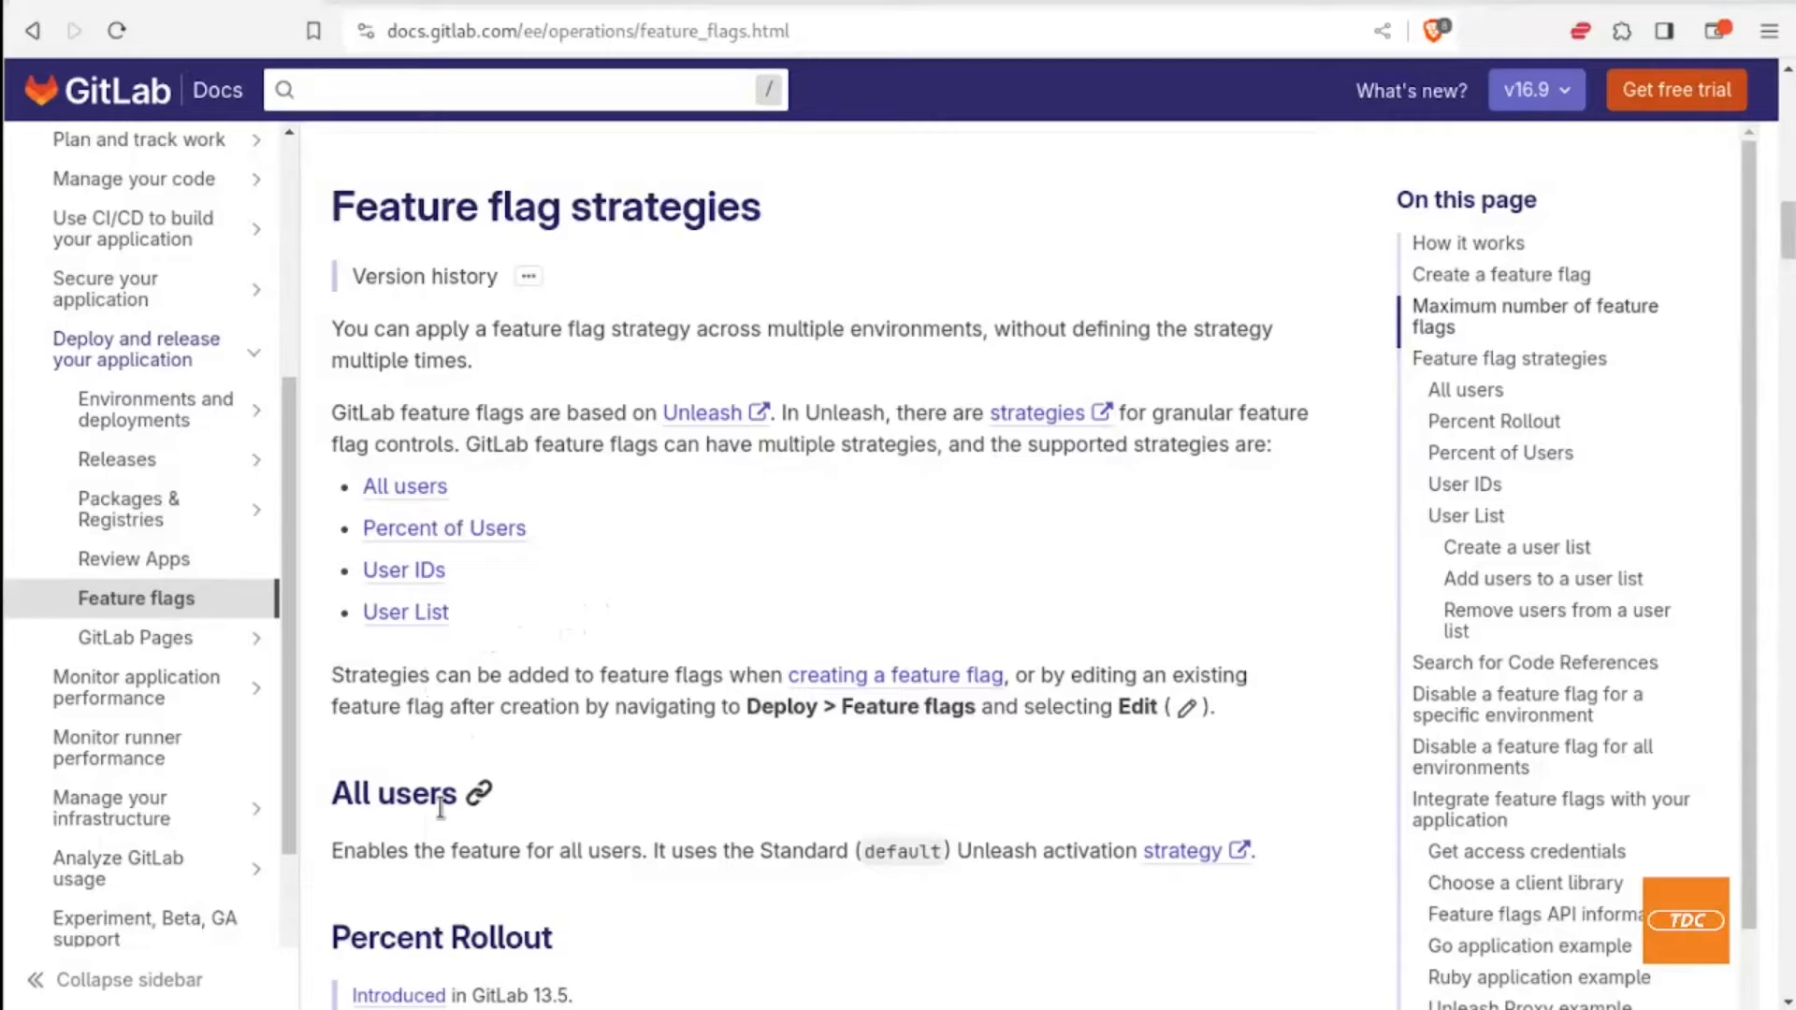
mouse_move(427, 309)
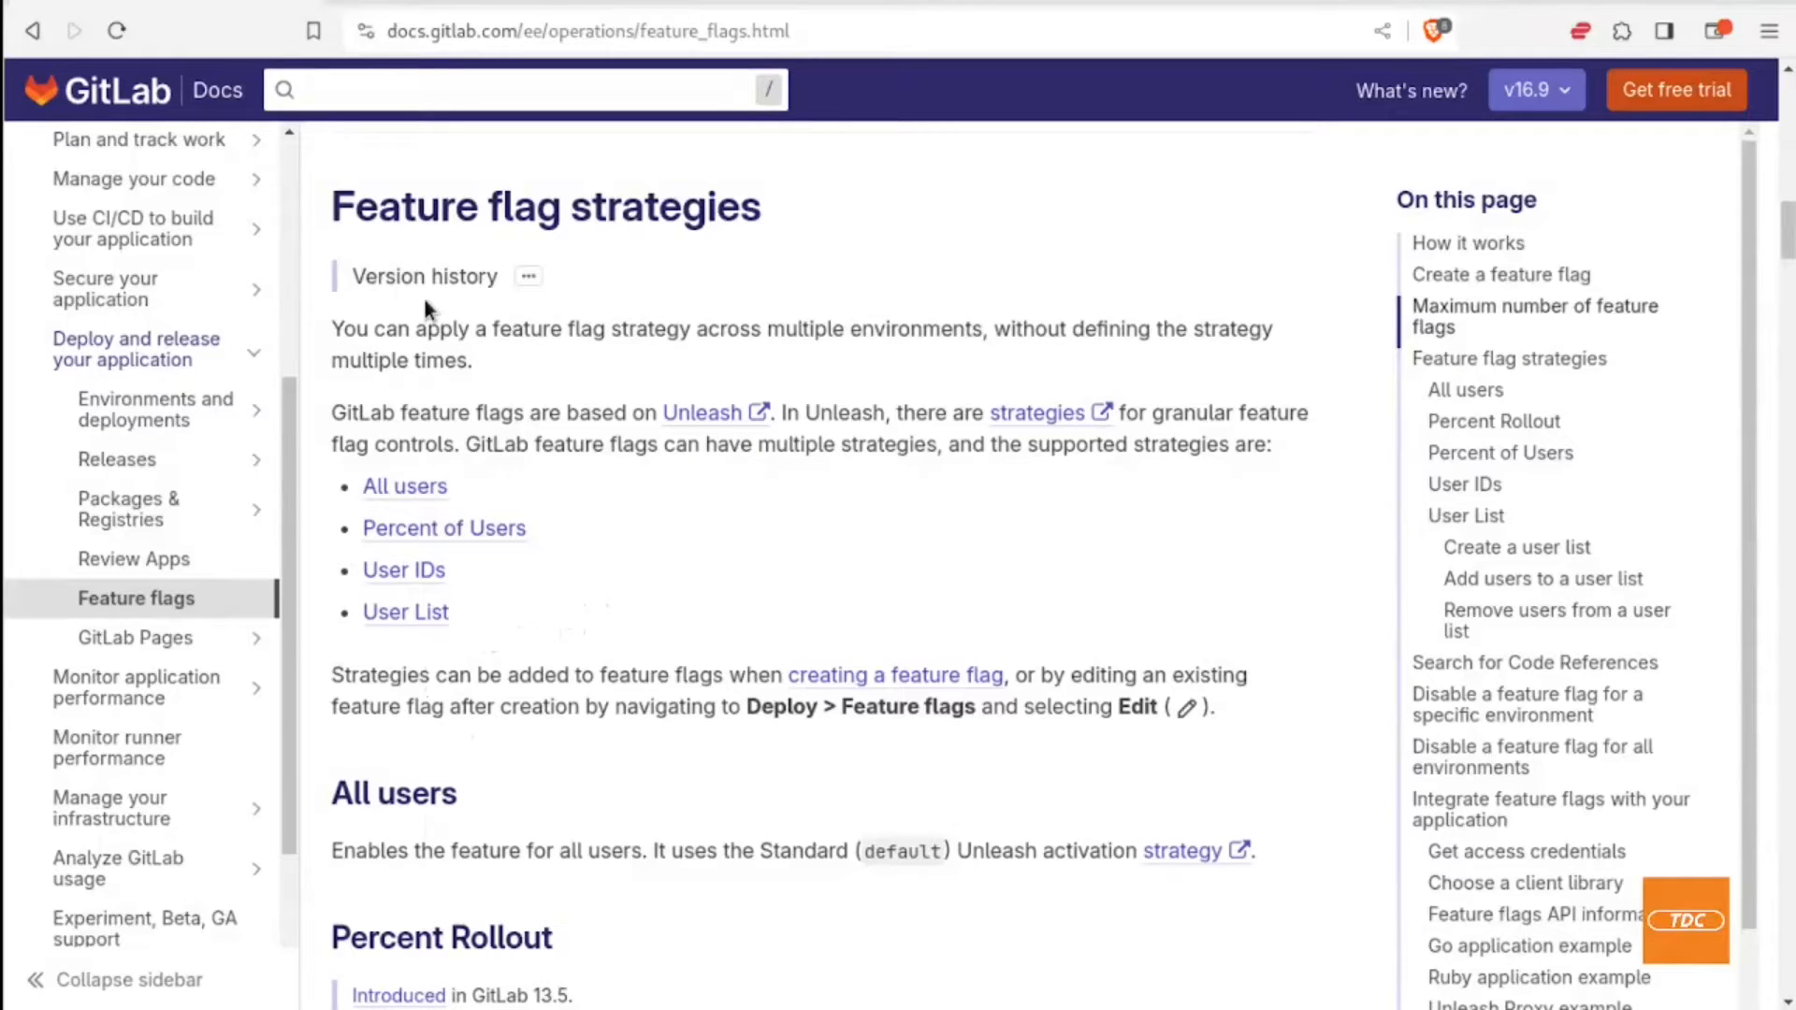
mouse_move(183, 6)
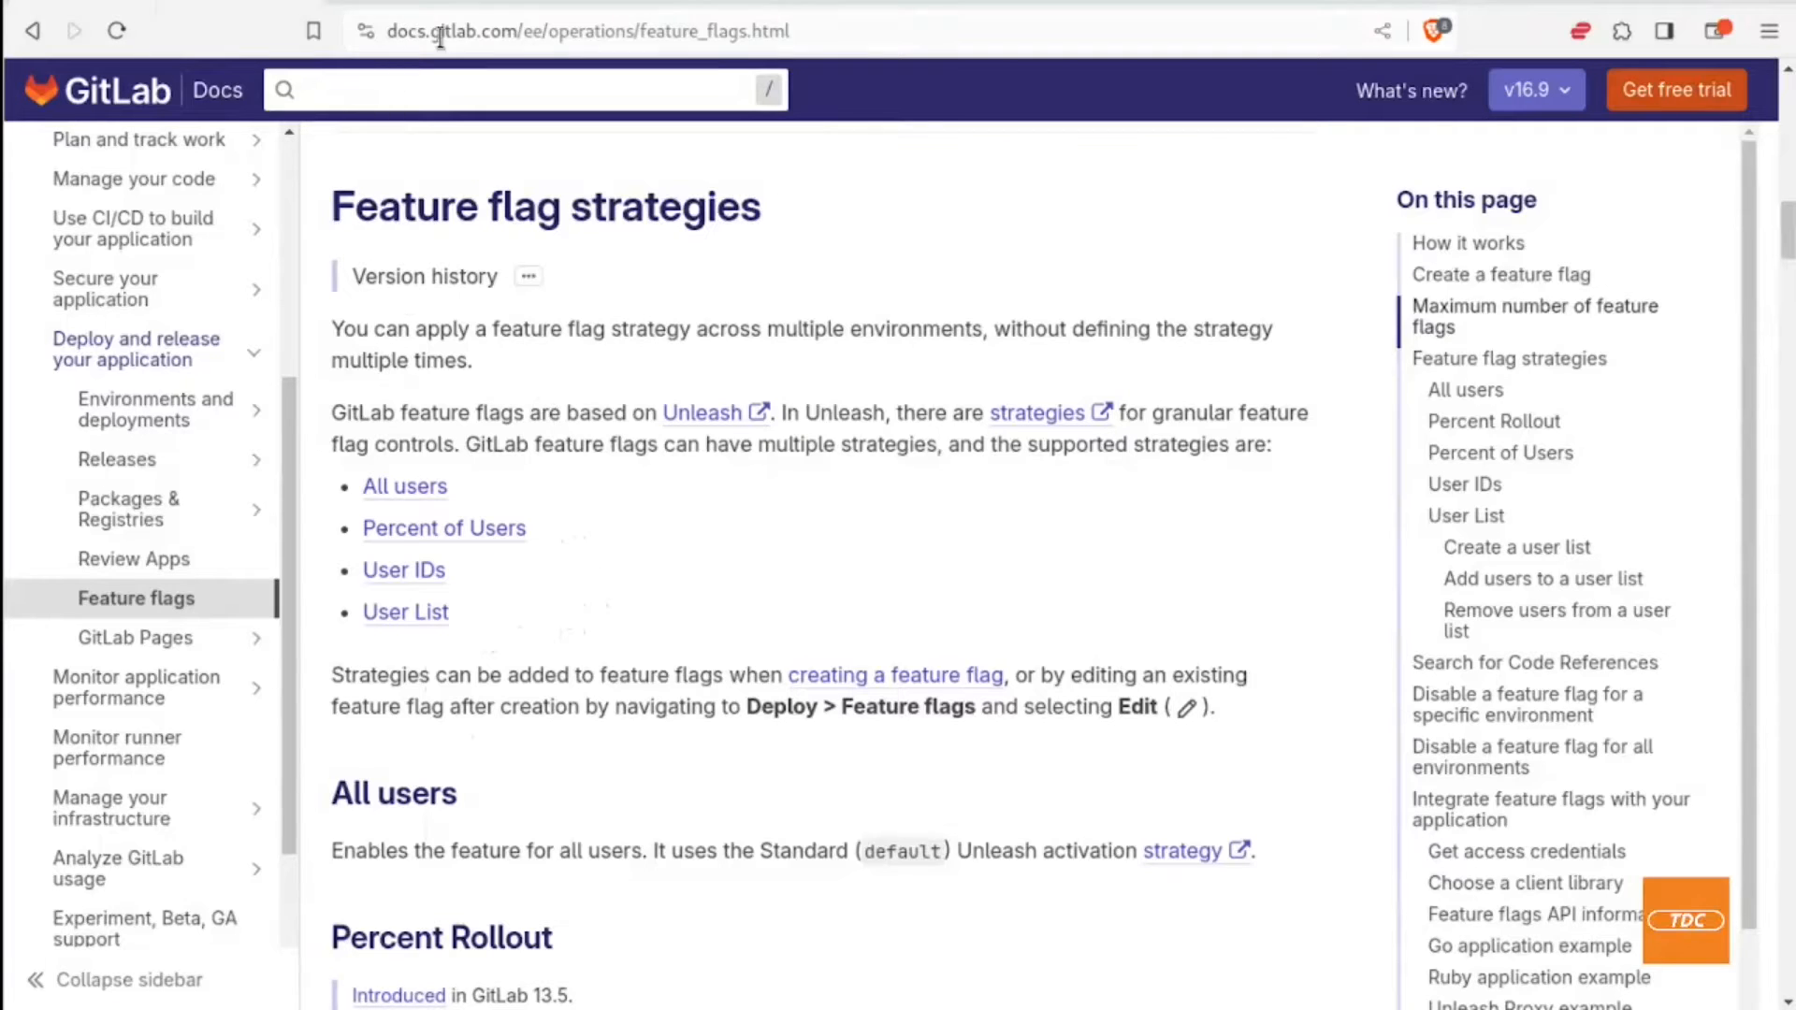
mouse_move(412, 258)
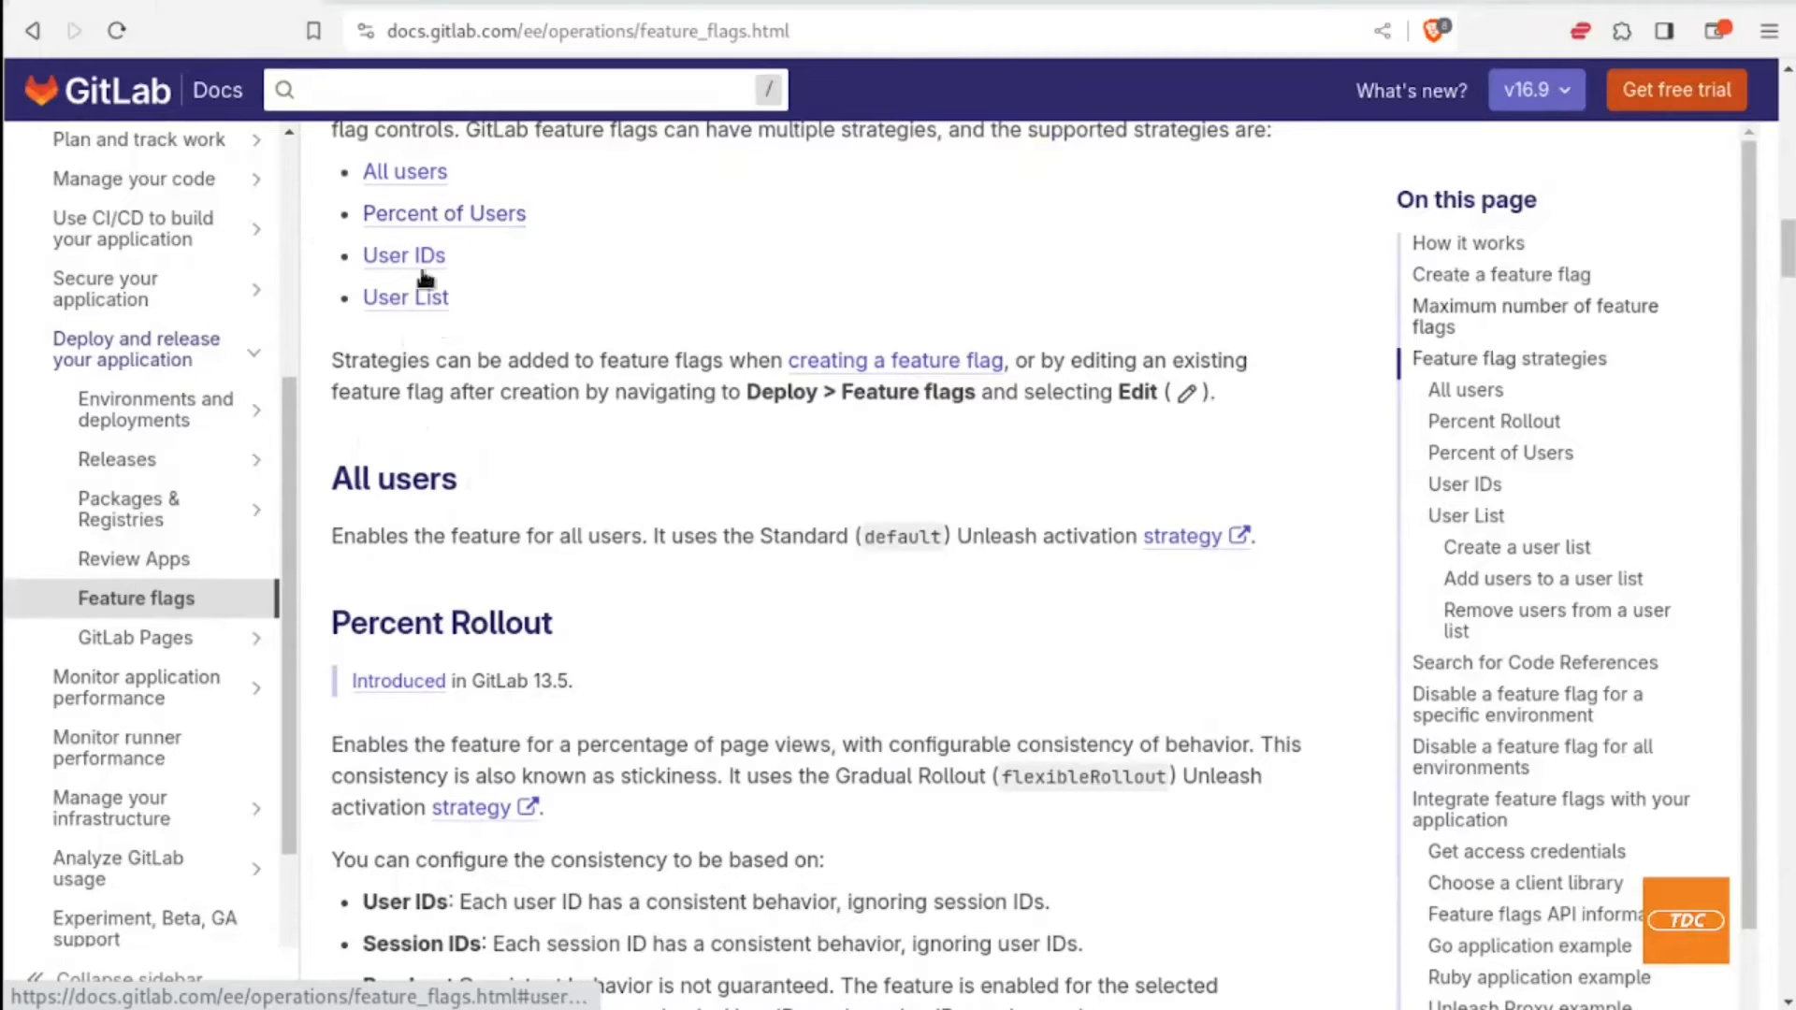
mouse_move(405, 307)
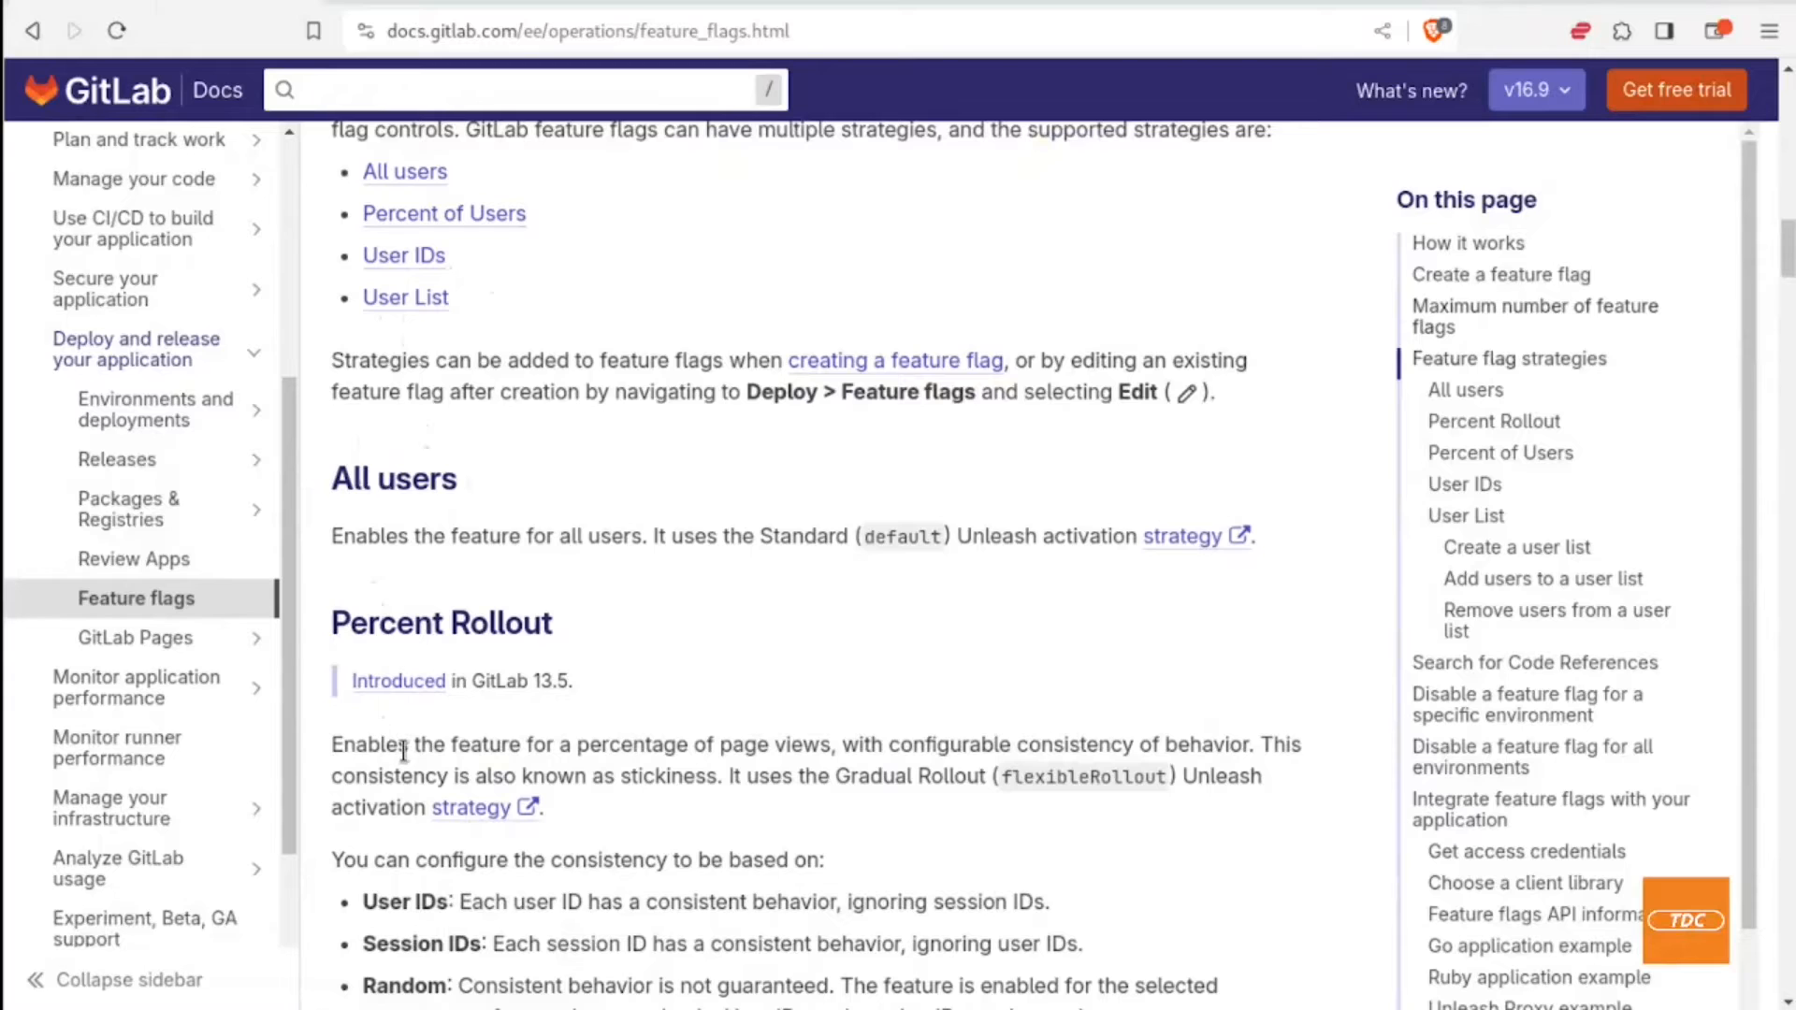
Step: Scroll the feature flag docs through the Percent Rollout and Percent of Users sections
scroll("down", 3)
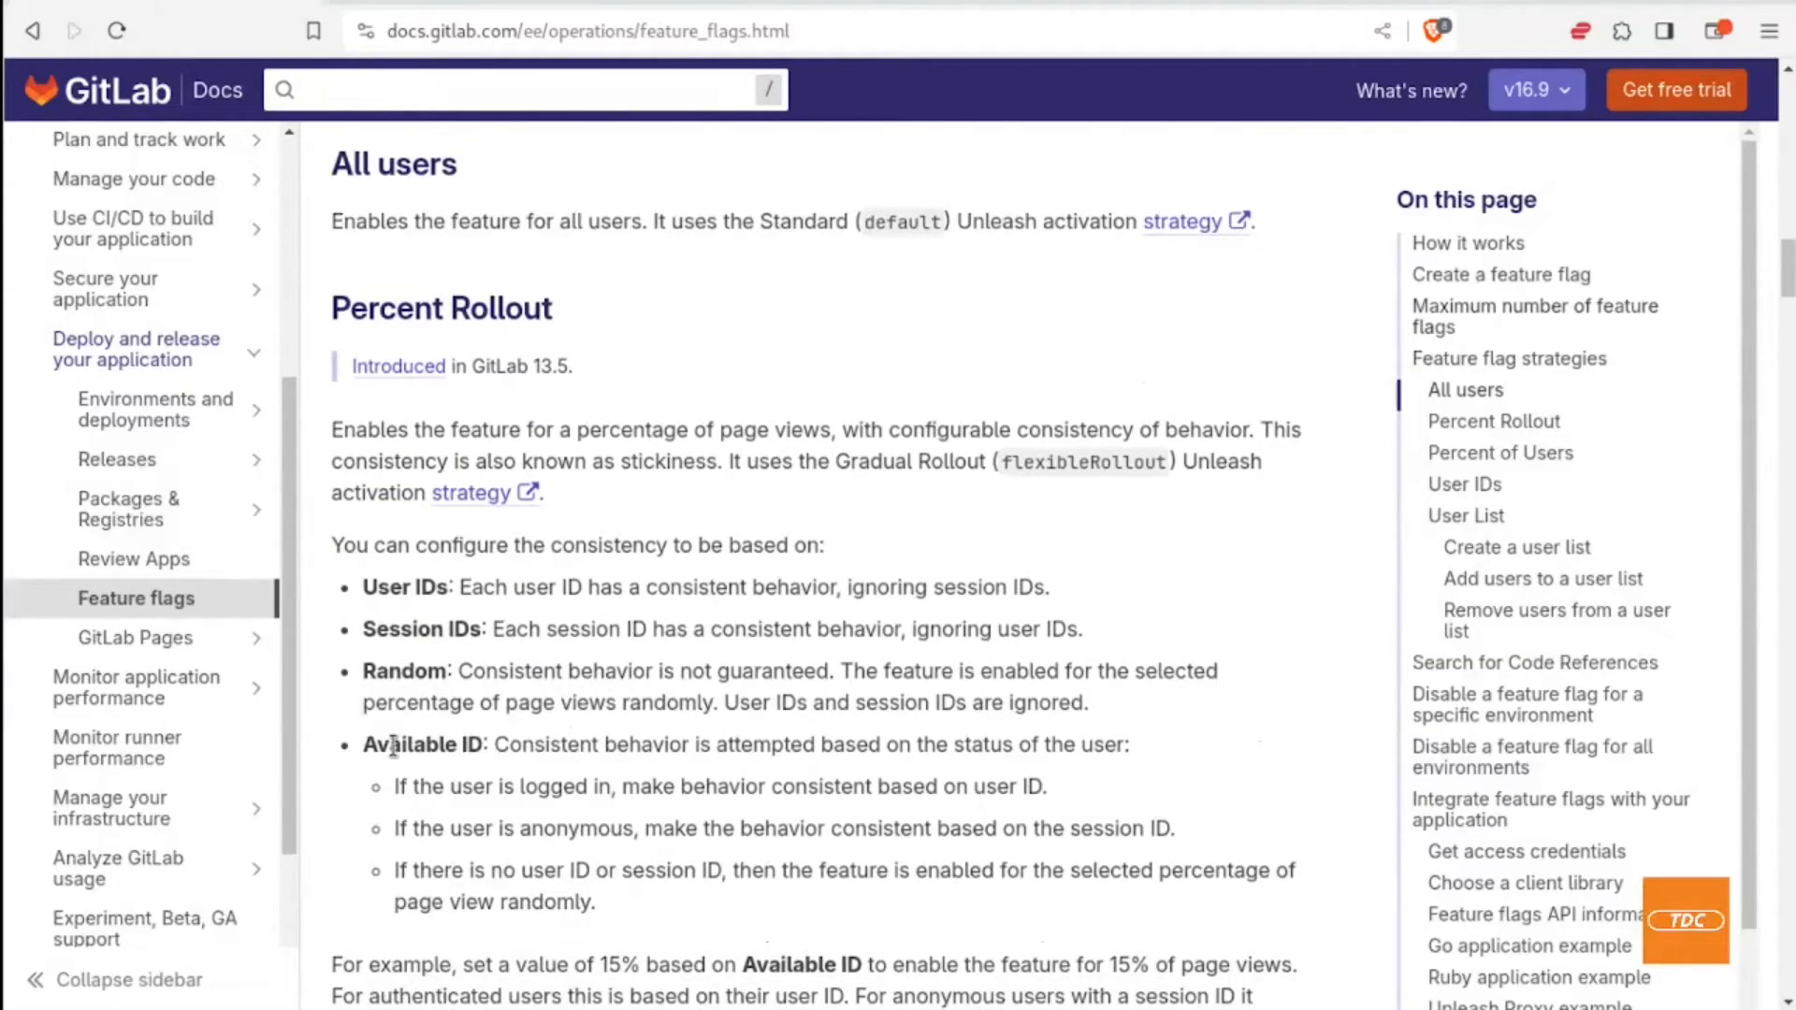
mouse_move(395, 739)
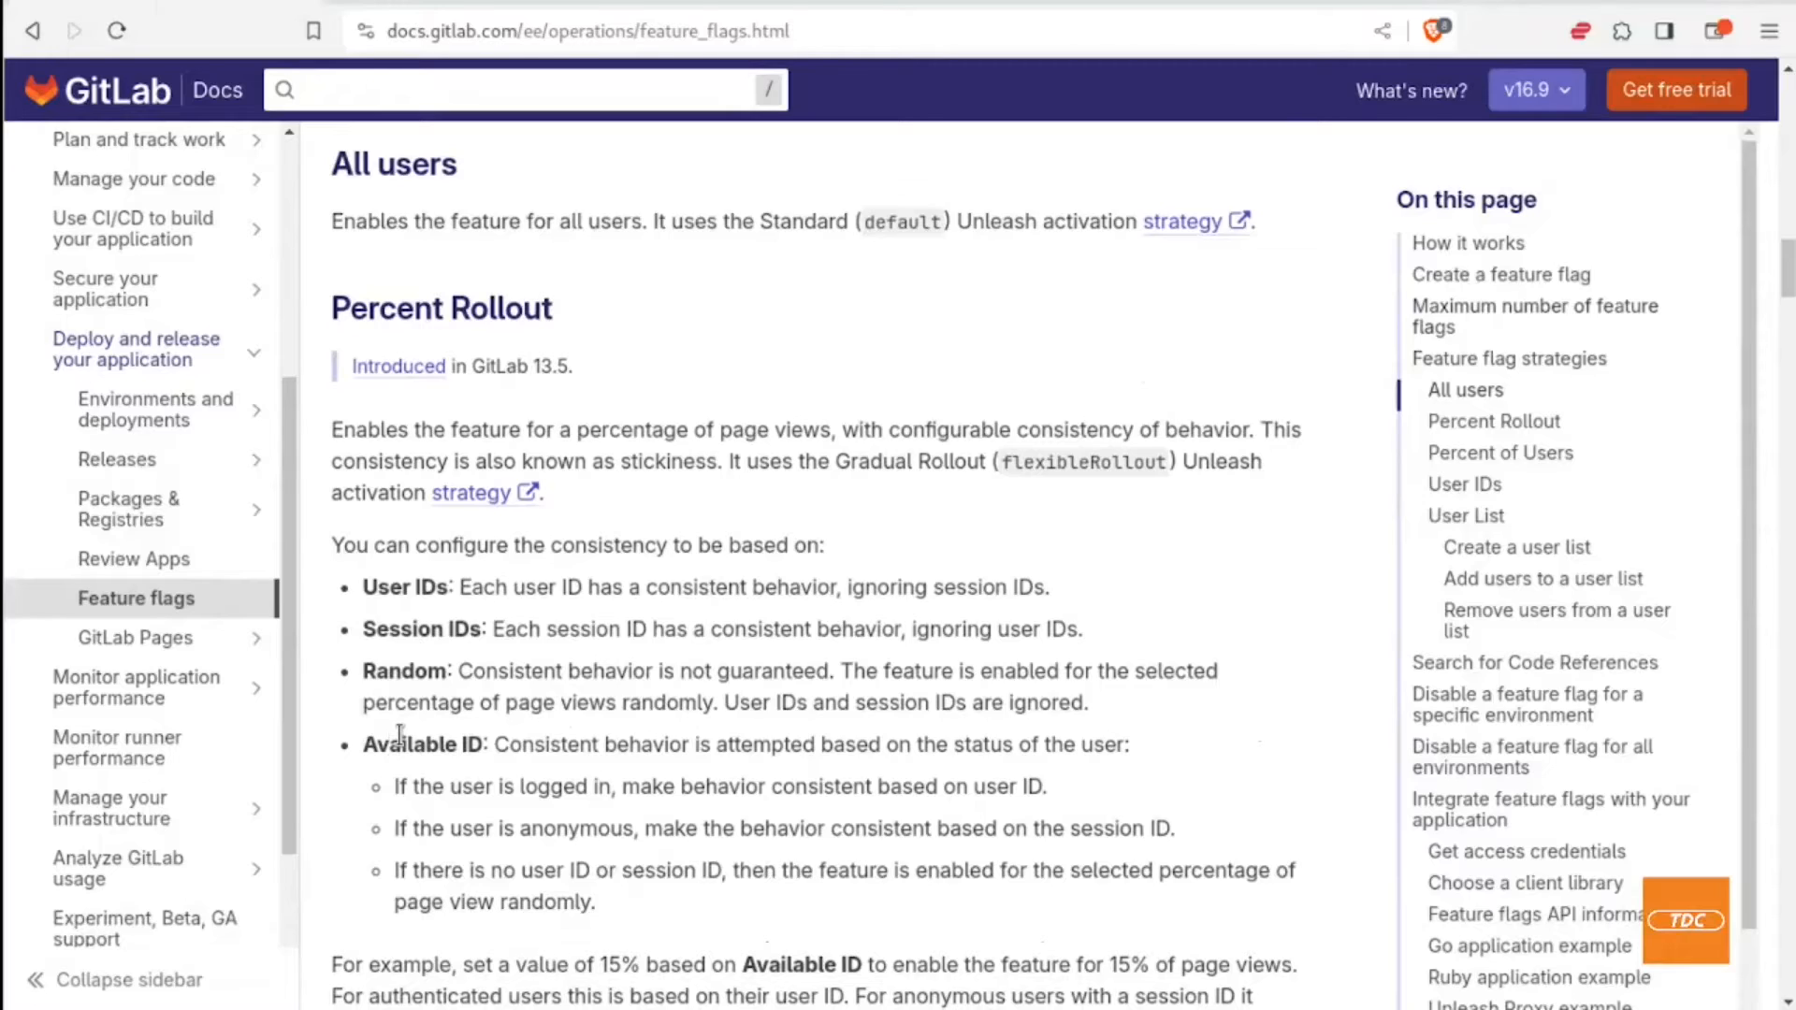
mouse_move(475, 669)
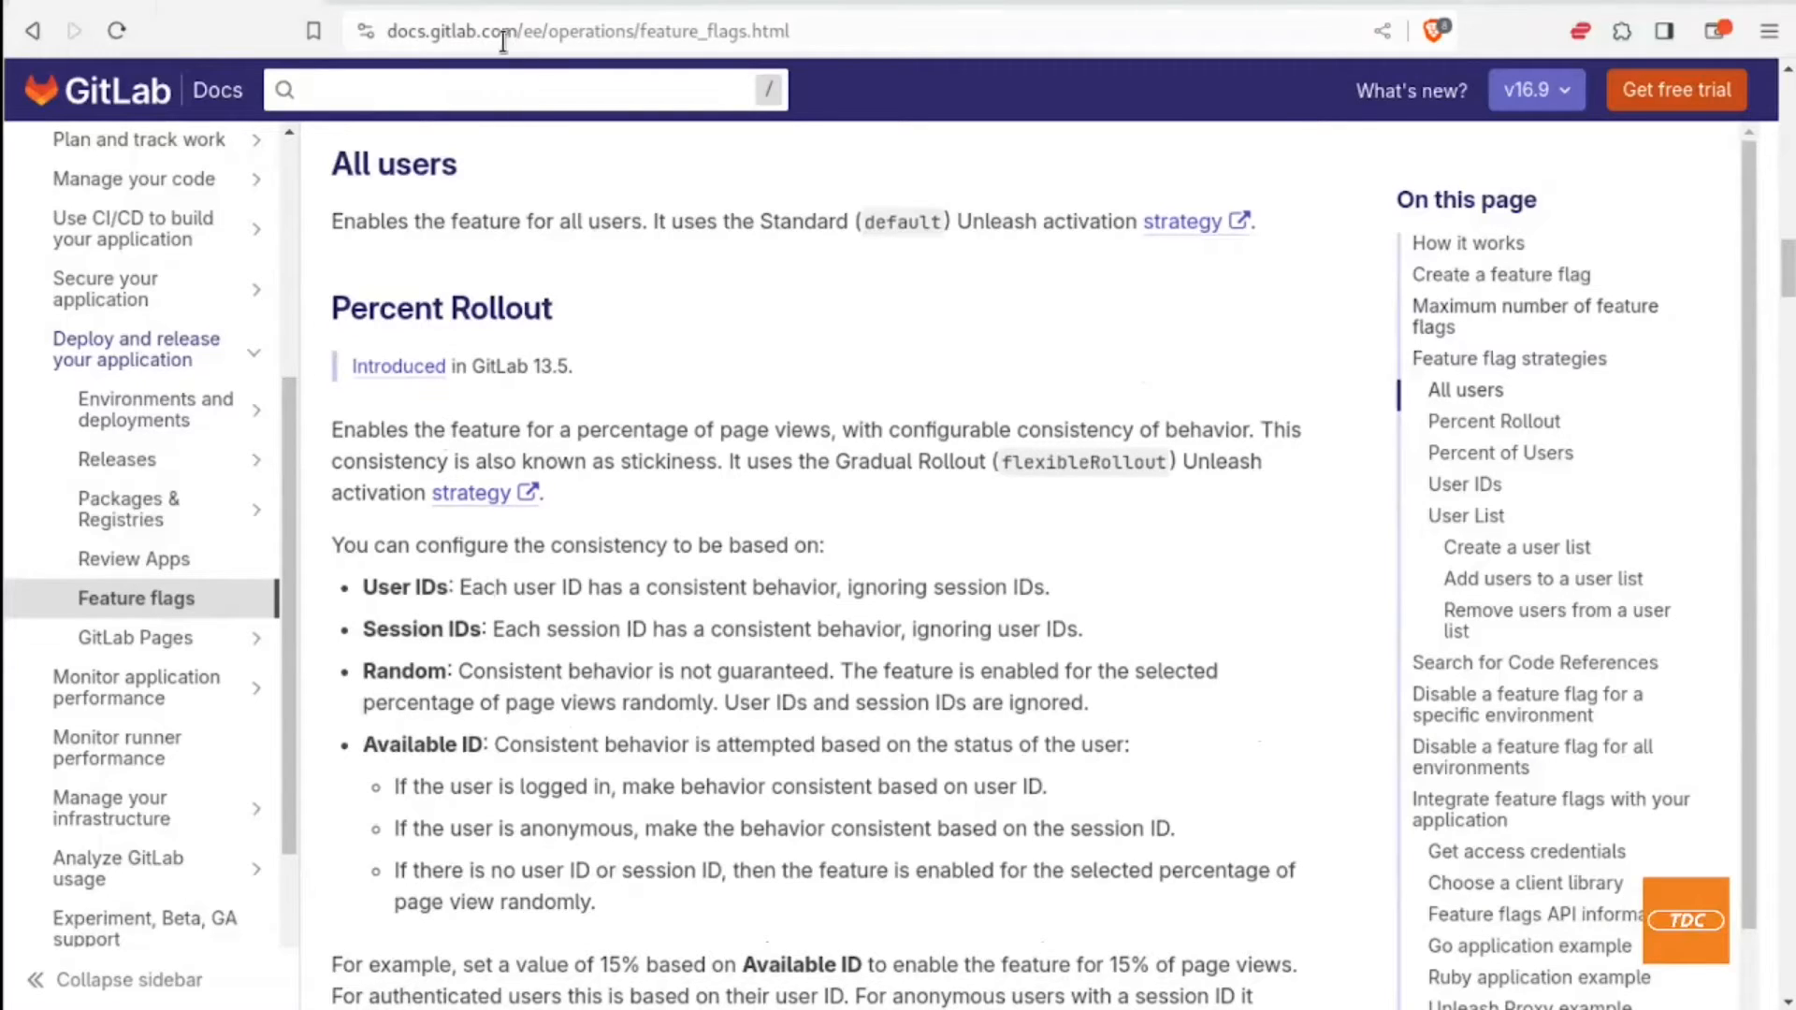
scroll("down", 3)
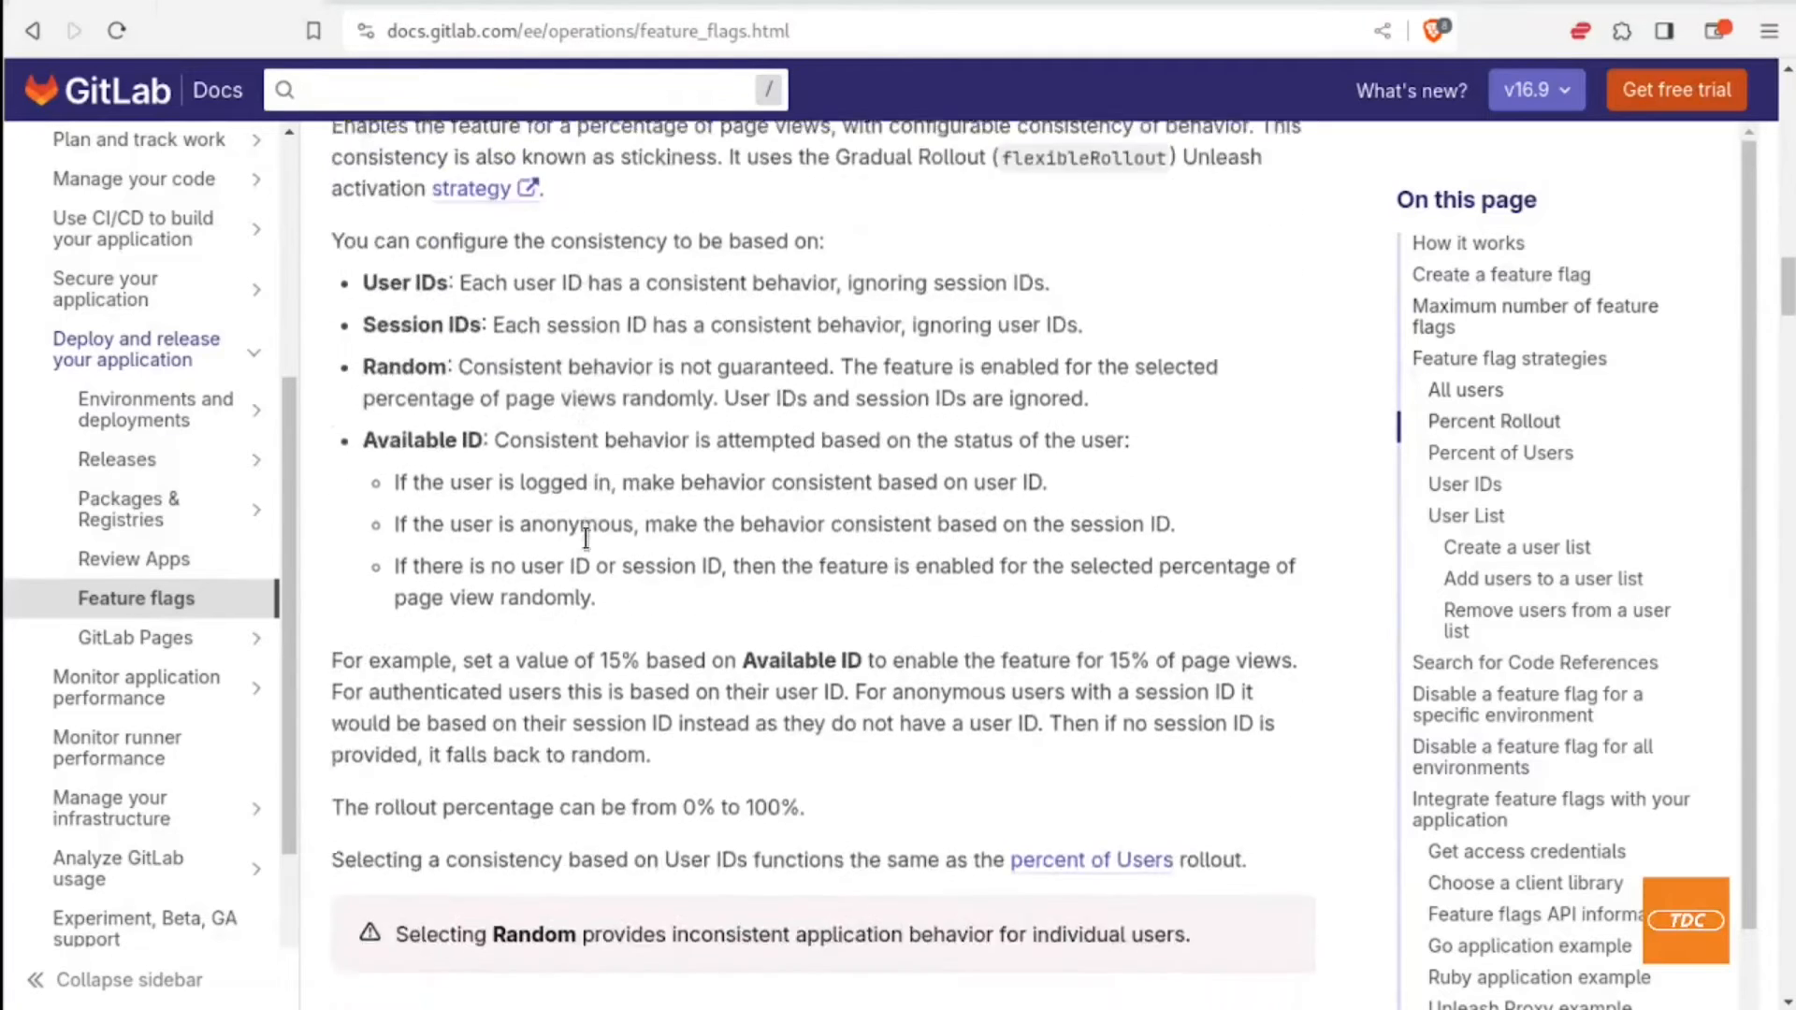
scroll("down", 3)
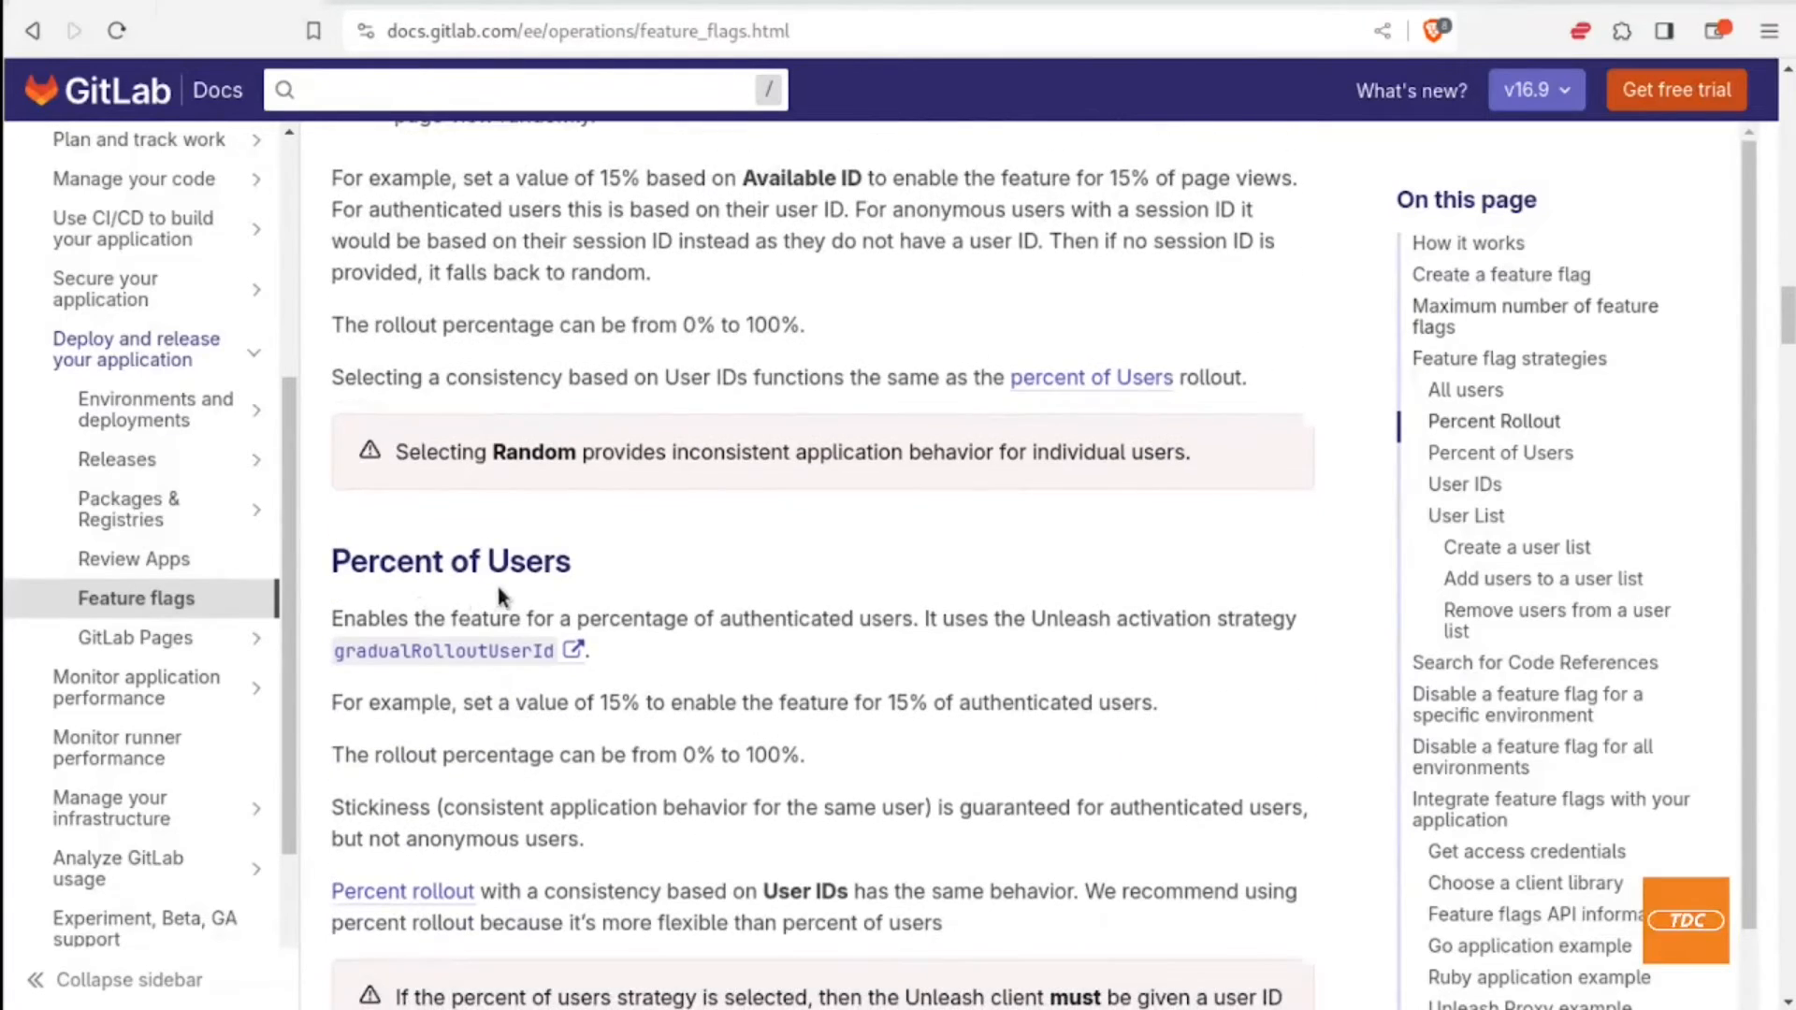
scroll("down", 3)
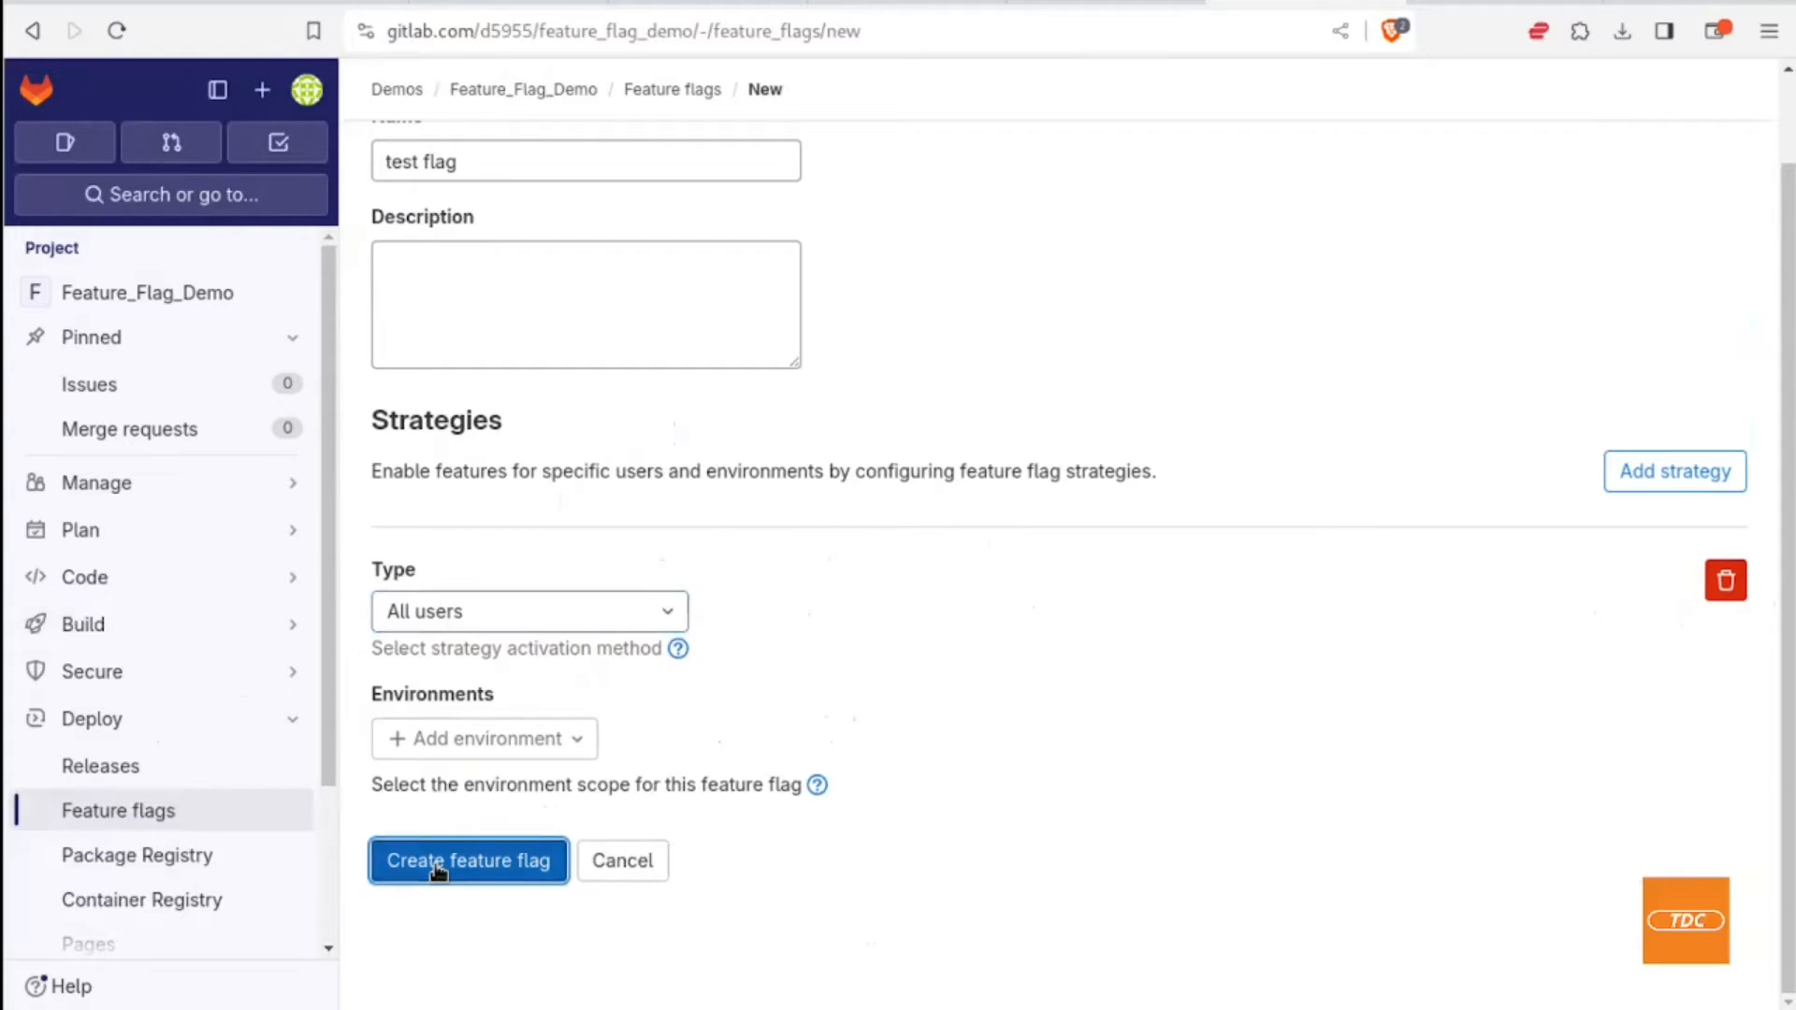
Step: Correct the invalid name to test-flag and create the flag for All Users
left_click(468, 860)
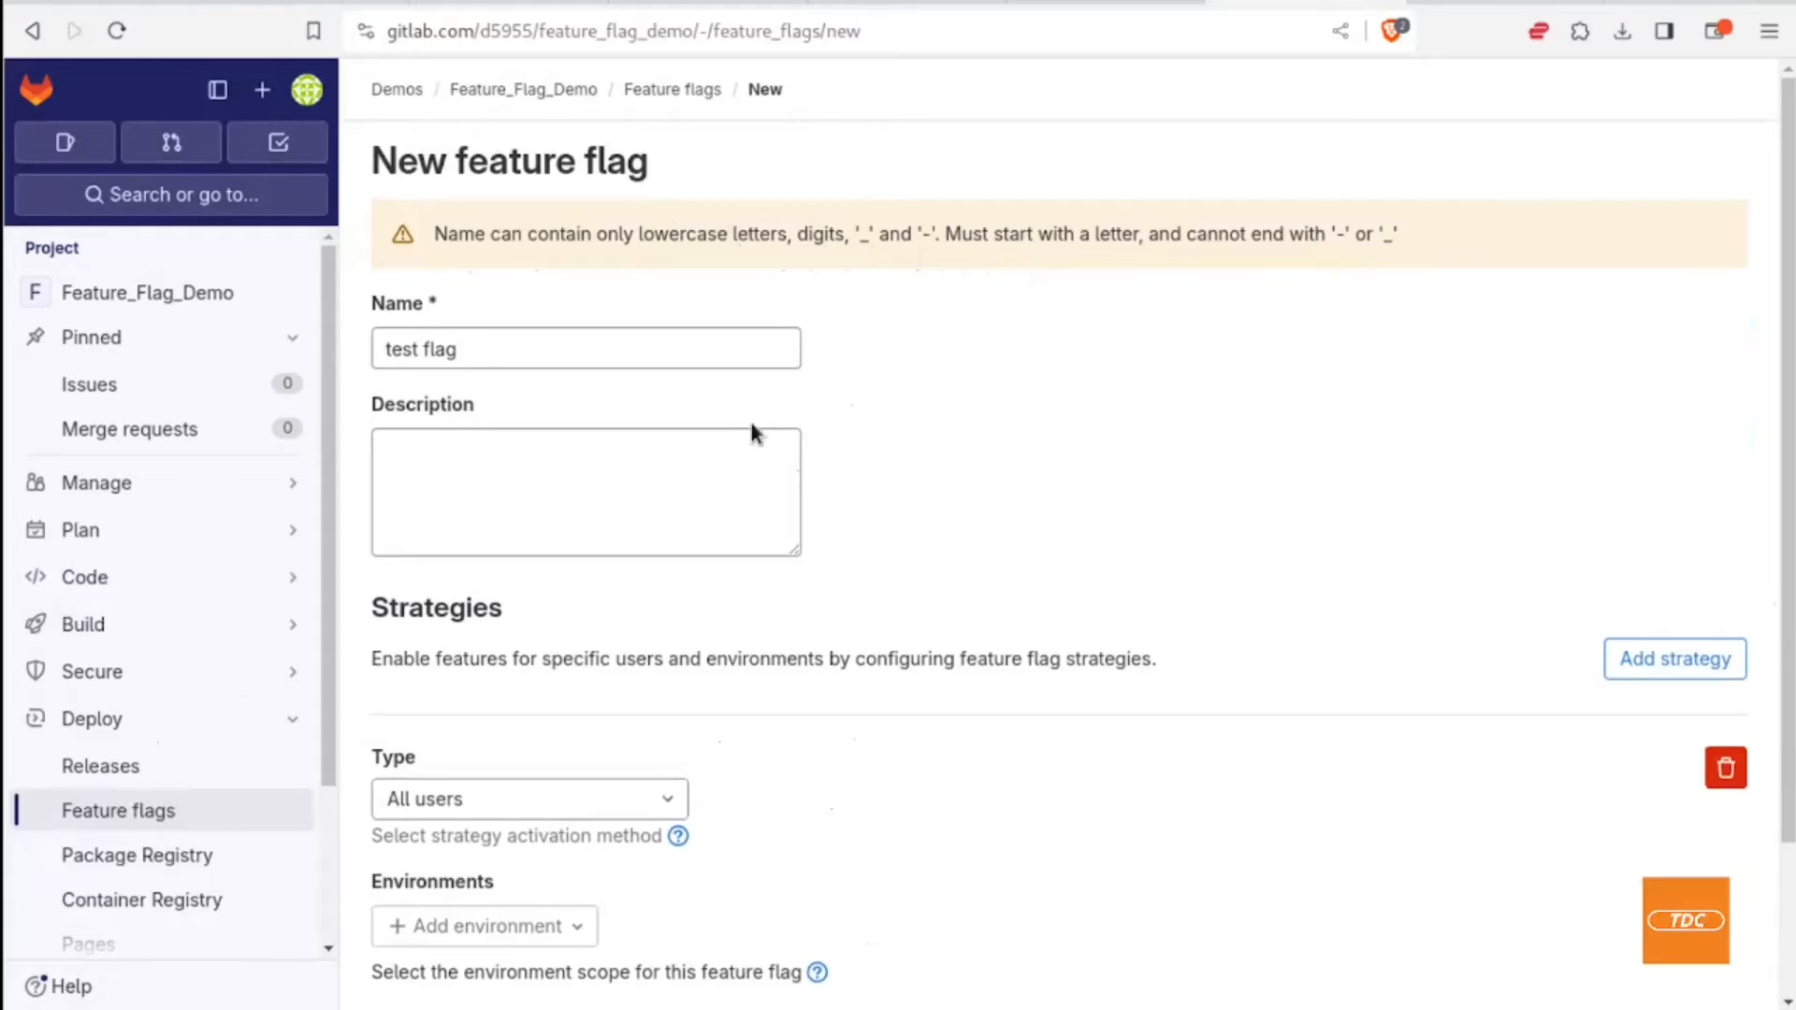
left_click(584, 348)
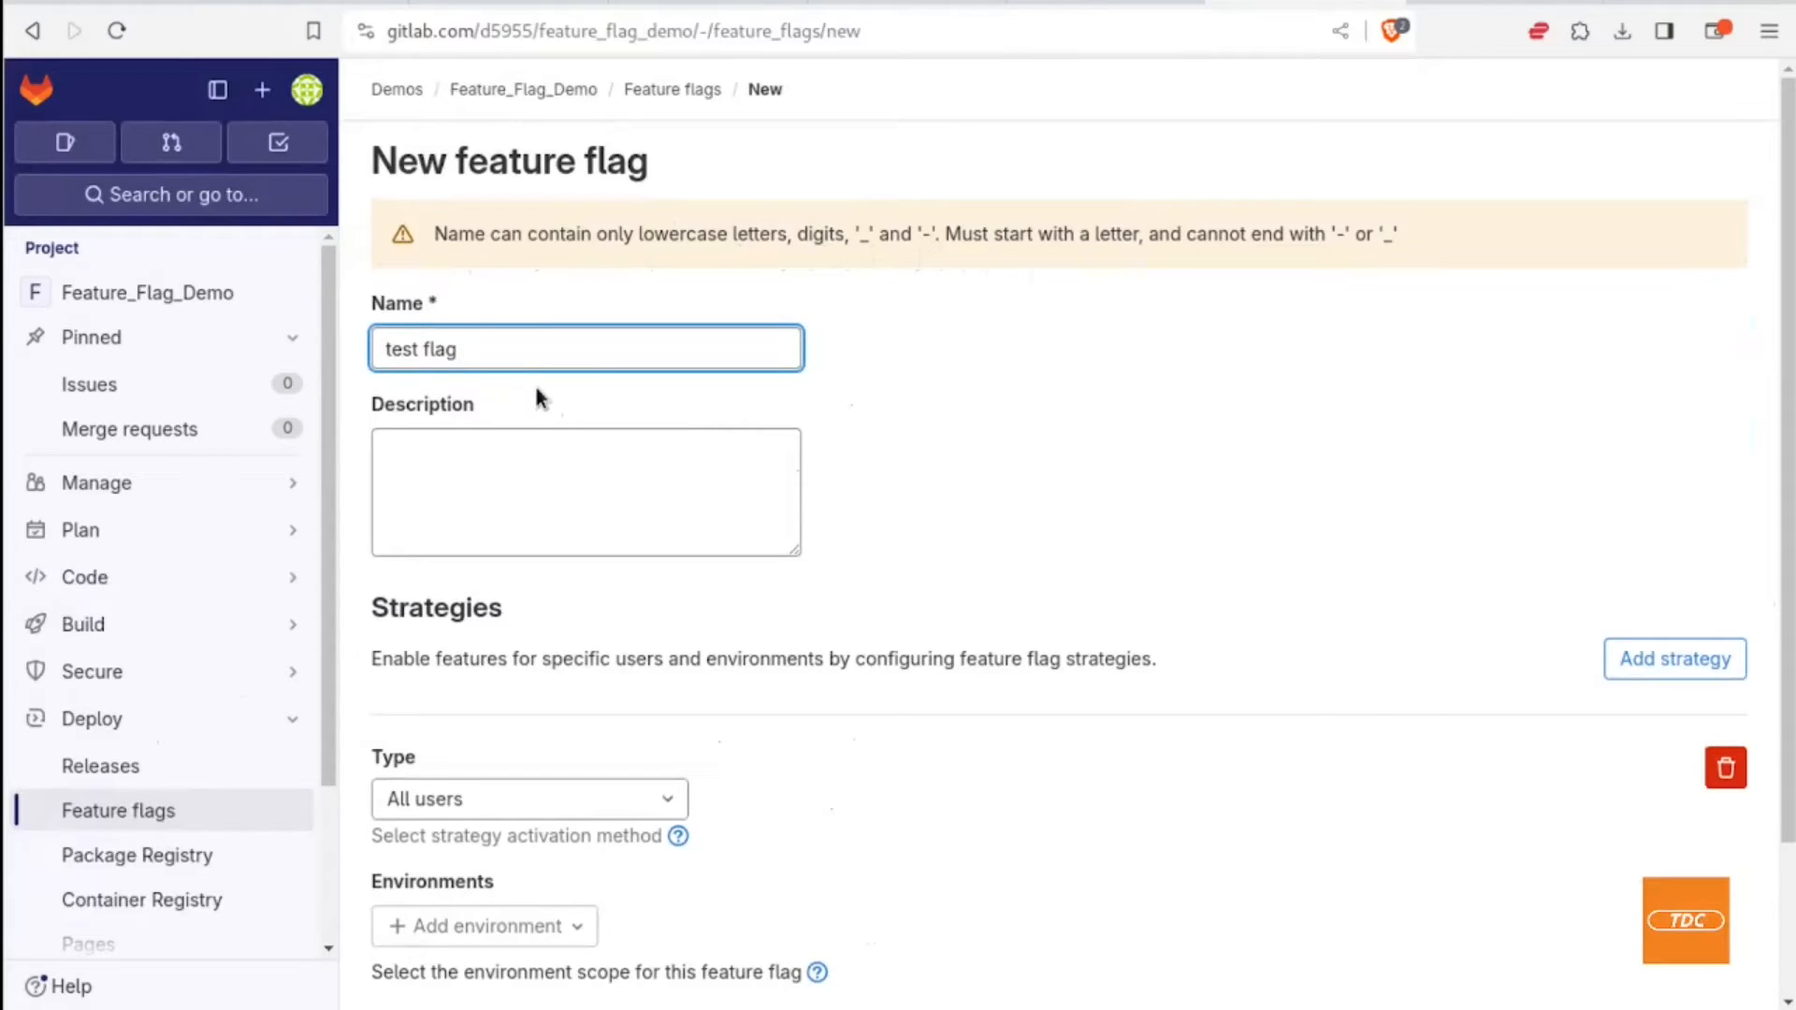
type("test-flag")
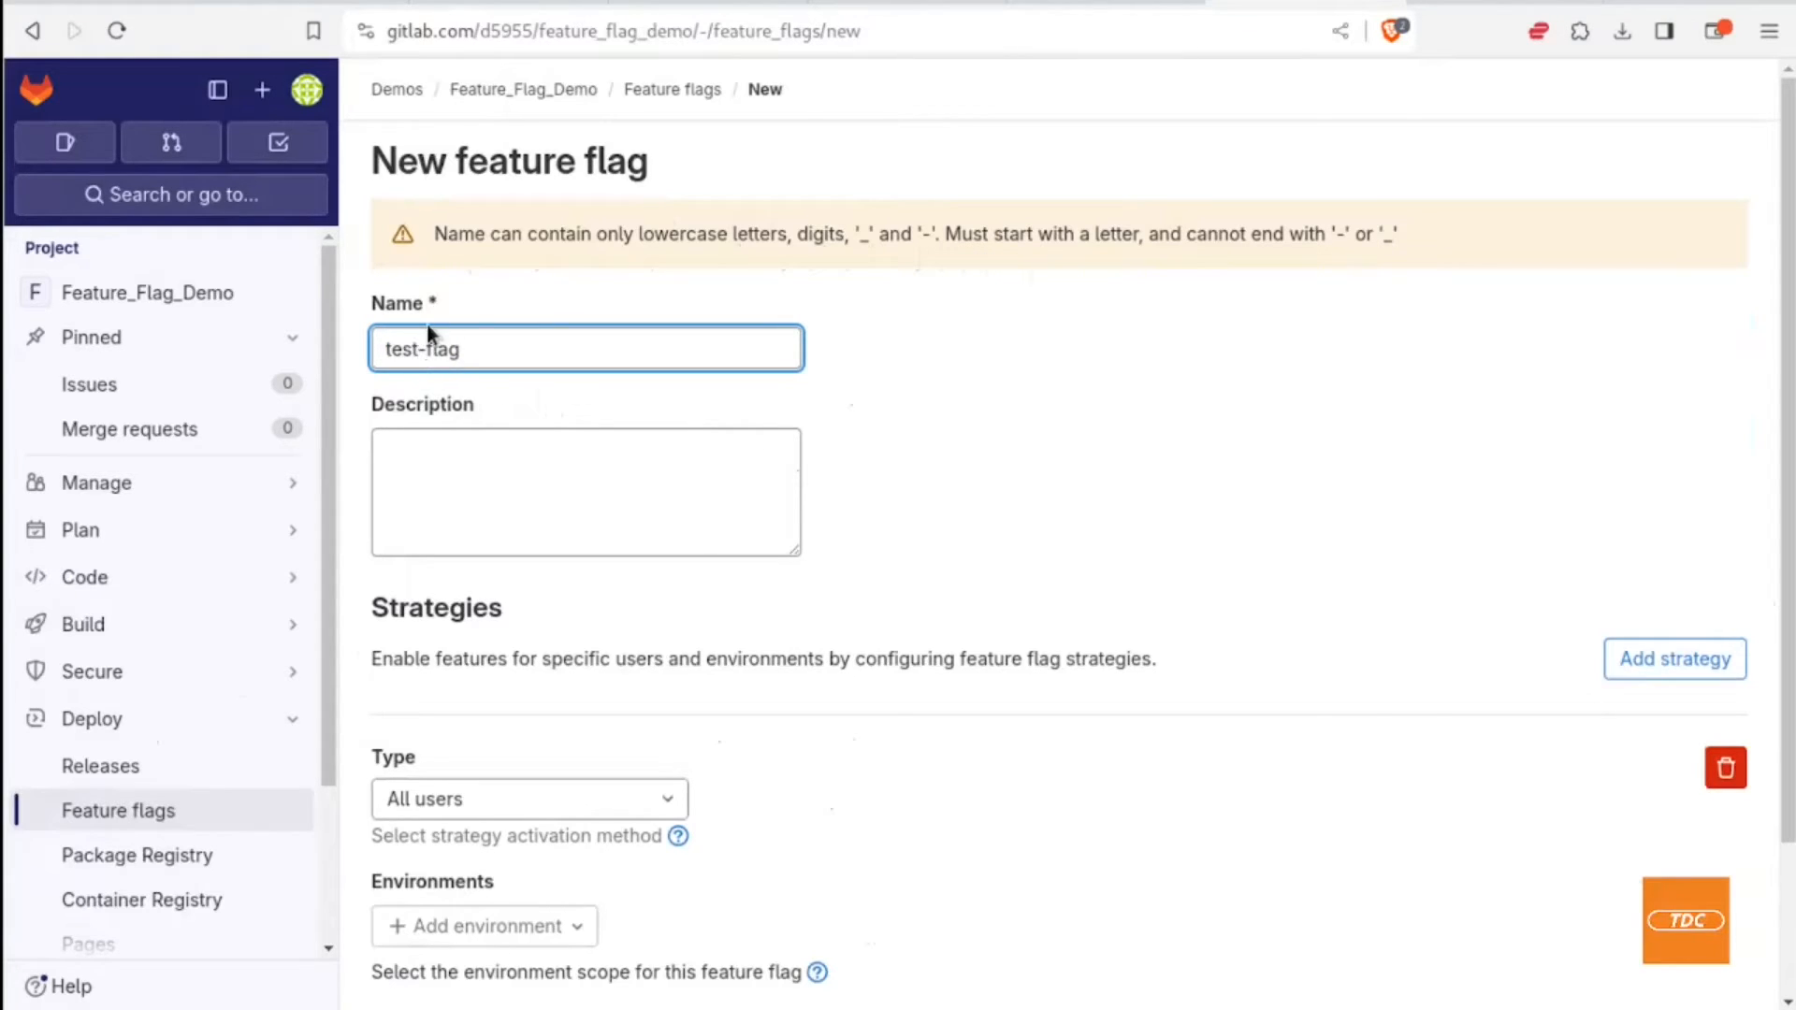
scroll("down", 3)
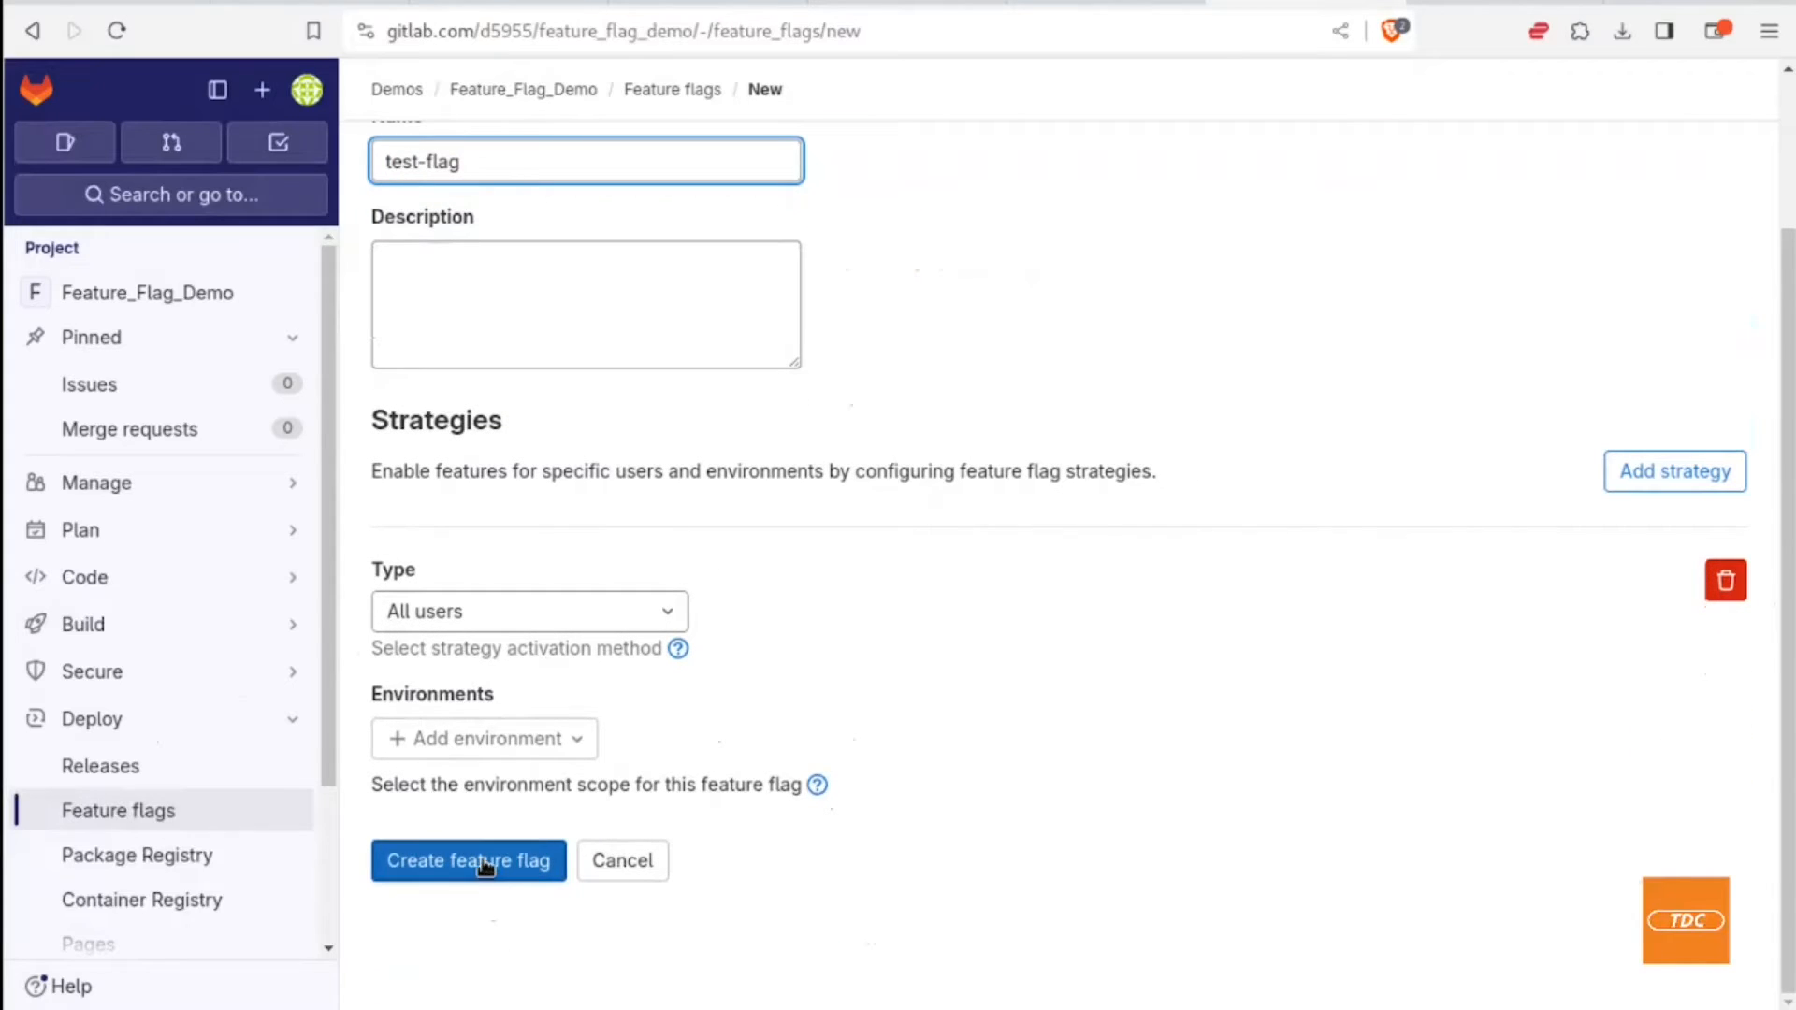
left_click(468, 860)
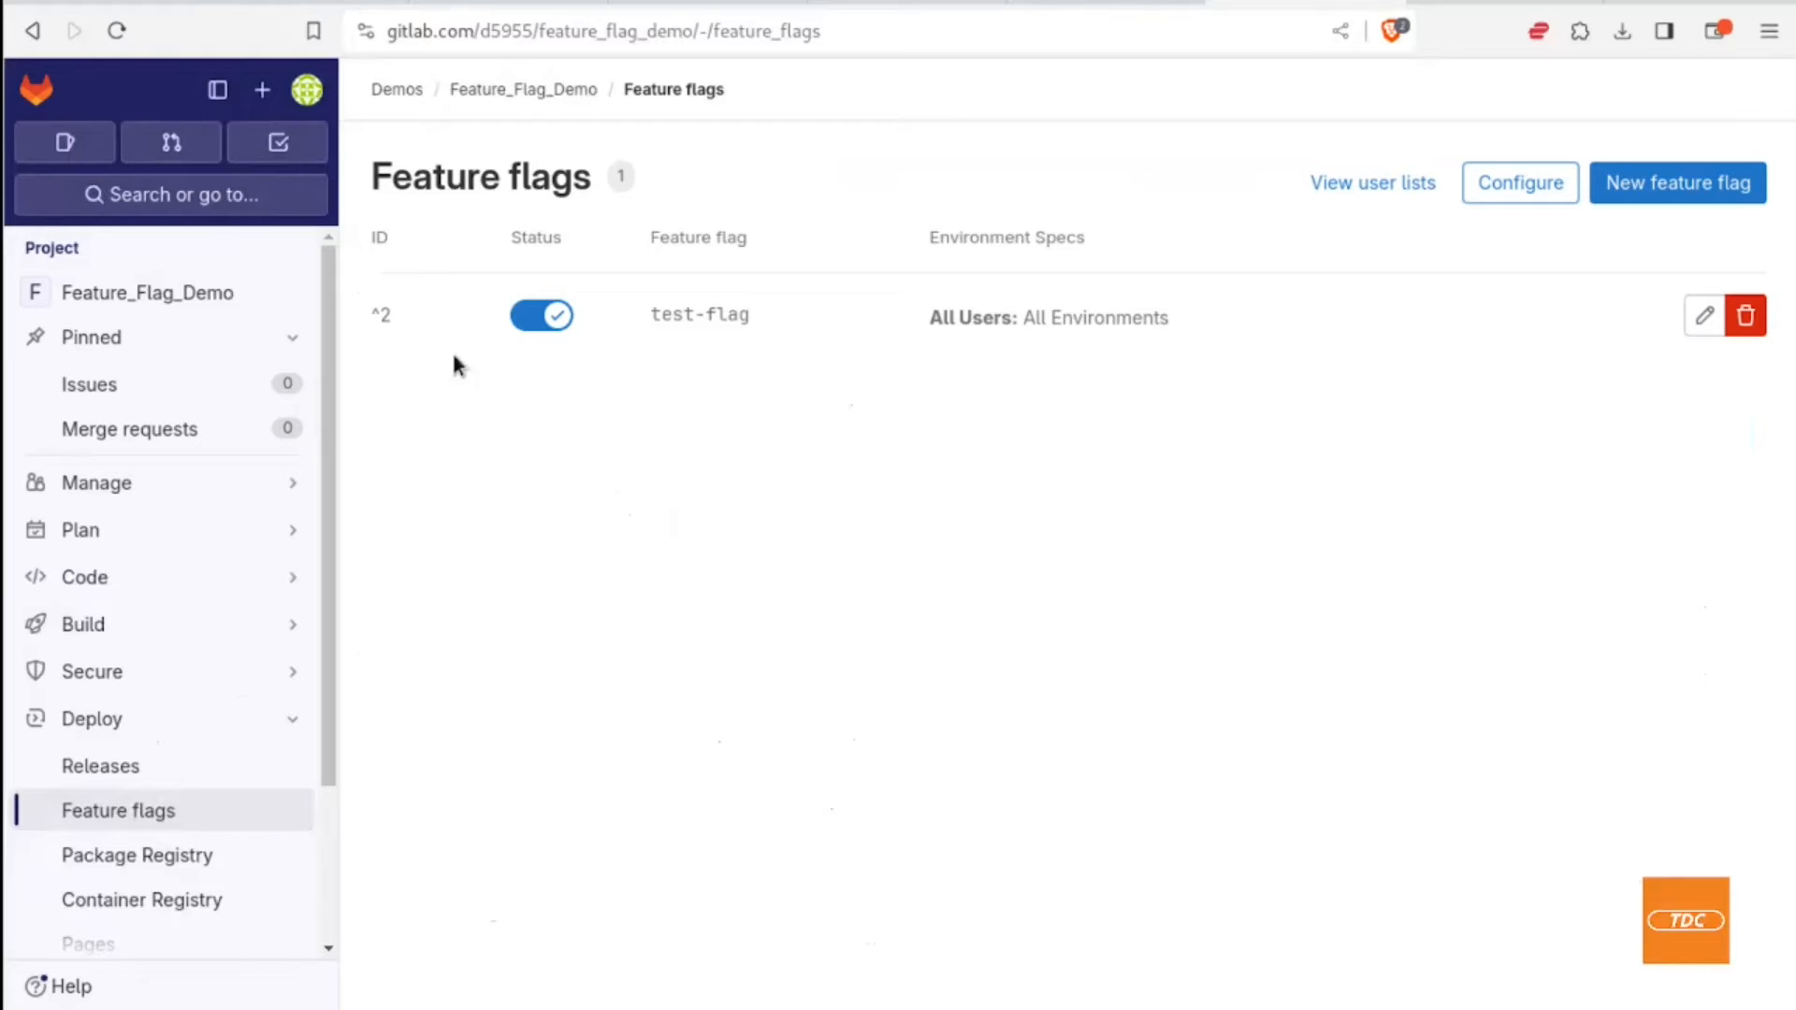
mouse_move(415, 307)
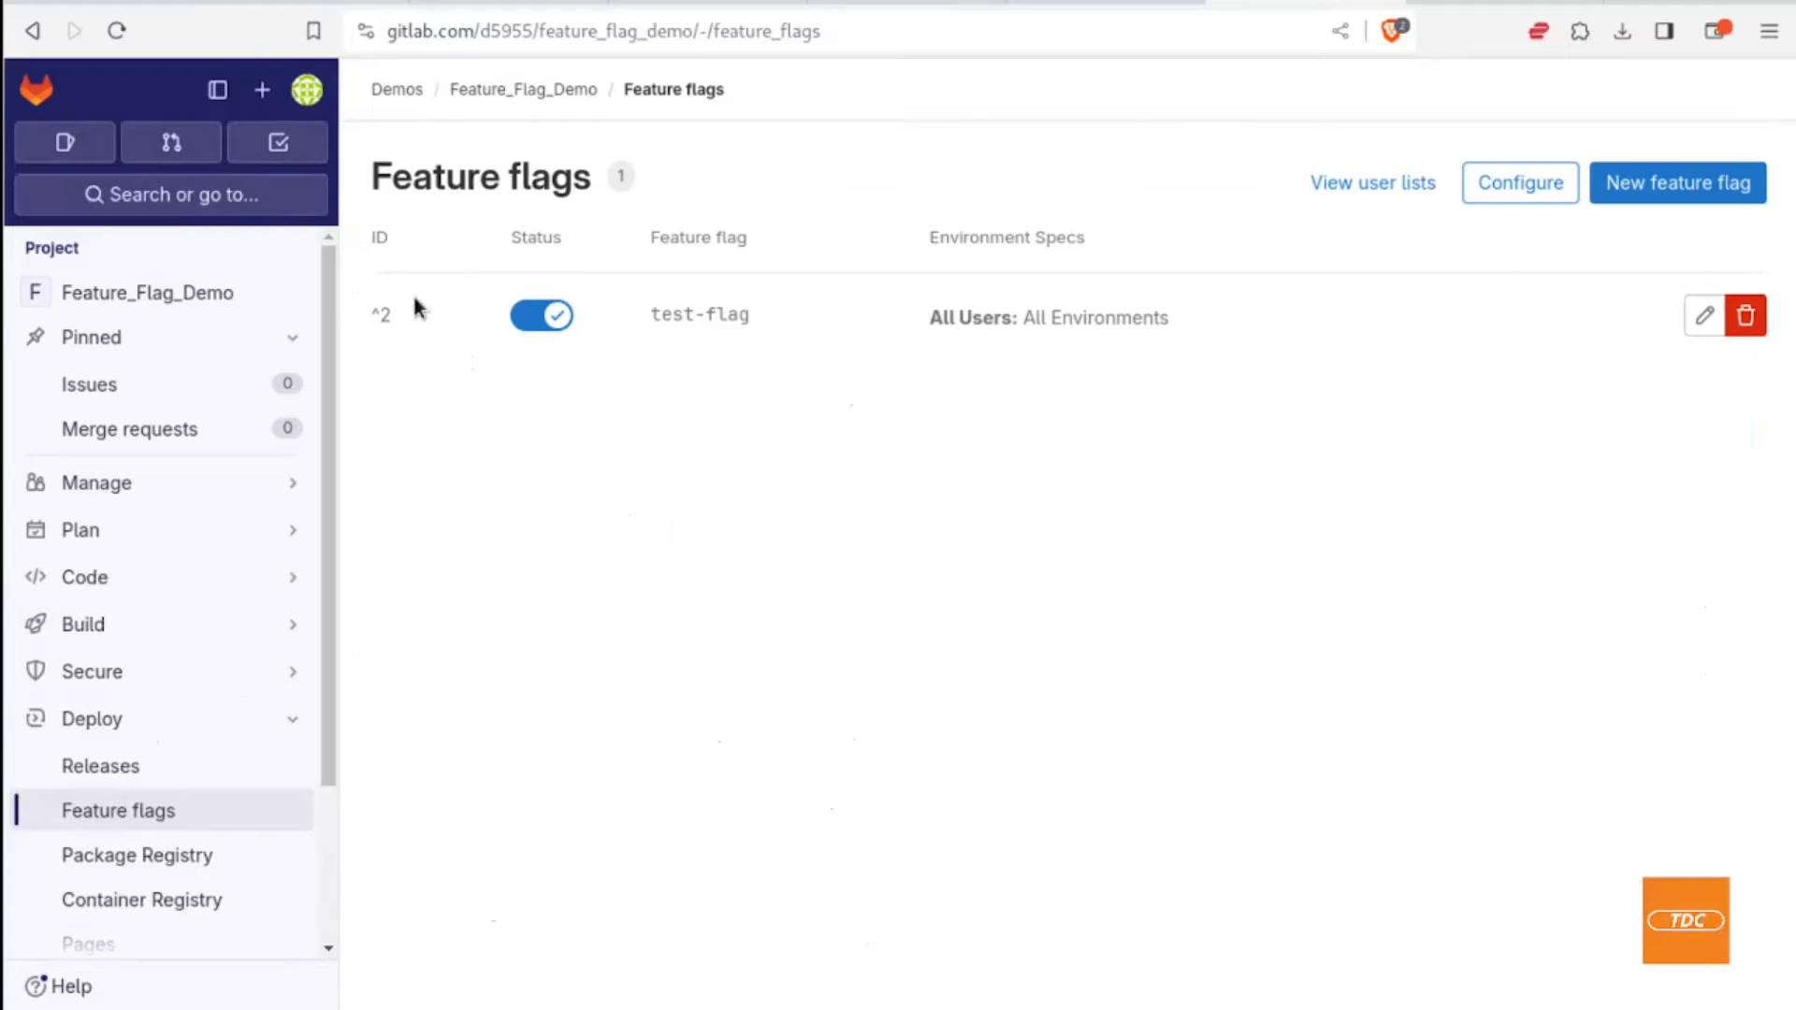
Step: Disable and re-enable test-flag, then show the API URL and instance ID details
left_click(541, 315)
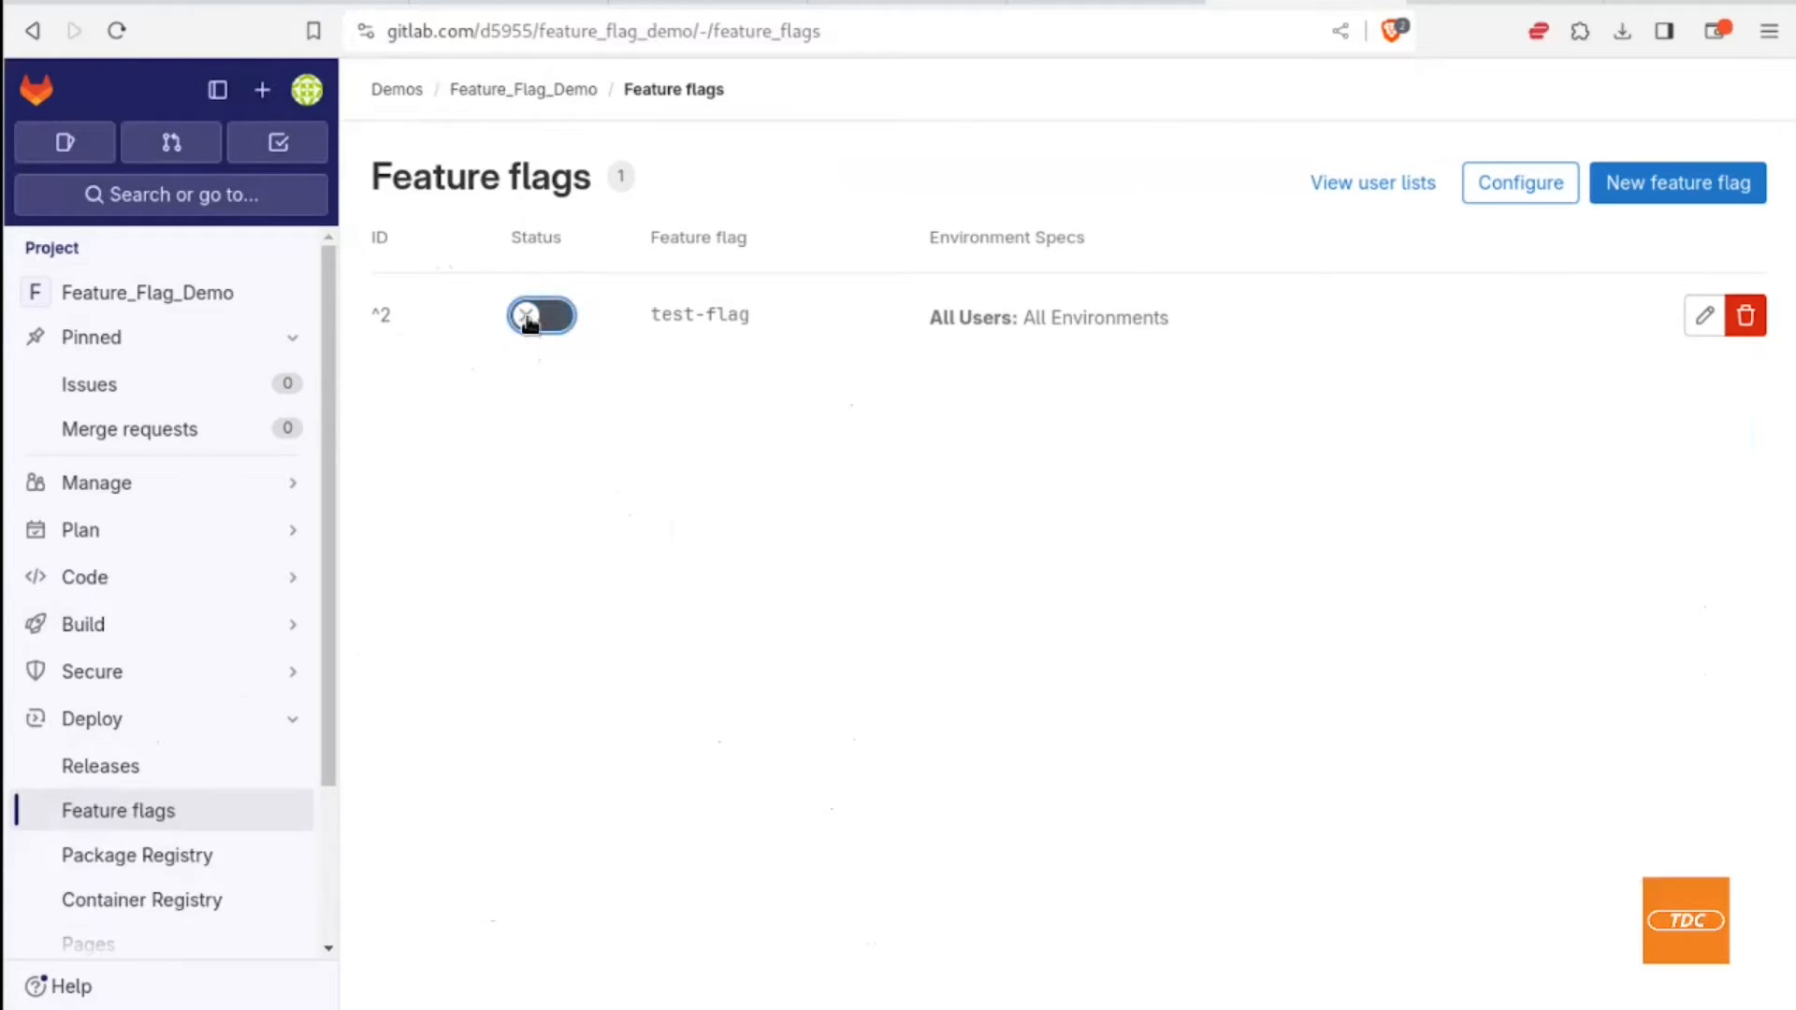
left_click(541, 315)
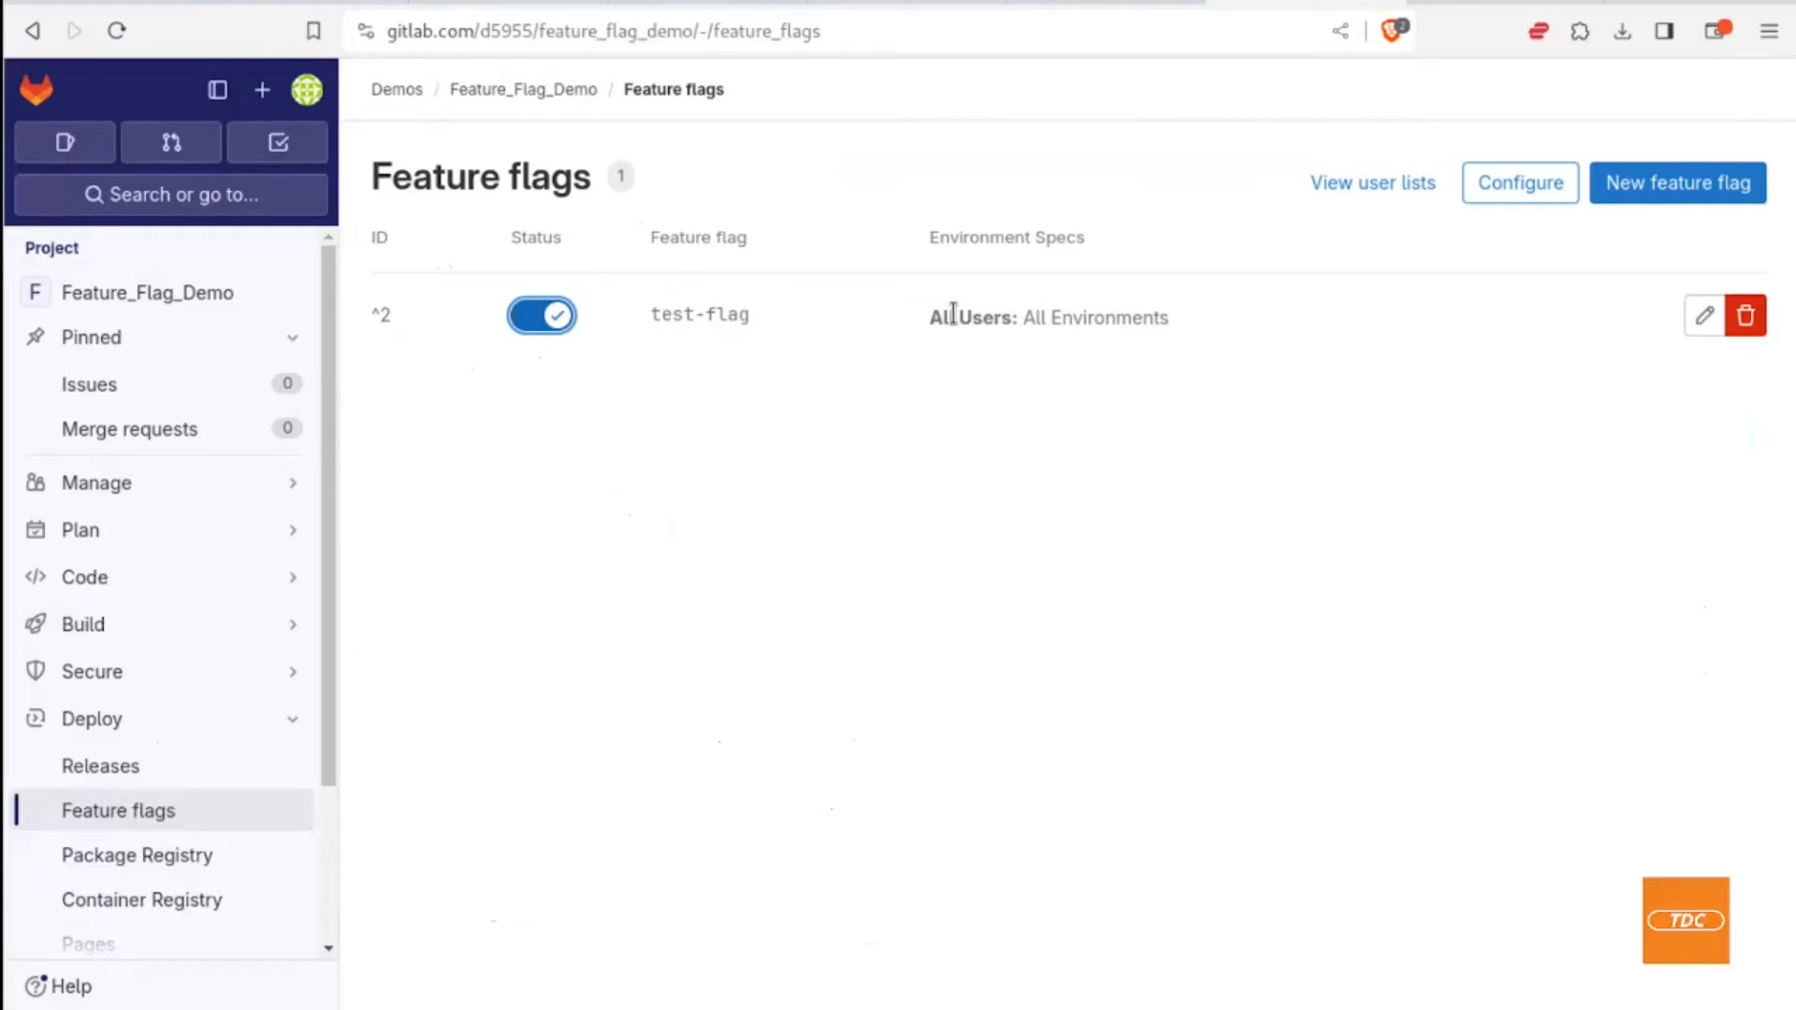
mouse_move(1016, 345)
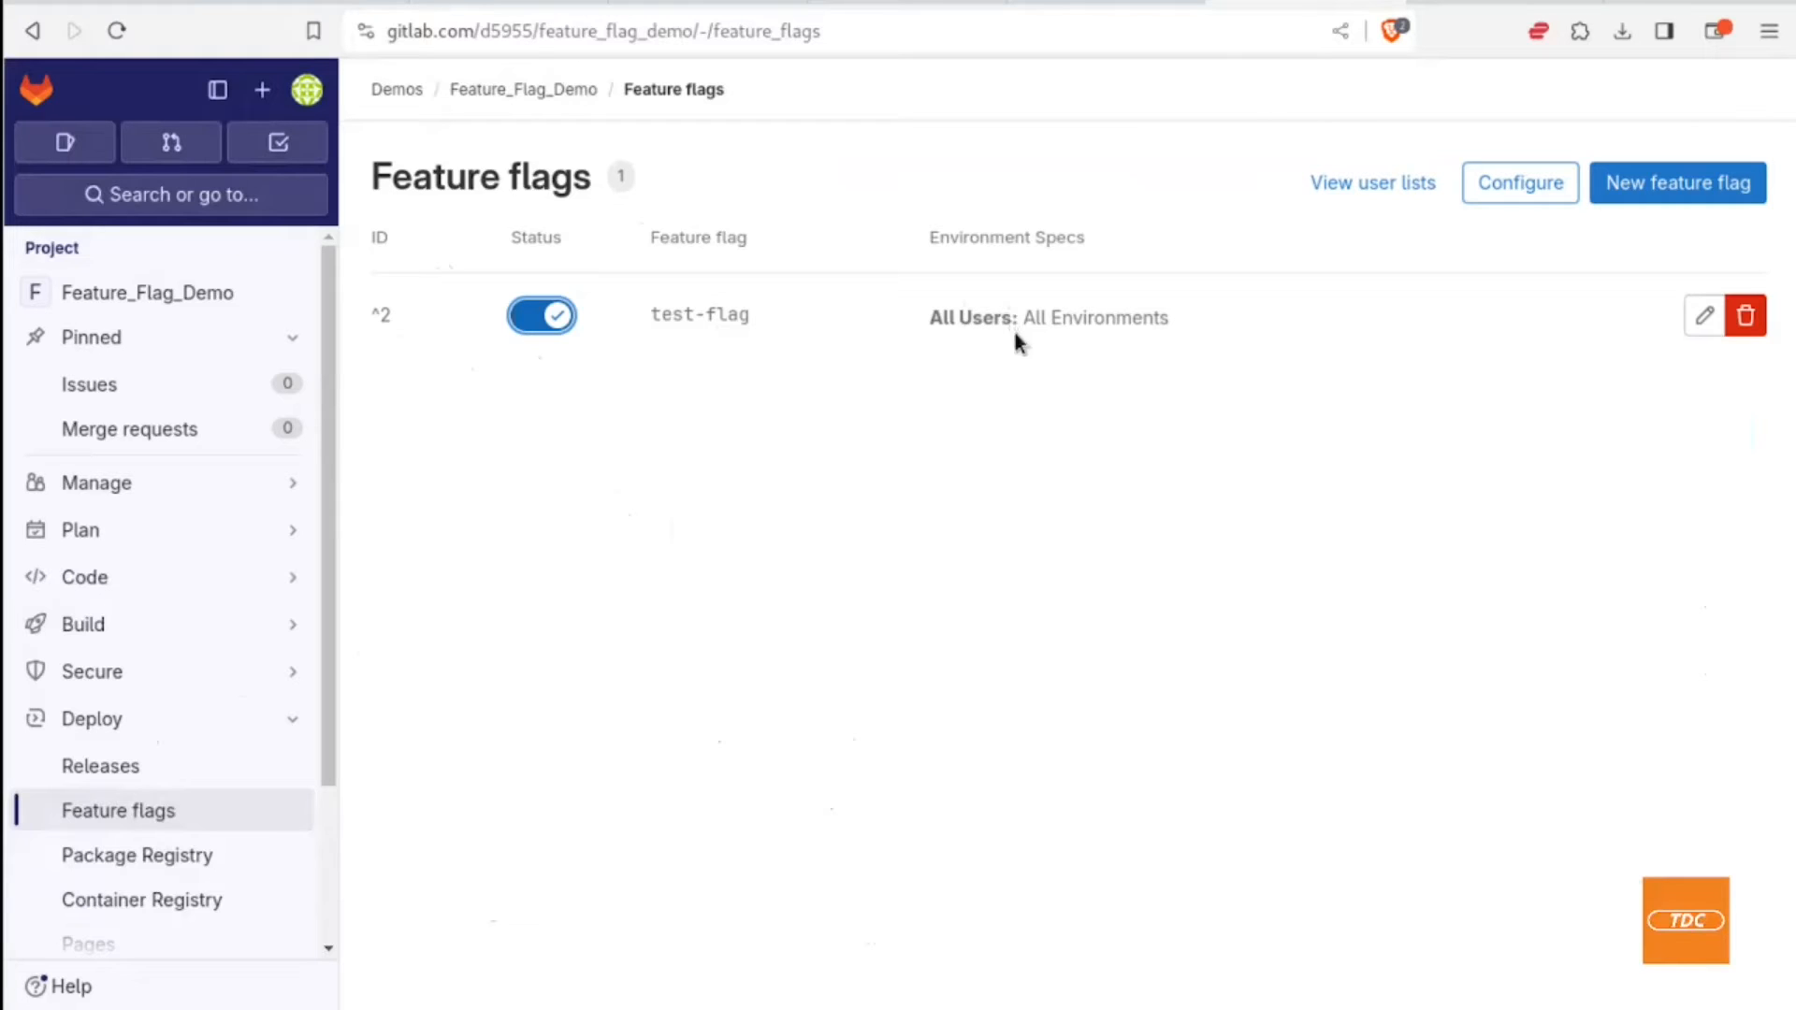
mouse_move(1025, 317)
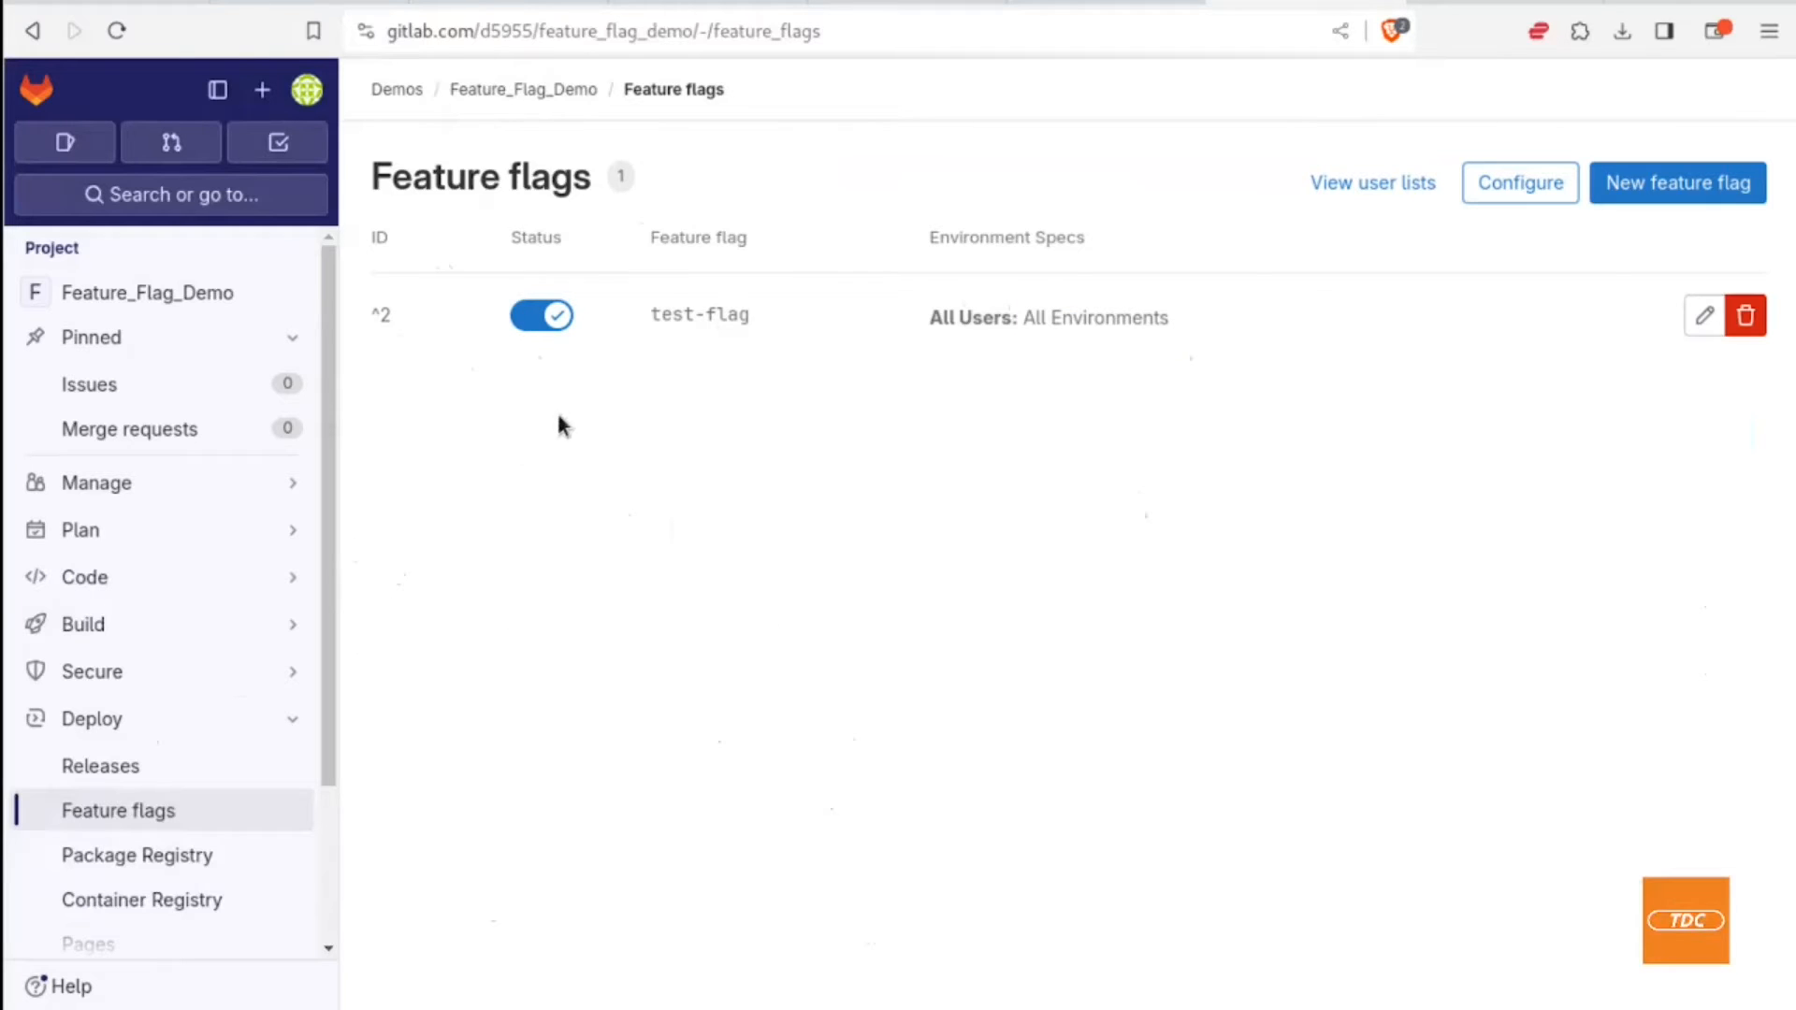
mouse_move(413, 464)
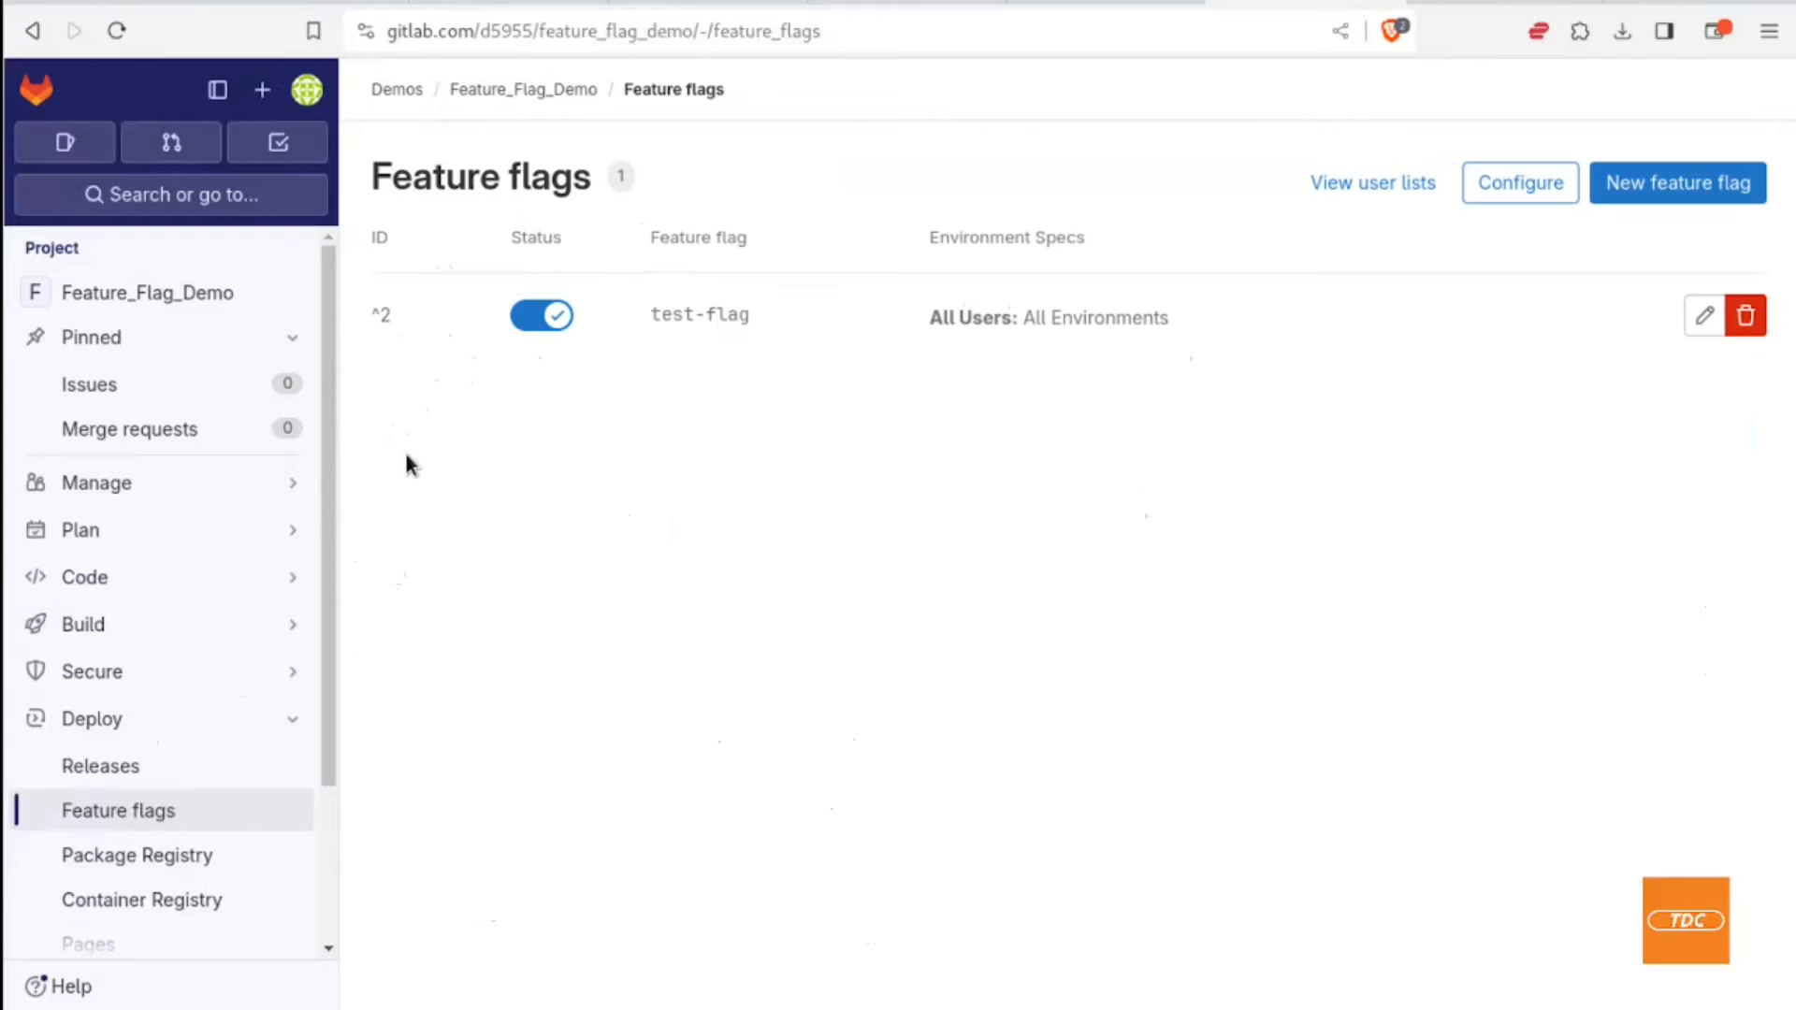
mouse_move(593, 393)
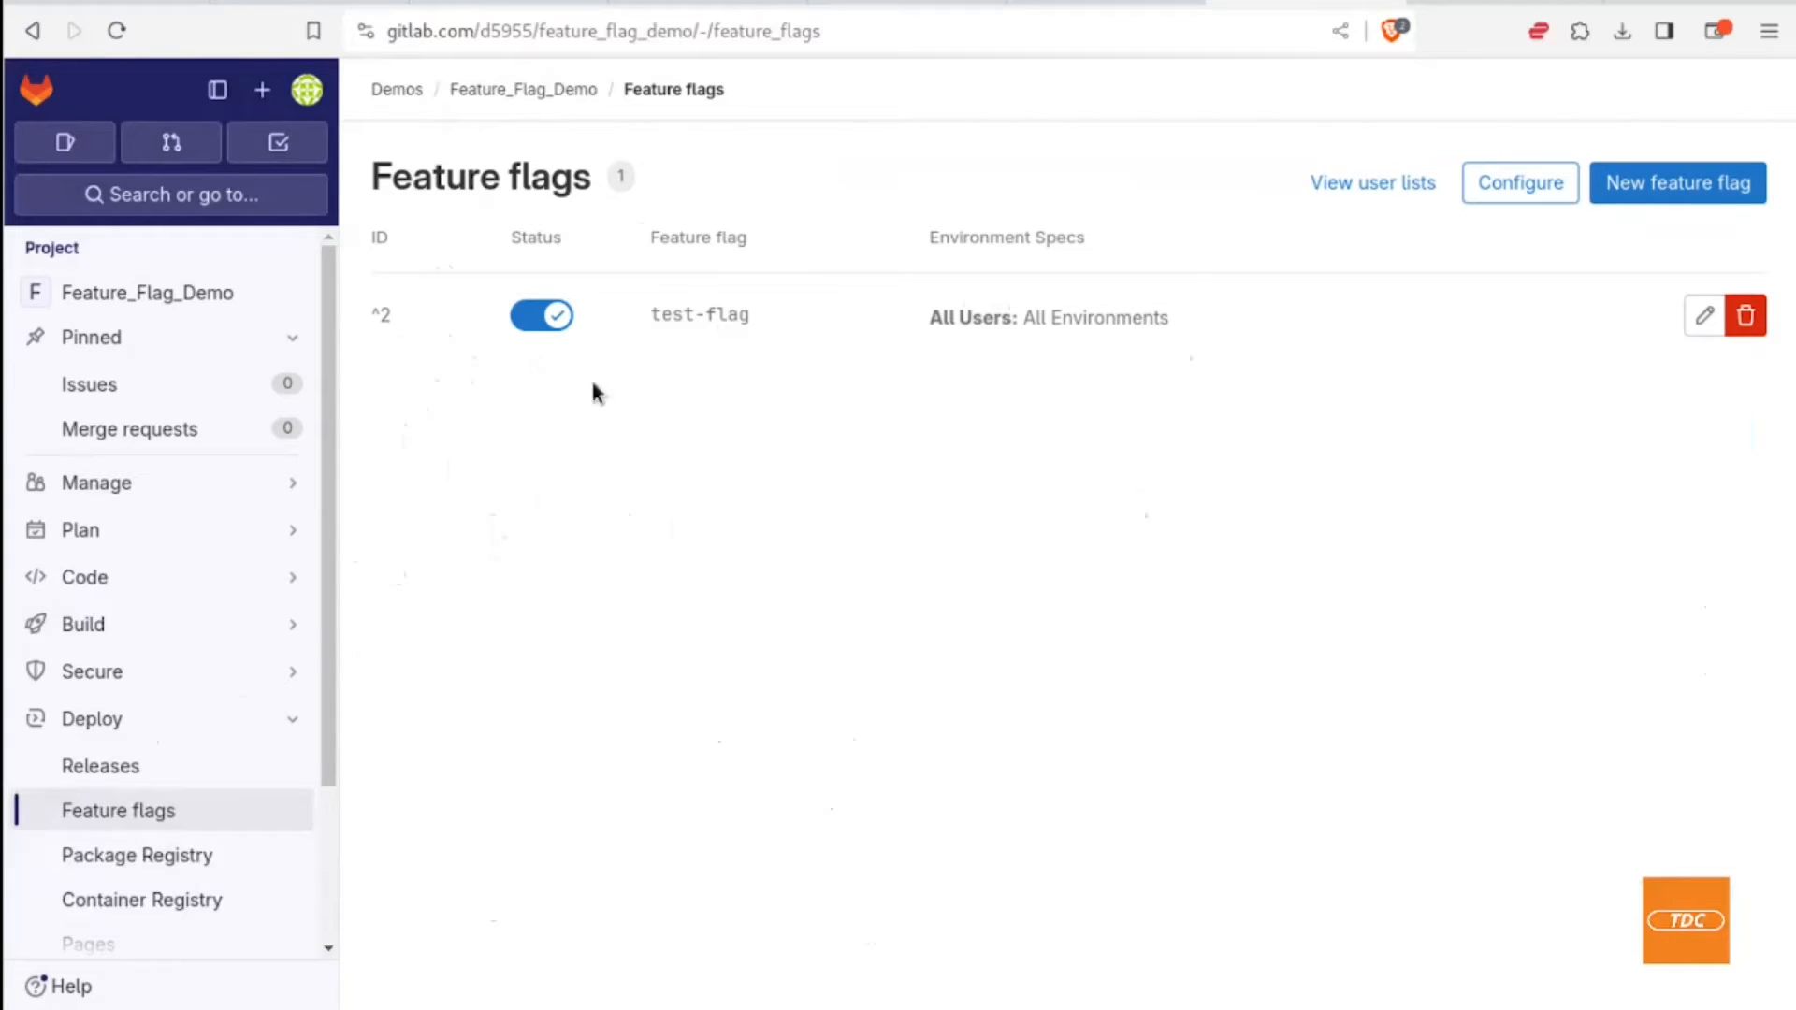
mouse_move(659, 521)
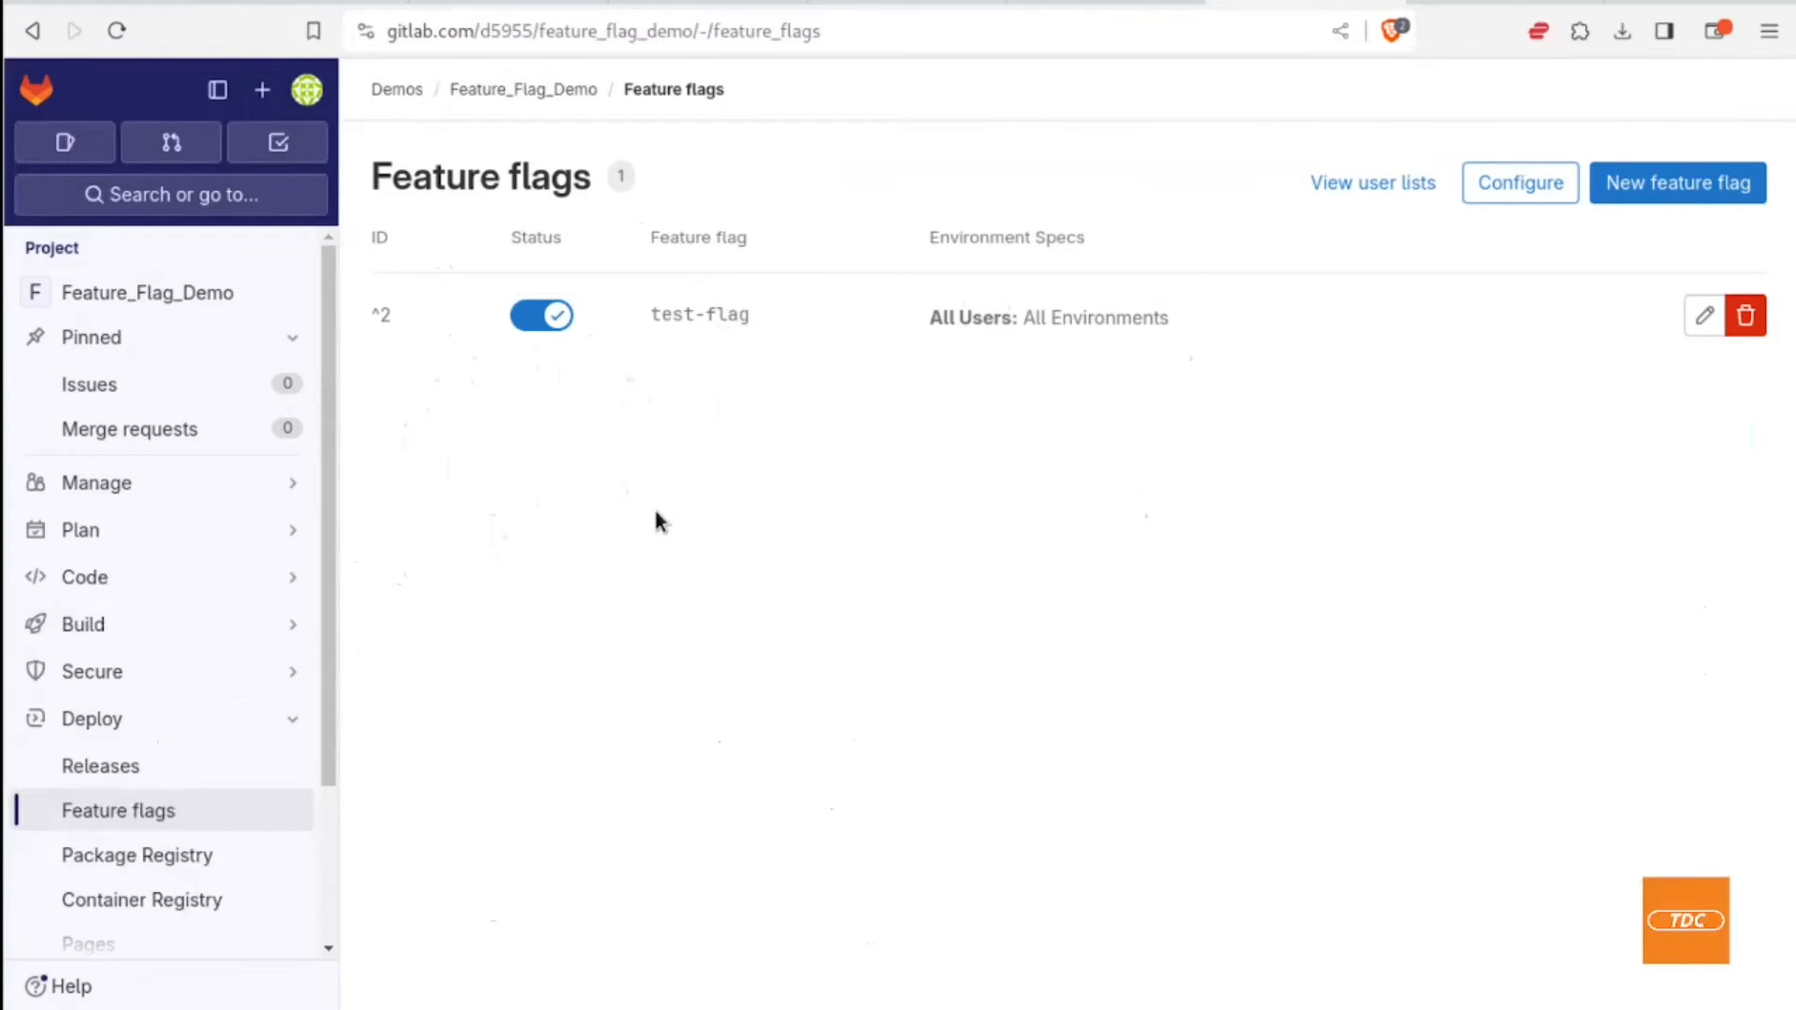
mouse_move(777, 525)
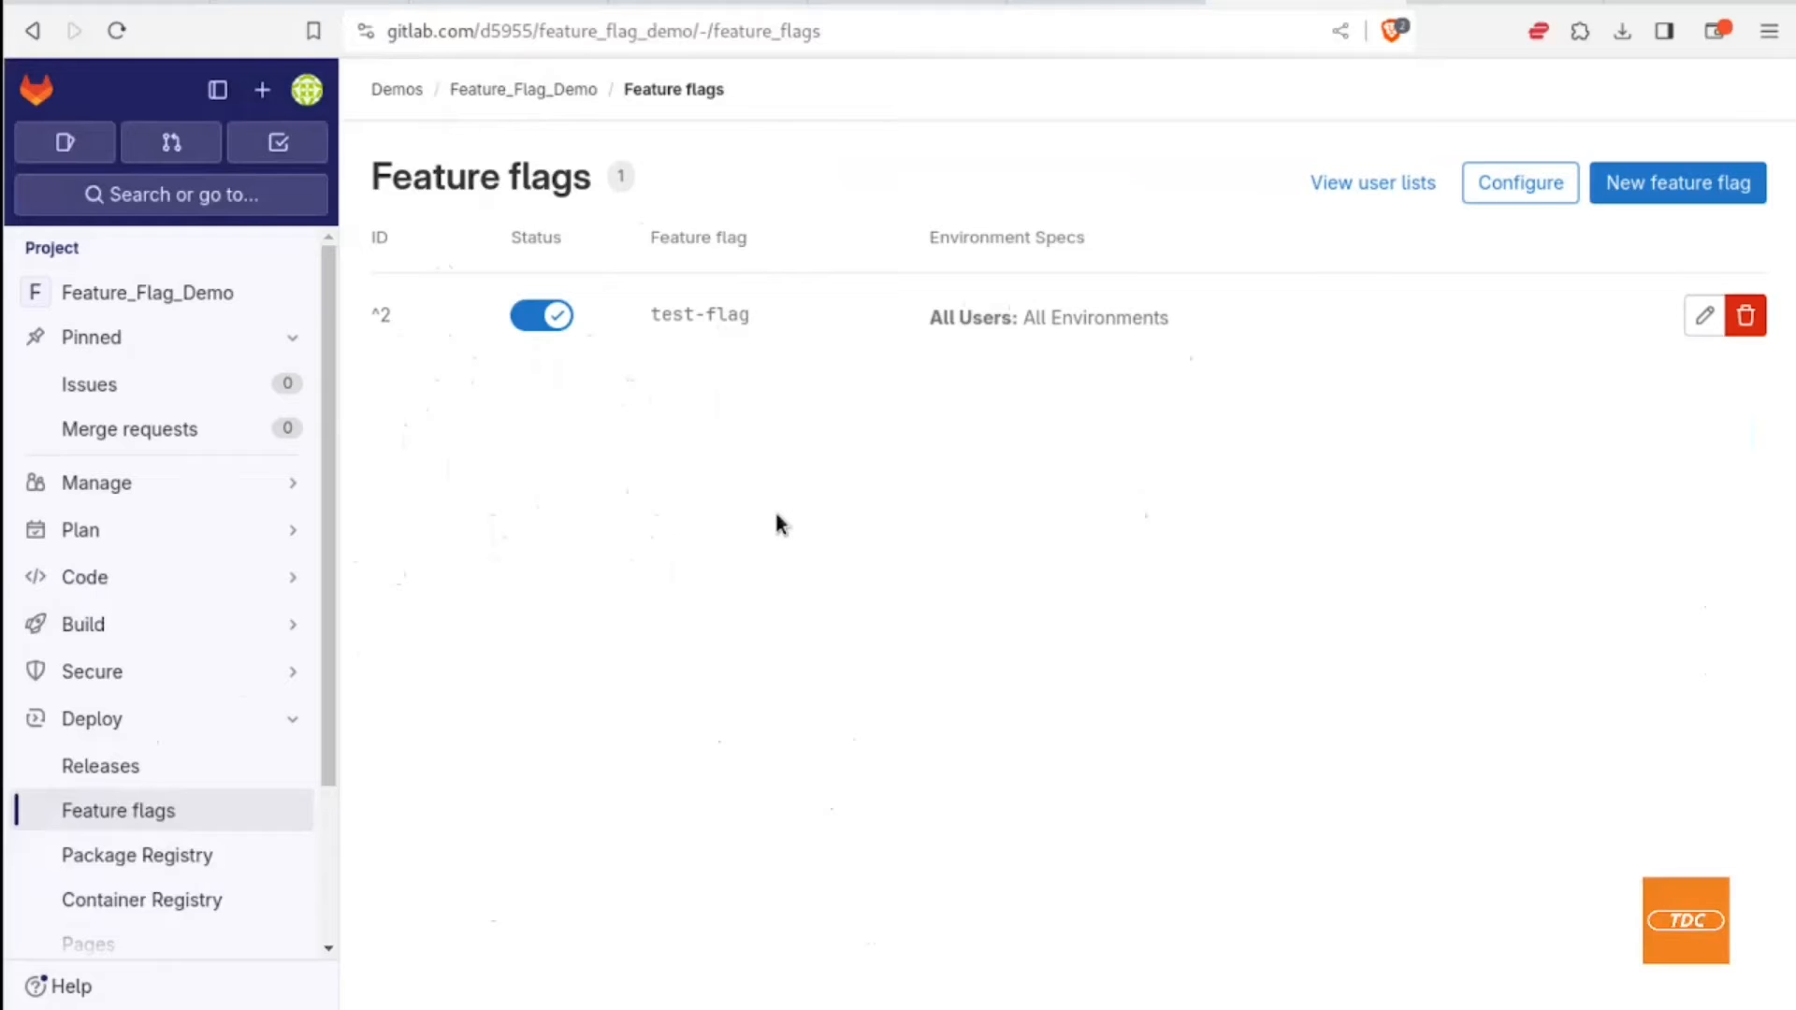
mouse_move(1485, 224)
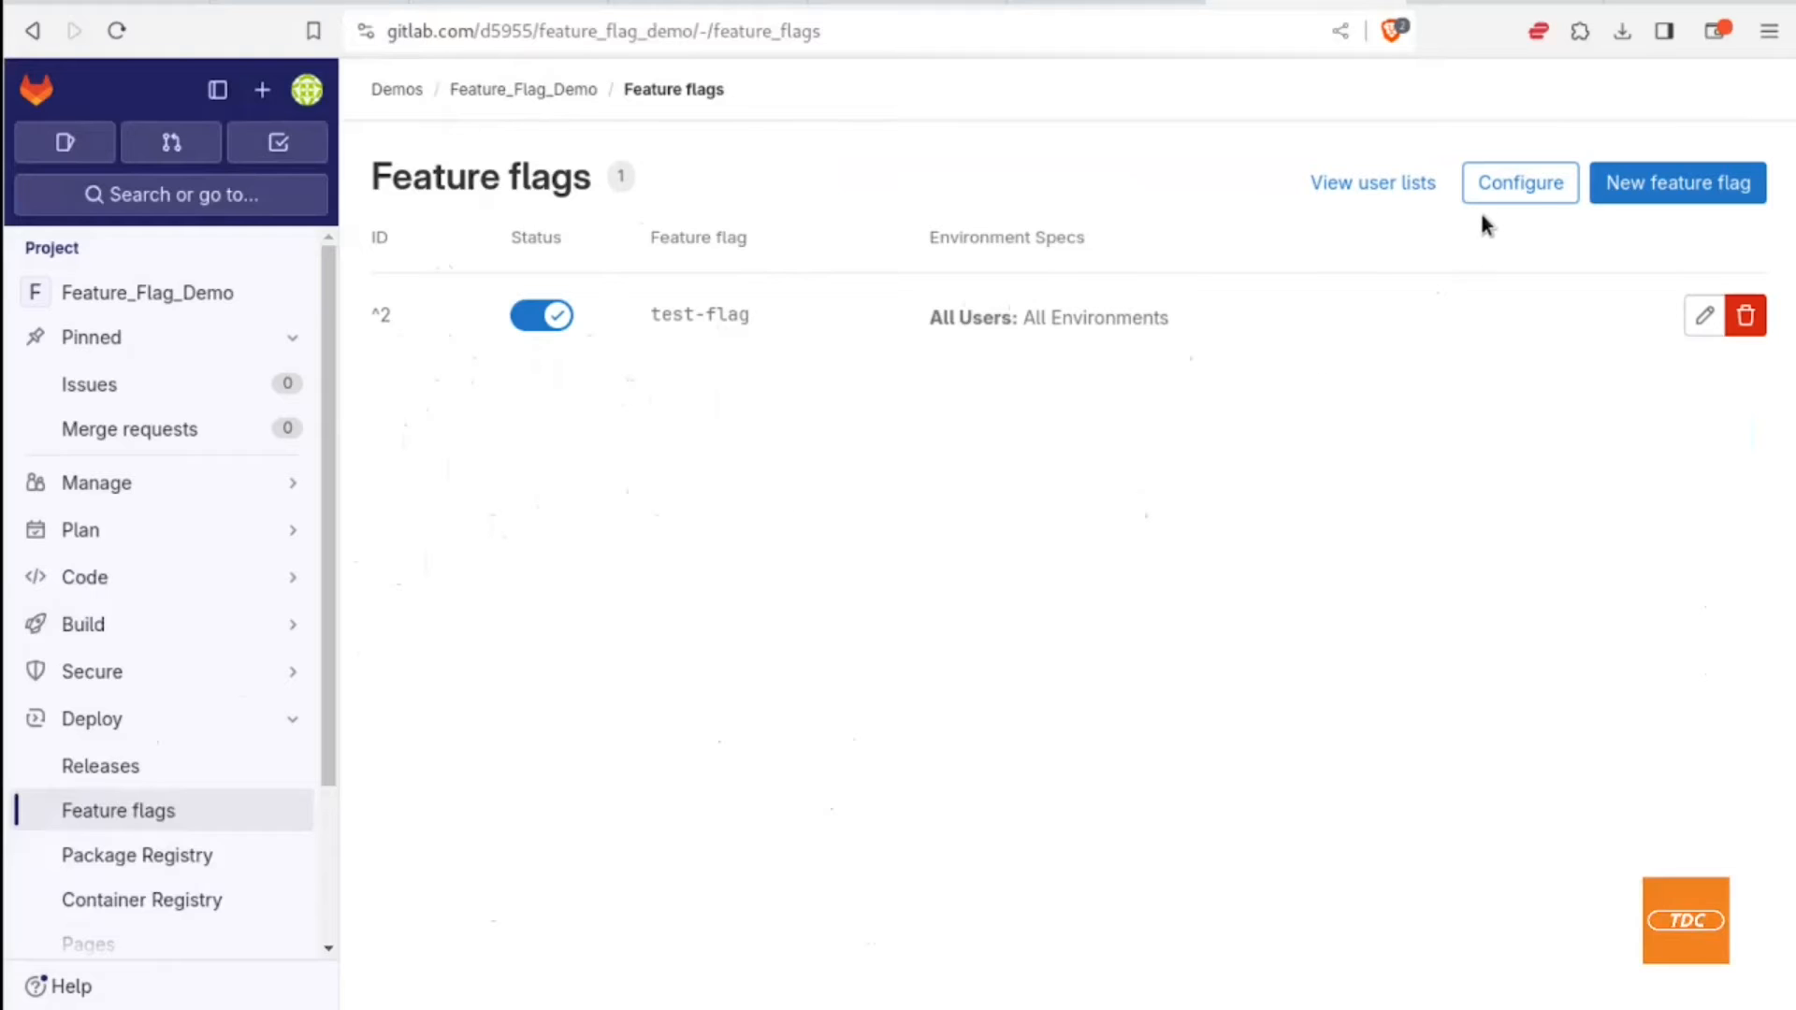
mouse_move(1516, 289)
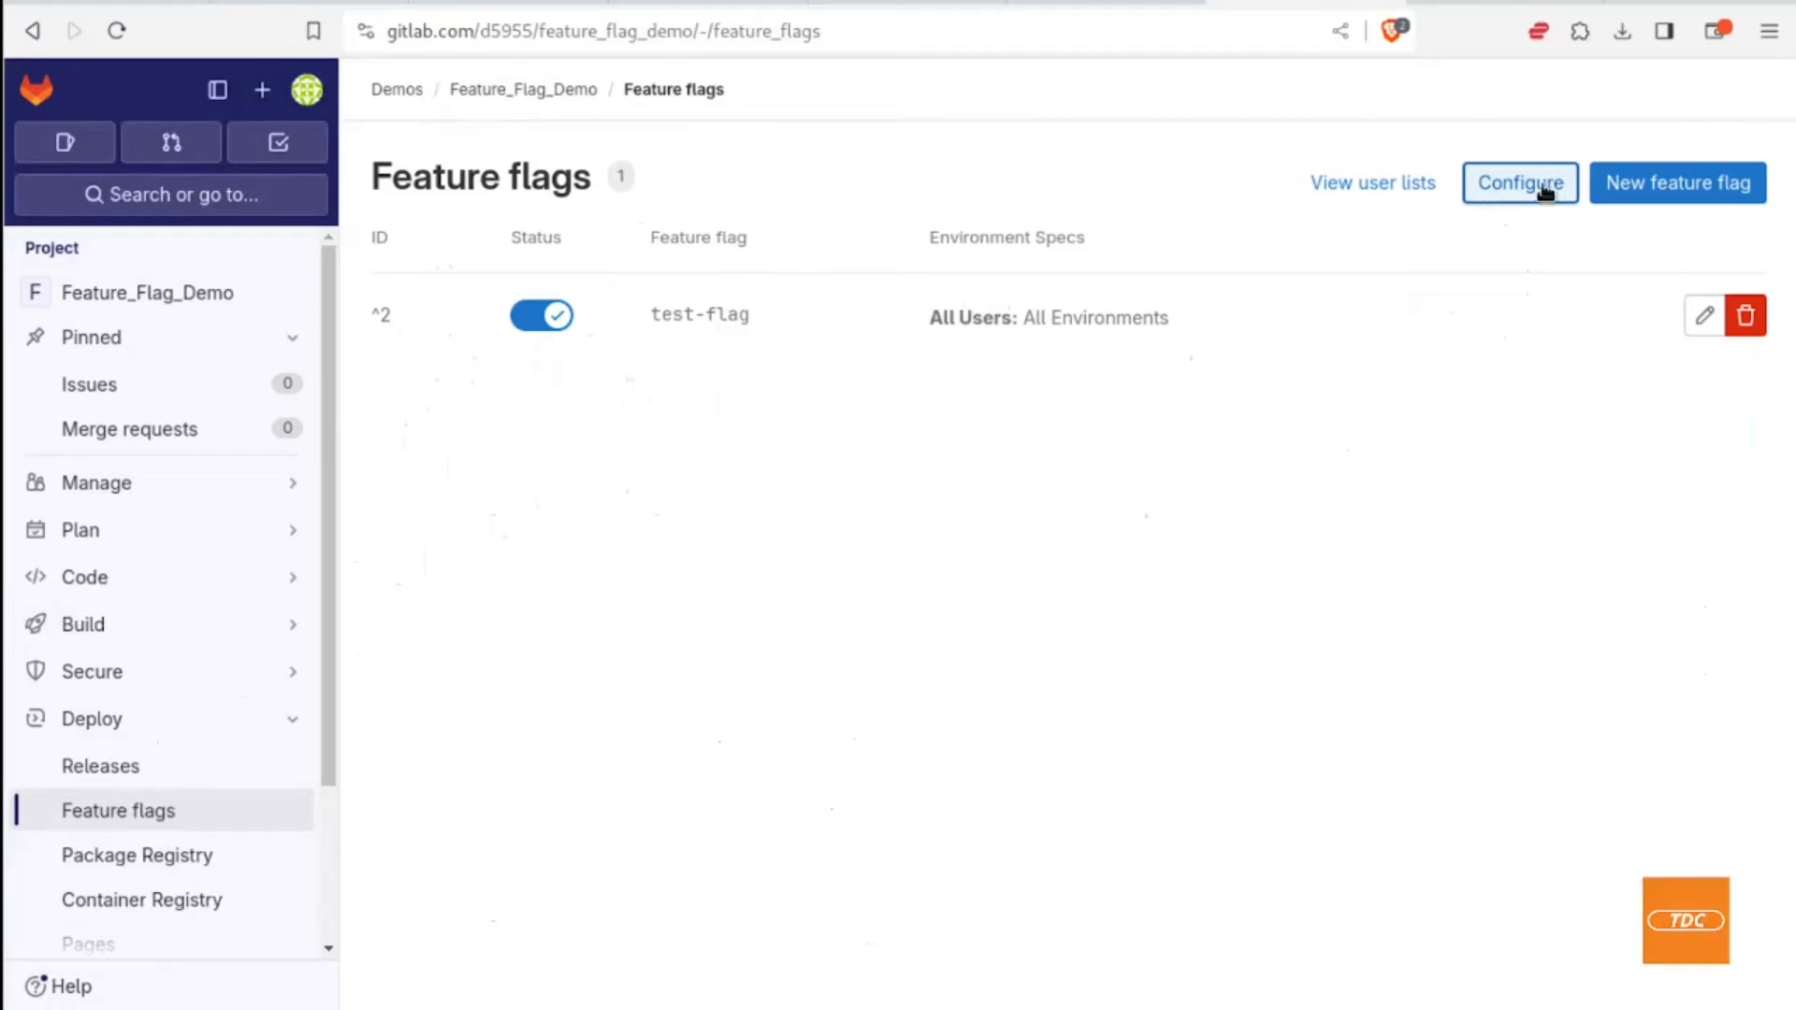
mouse_move(1150, 464)
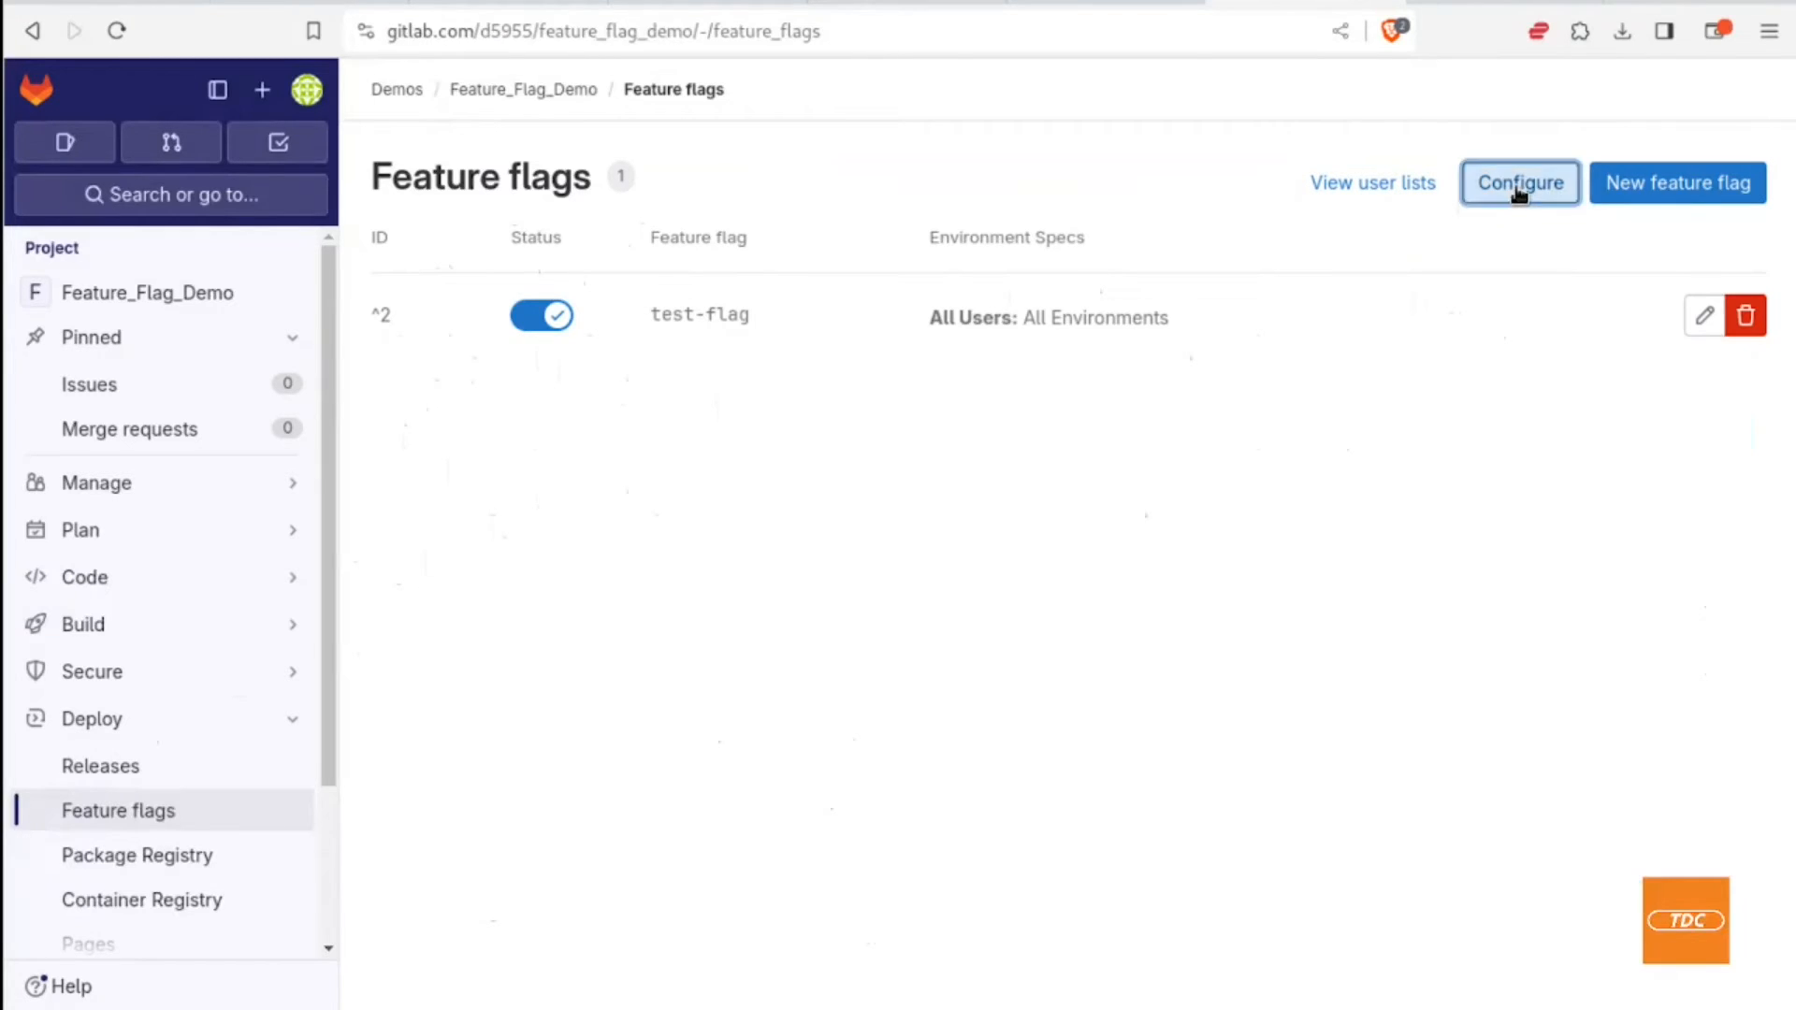
left_click(1520, 183)
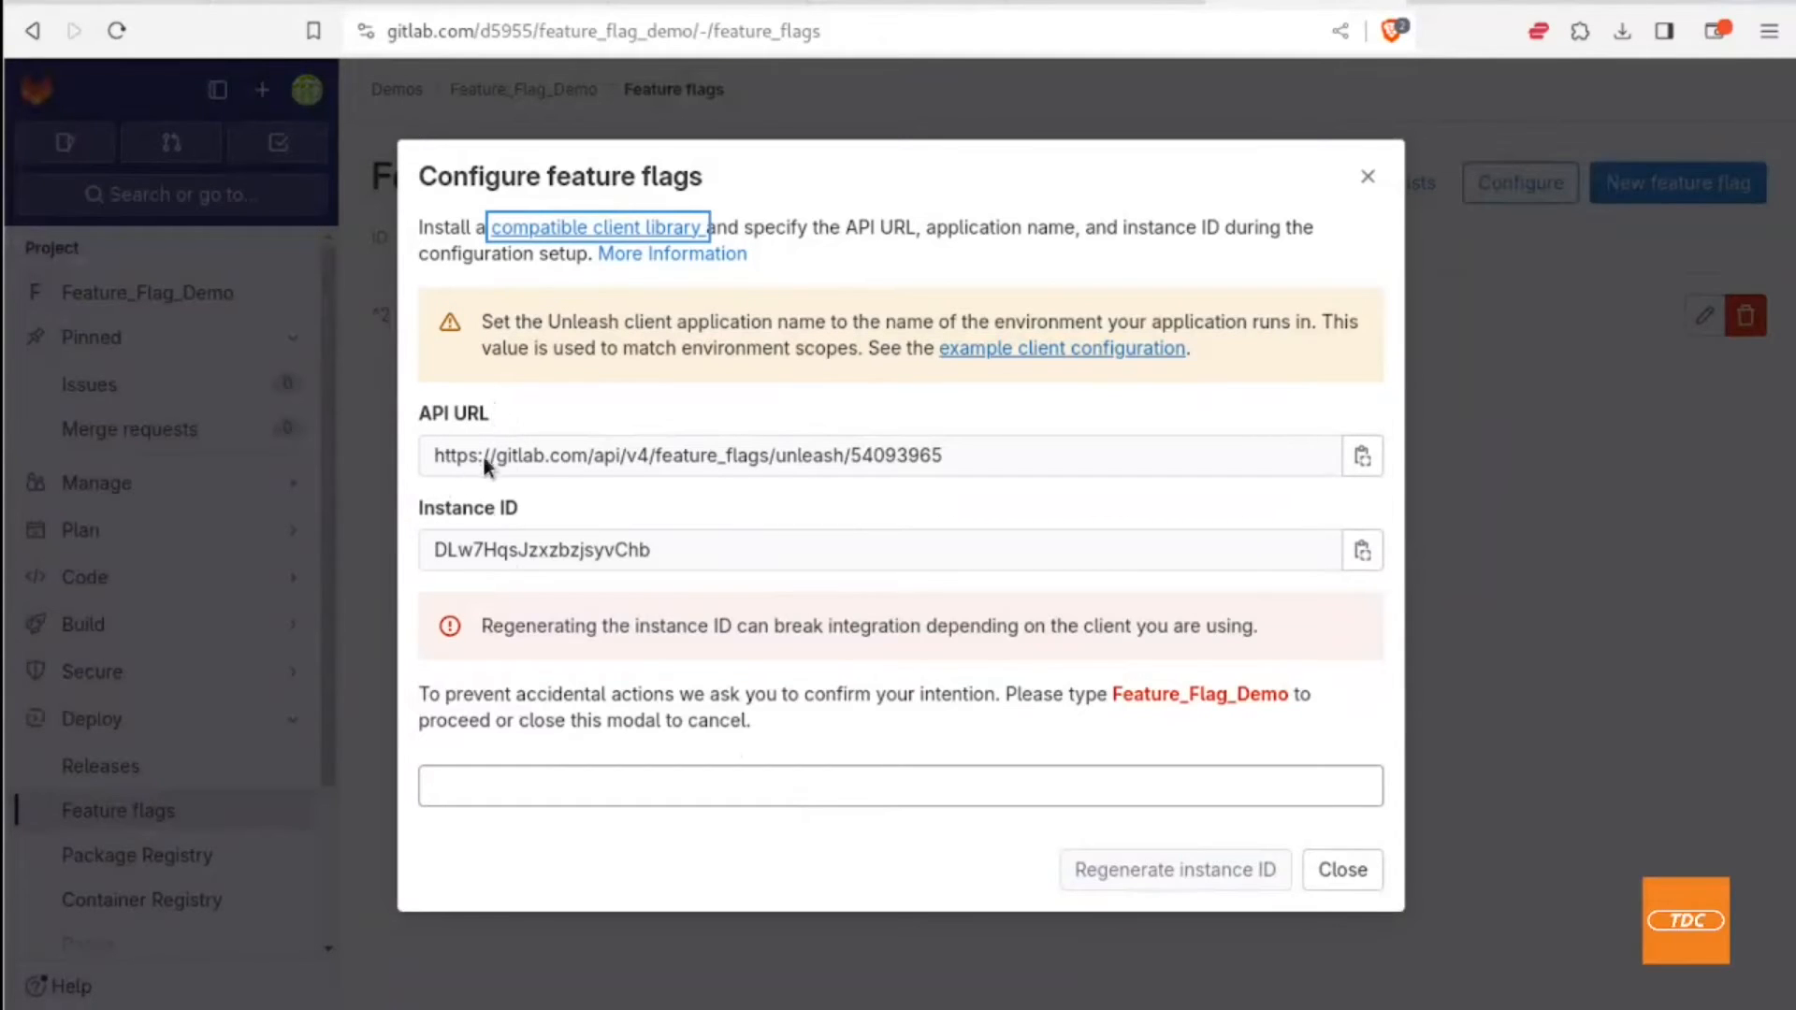
mouse_move(810, 493)
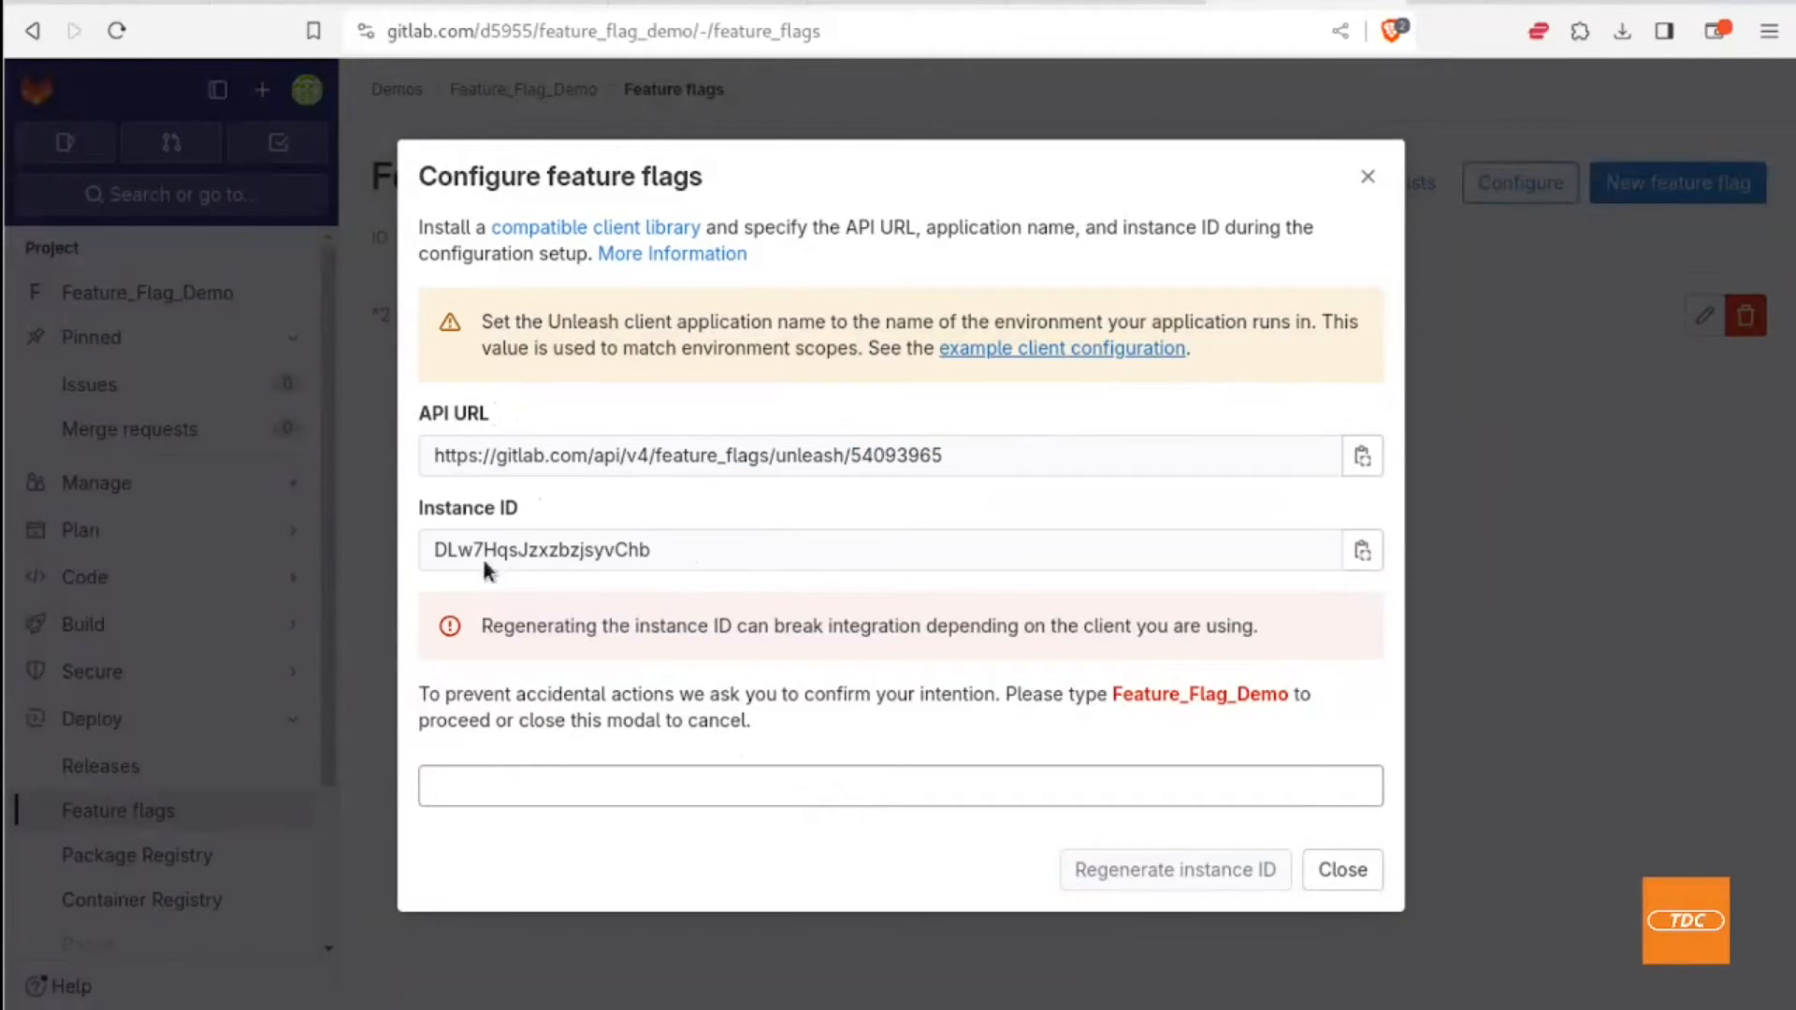
Step: Highlight the instance ID and the Unleash client wording in the configuration notice
double_click(541, 550)
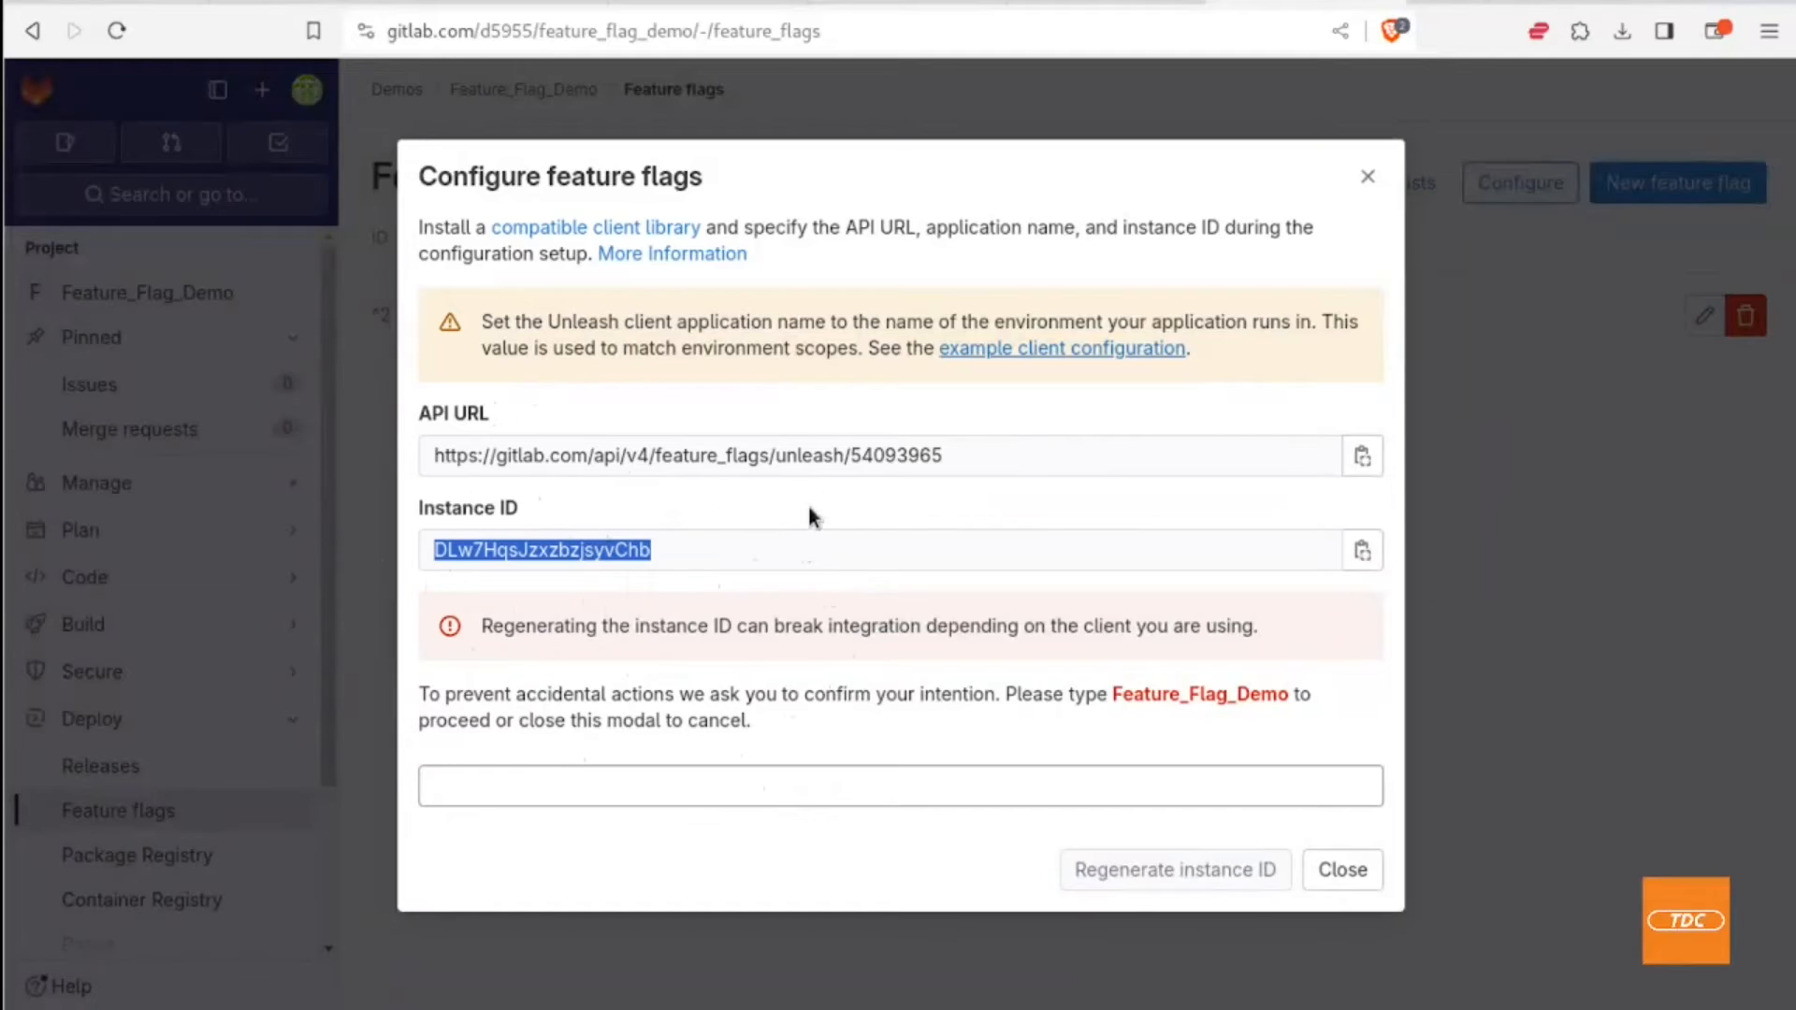
mouse_move(882, 527)
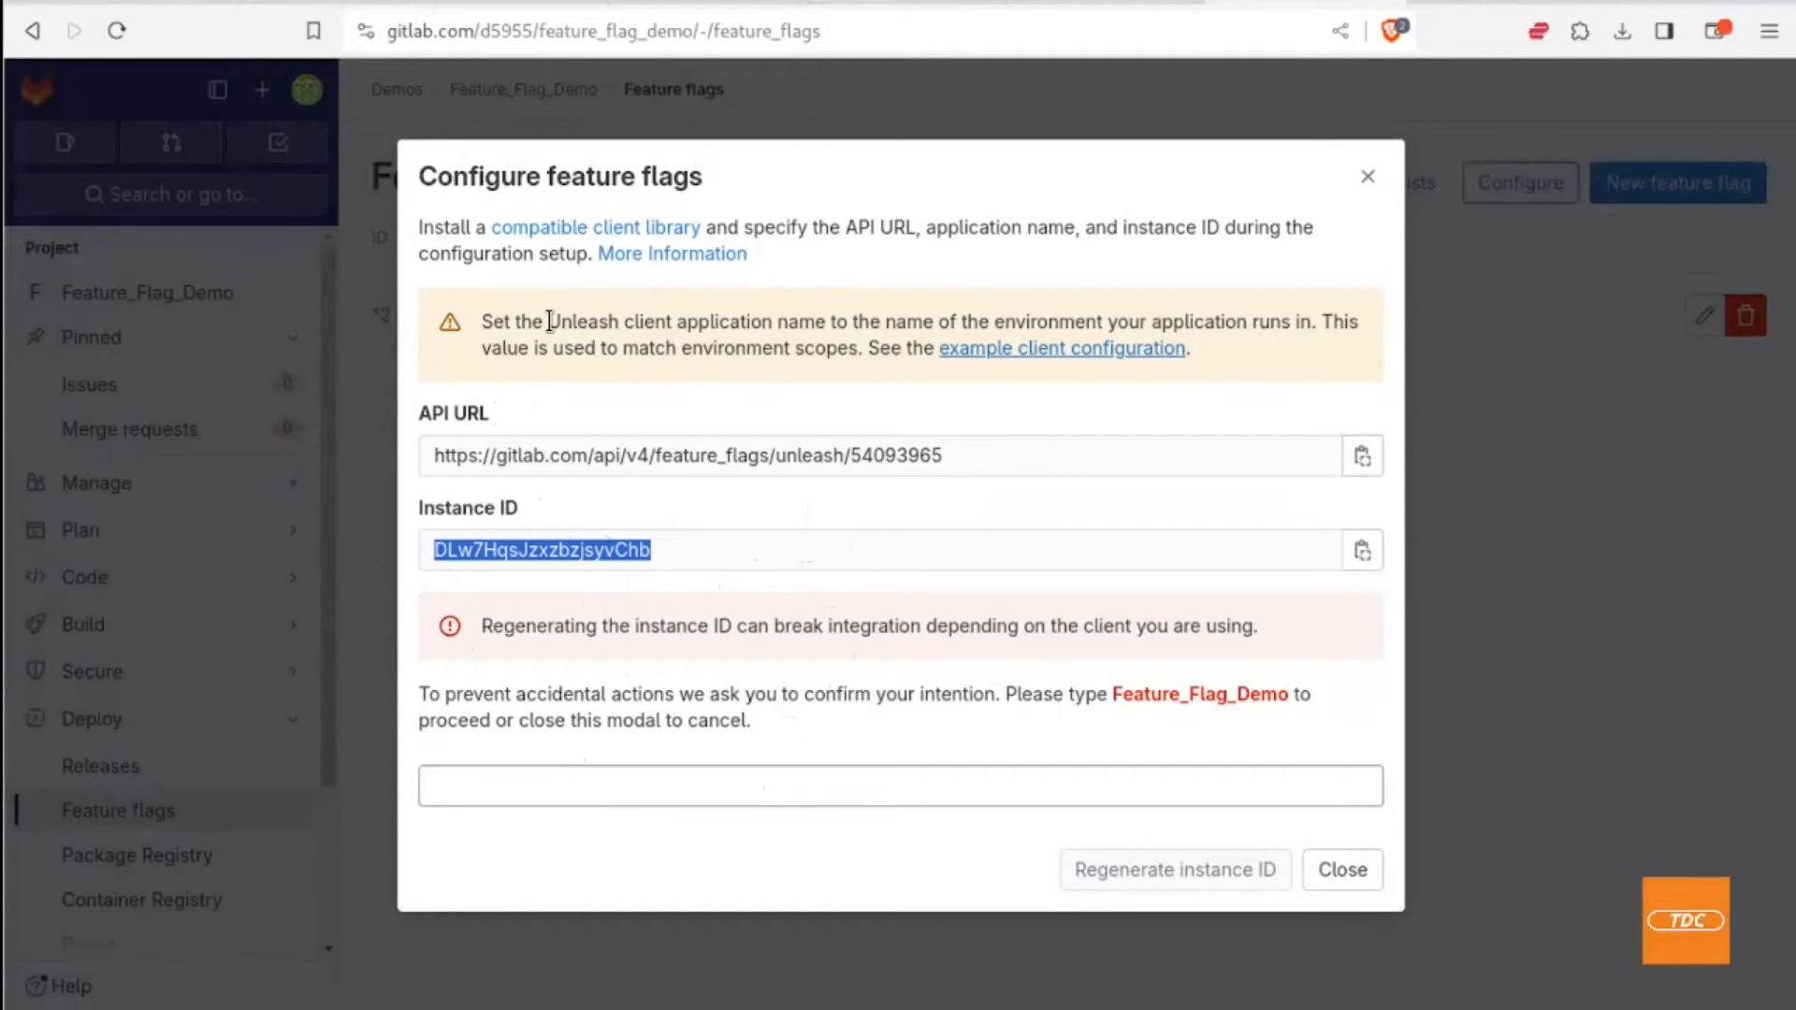
double_click(608, 322)
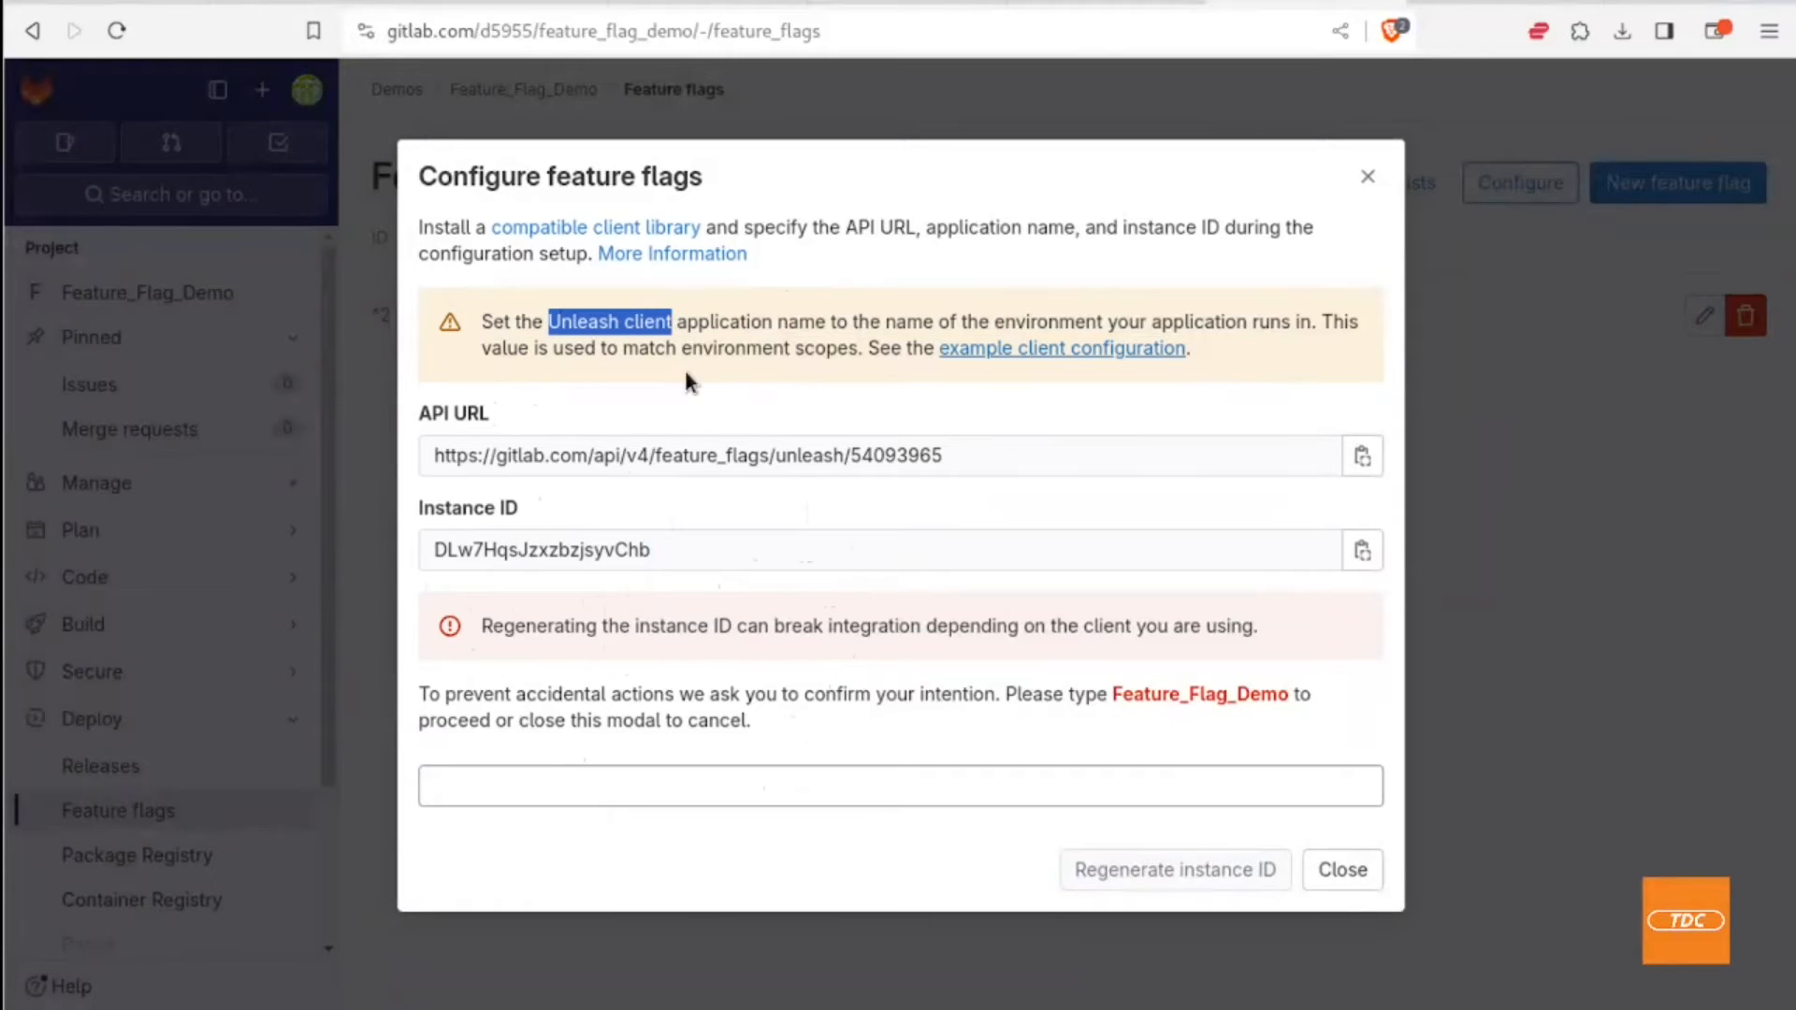
mouse_move(651, 479)
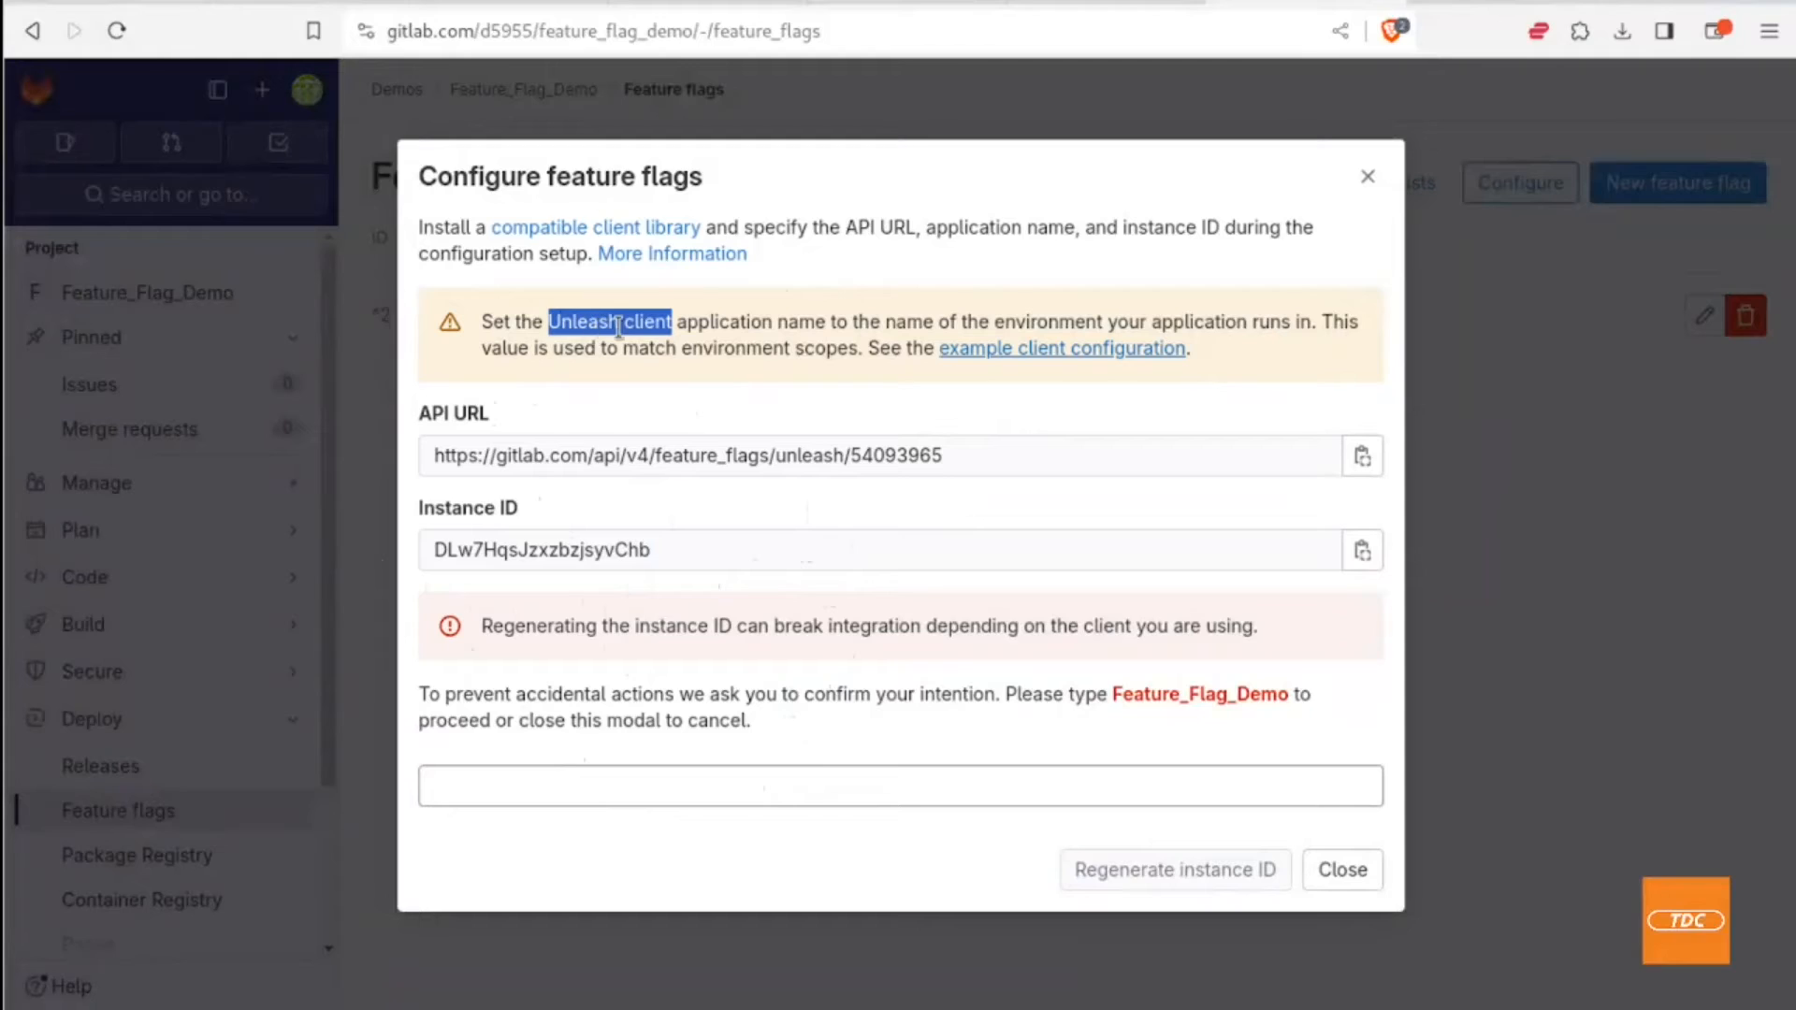
mouse_move(619, 430)
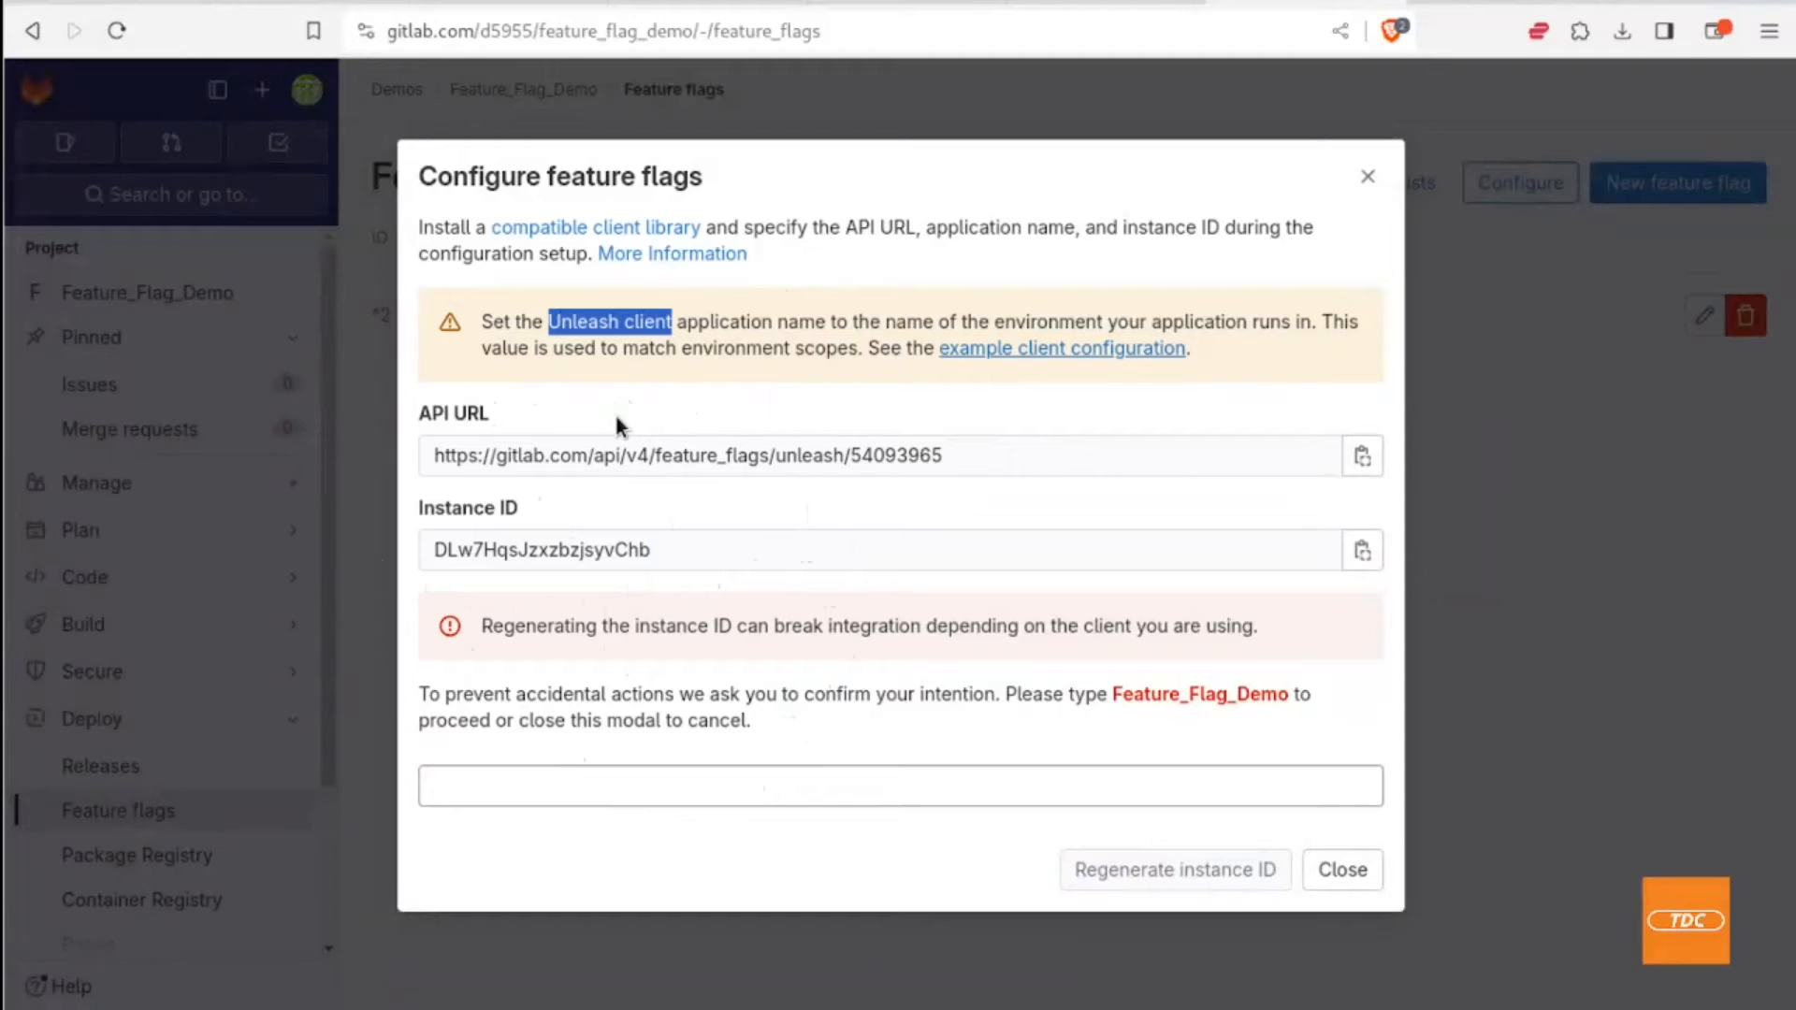
mouse_move(618, 427)
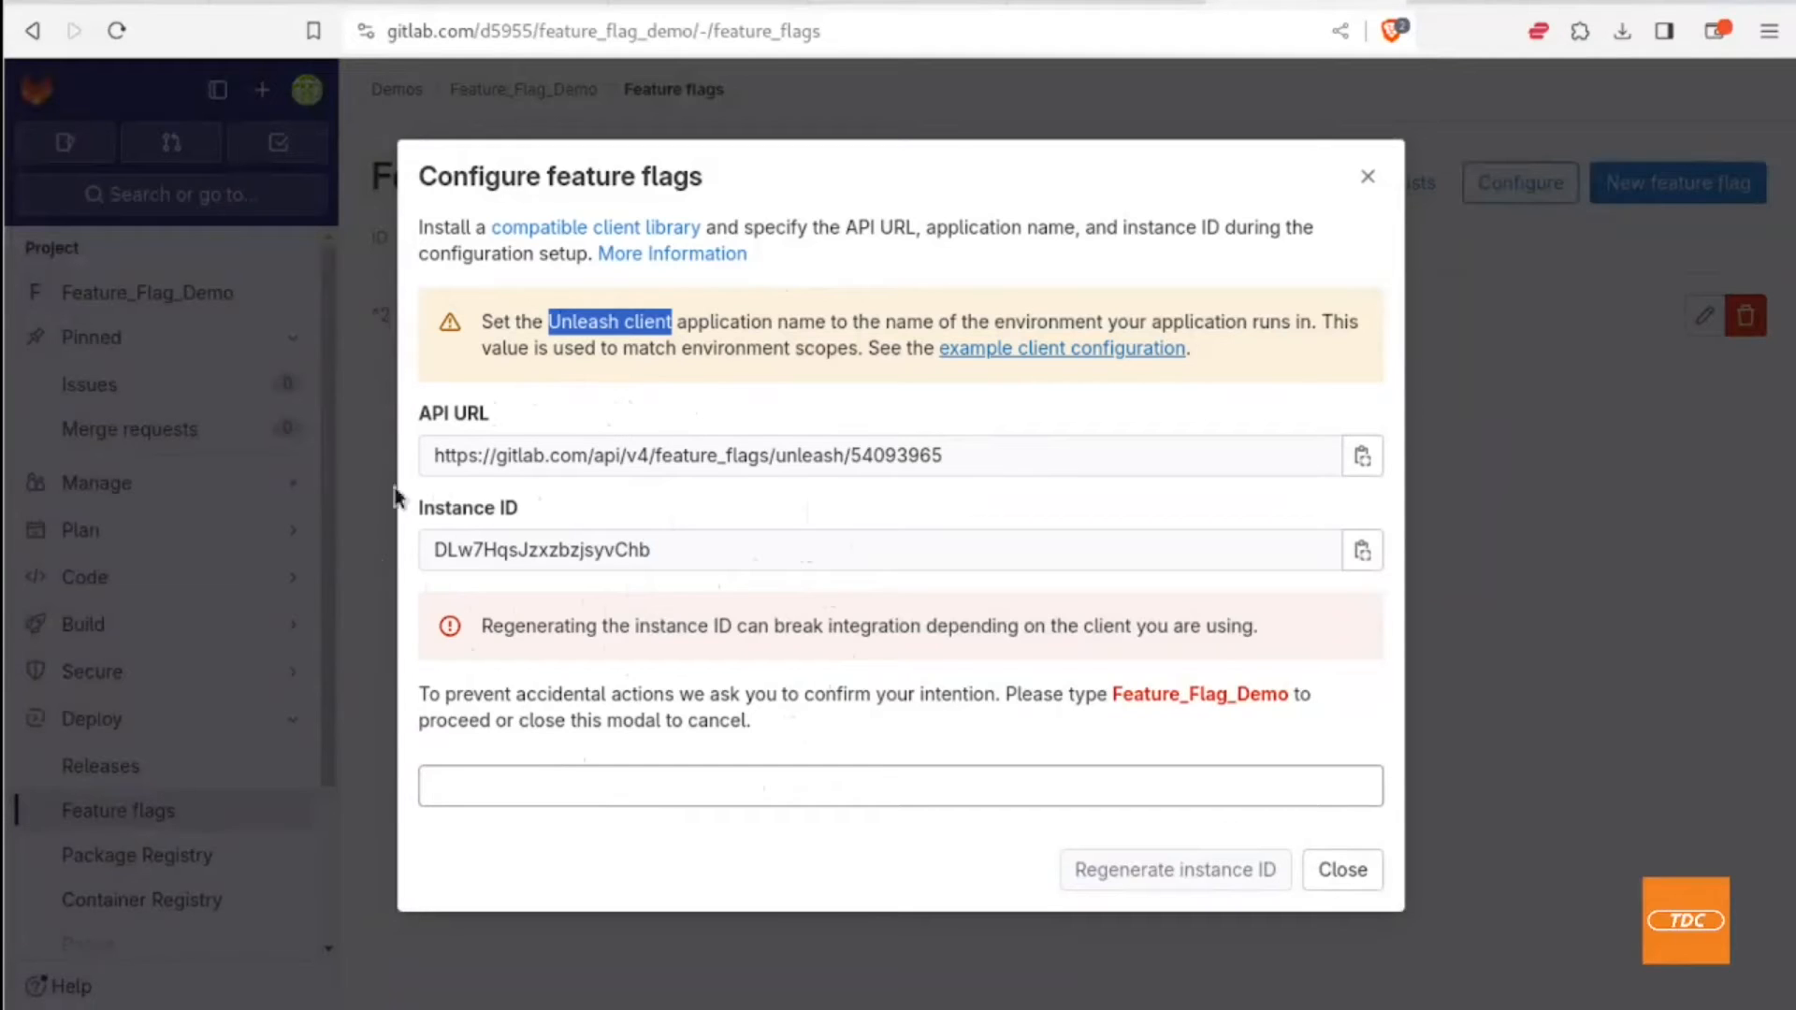
mouse_move(353, 536)
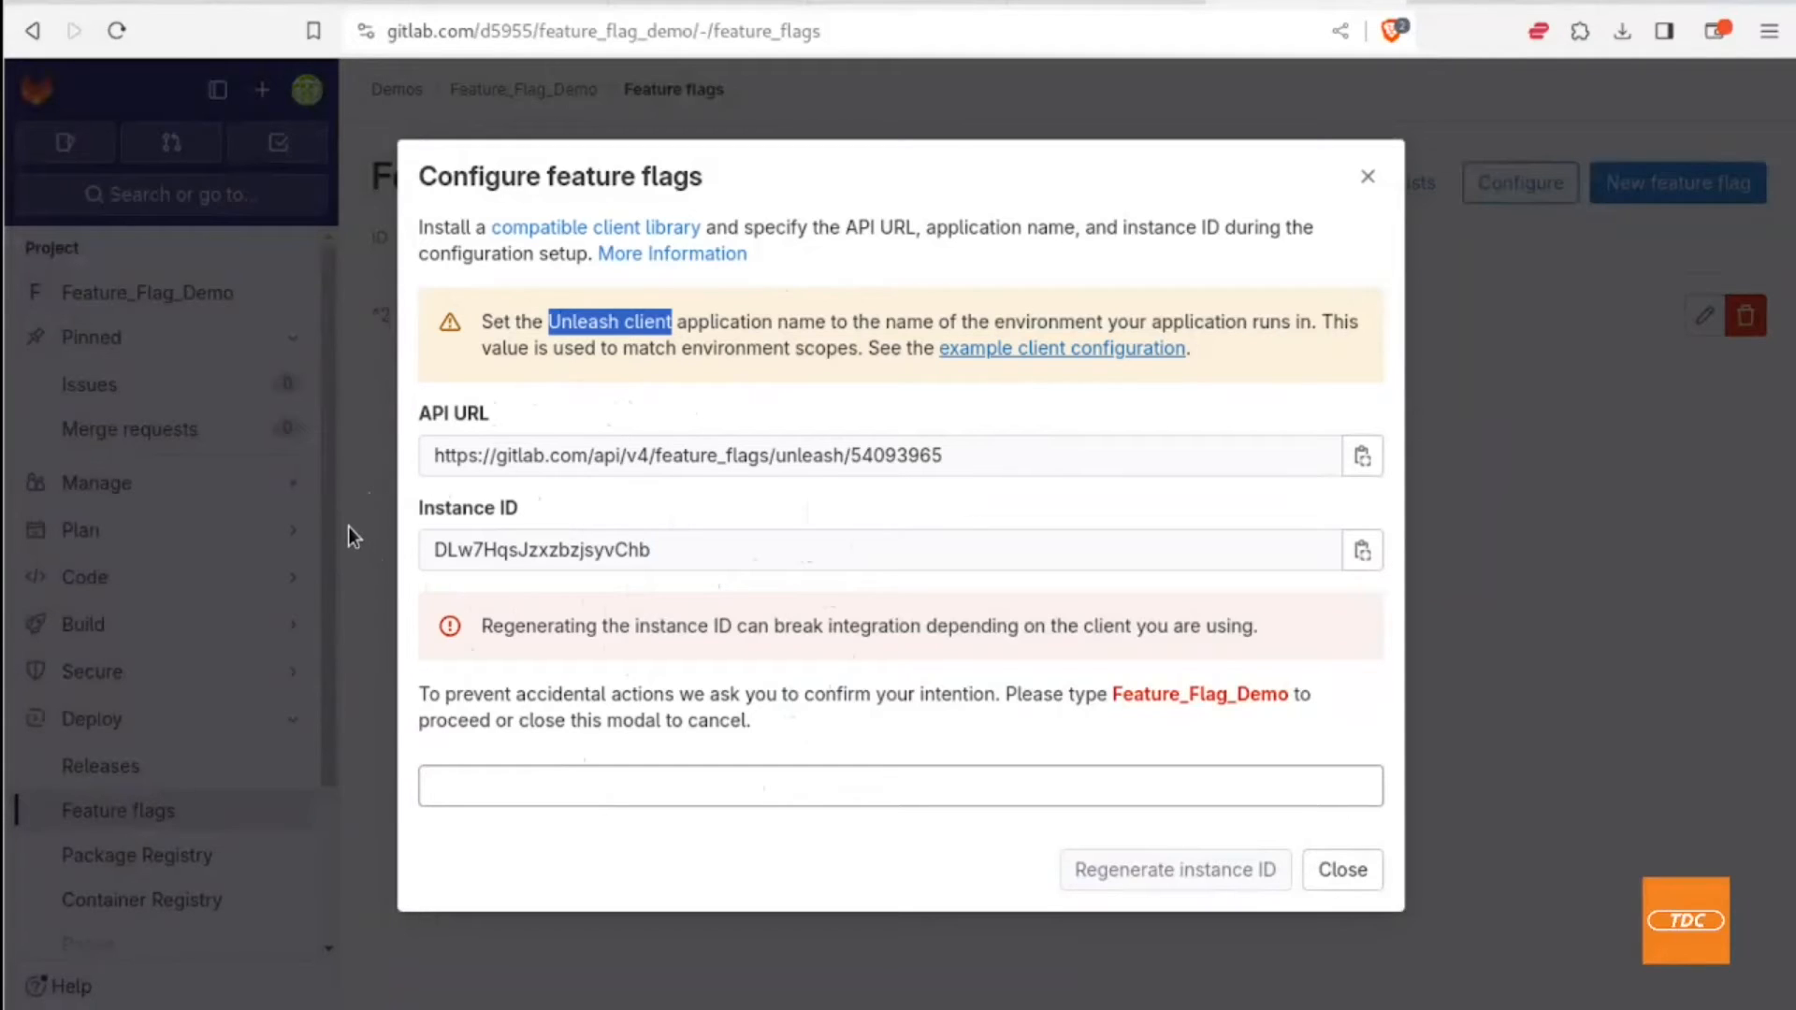
mouse_move(200, 469)
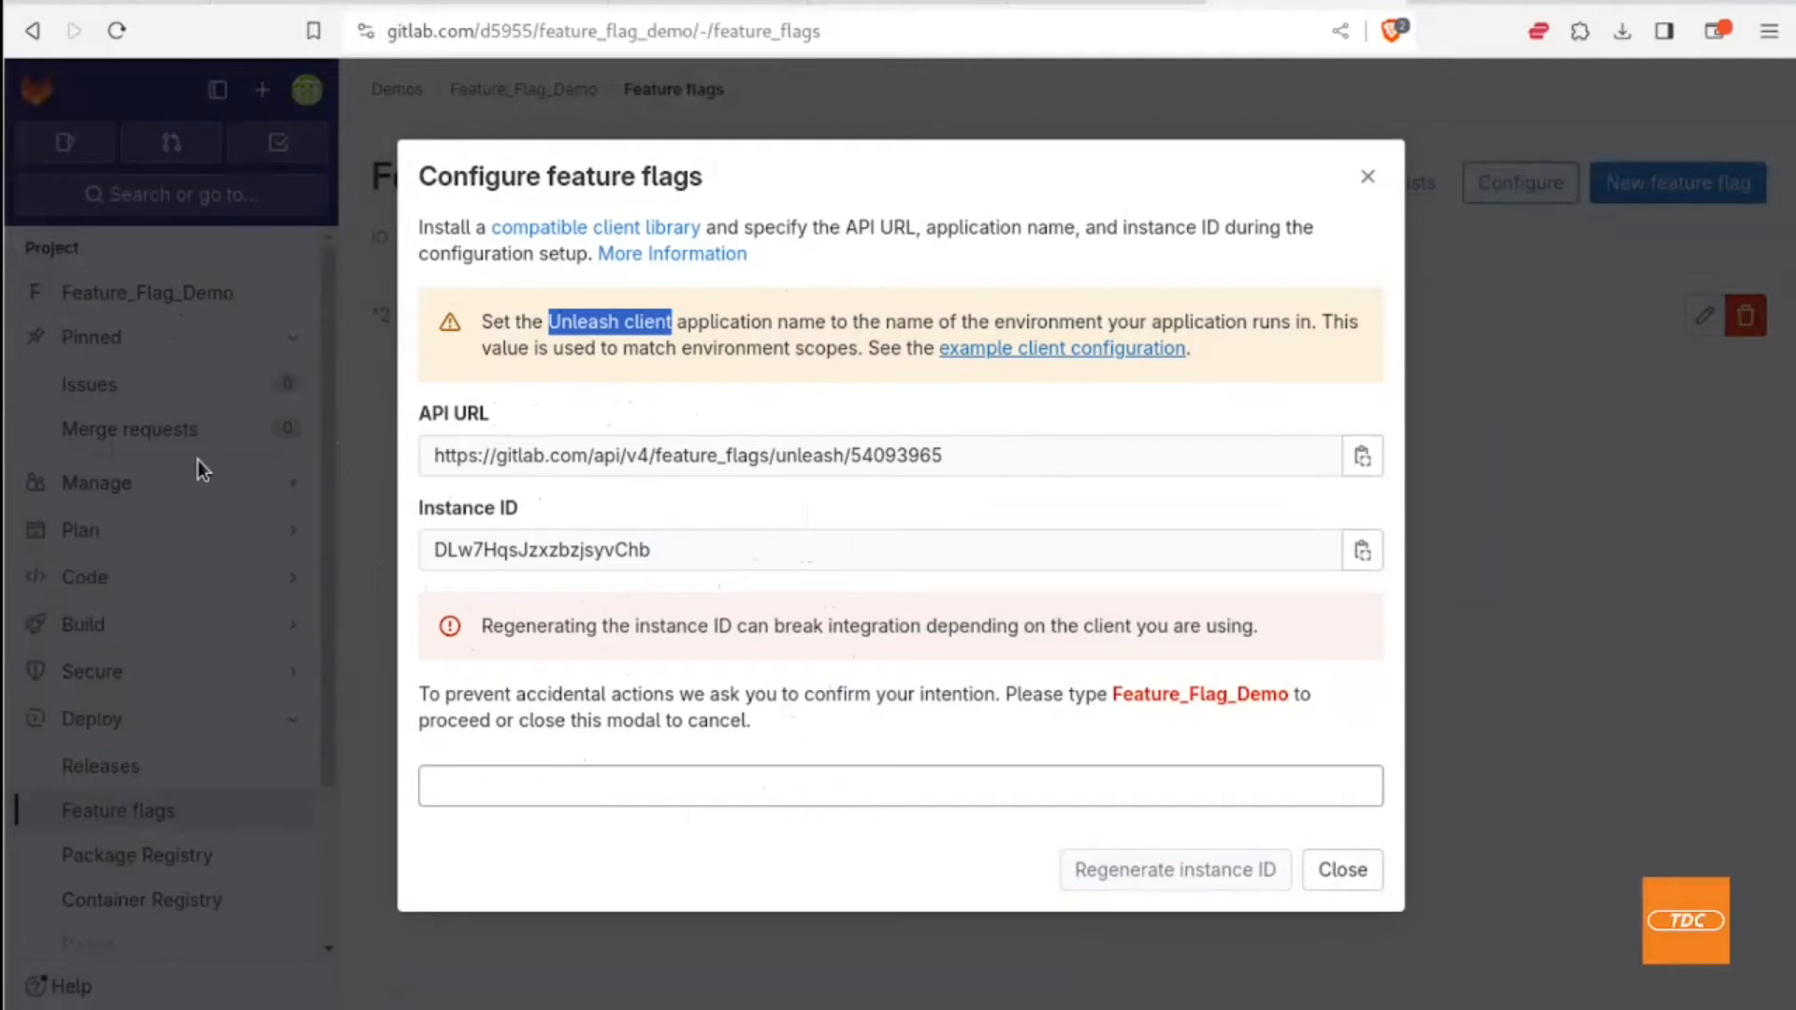
mouse_move(275, 487)
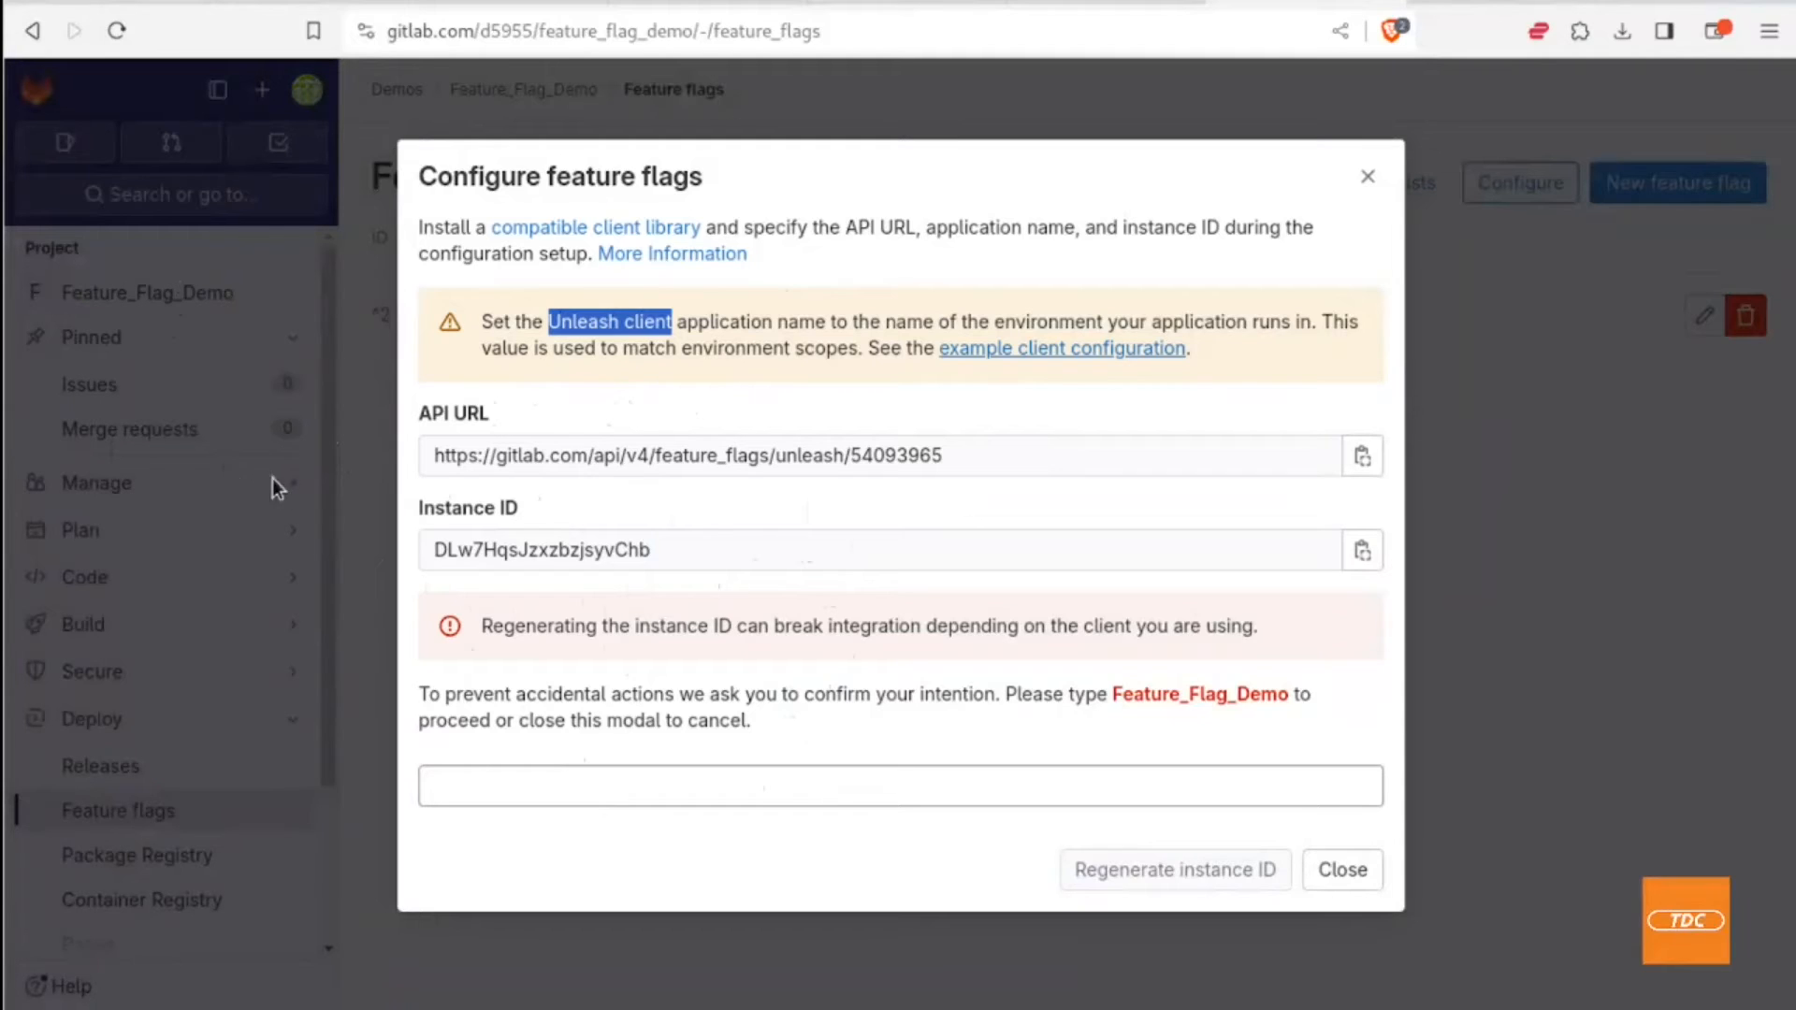
mouse_move(132, 611)
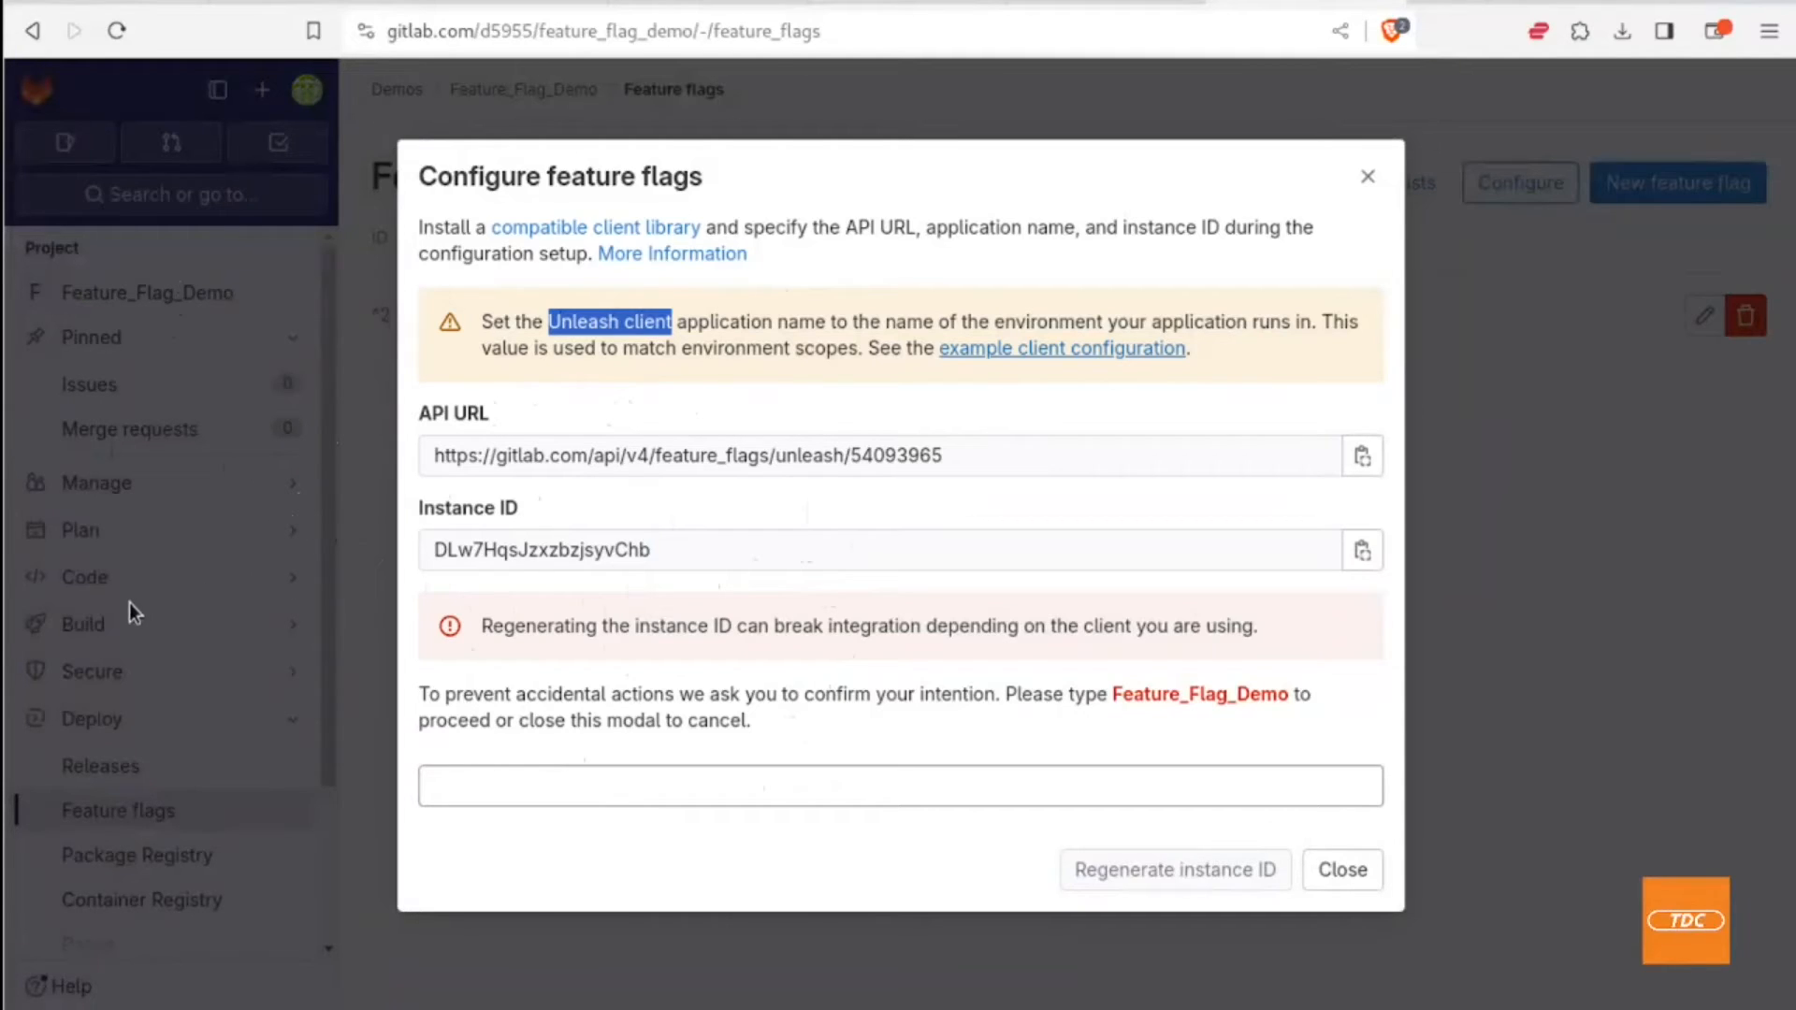
mouse_move(458, 587)
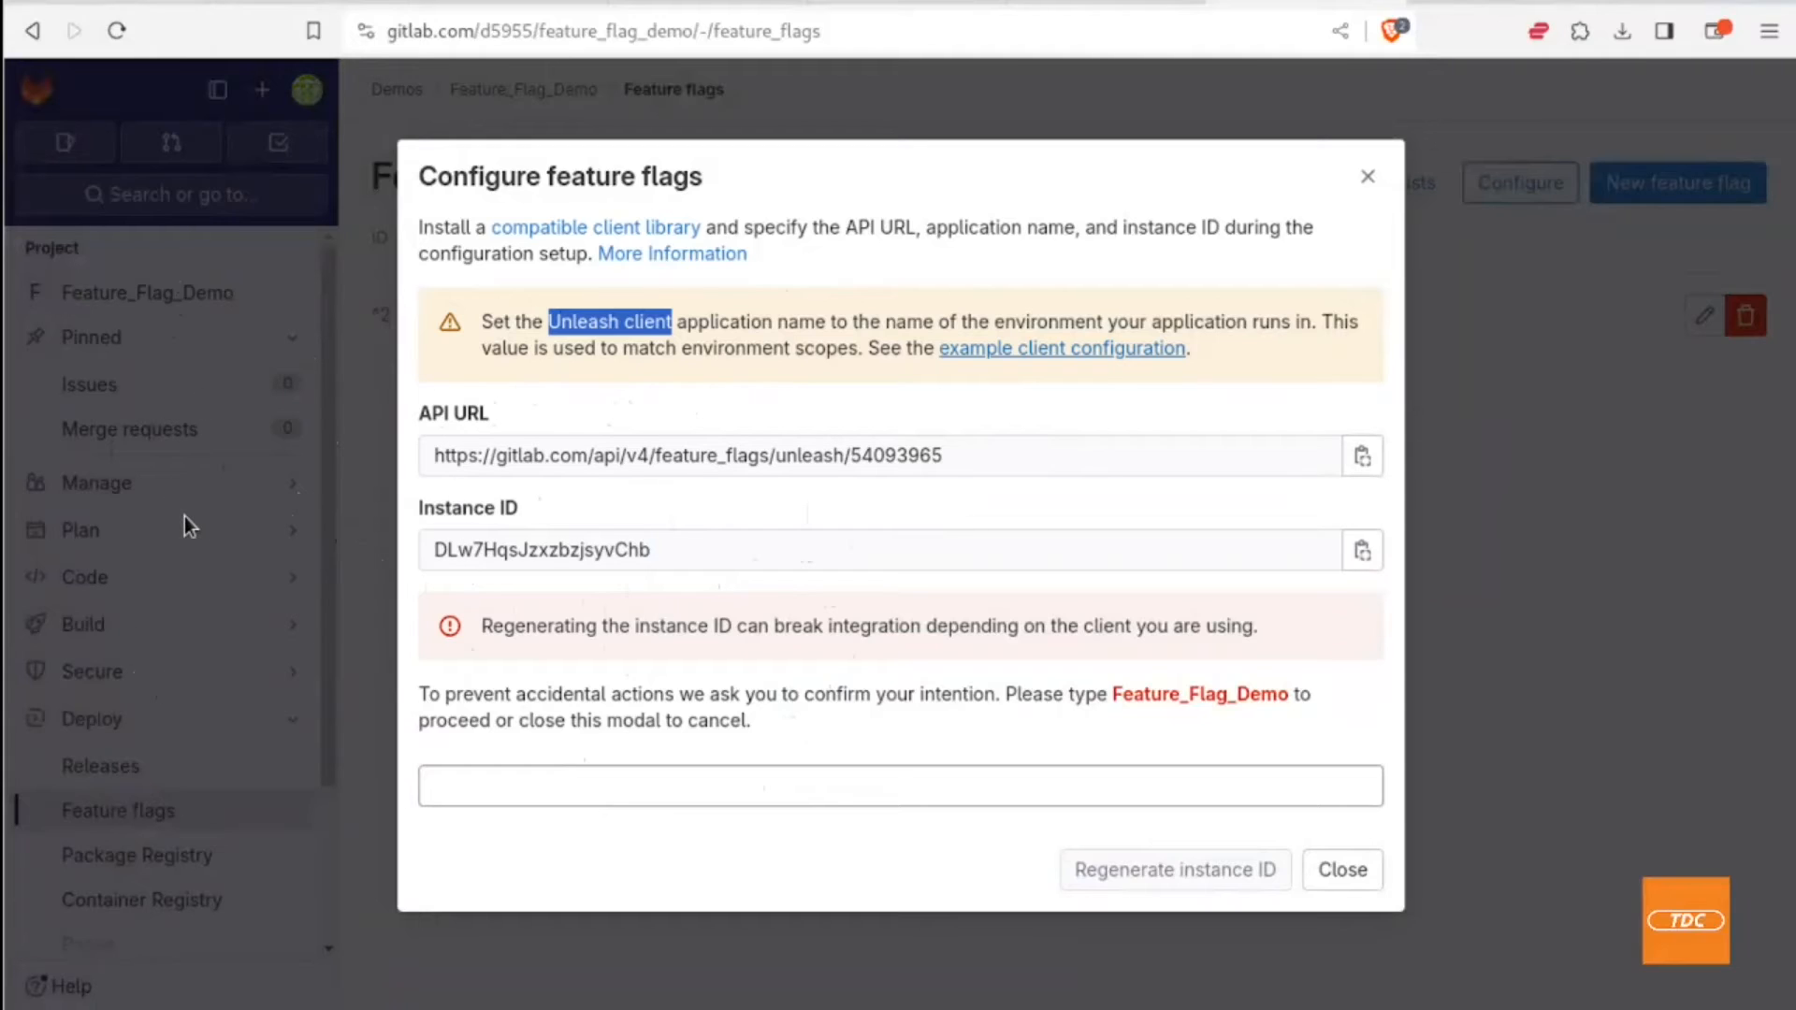
mouse_move(750, 236)
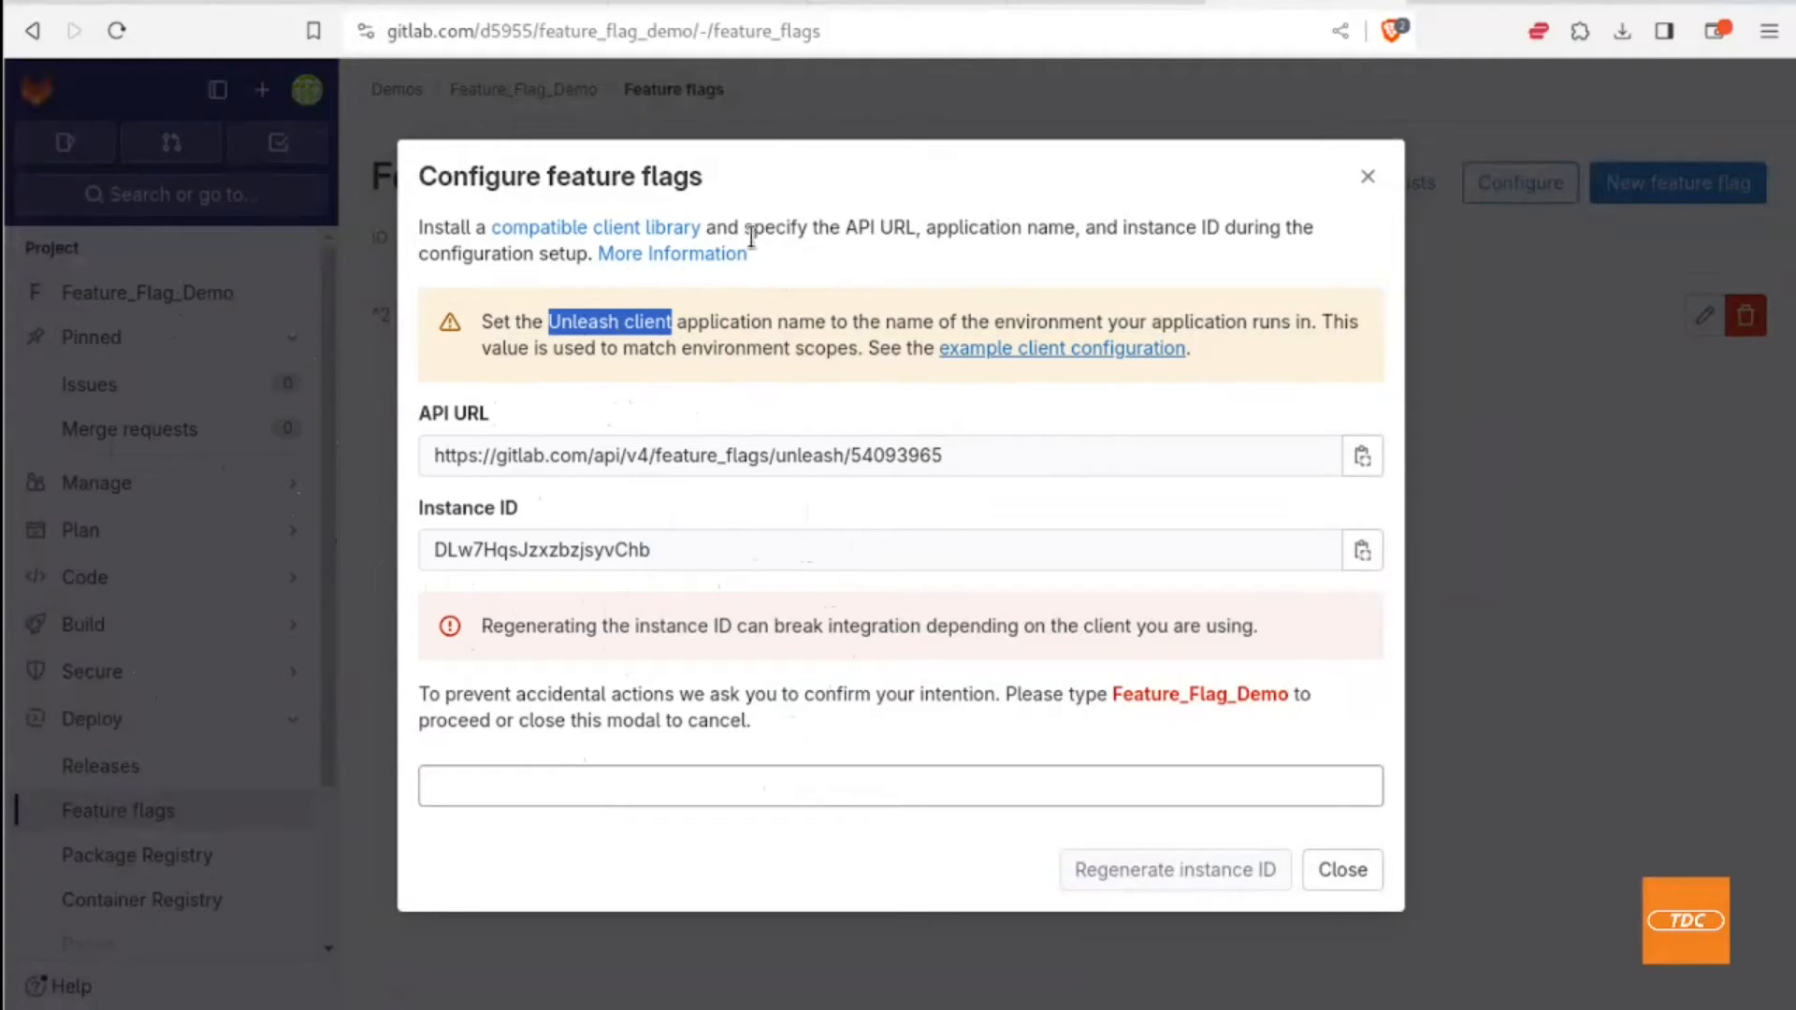
mouse_move(864, 266)
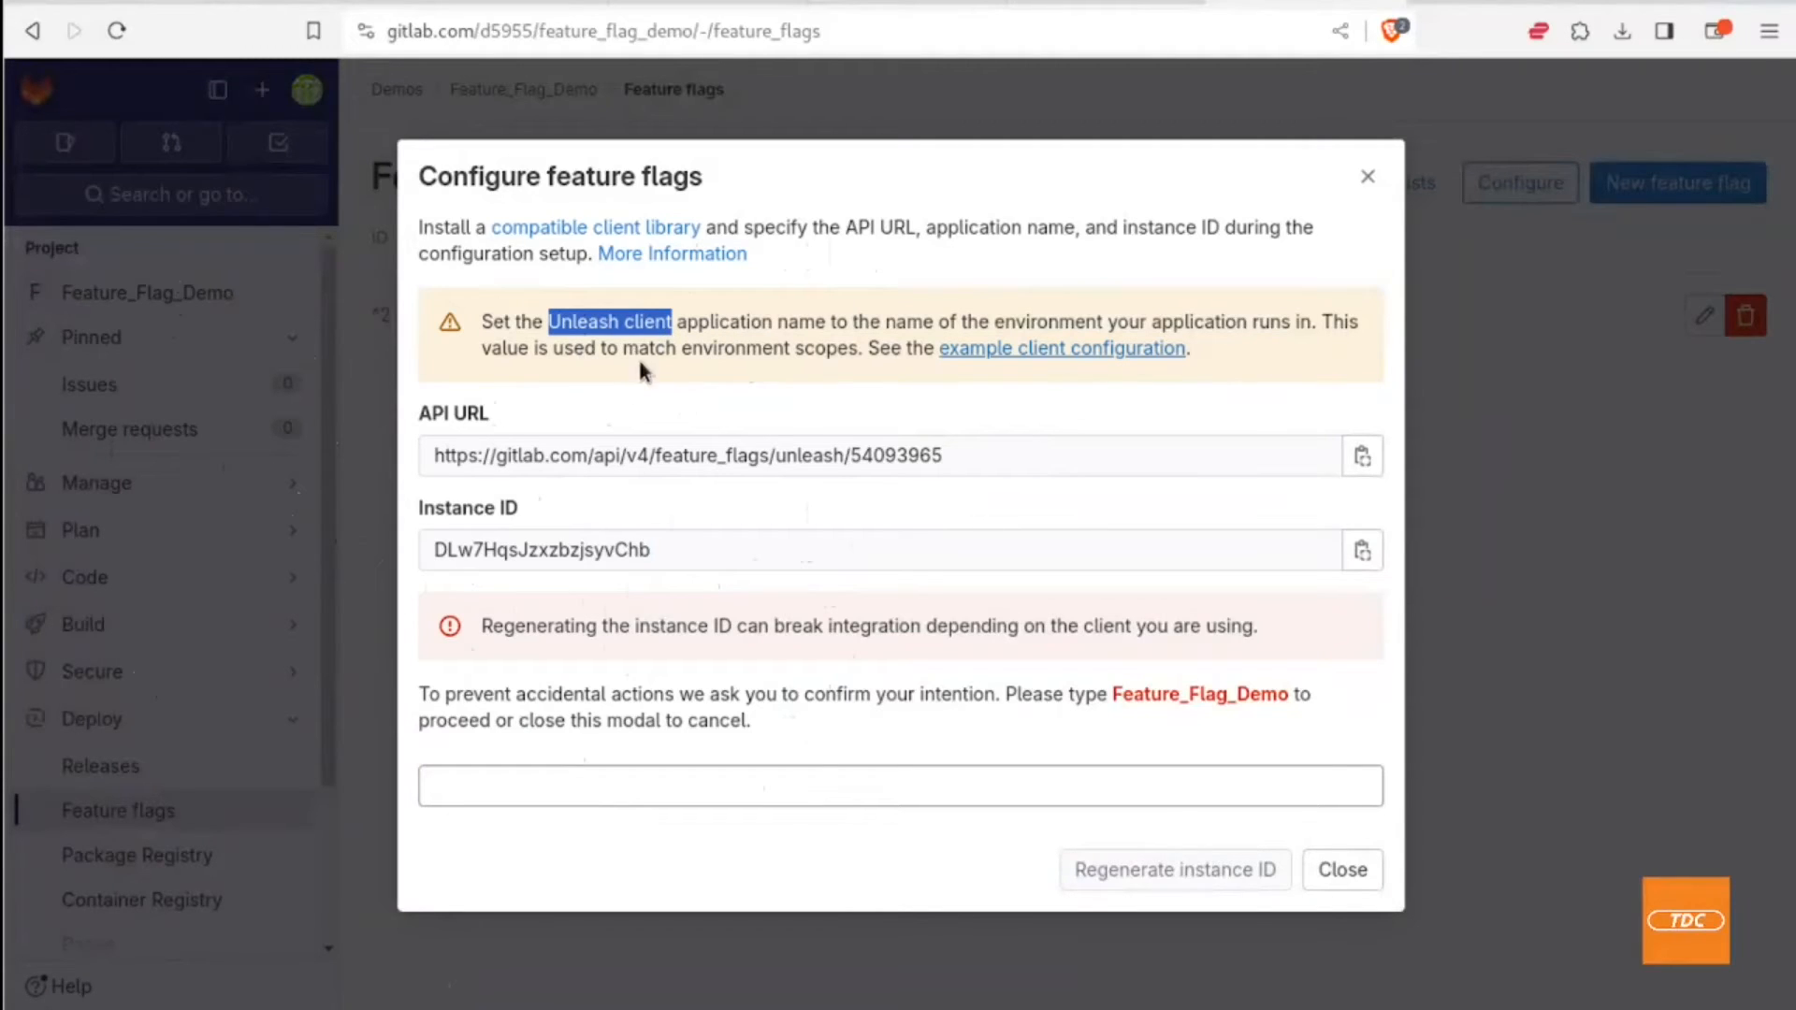
mouse_move(728, 422)
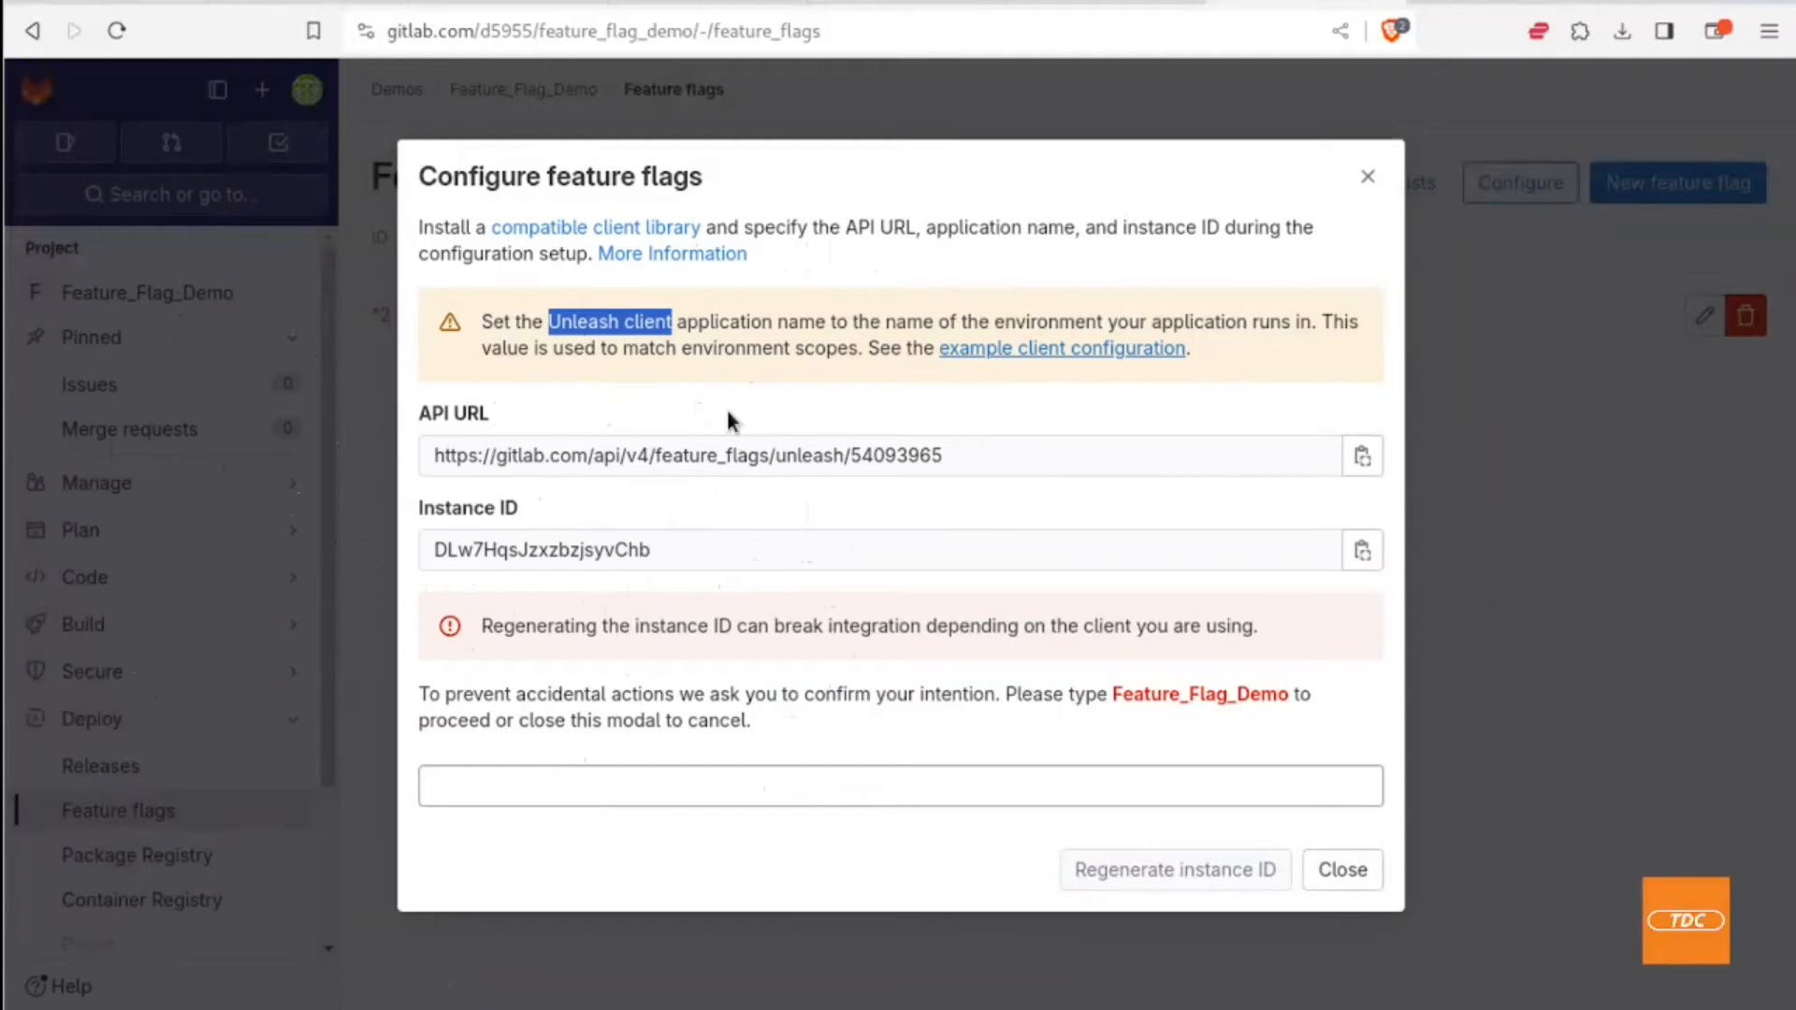
mouse_move(729, 605)
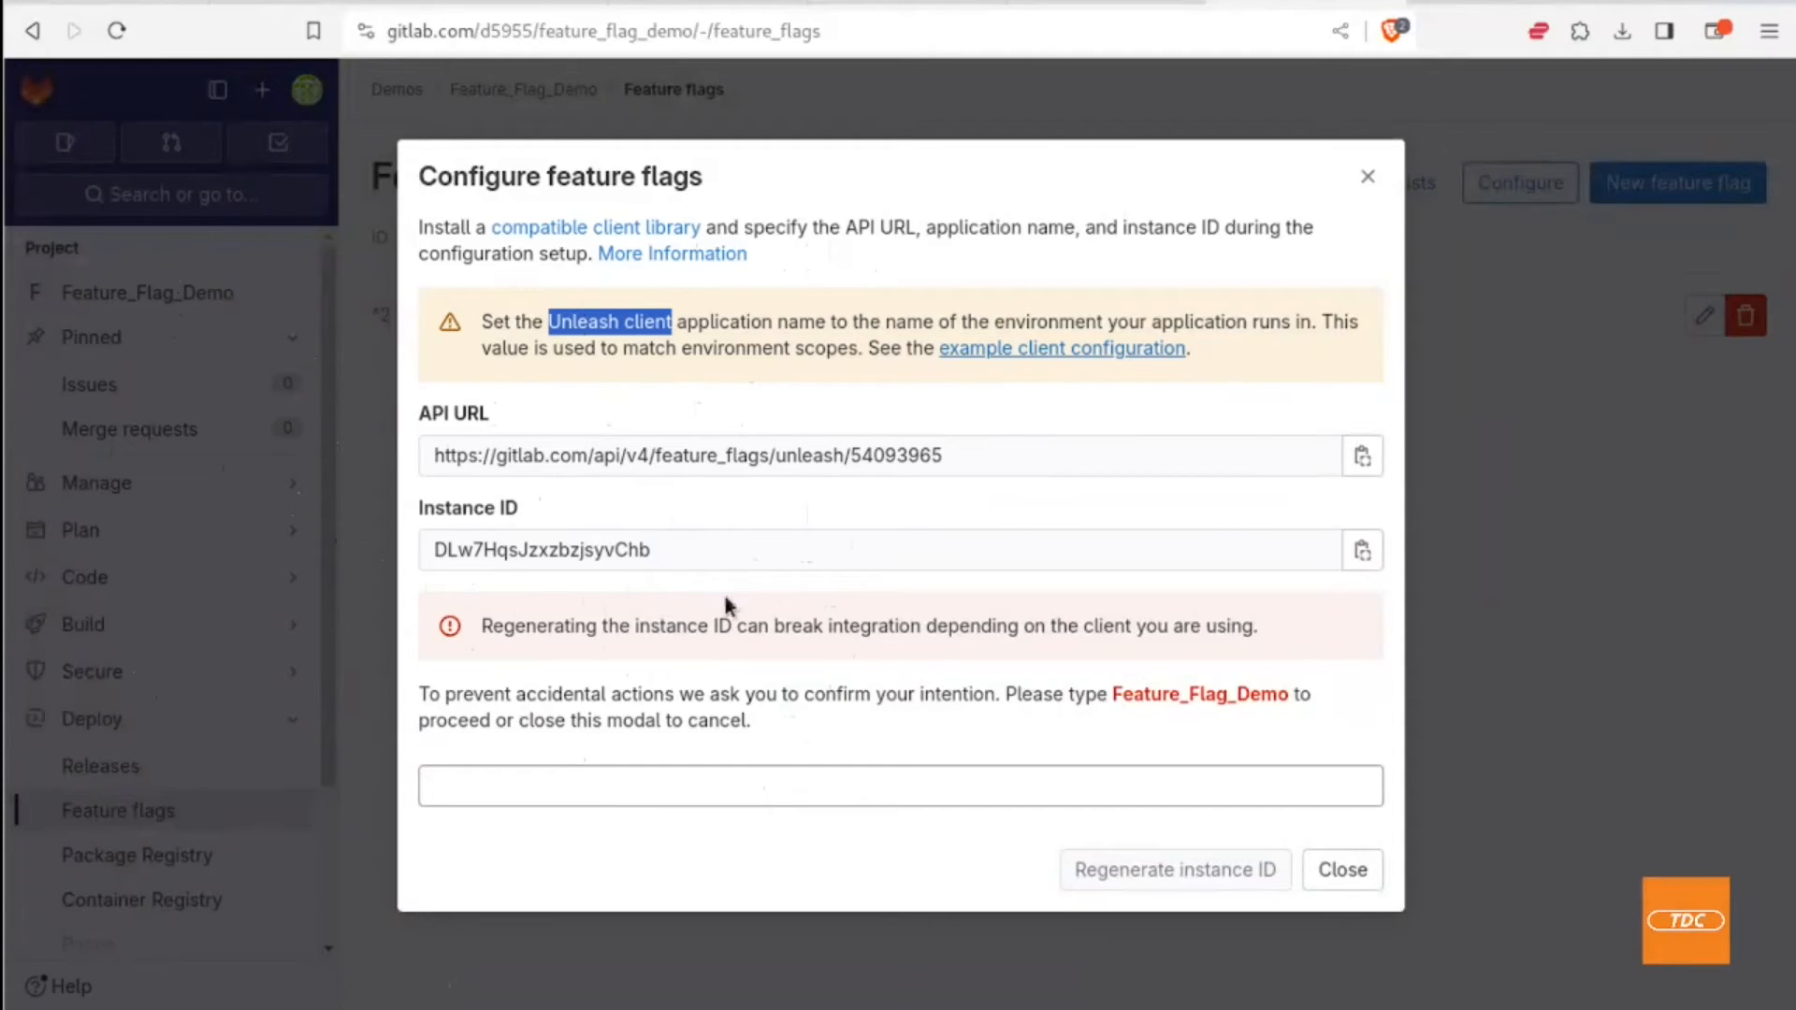
mouse_move(805, 611)
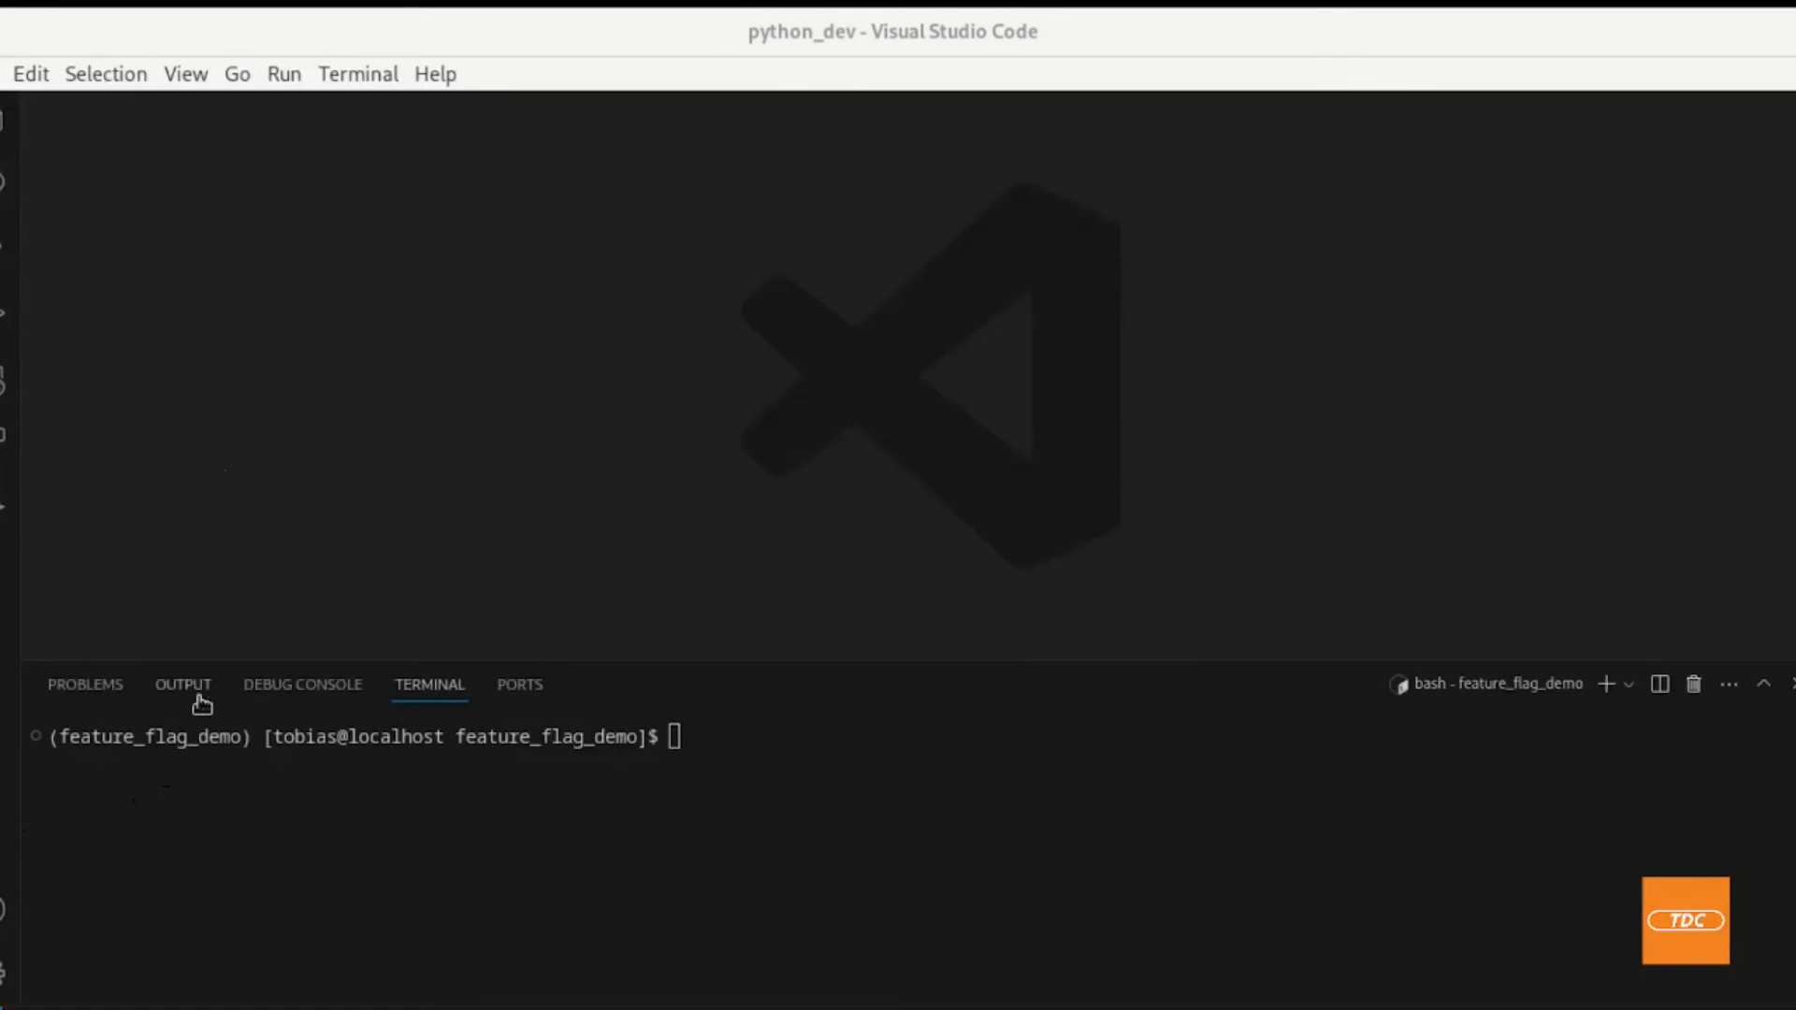
mouse_move(114, 774)
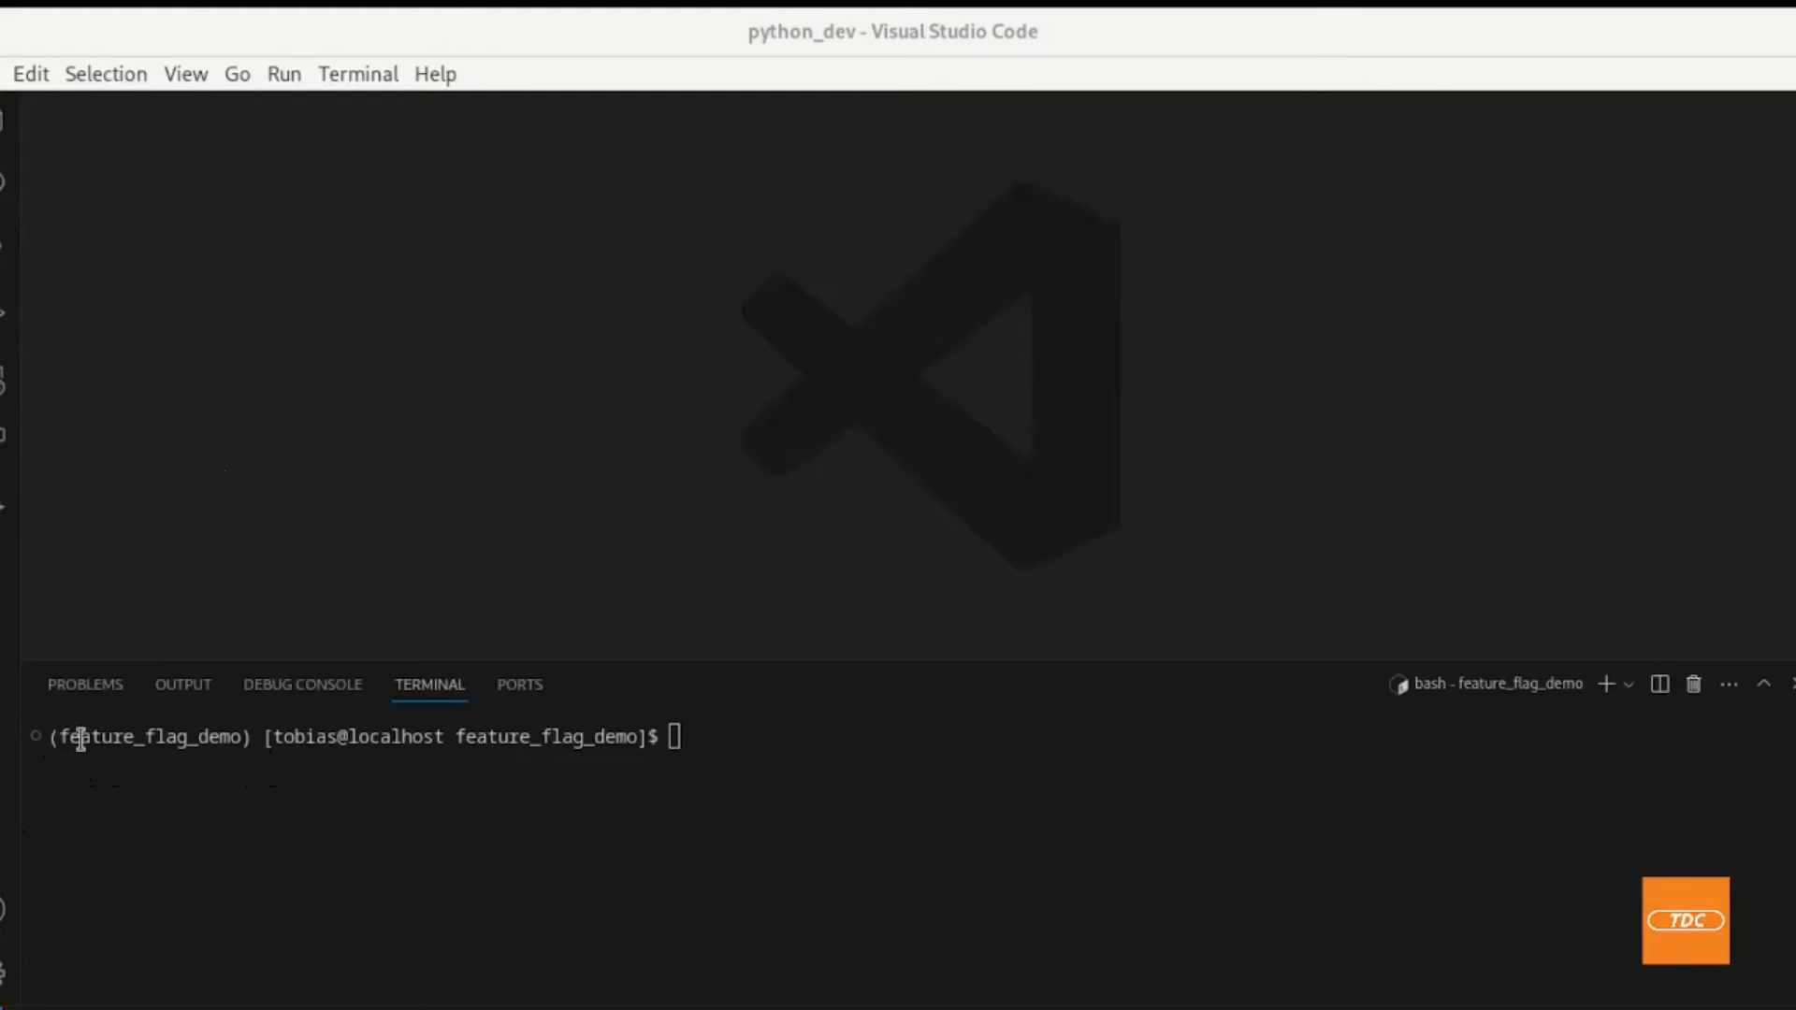
mouse_move(289, 828)
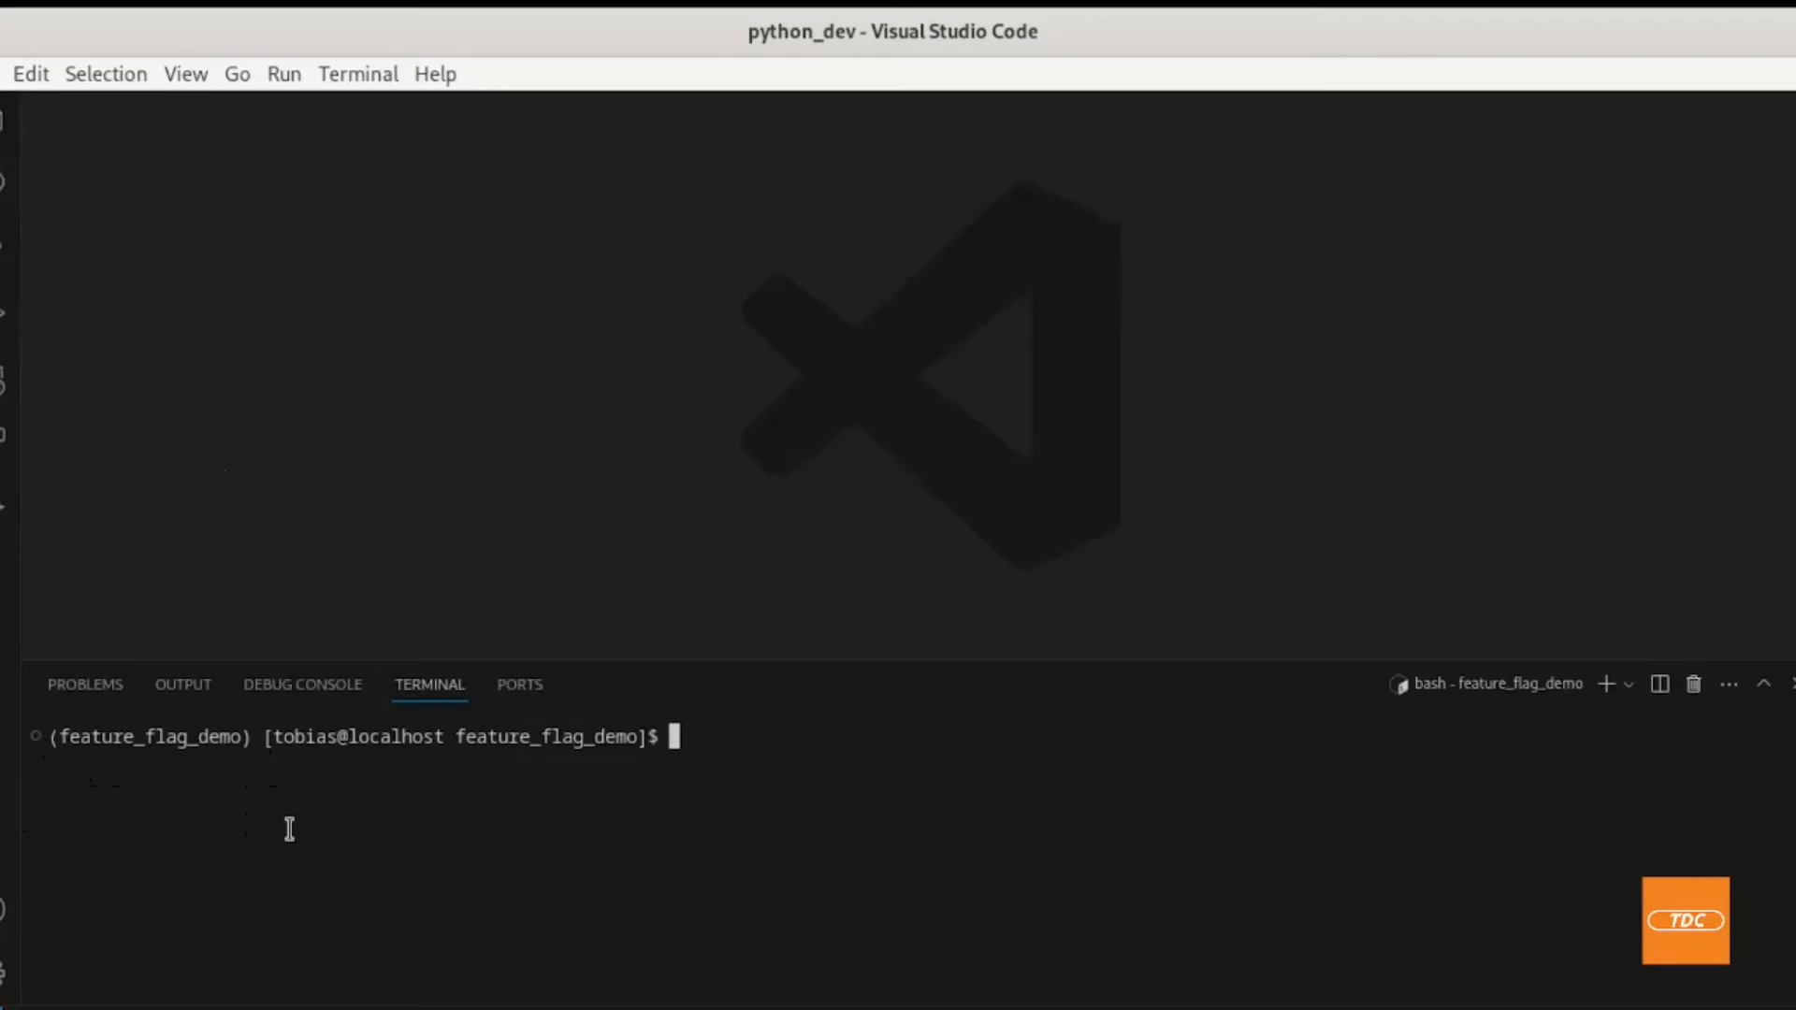
Step: Install the UnleashClient package with pip in the integrated terminal
type("pip")
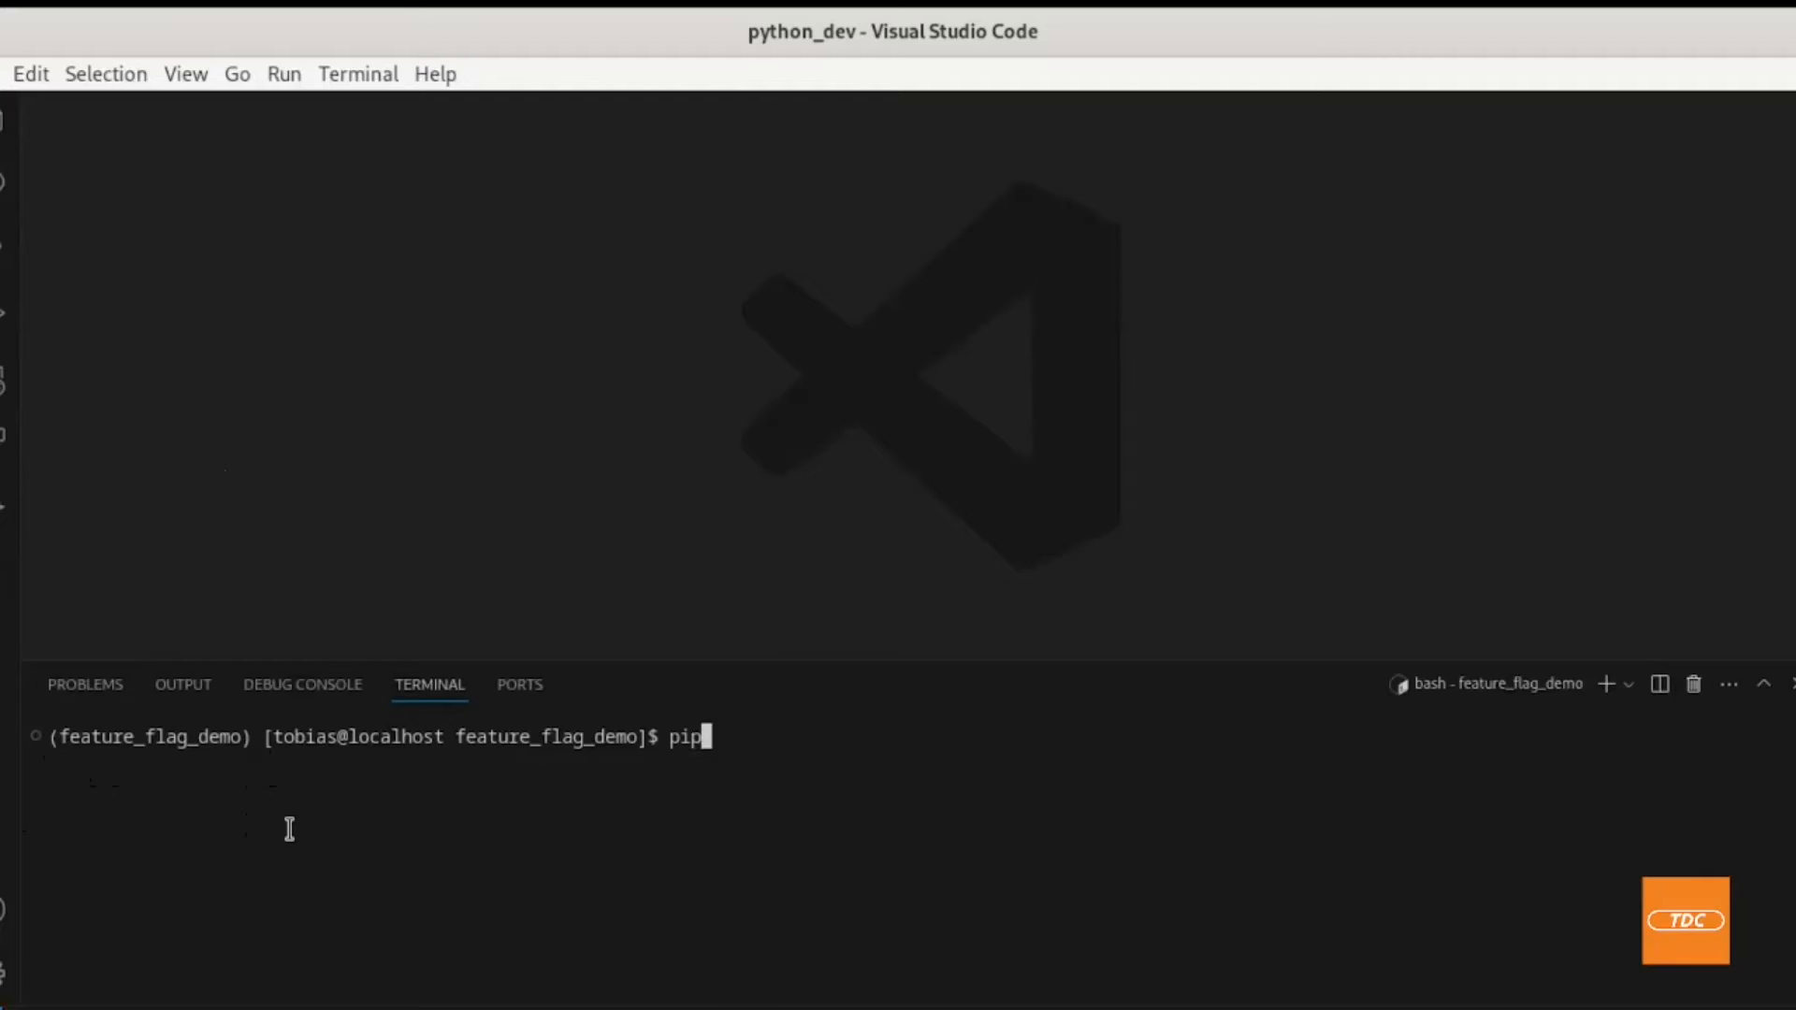
type("install")
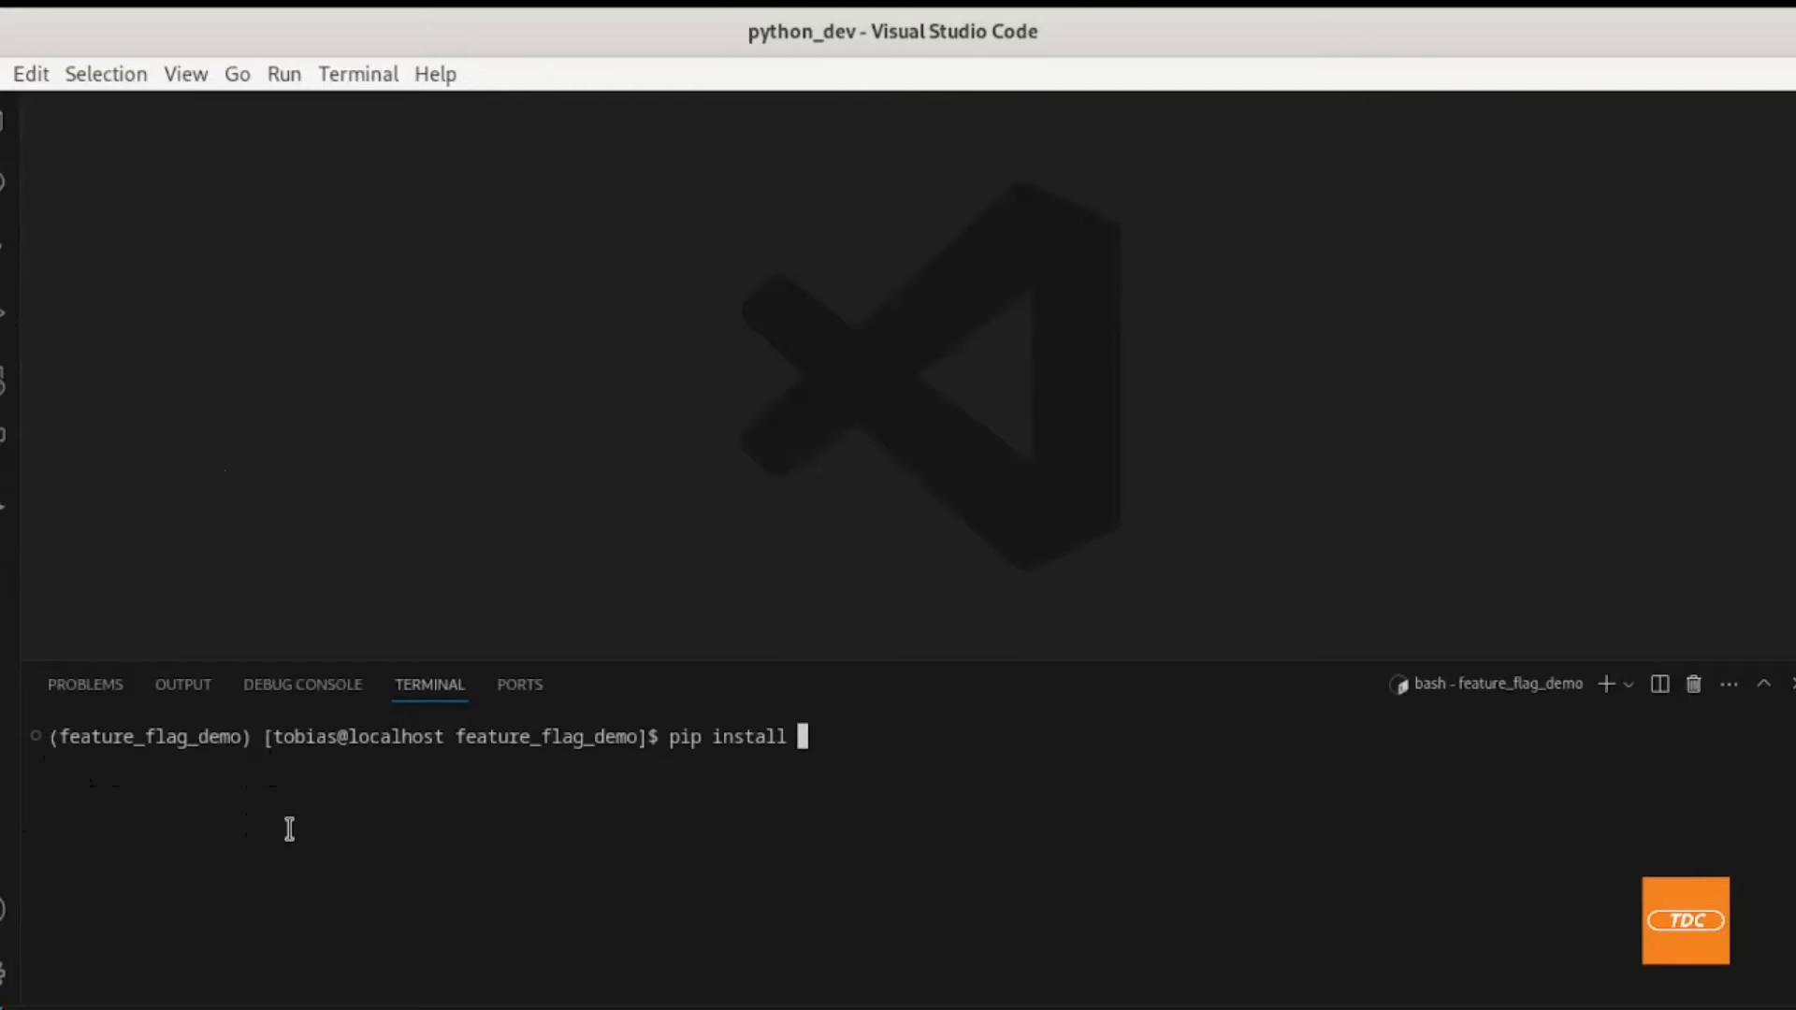
type("UnleashC")
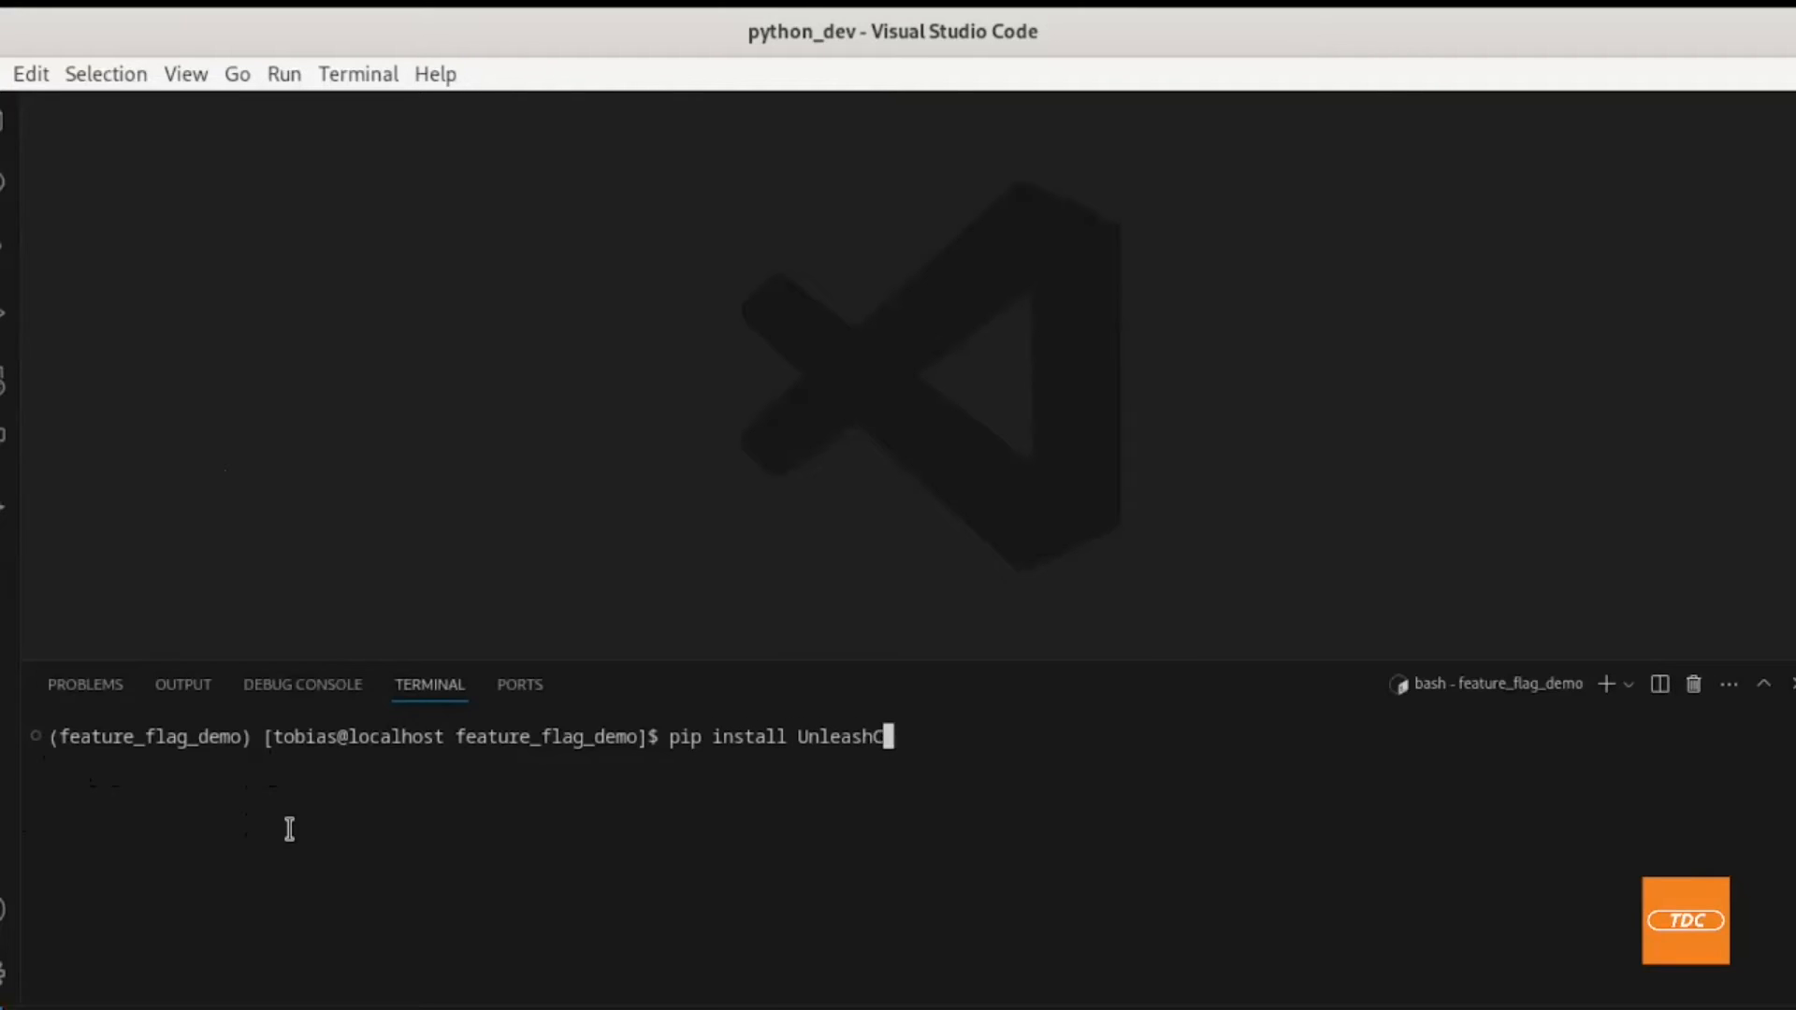
type("lient")
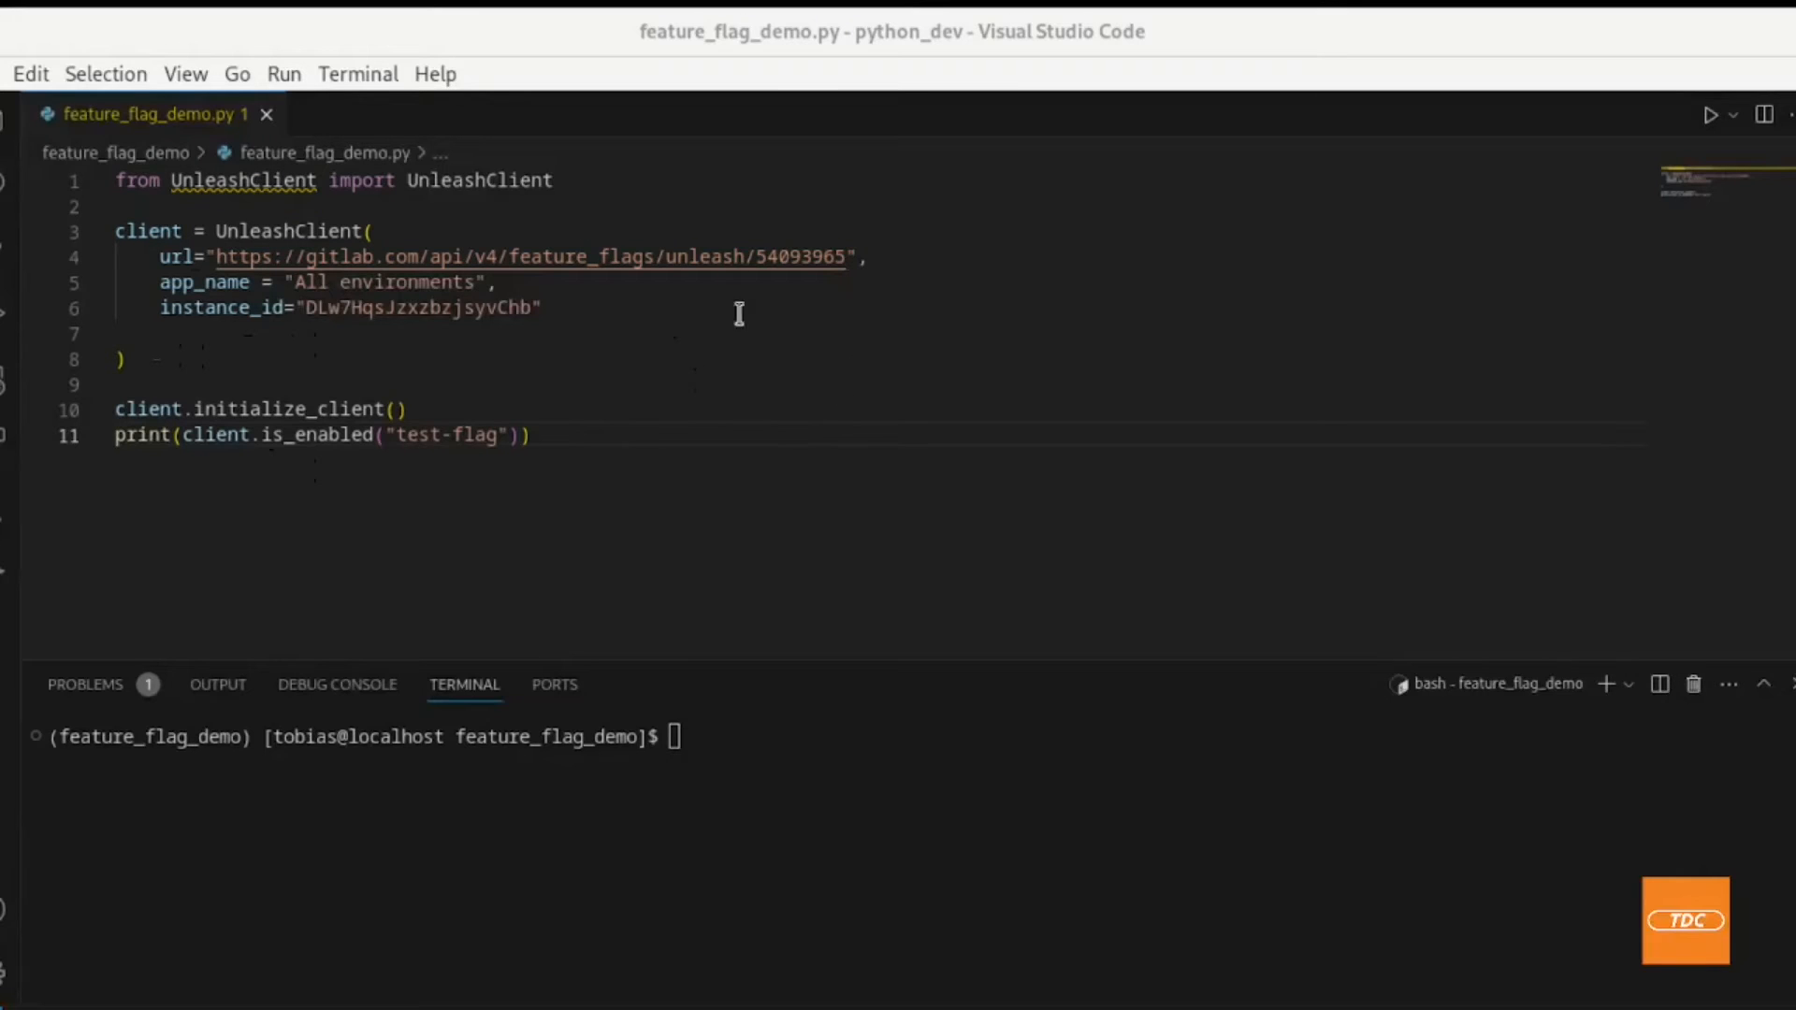
mouse_move(519, 204)
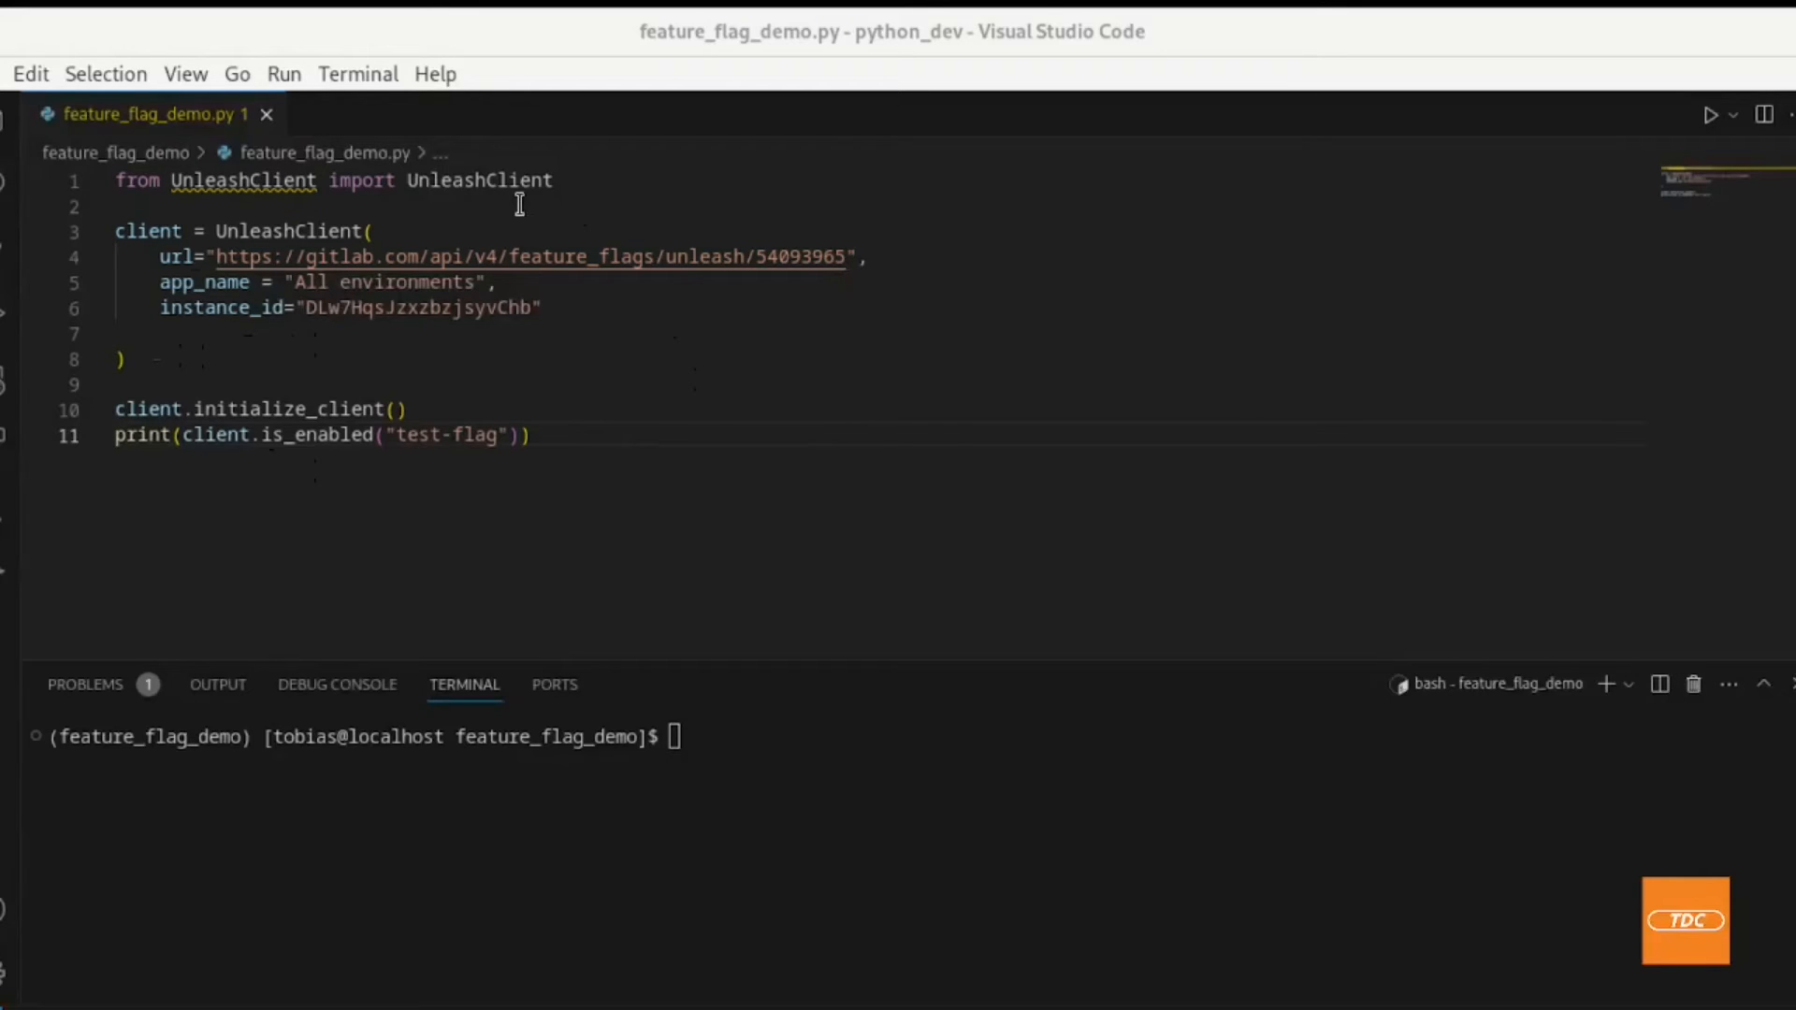
mouse_move(522, 189)
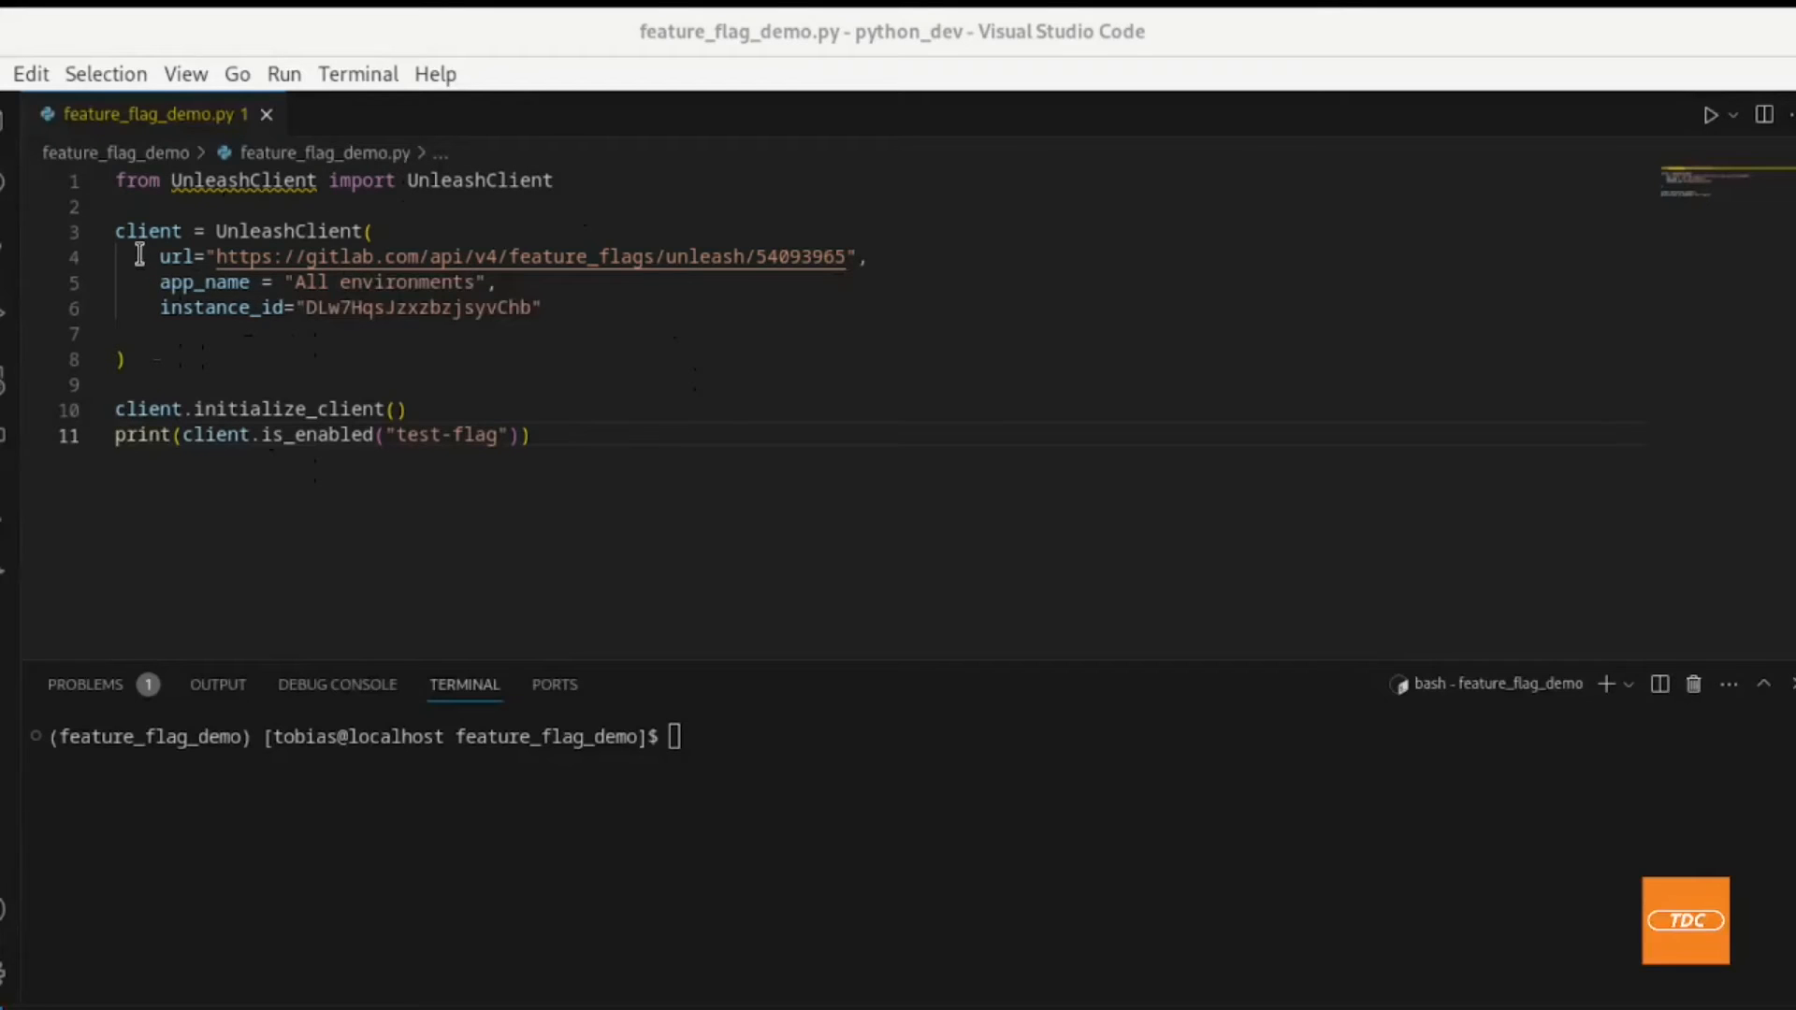
mouse_move(146, 231)
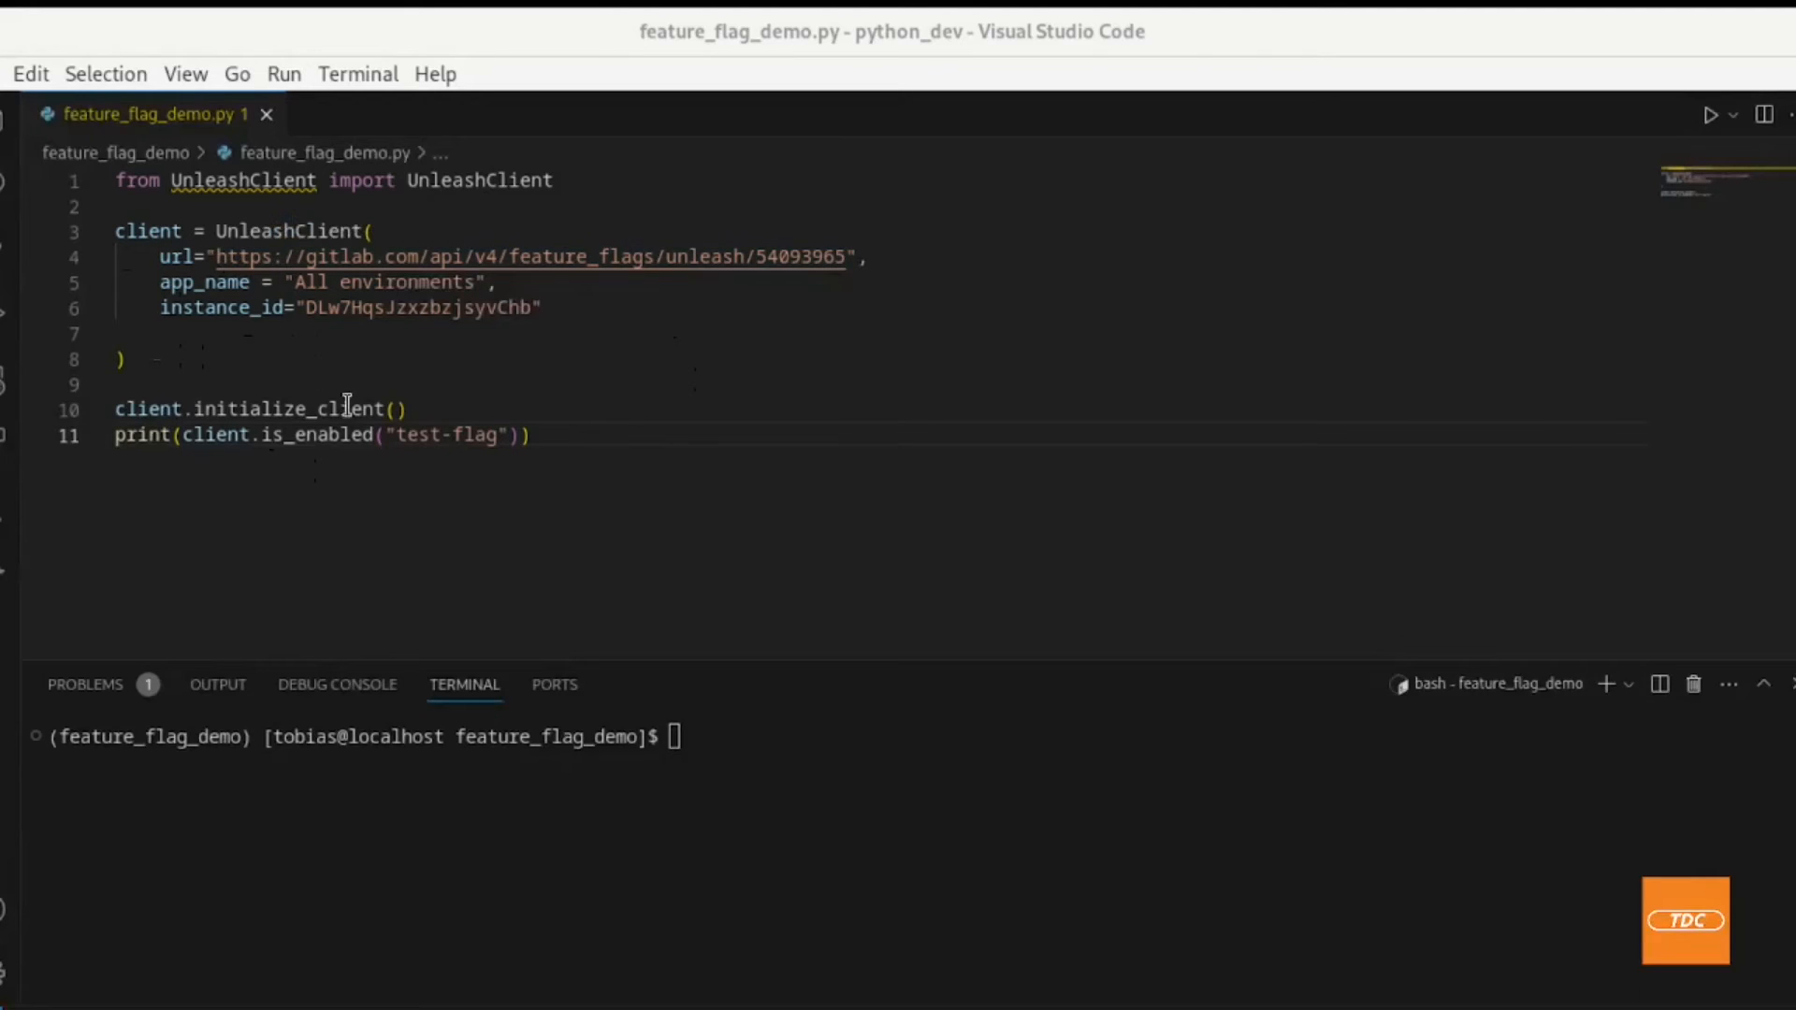
mouse_move(312, 562)
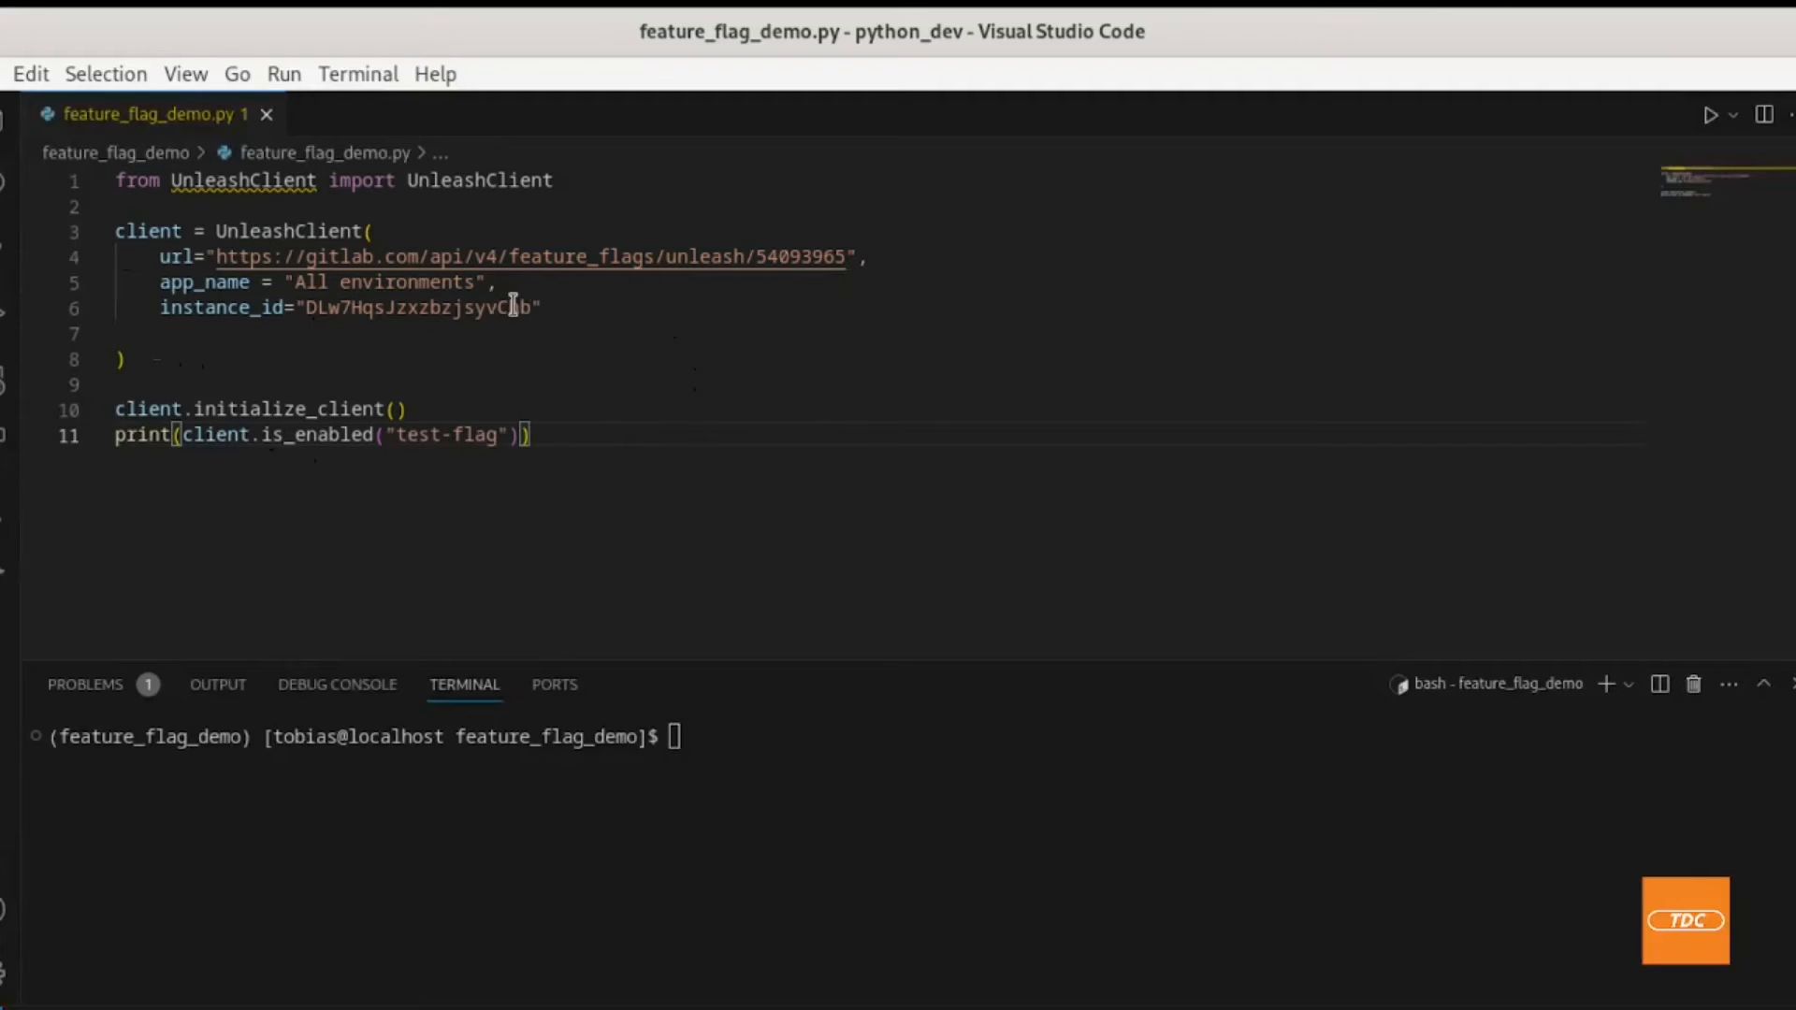
mouse_move(162, 281)
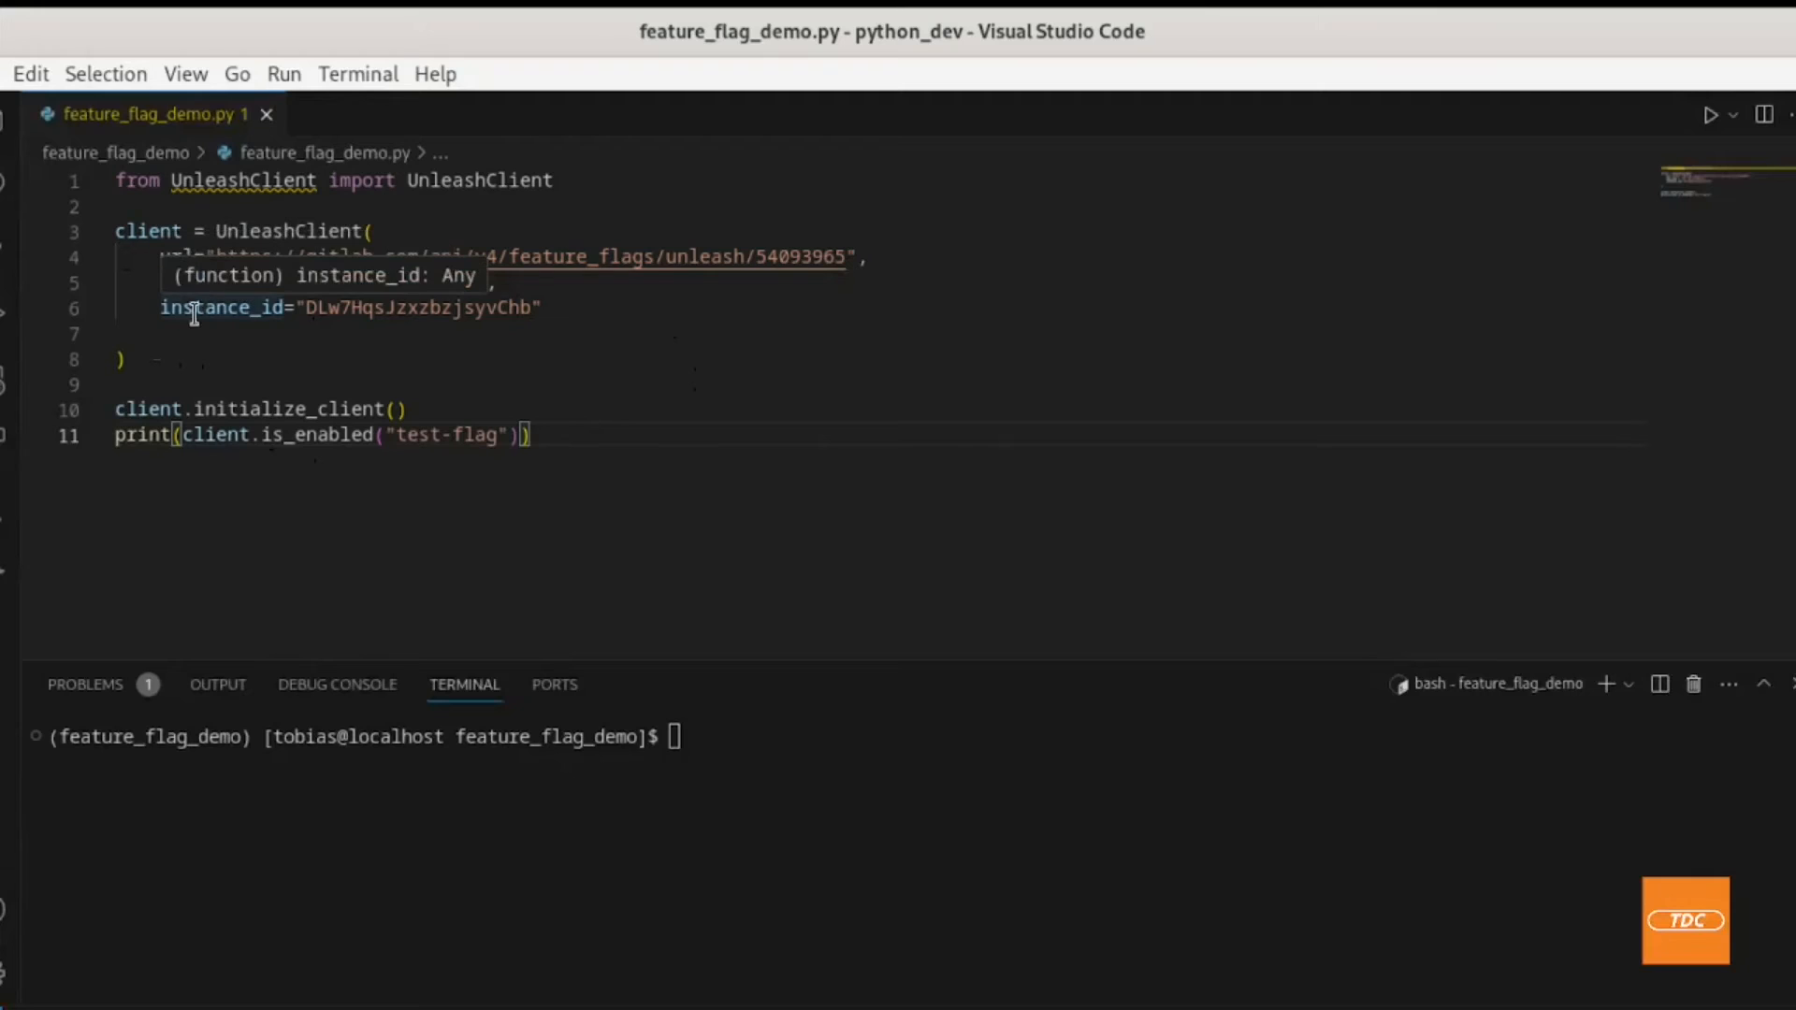
Step: Set app_name = "All environments" in the client and review the test-flag check
type("app_name = \"All environments\",")
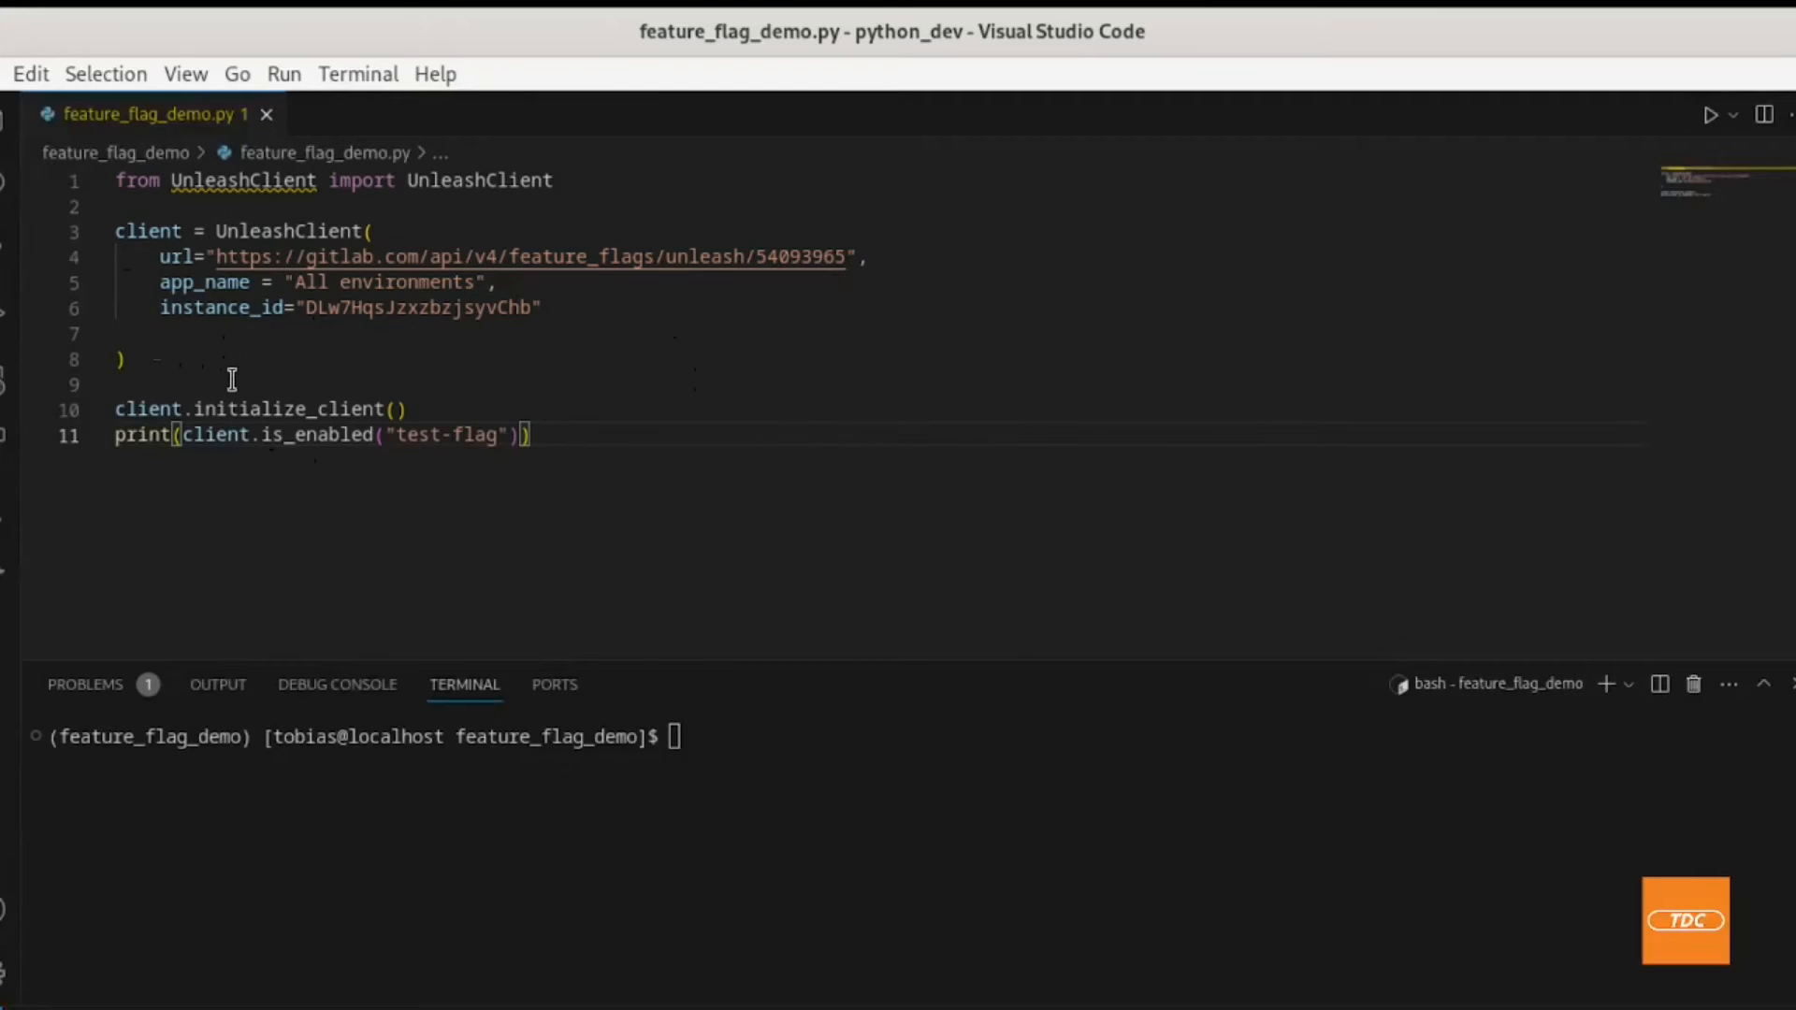
mouse_move(337, 373)
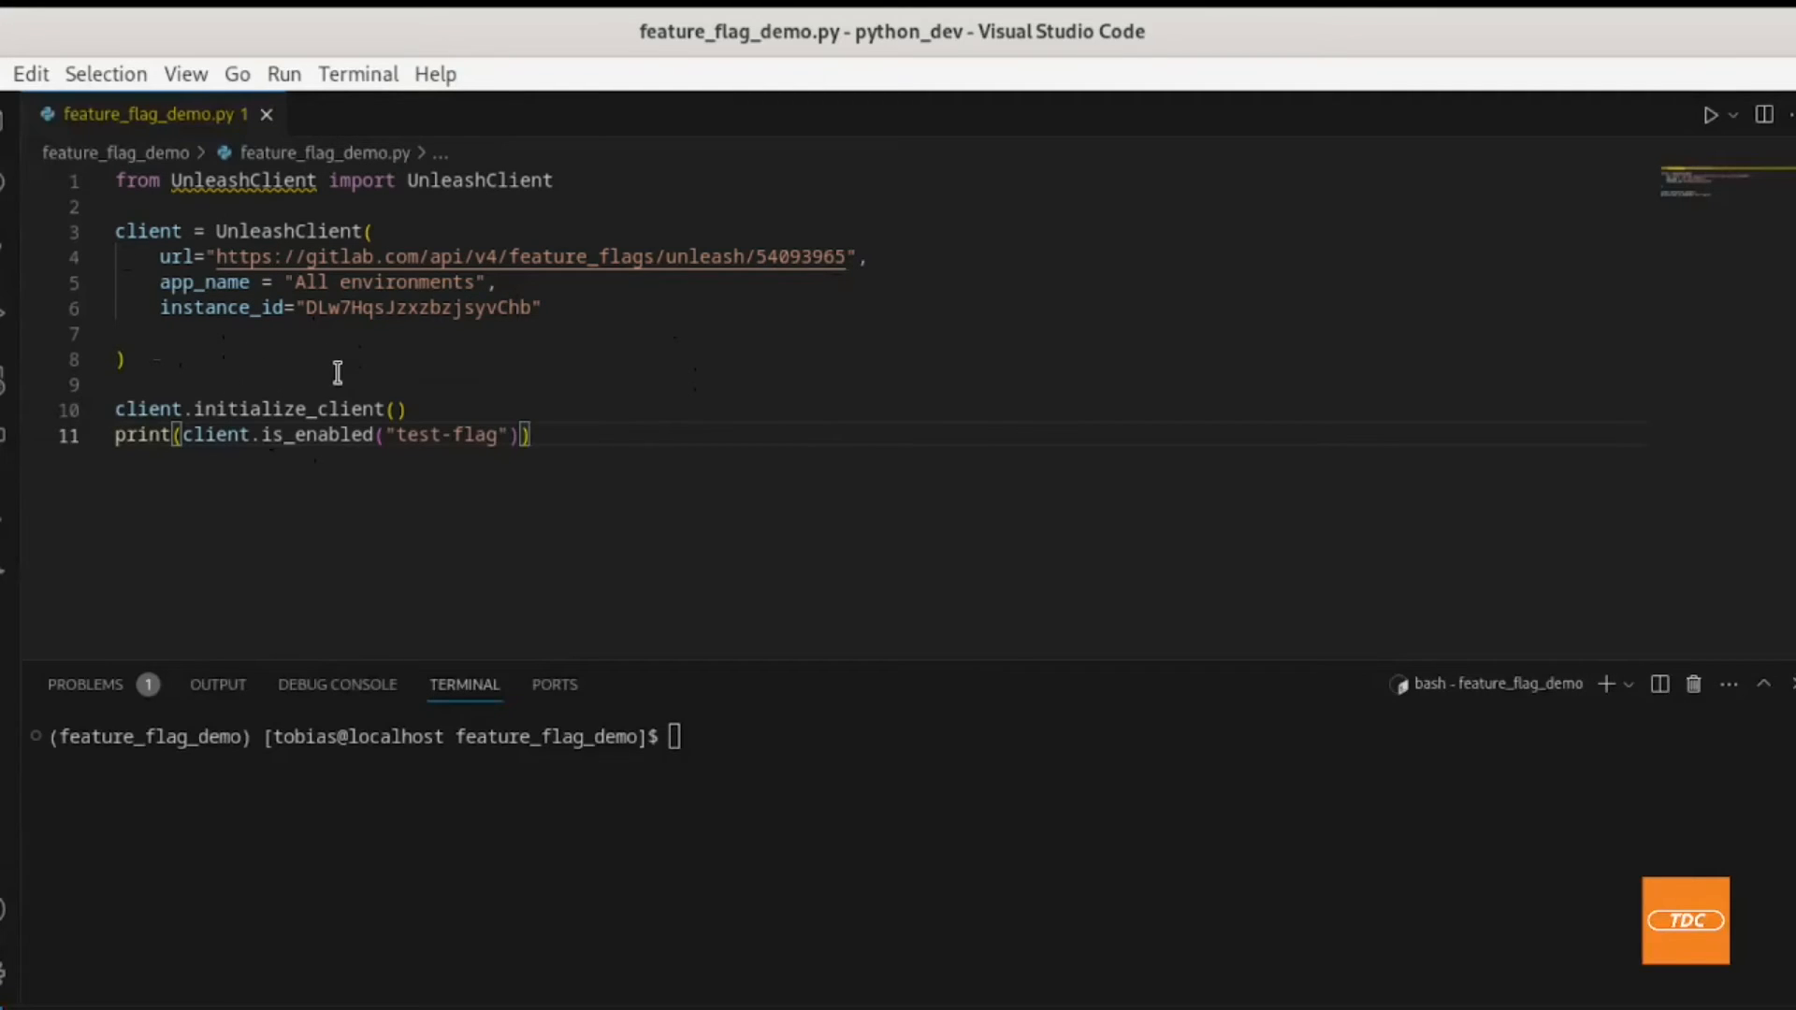
mouse_move(285, 296)
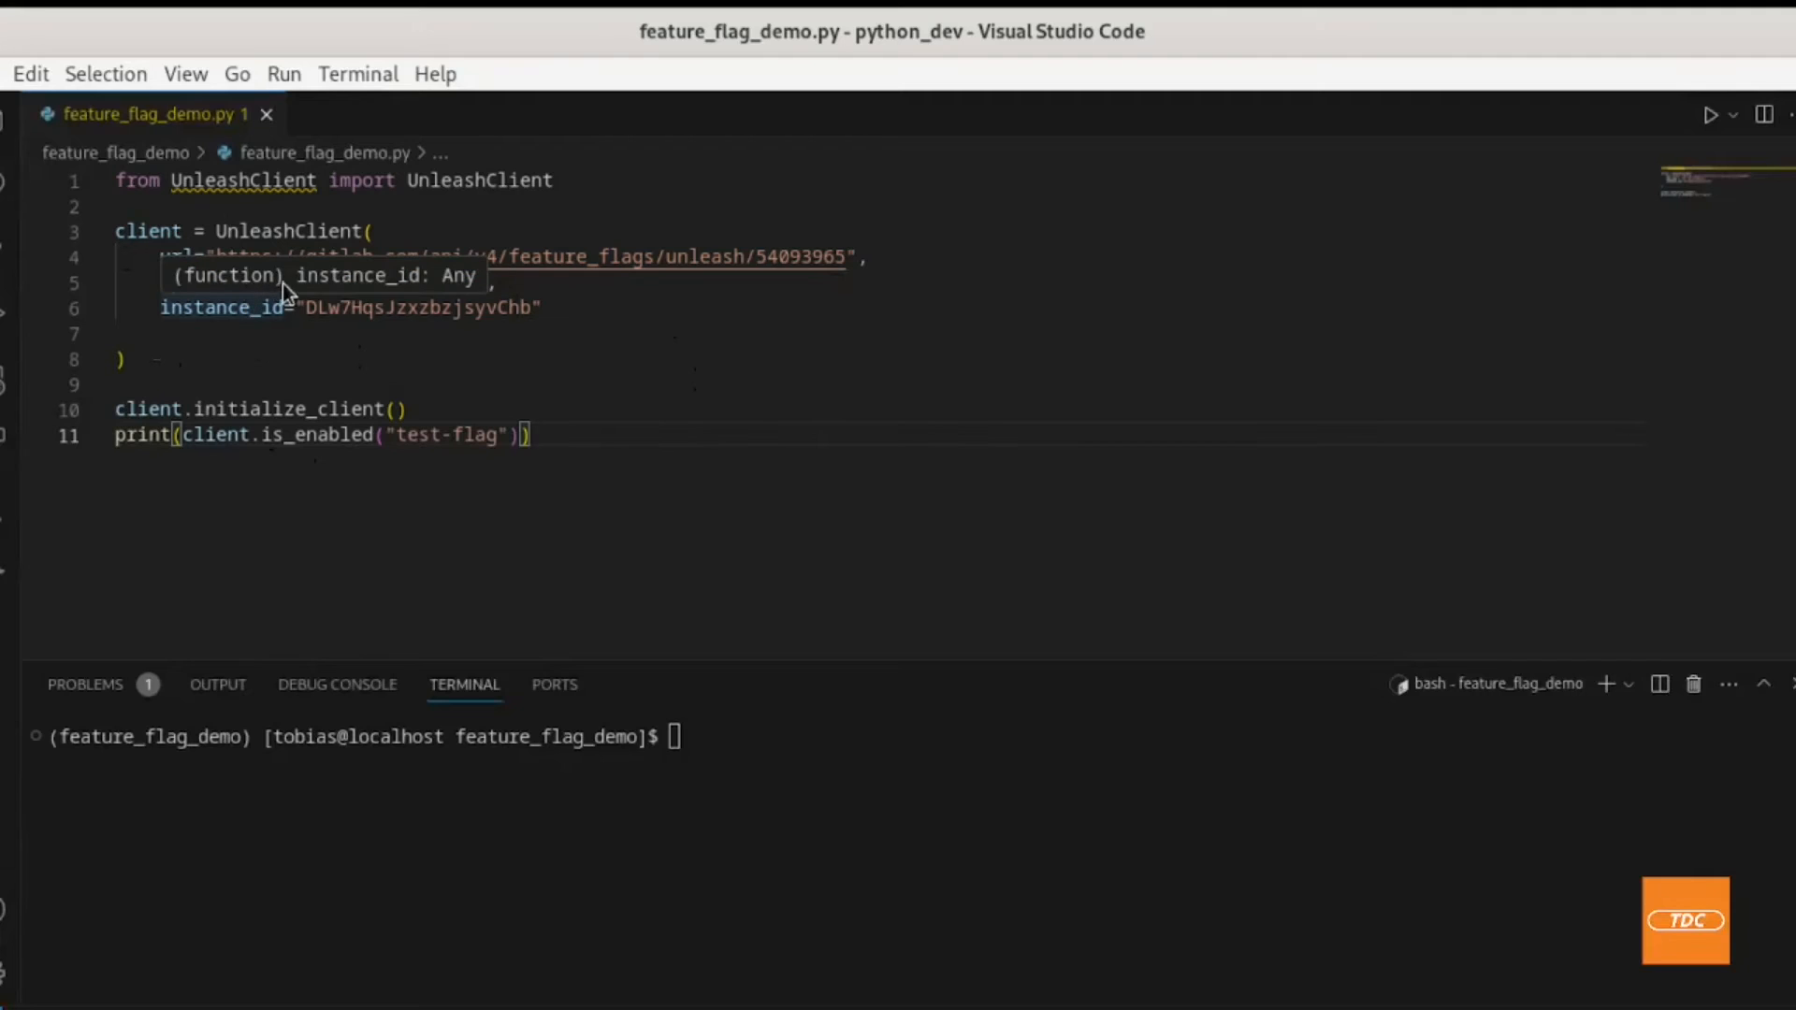
type("app_name = \"All environments\",")
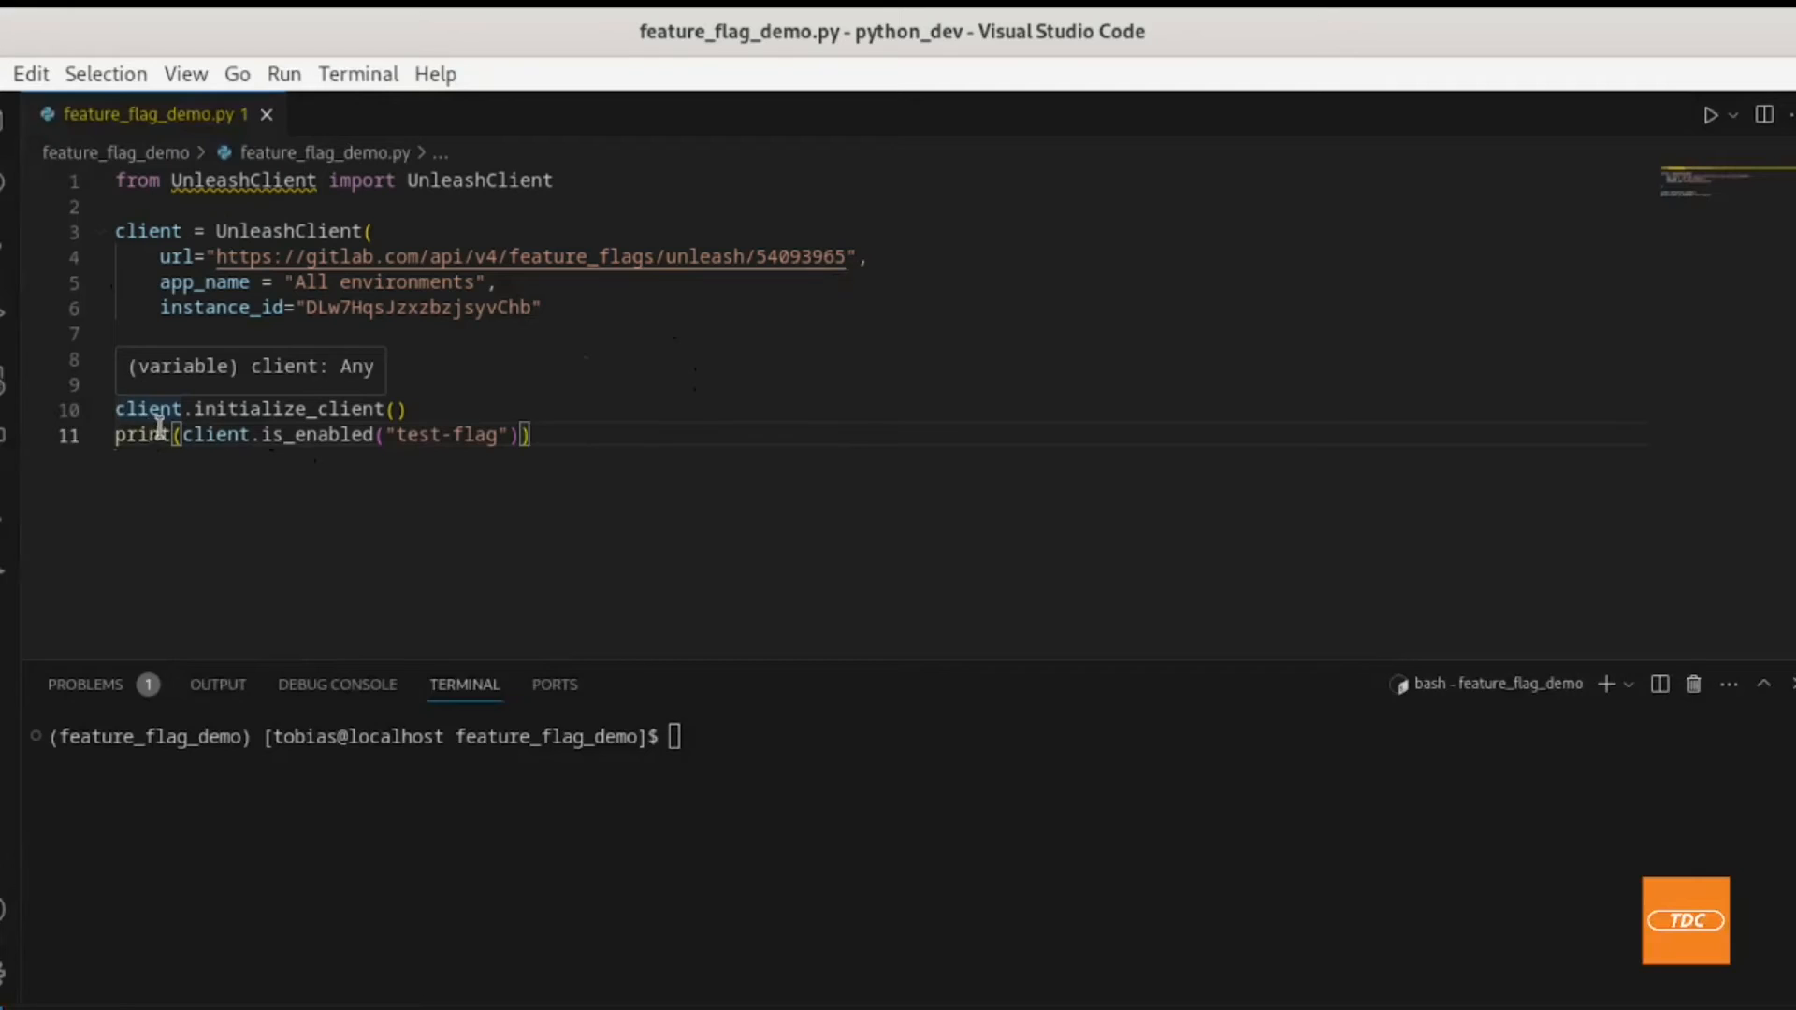
mouse_move(460, 528)
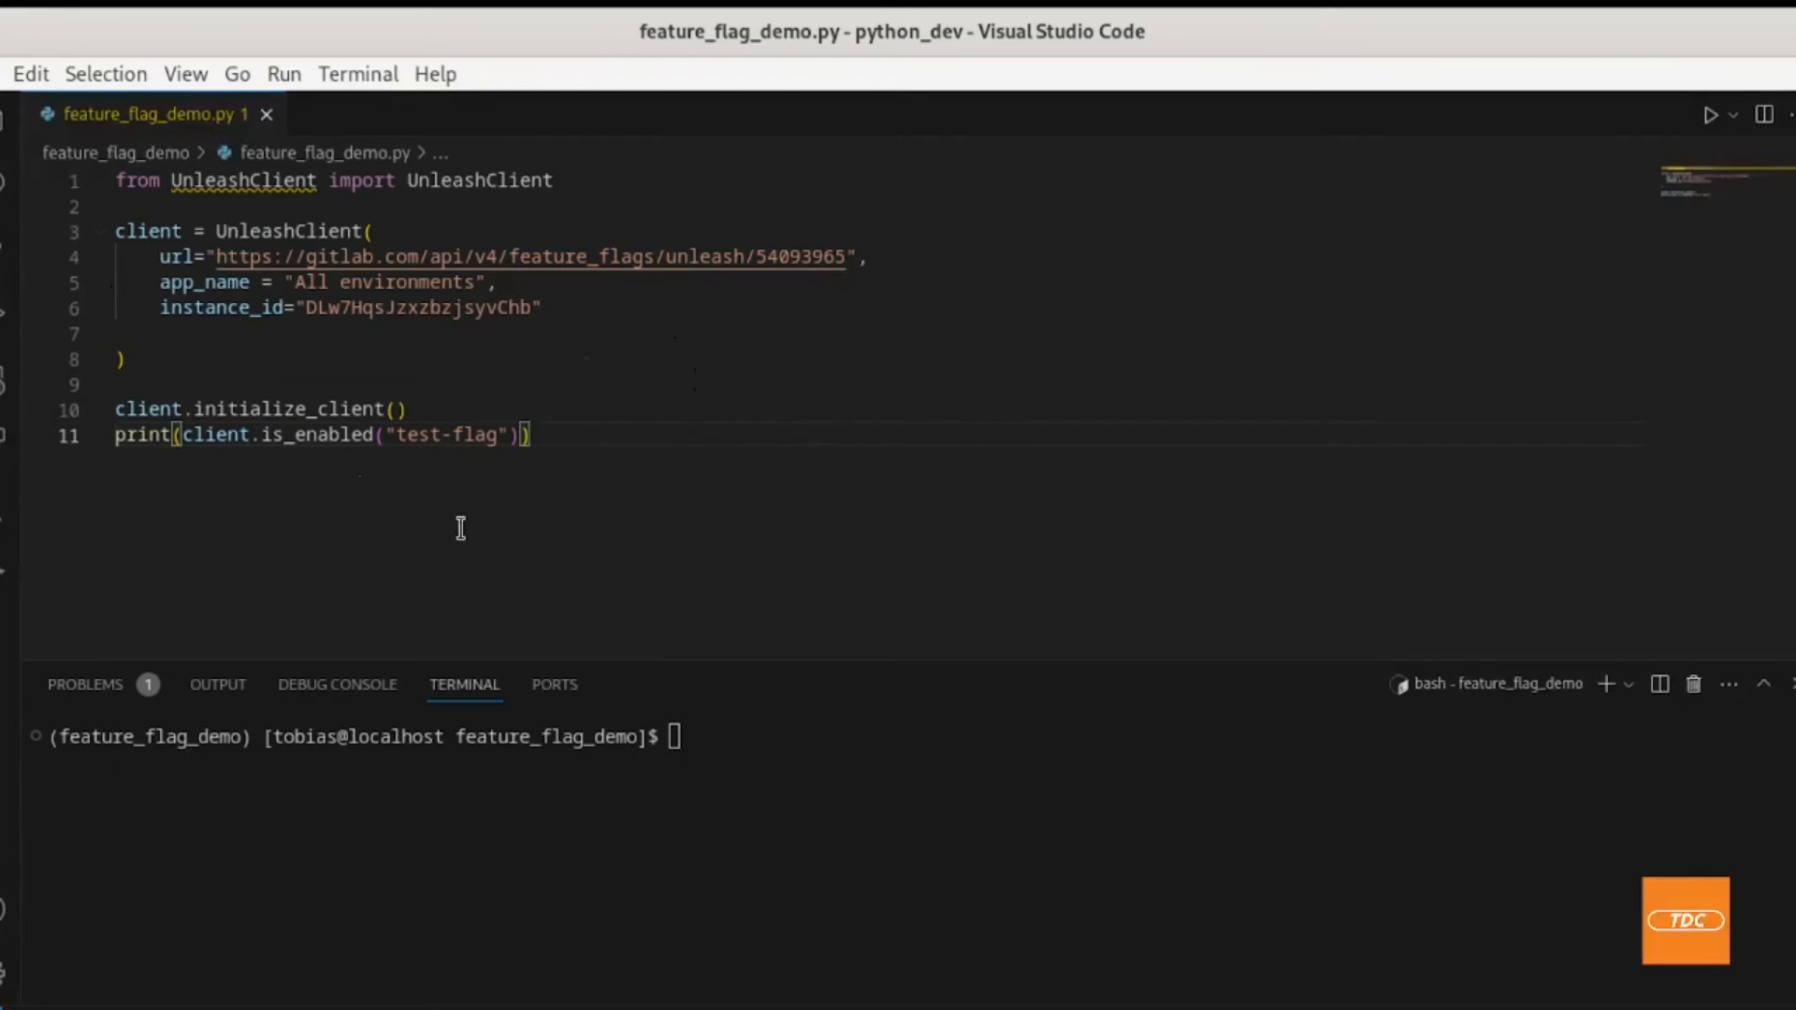
mouse_move(291, 461)
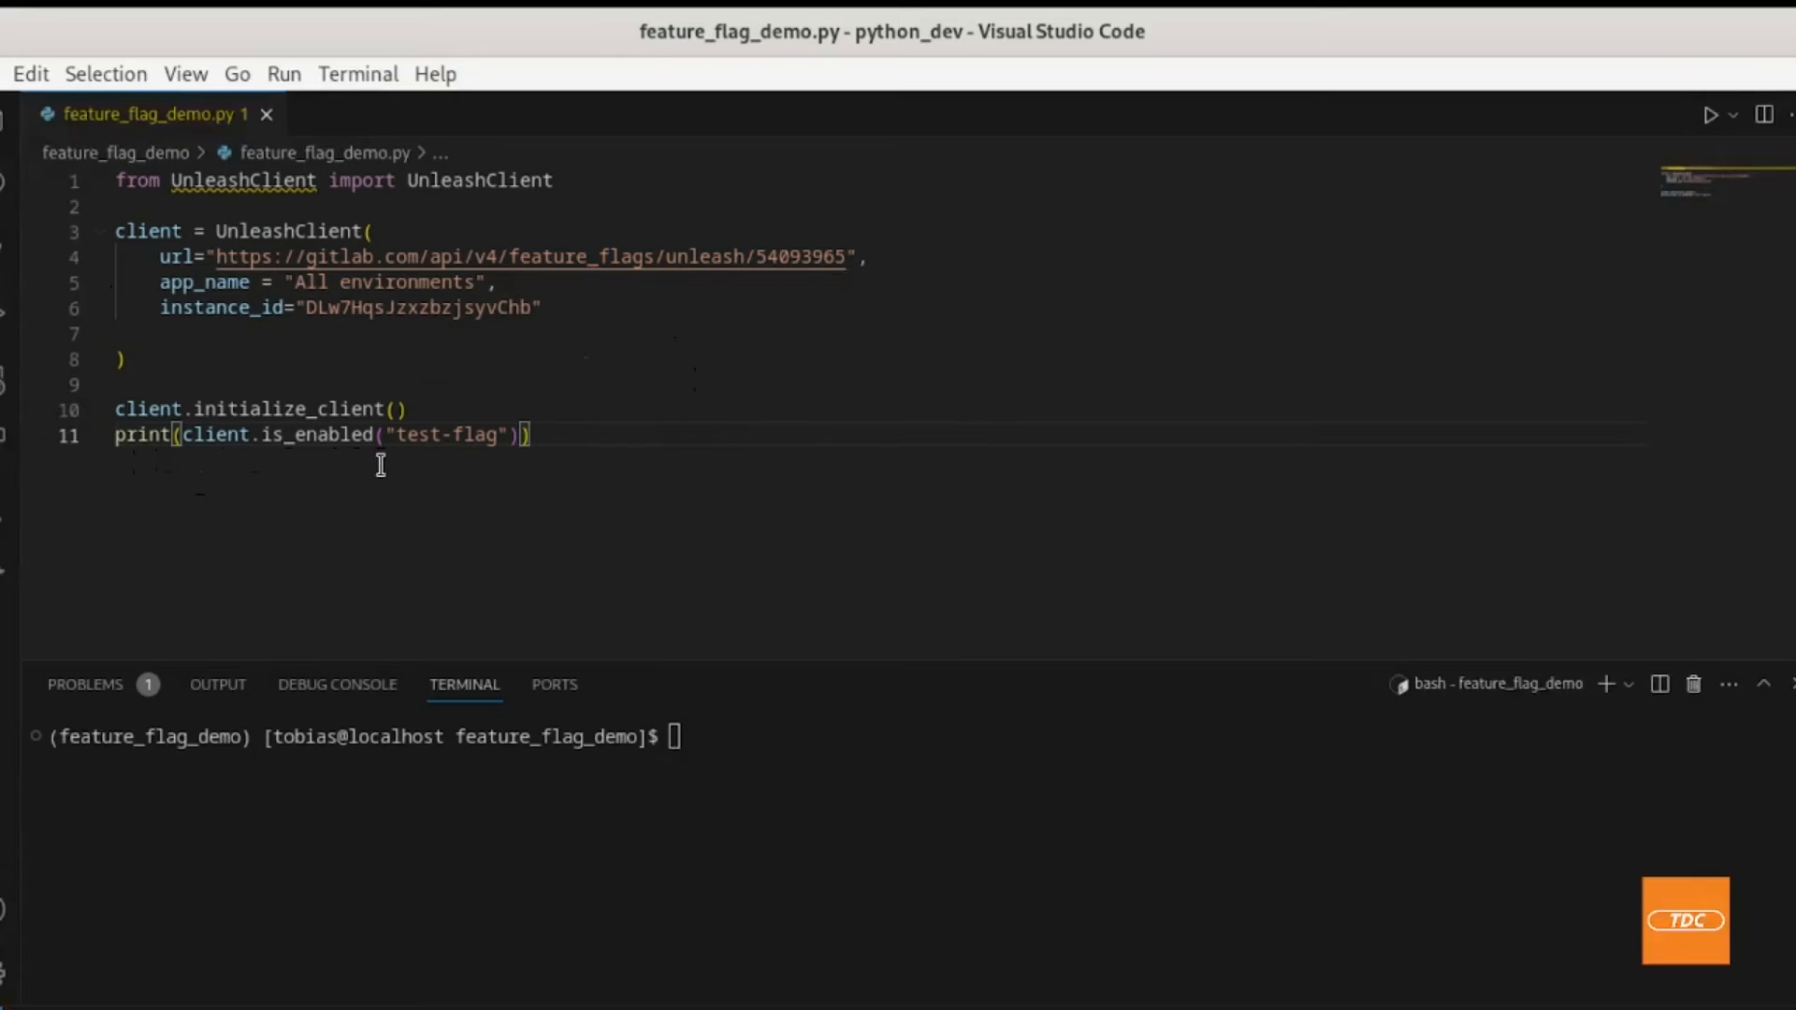
mouse_move(240, 458)
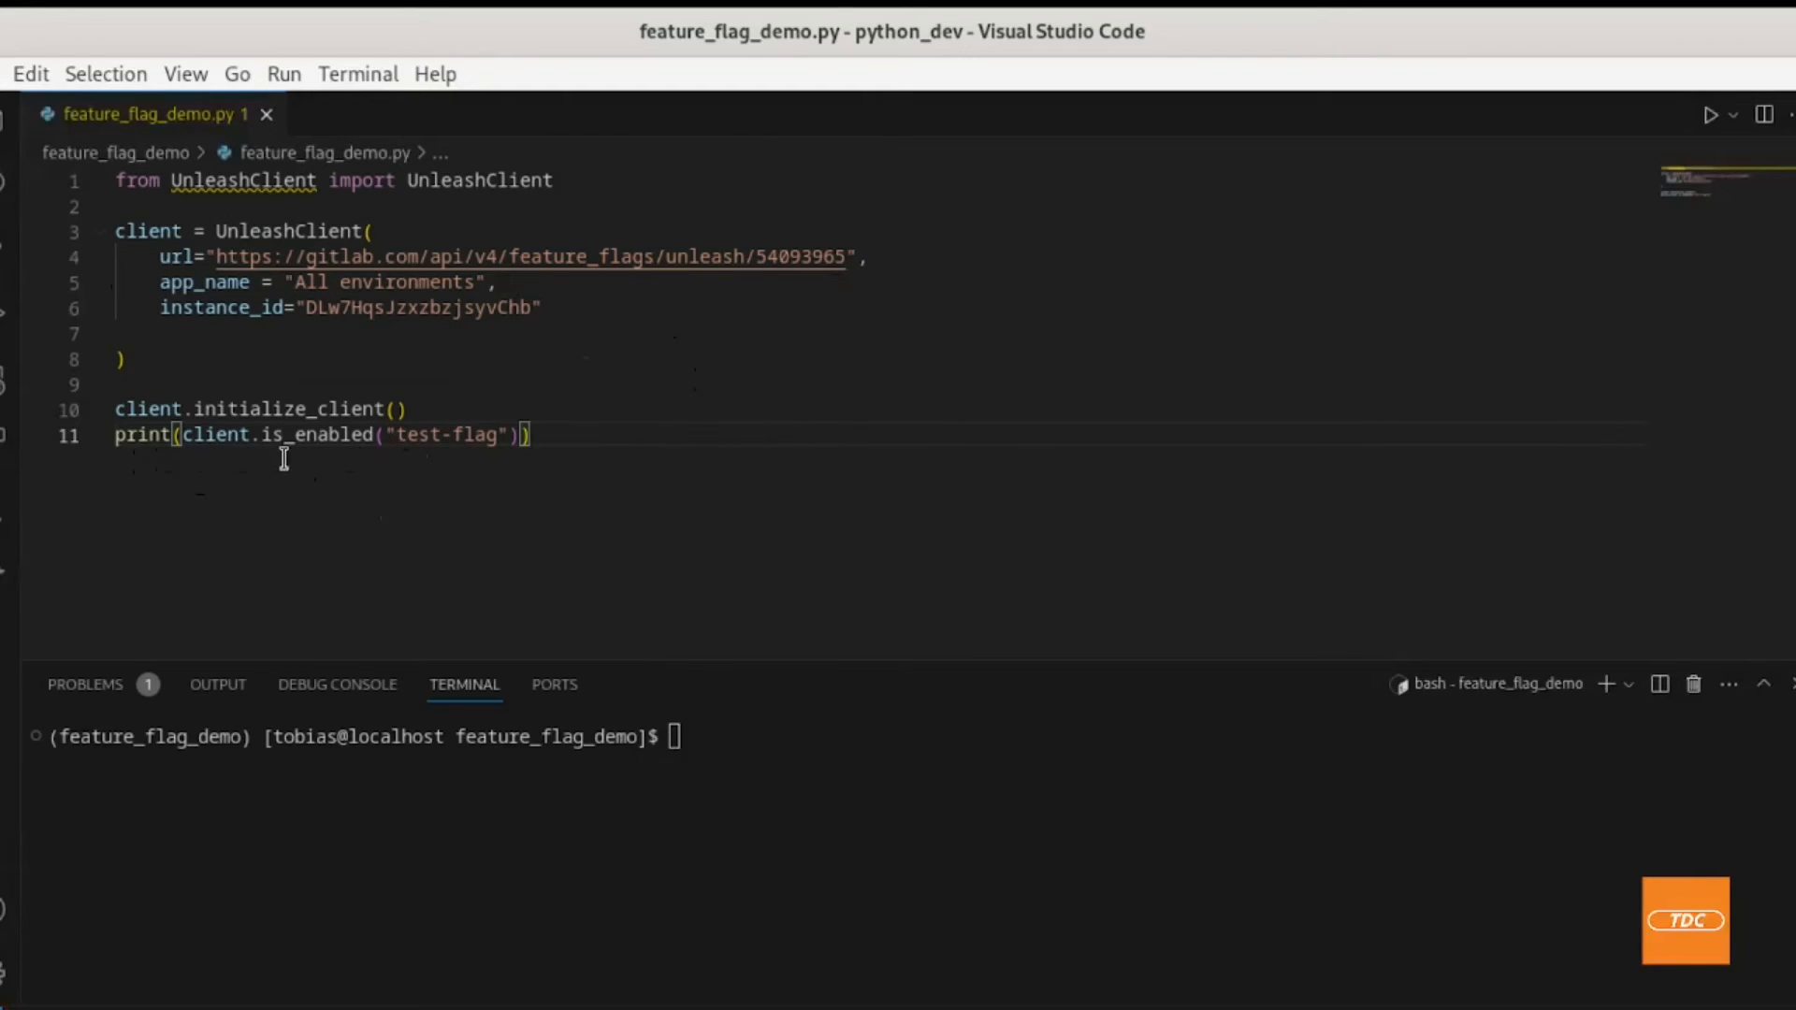
double_click(415, 434)
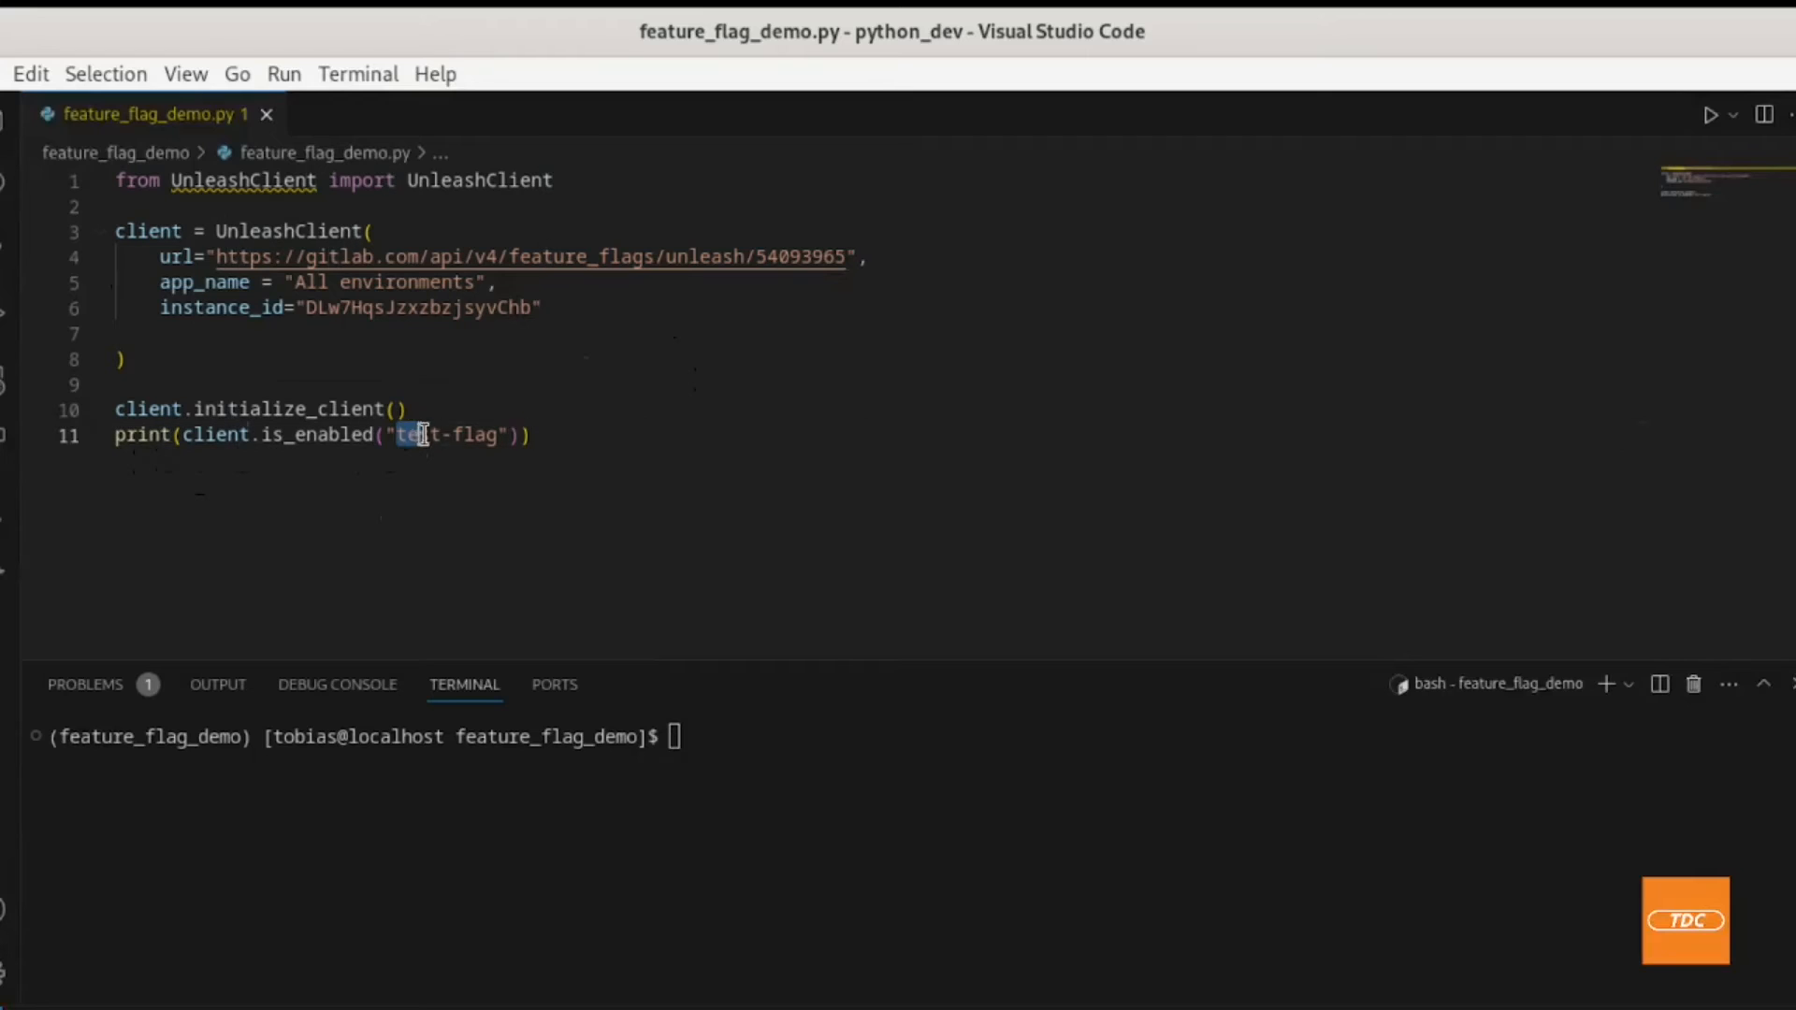
double_click(446, 434)
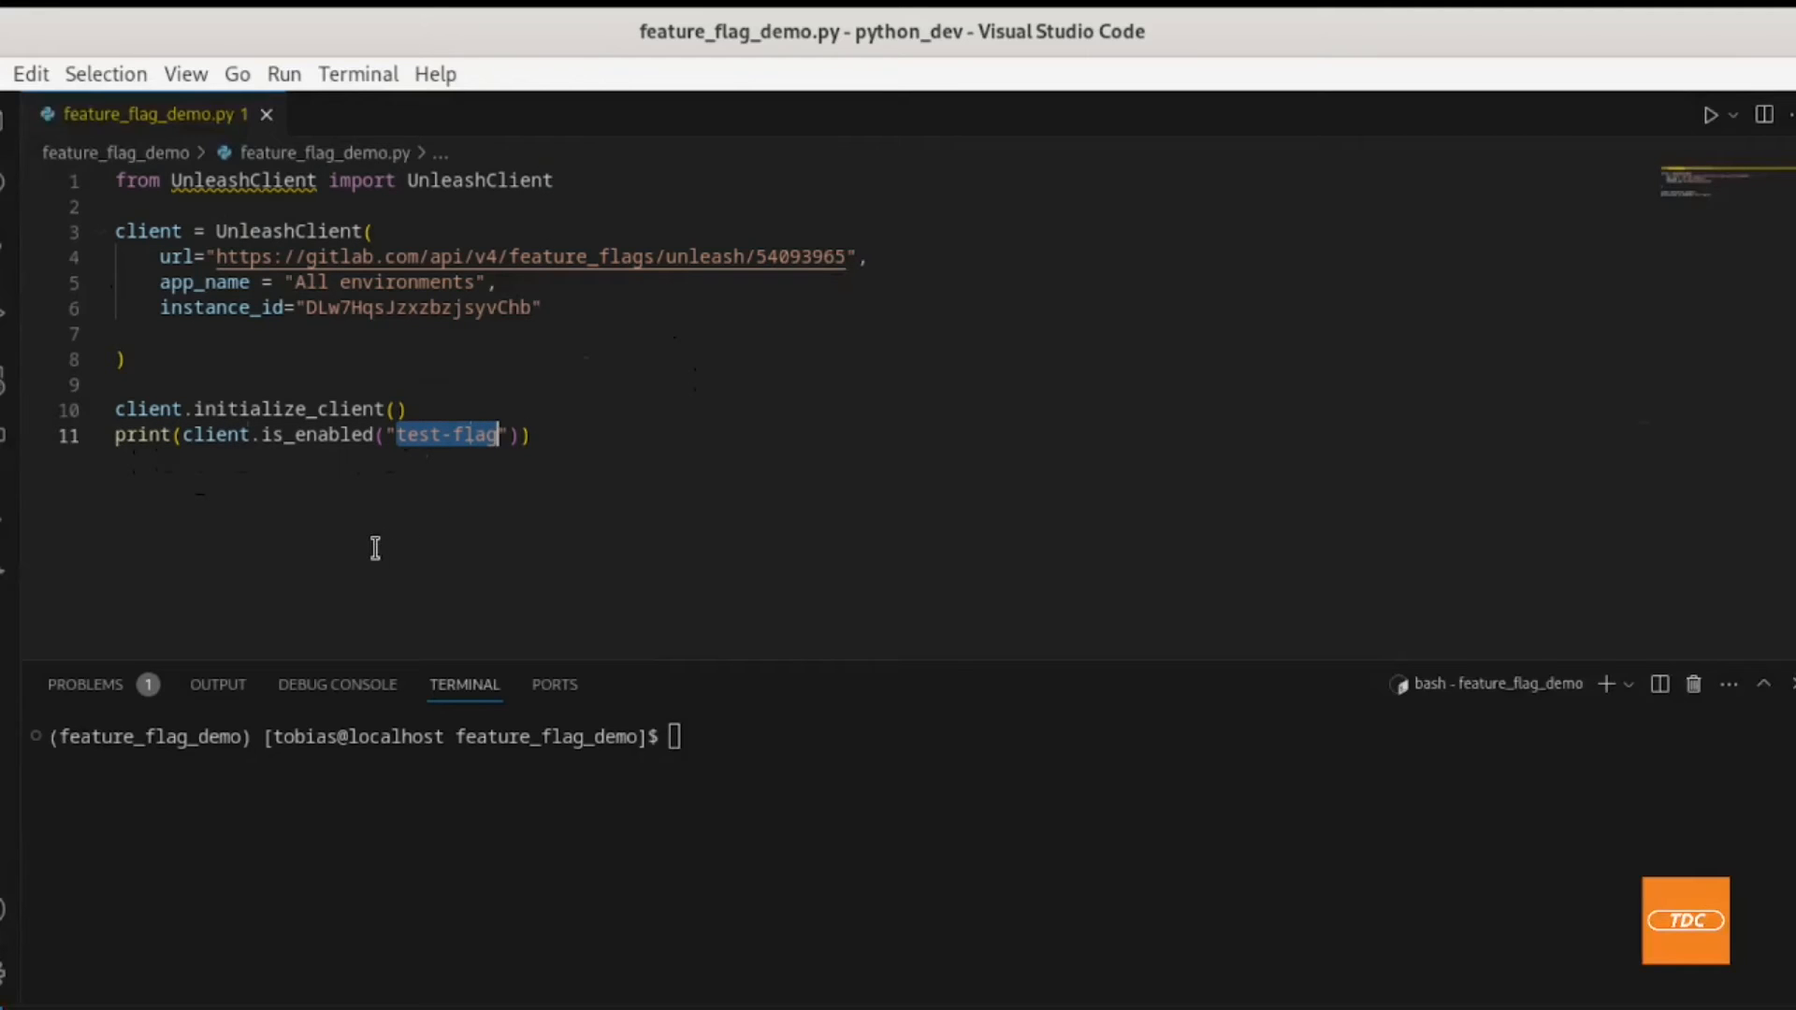
mouse_move(345, 542)
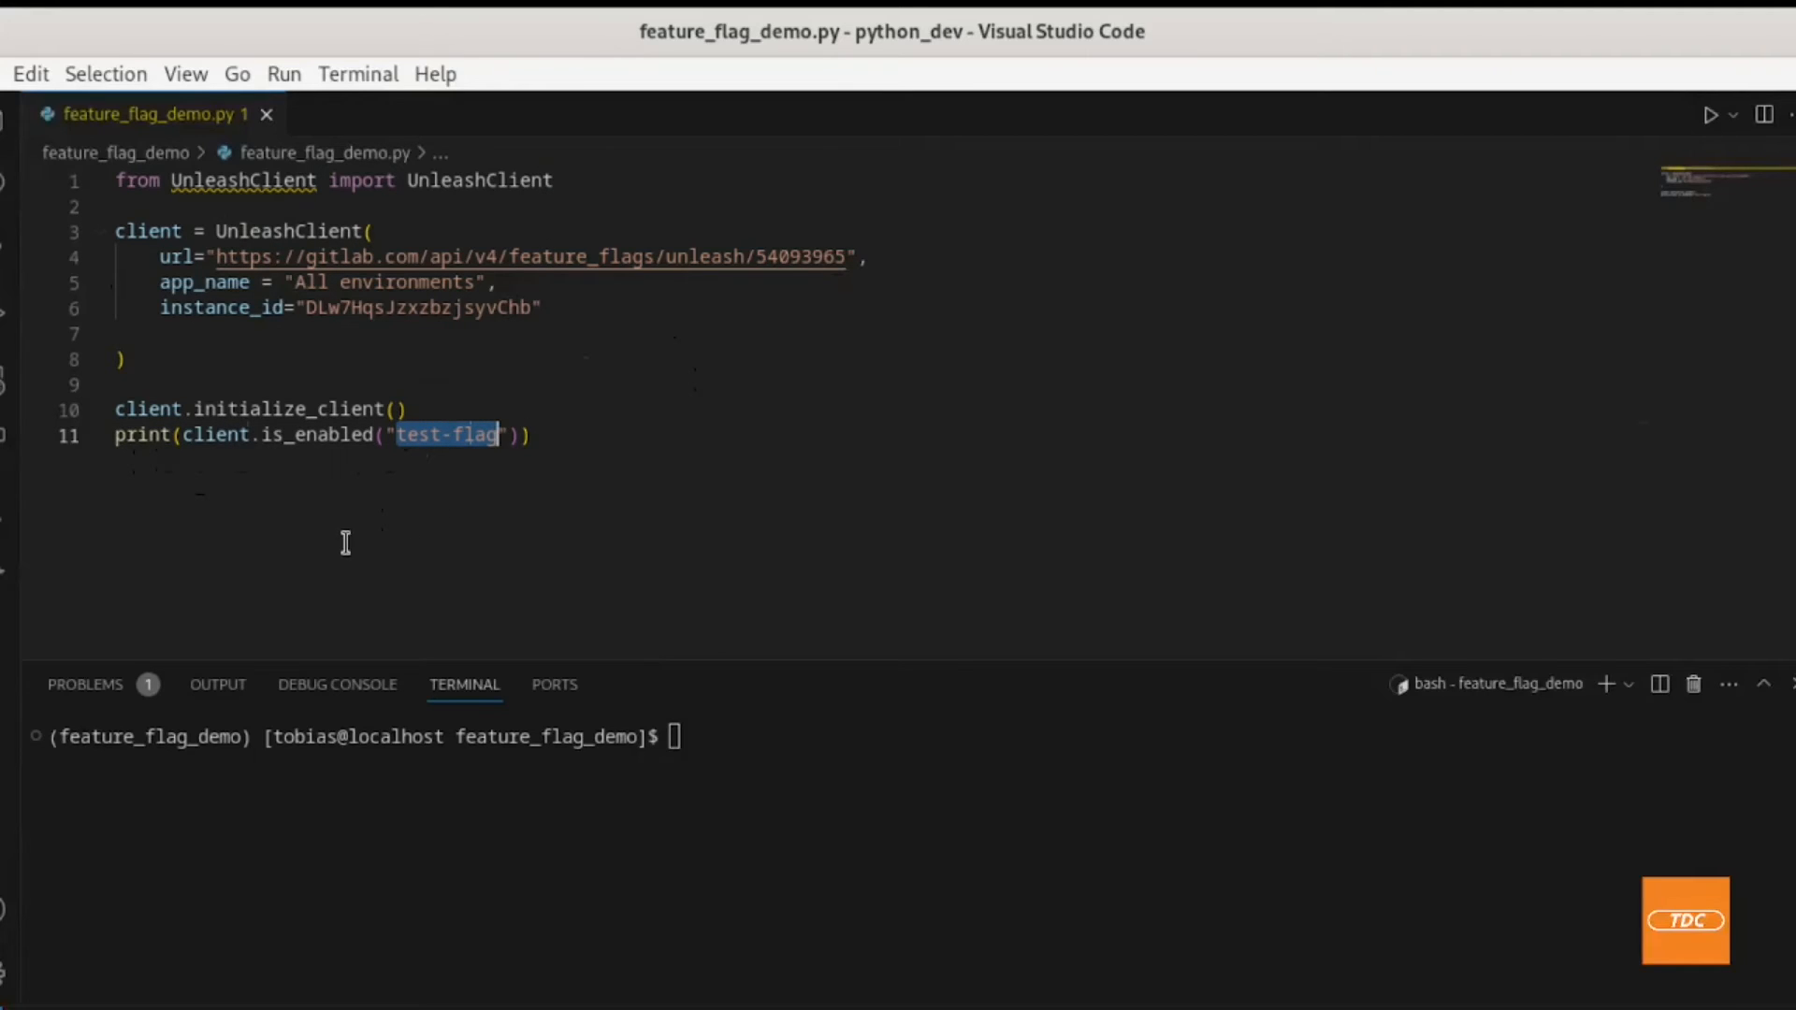
left_click(534, 434)
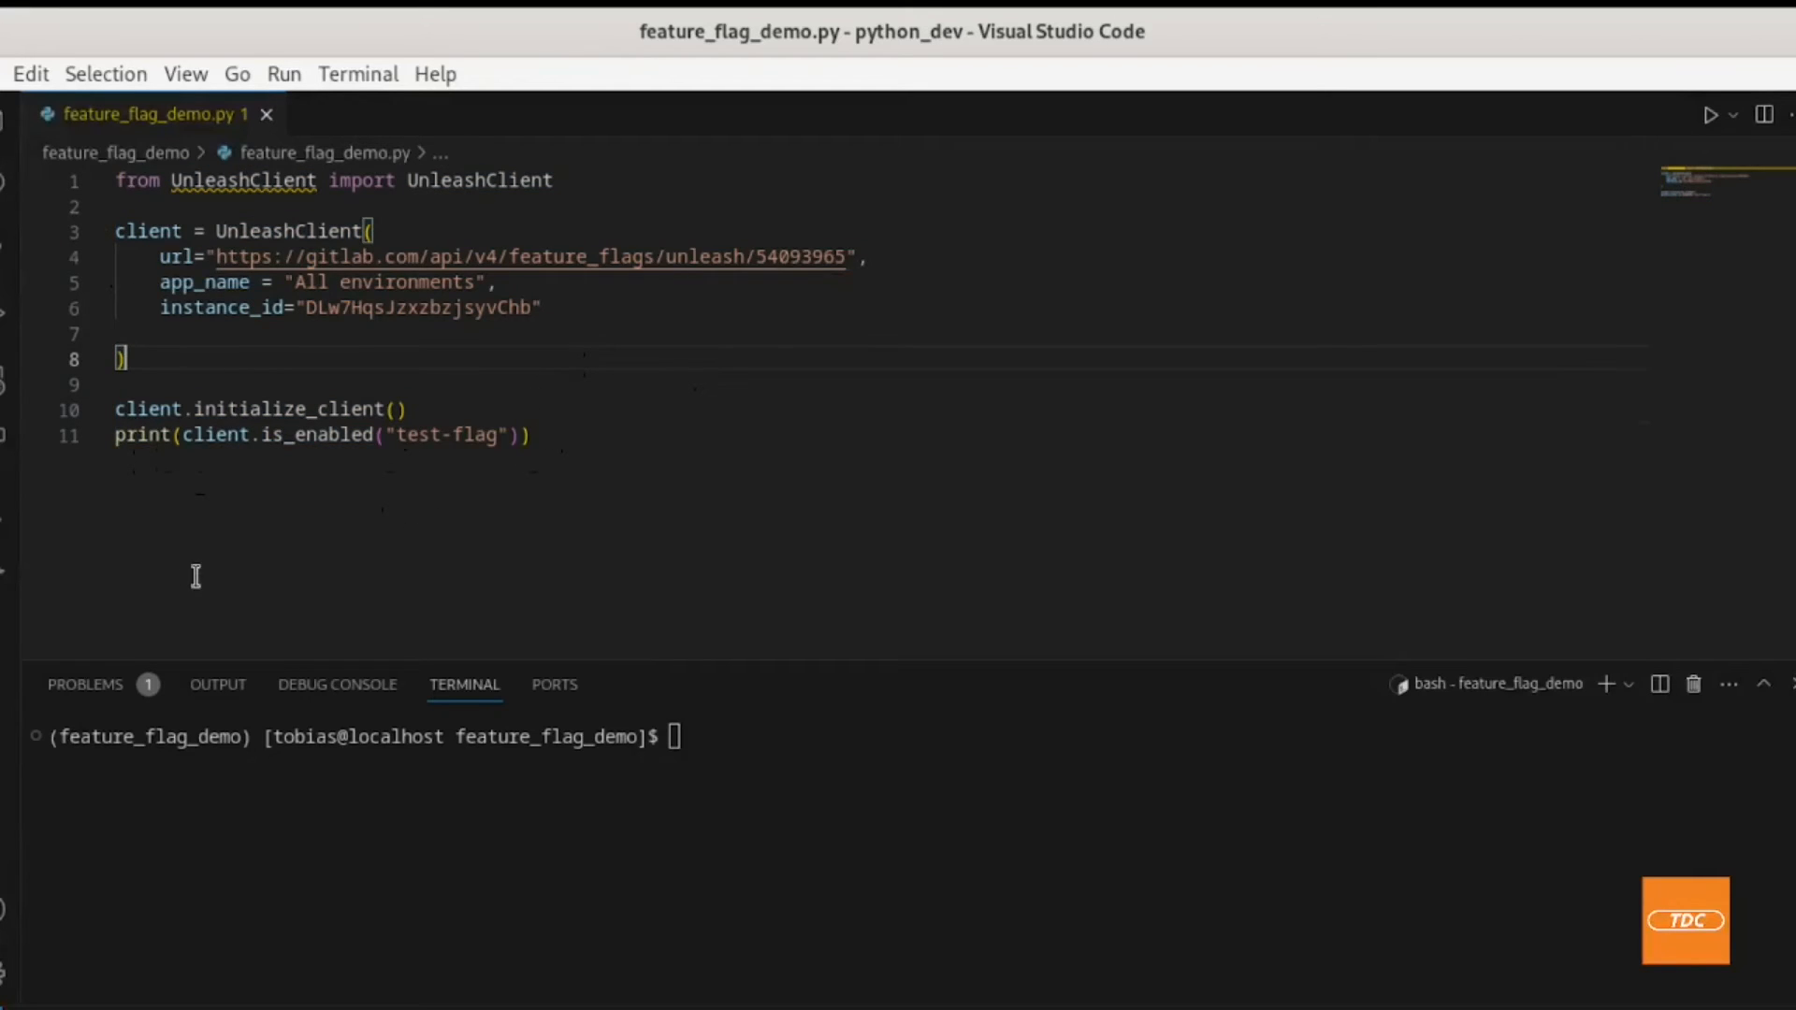
mouse_move(282, 777)
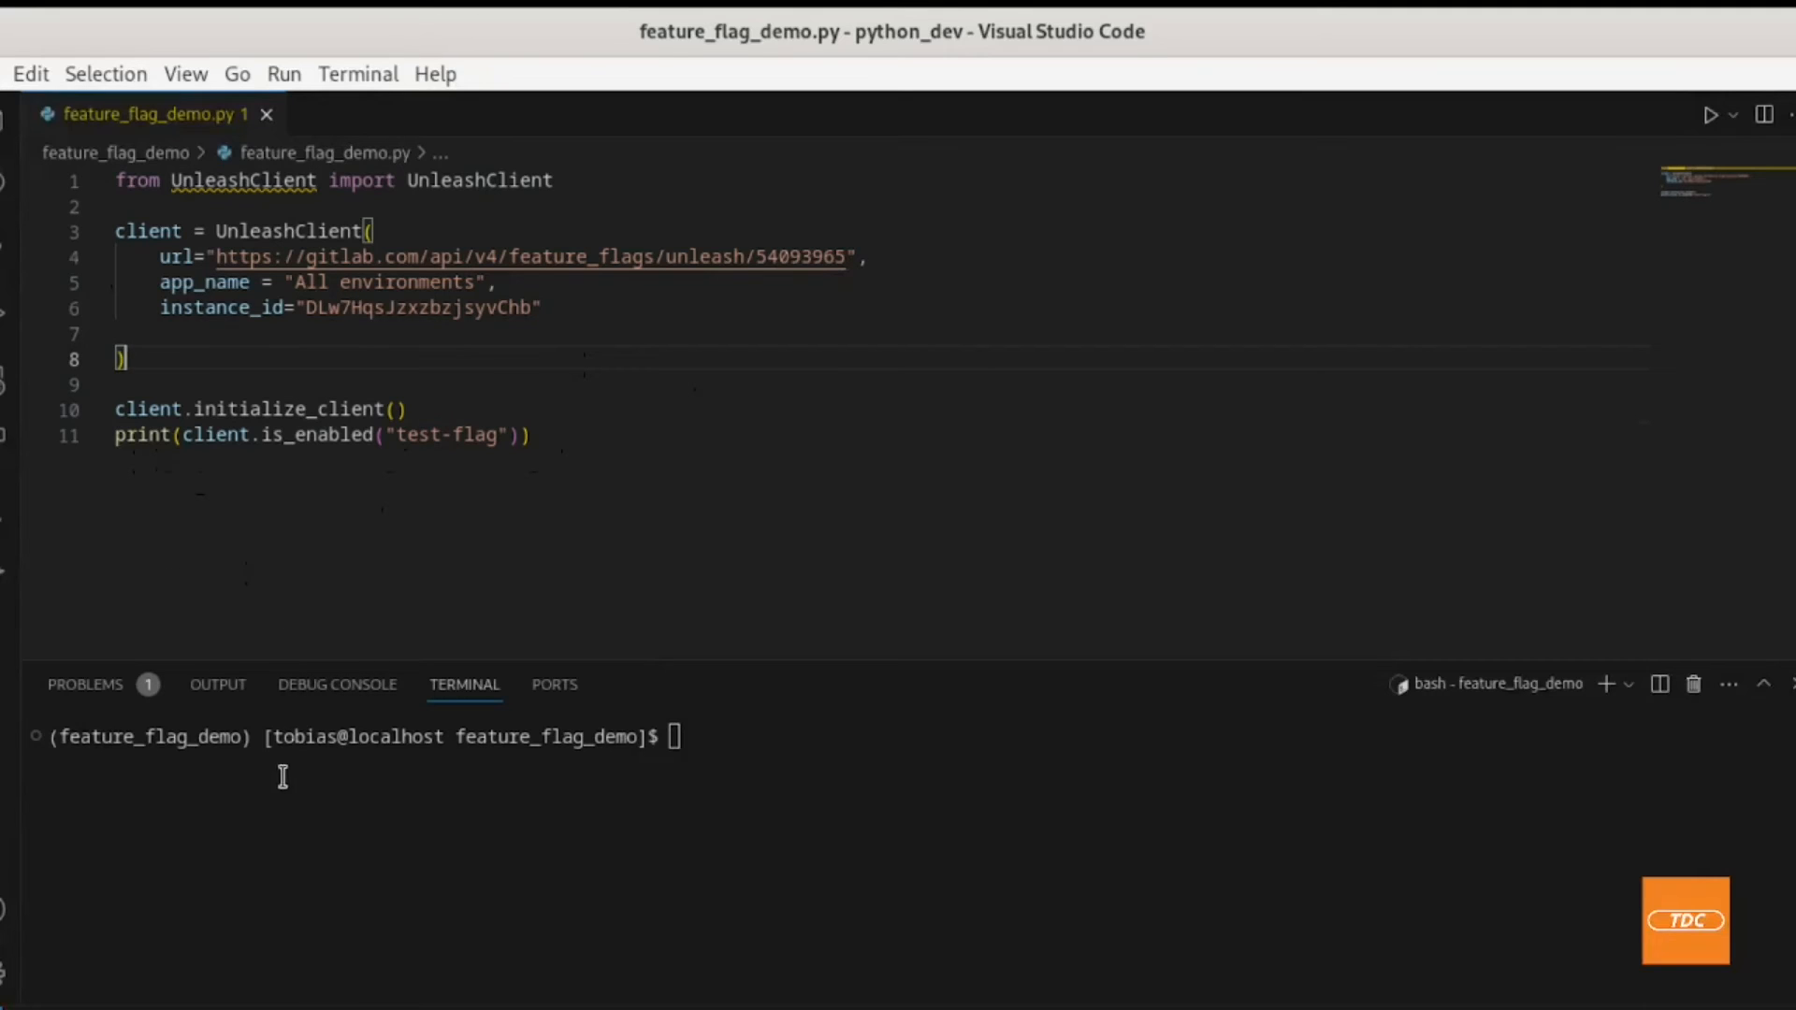
mouse_move(633, 793)
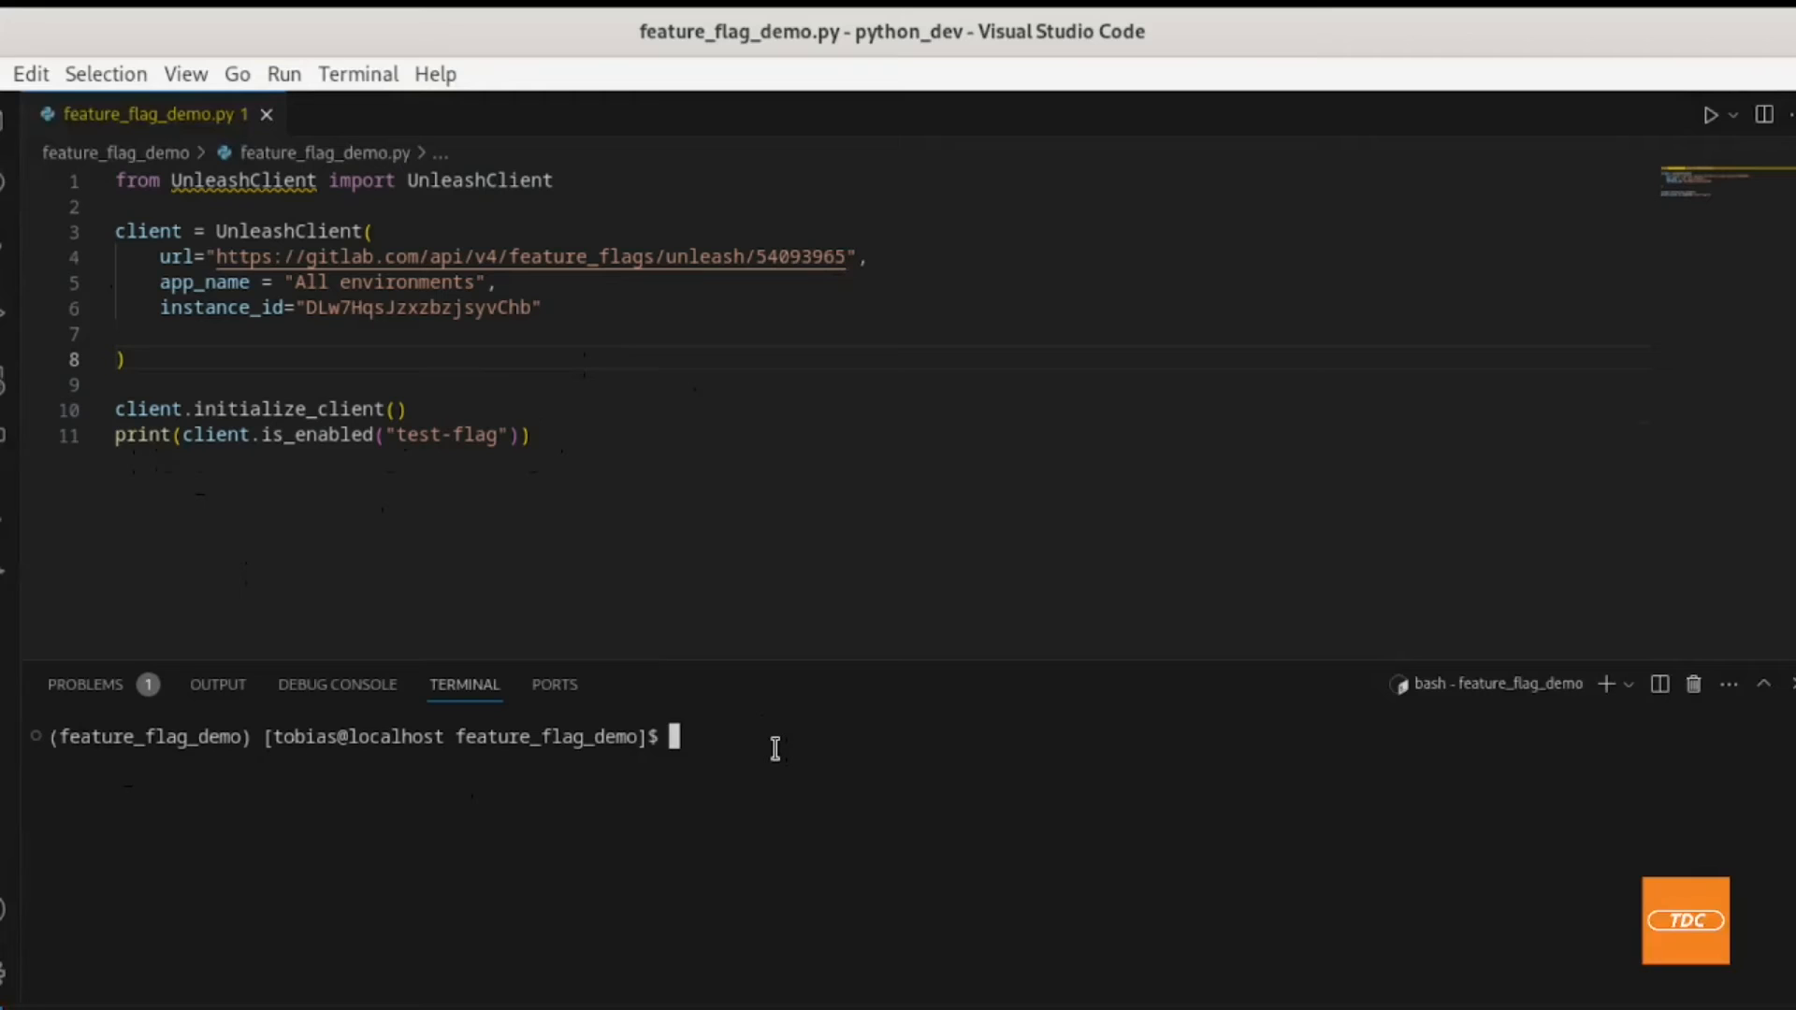
Step: Run python feature_flag_demo.py and highlight the registration failure and False output
type("python")
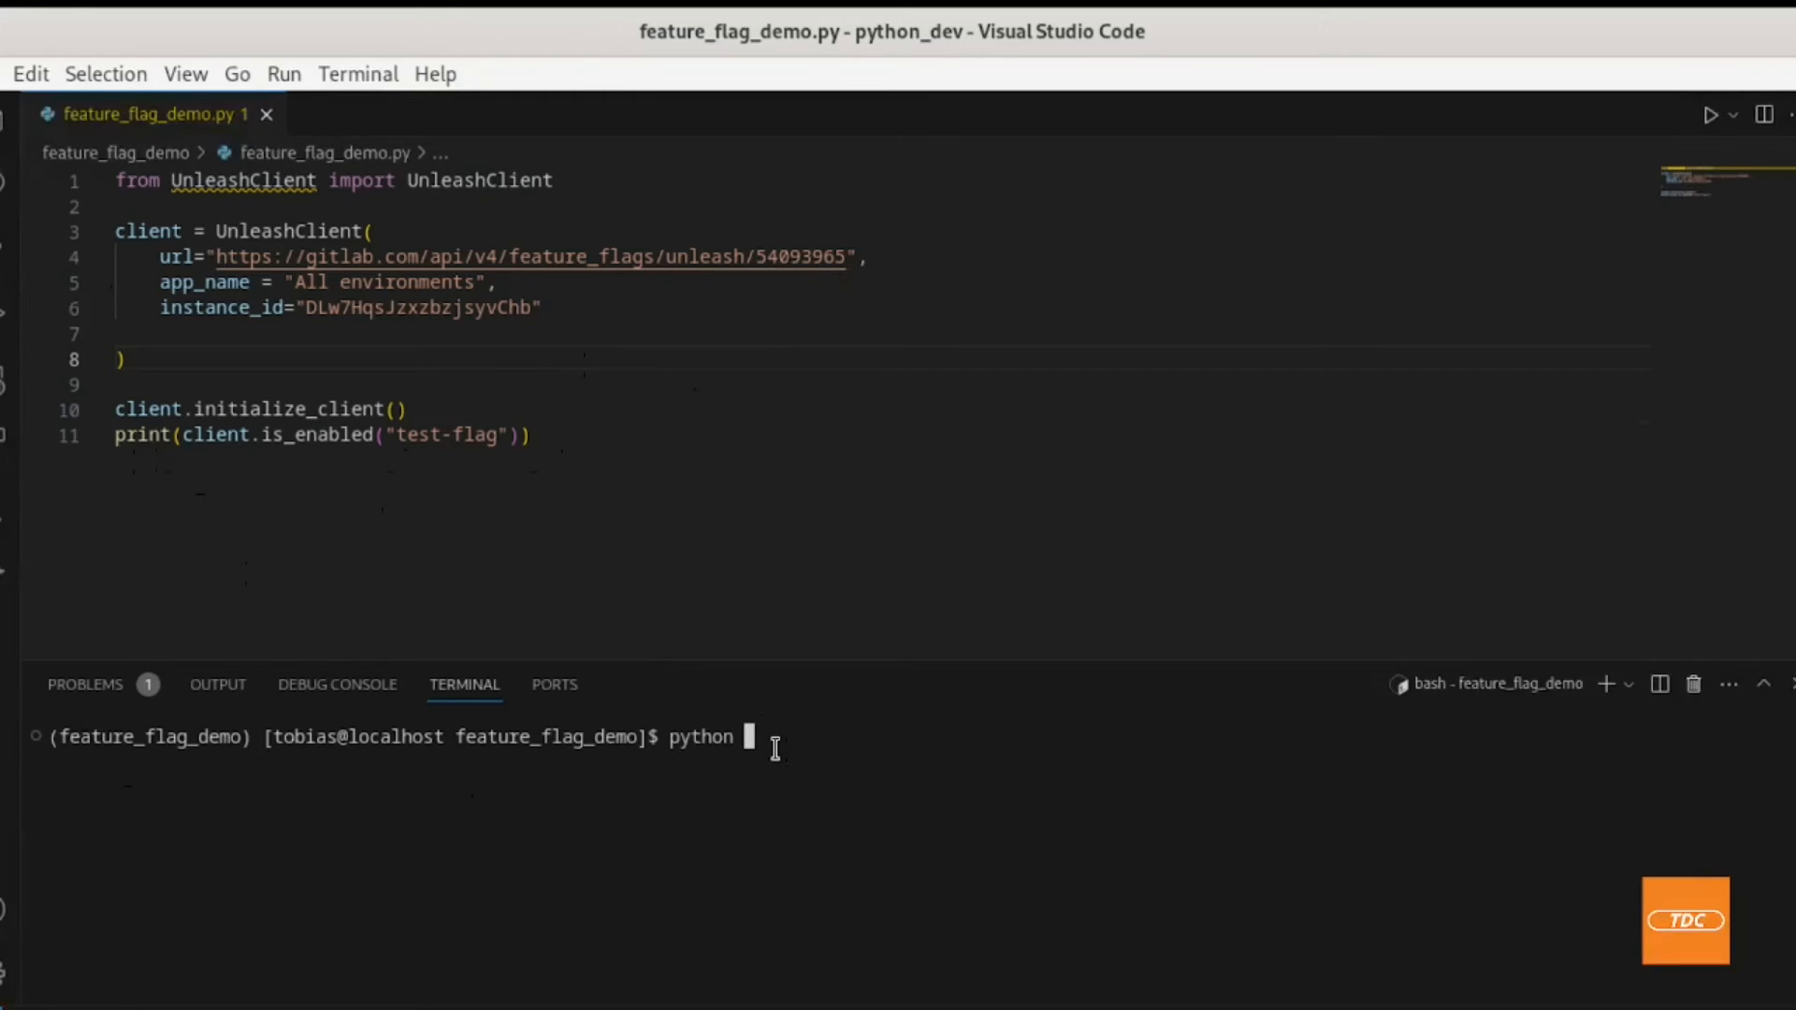
mouse_move(101, 152)
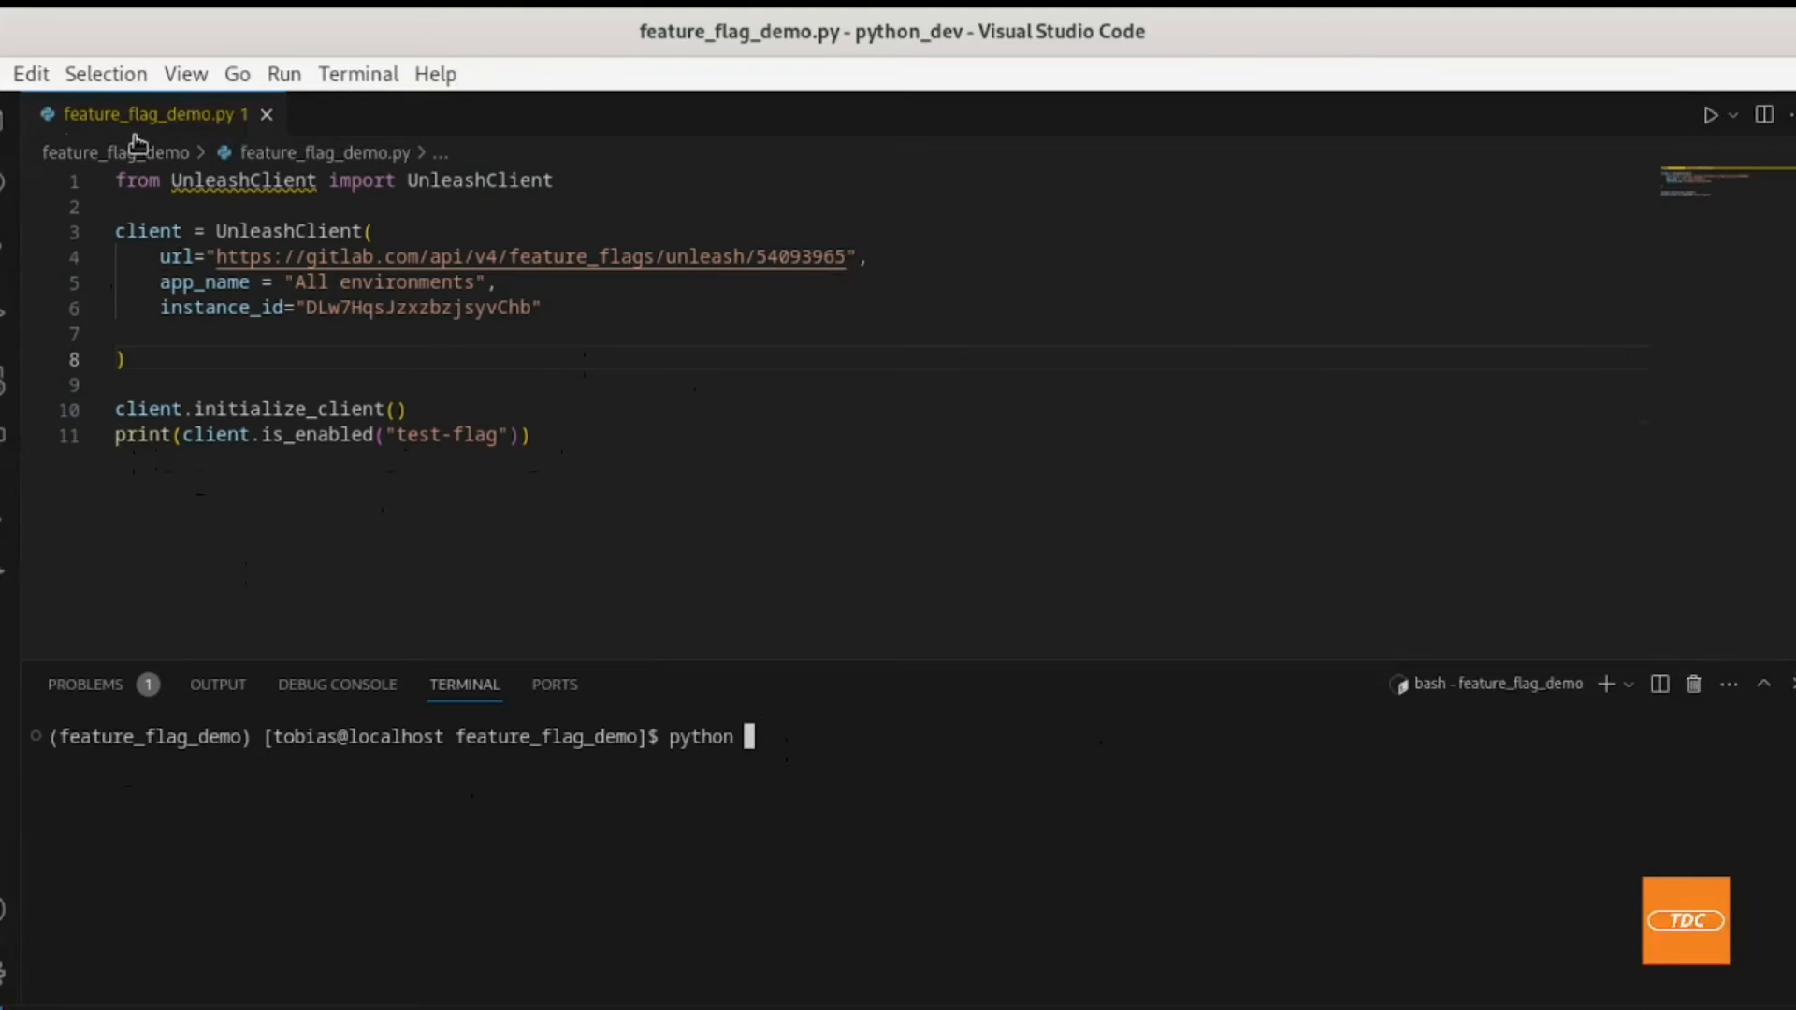
mouse_move(209, 141)
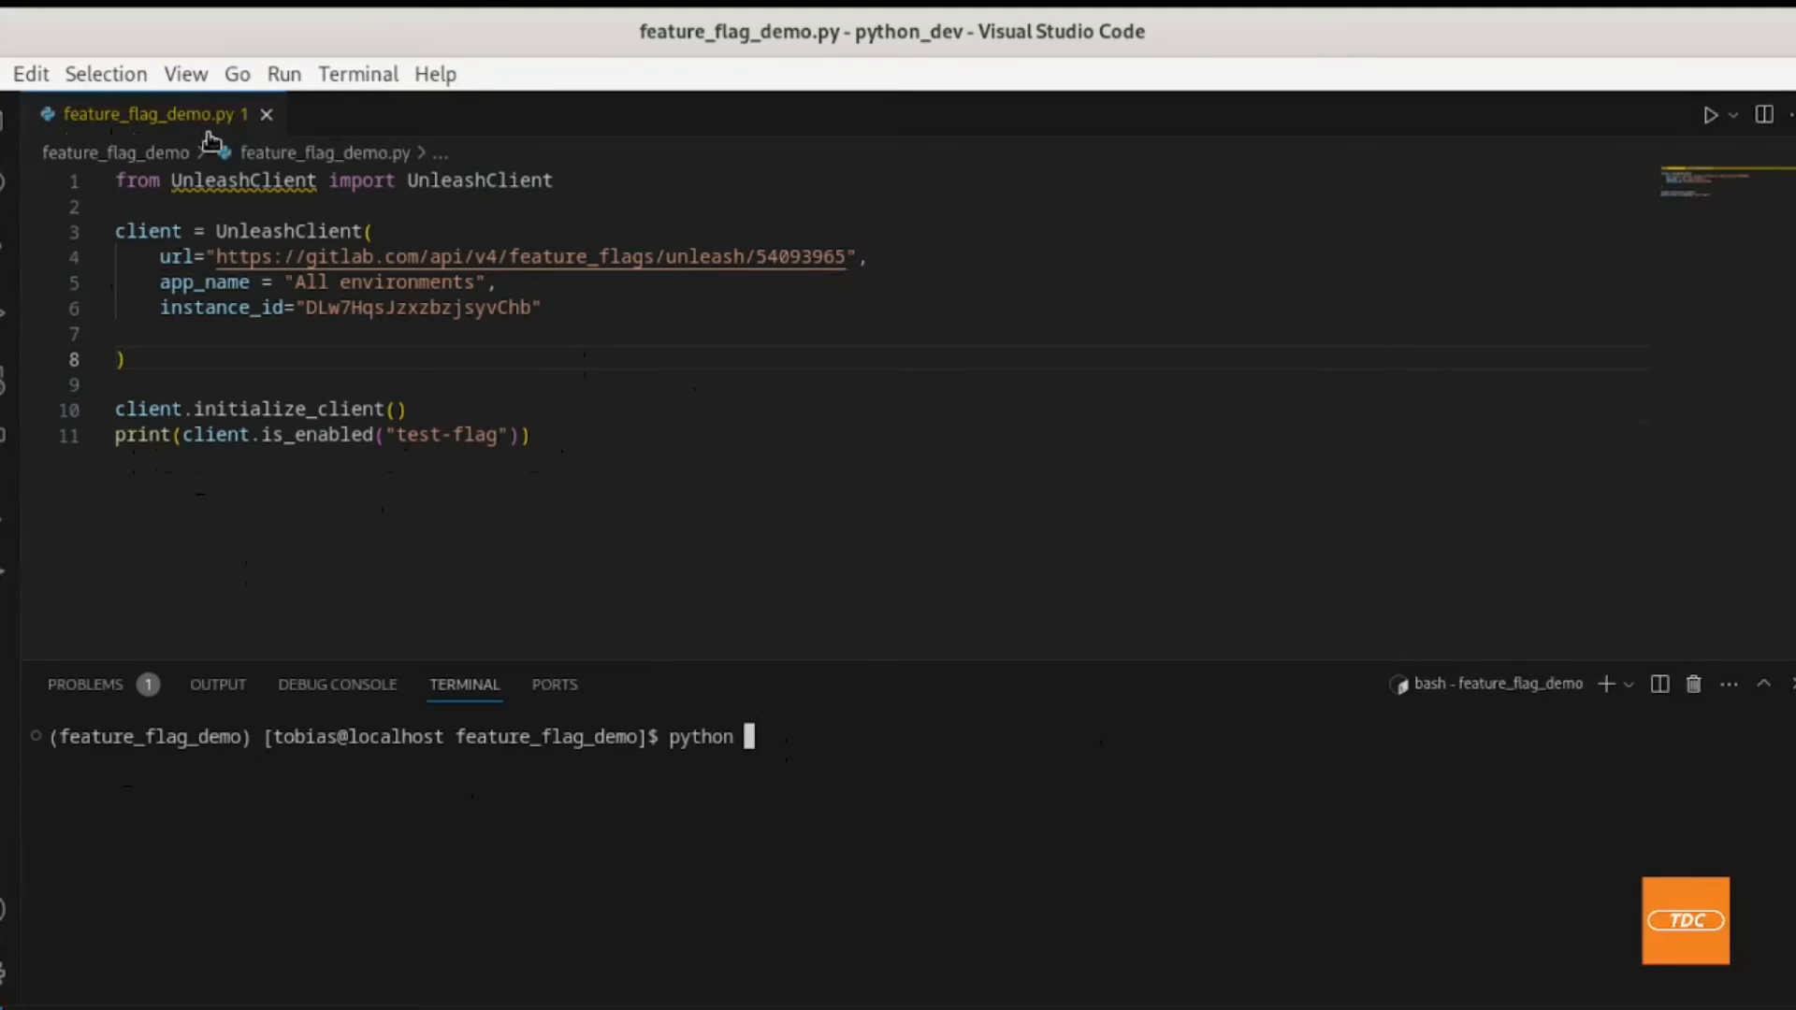
mouse_move(970, 782)
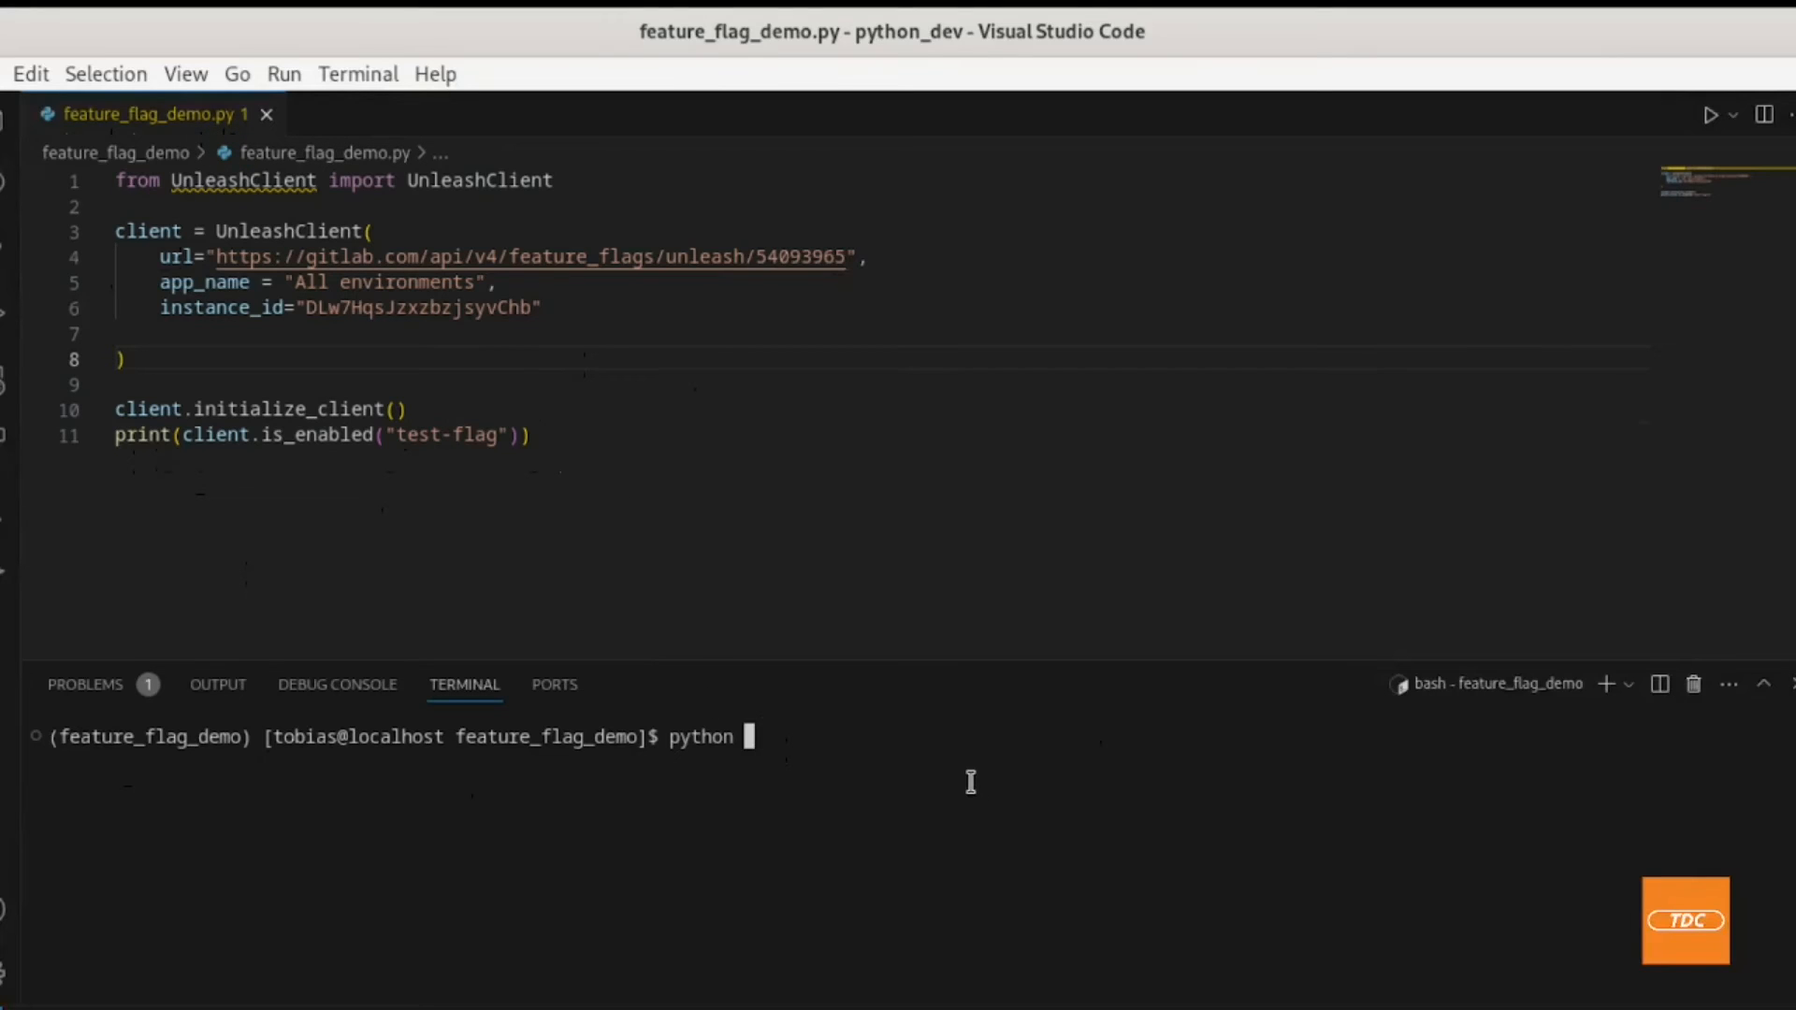
type("feature_flag_demo.py")
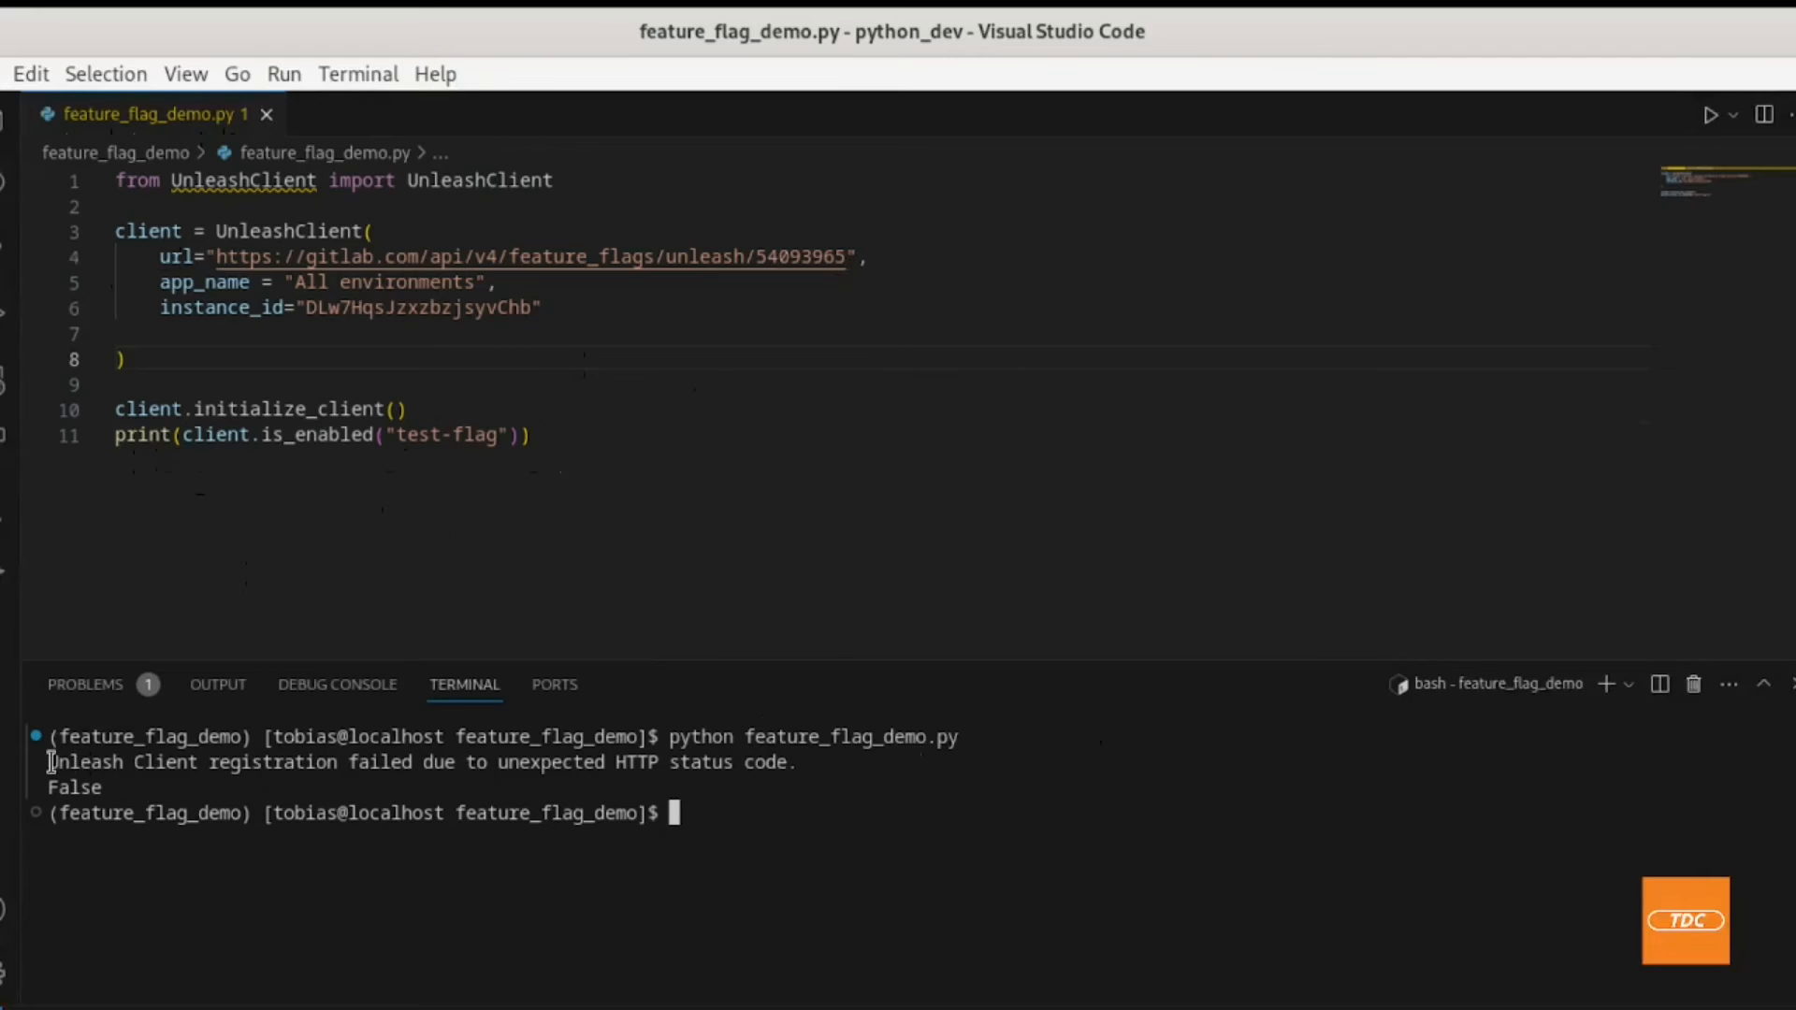
triple_click(420, 761)
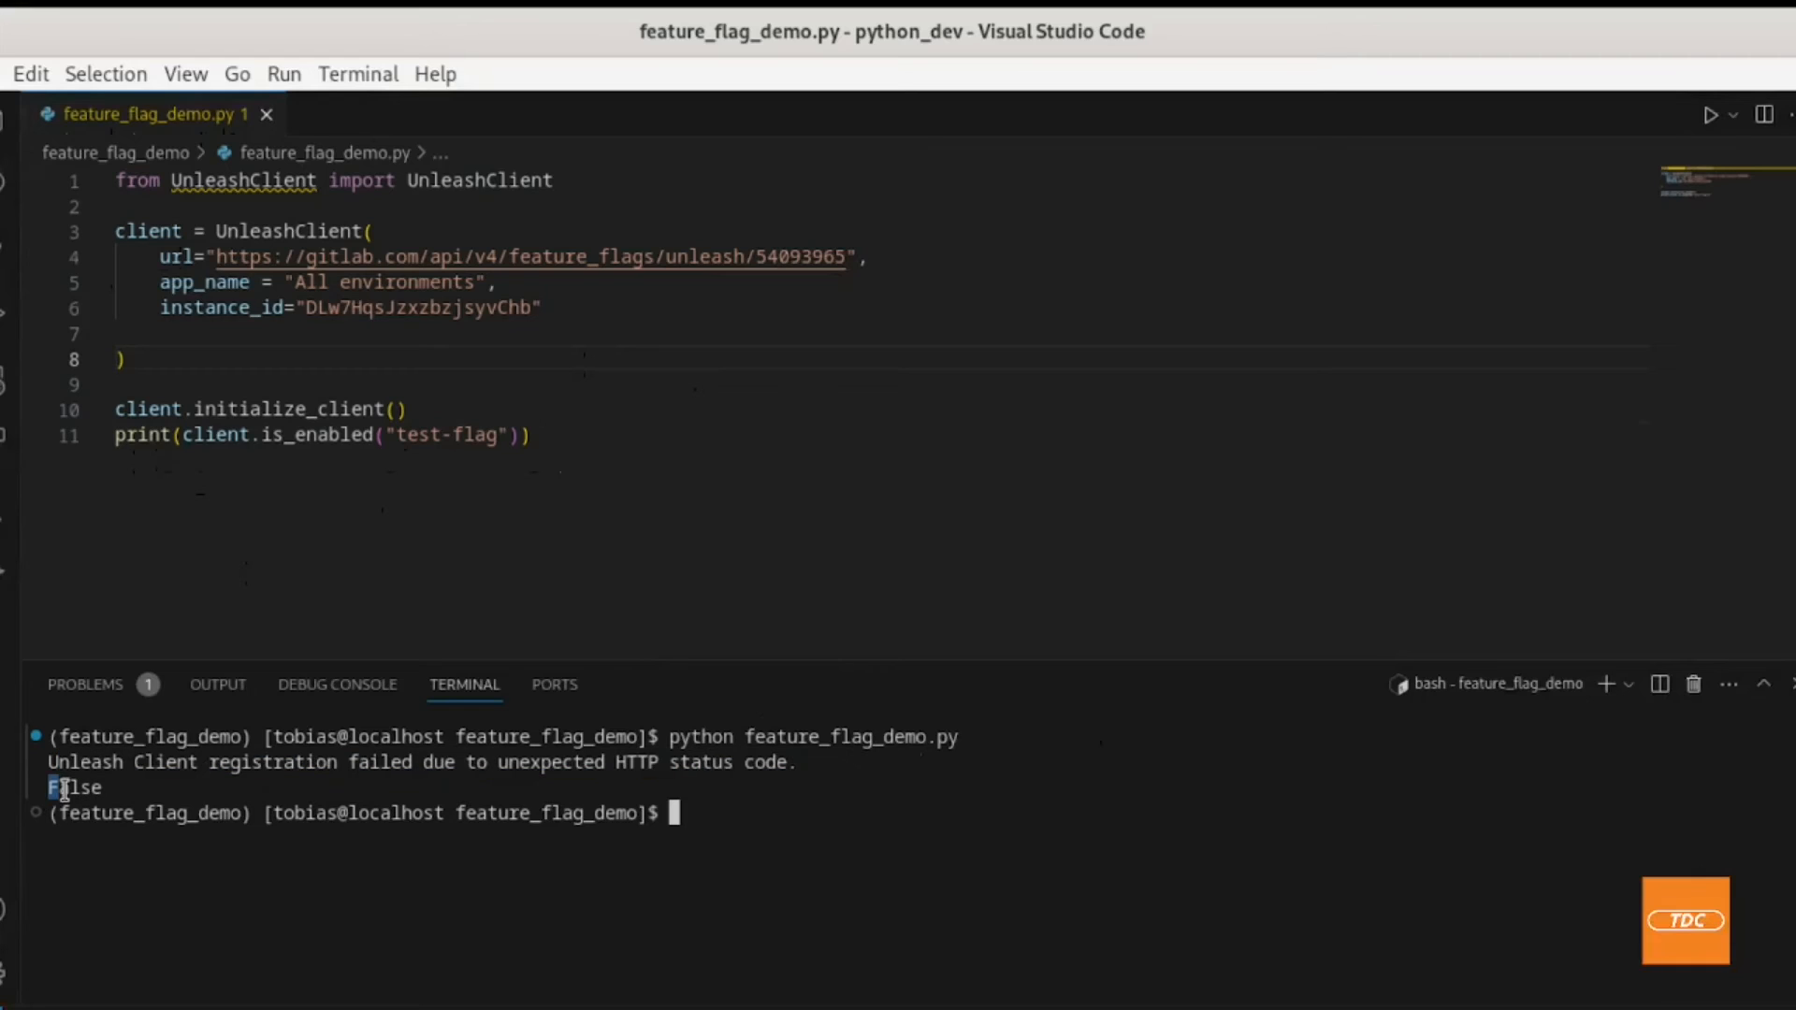
double_click(73, 787)
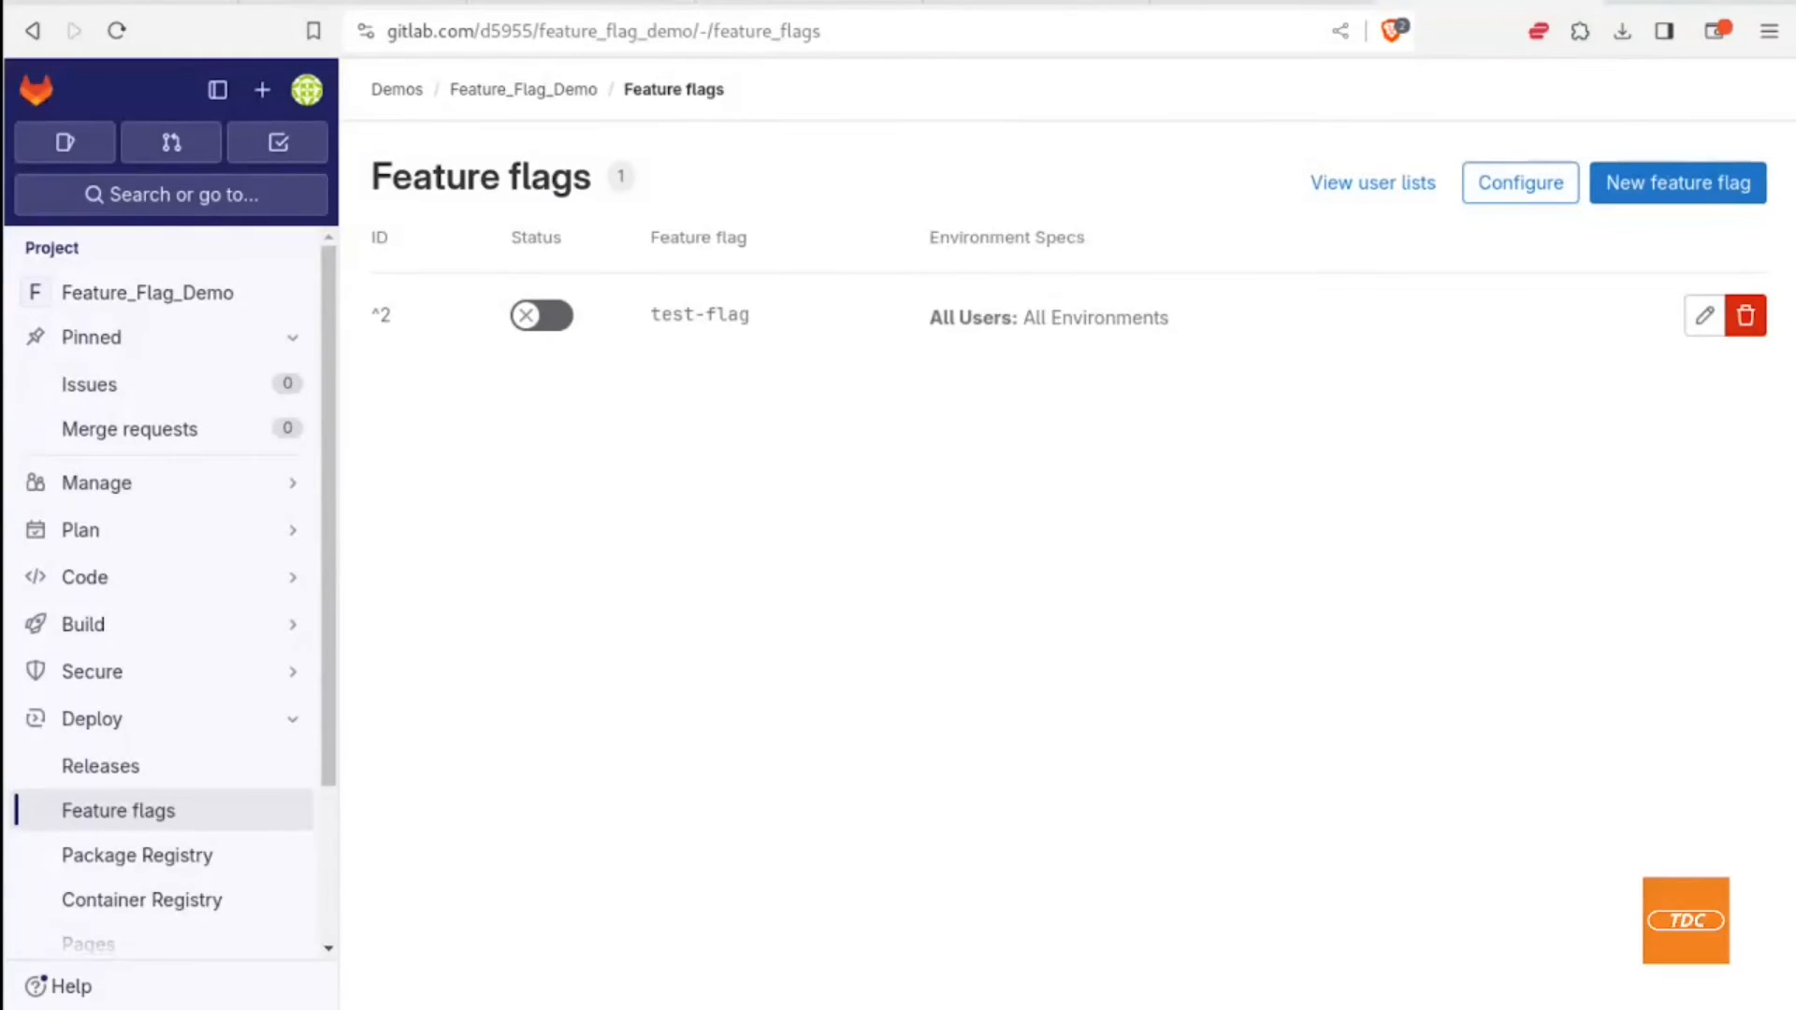
mouse_move(466, 368)
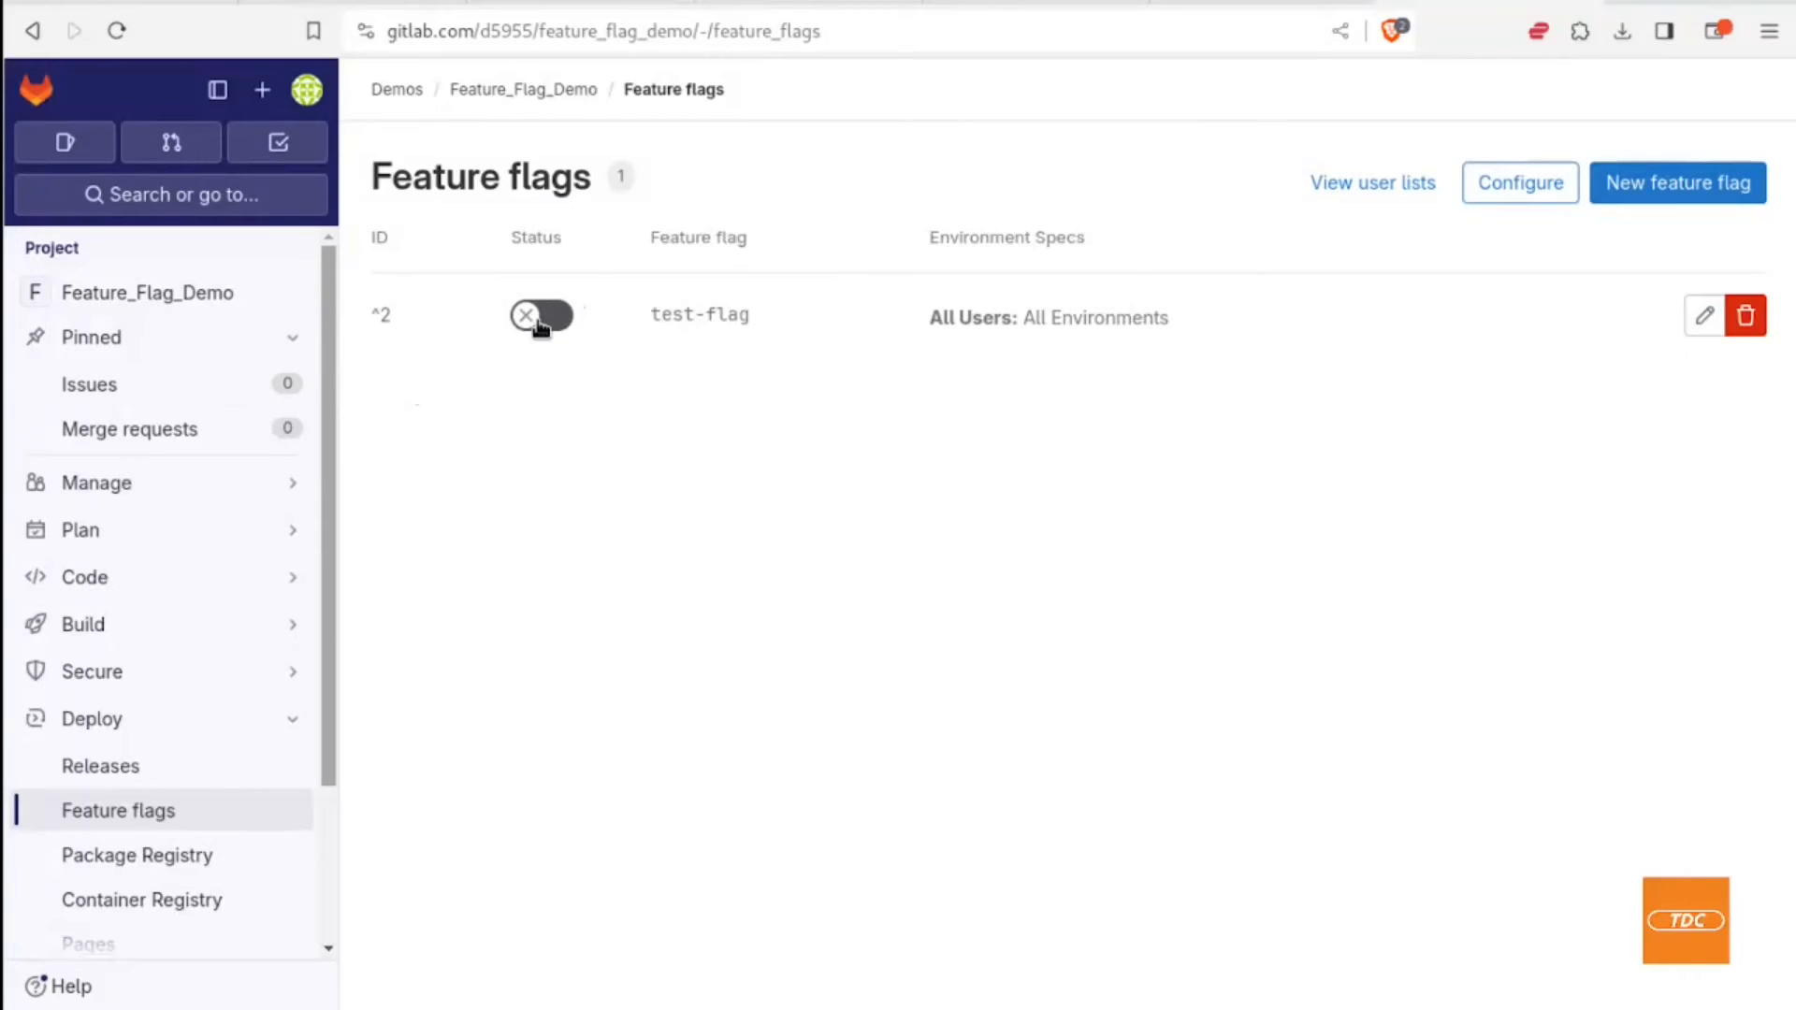
Step: Switch the test-flag status toggle on in GitLab's Feature flags list
left_click(541, 315)
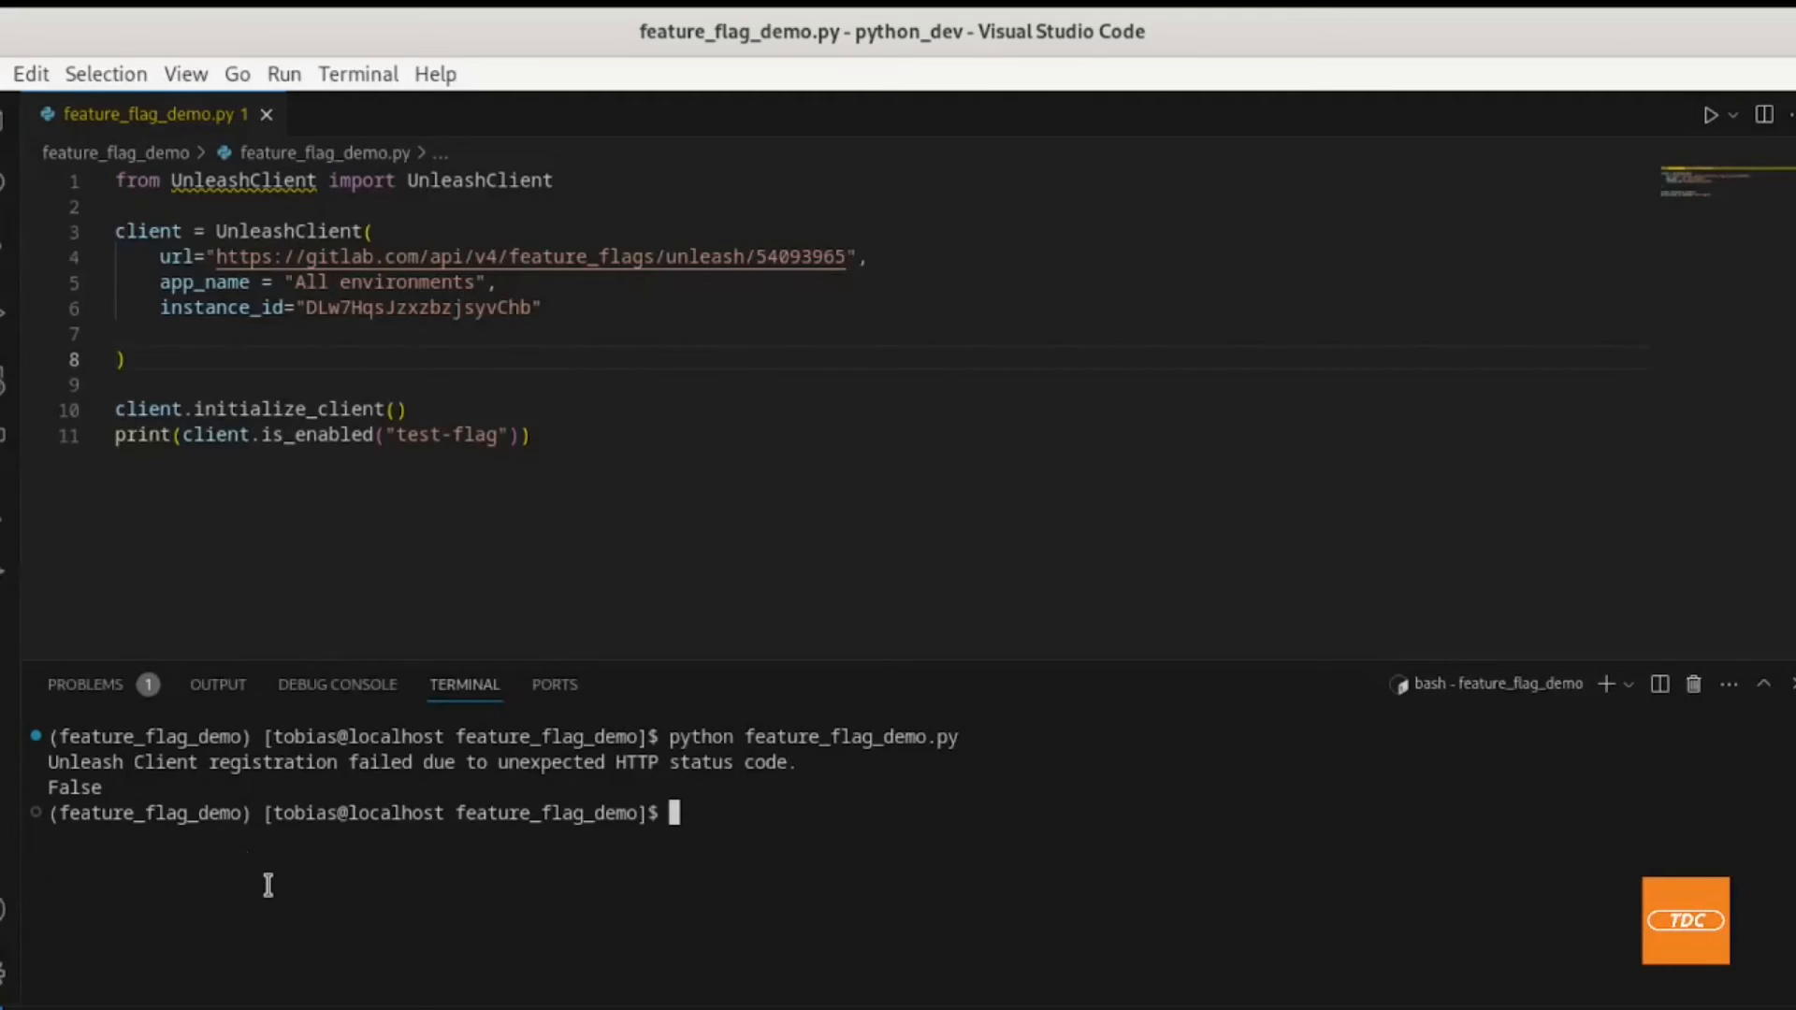
Step: Rerun python feature_flag_demo.py and confirm it prints True for test-flag
type("python feature_flag_demo.py")
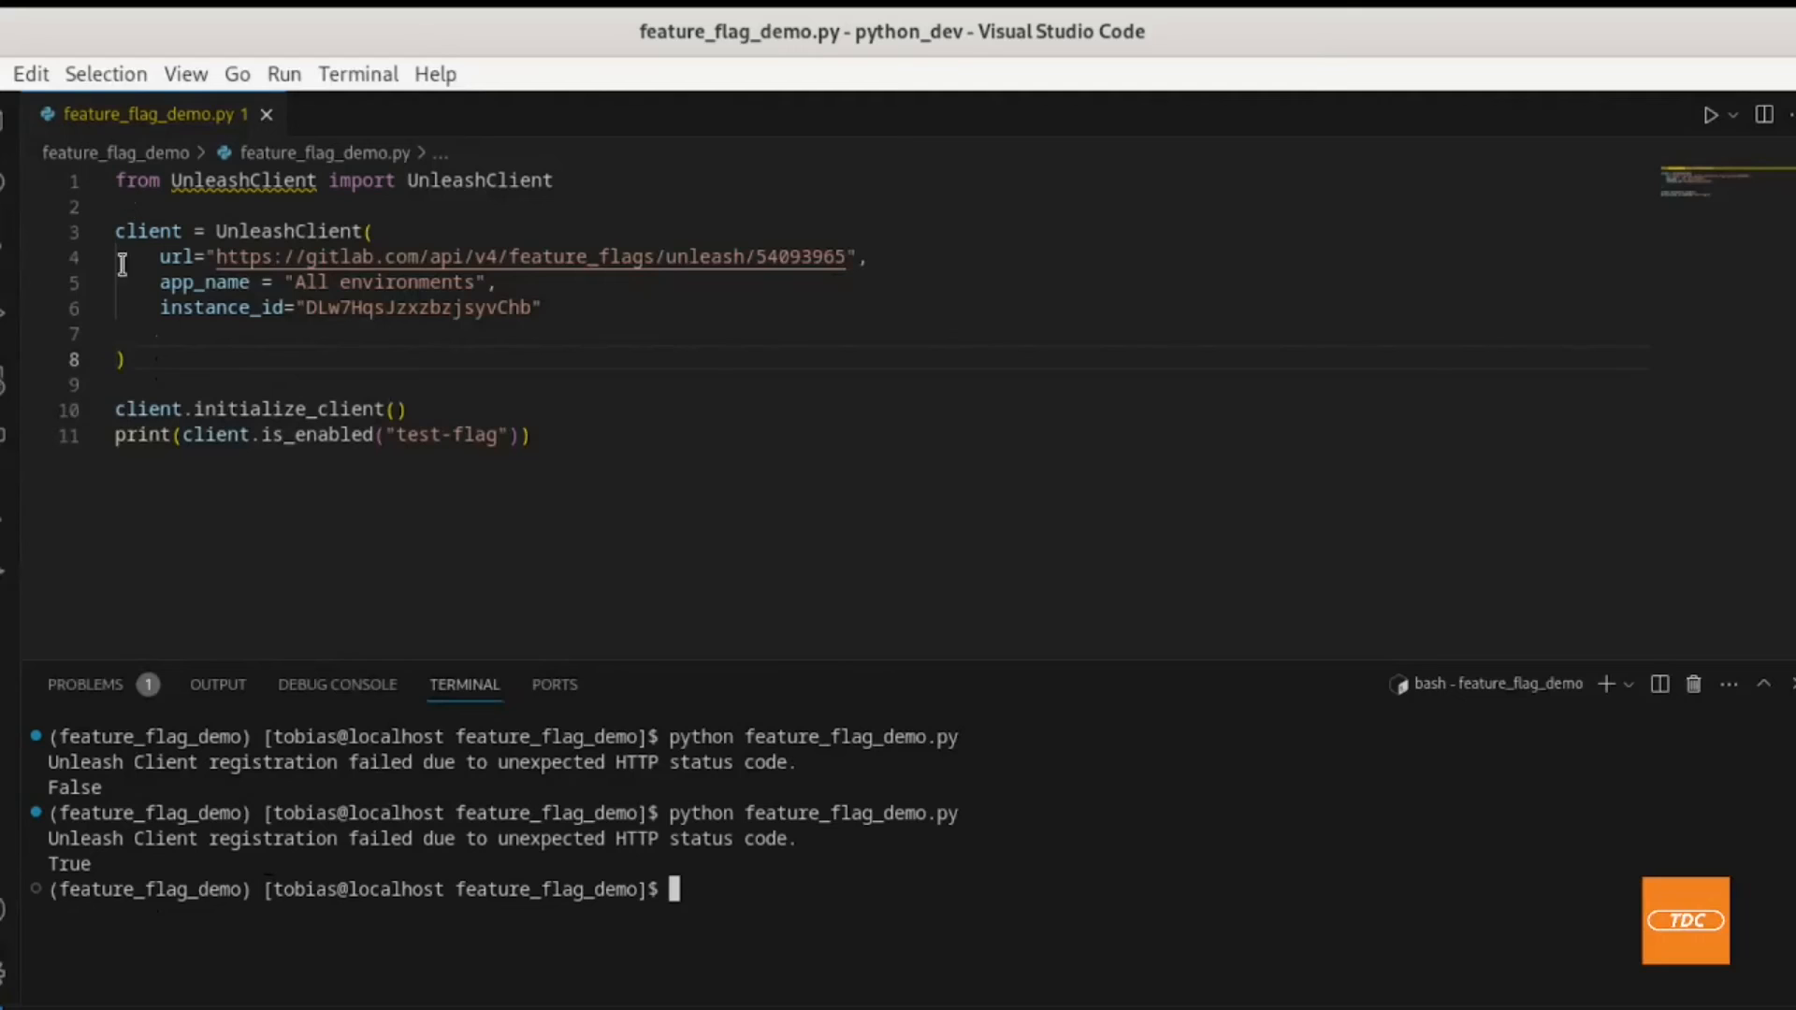
mouse_move(585, 331)
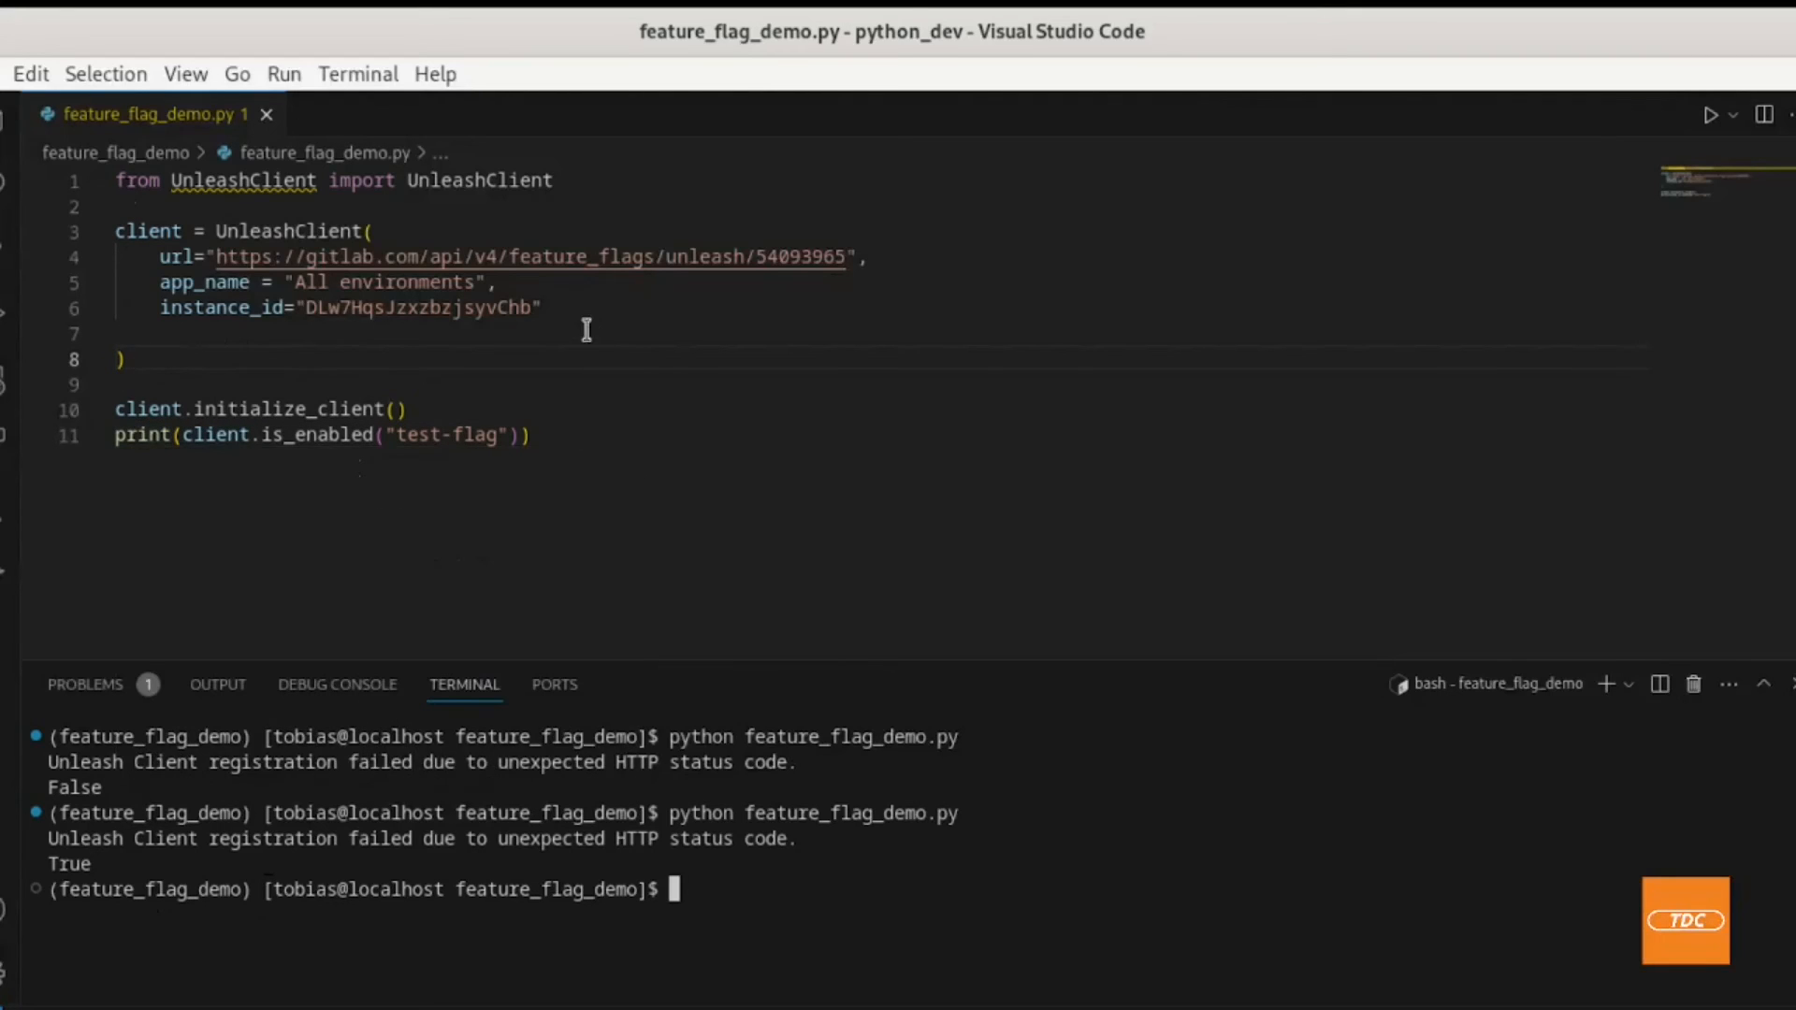
mouse_move(174, 434)
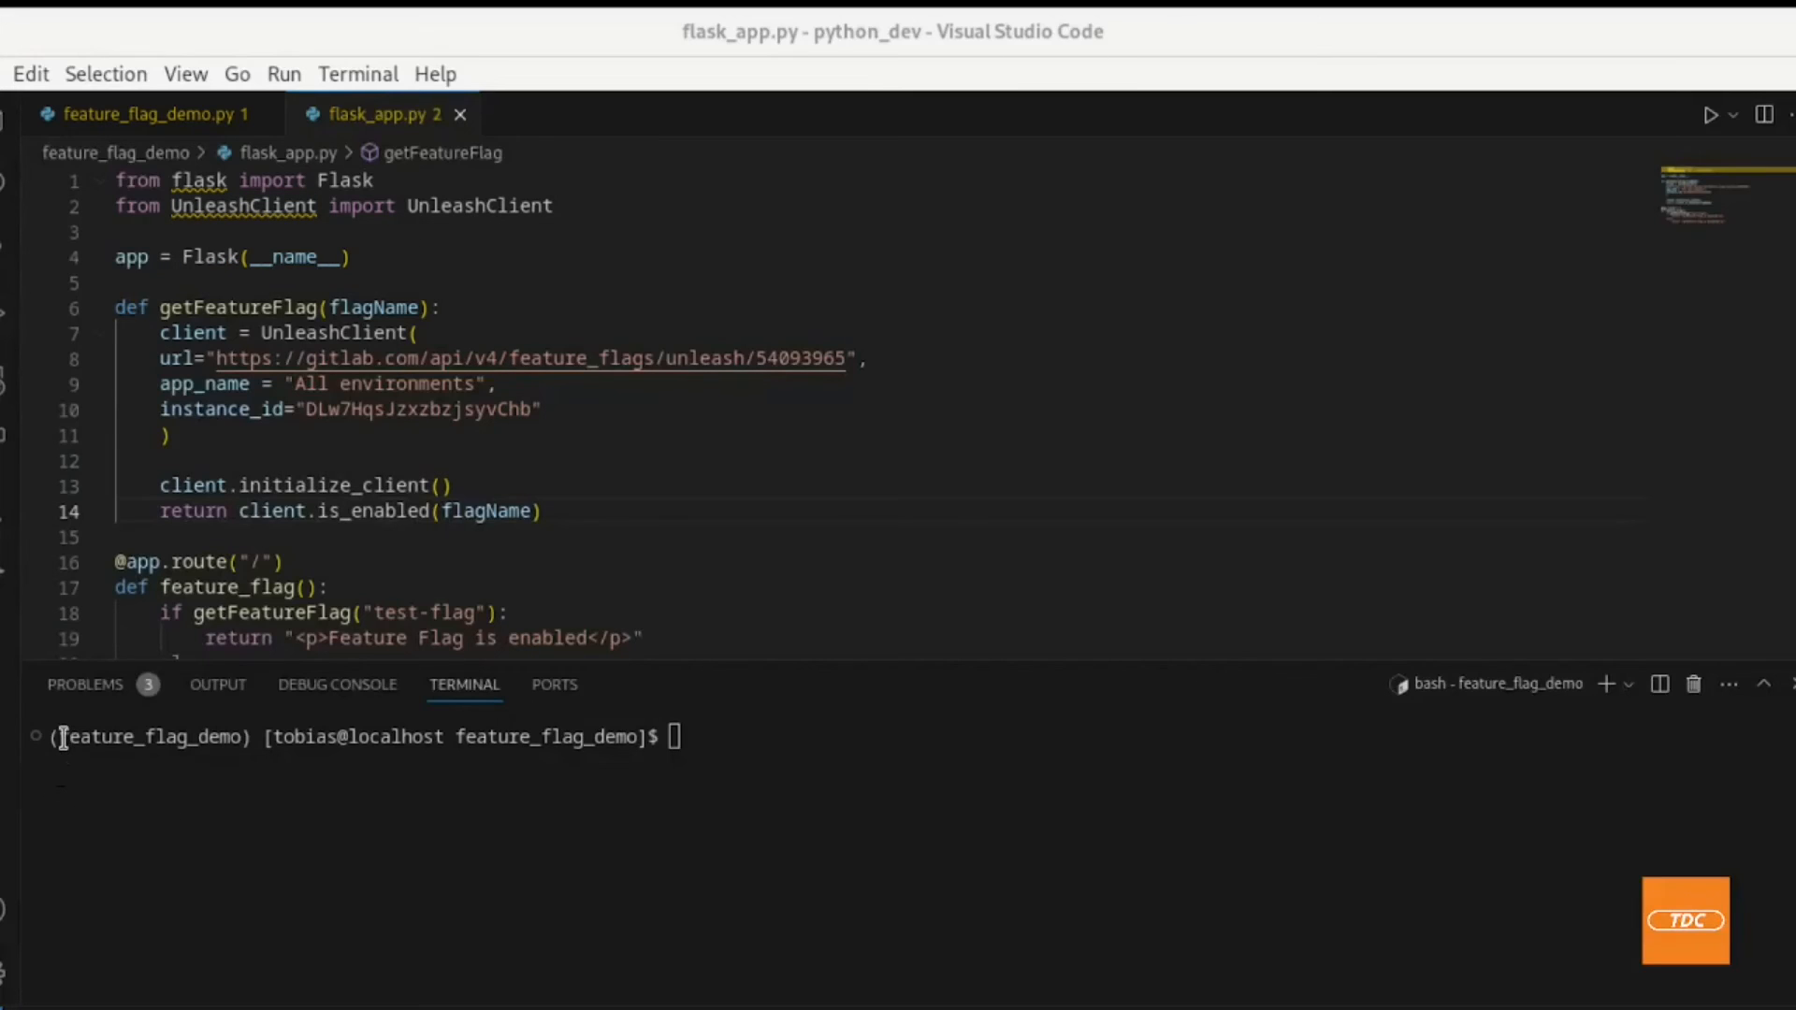
Step: Review flask_app.py: the UnleashClient import, Flask app creation and client URL argument
double_click(149, 736)
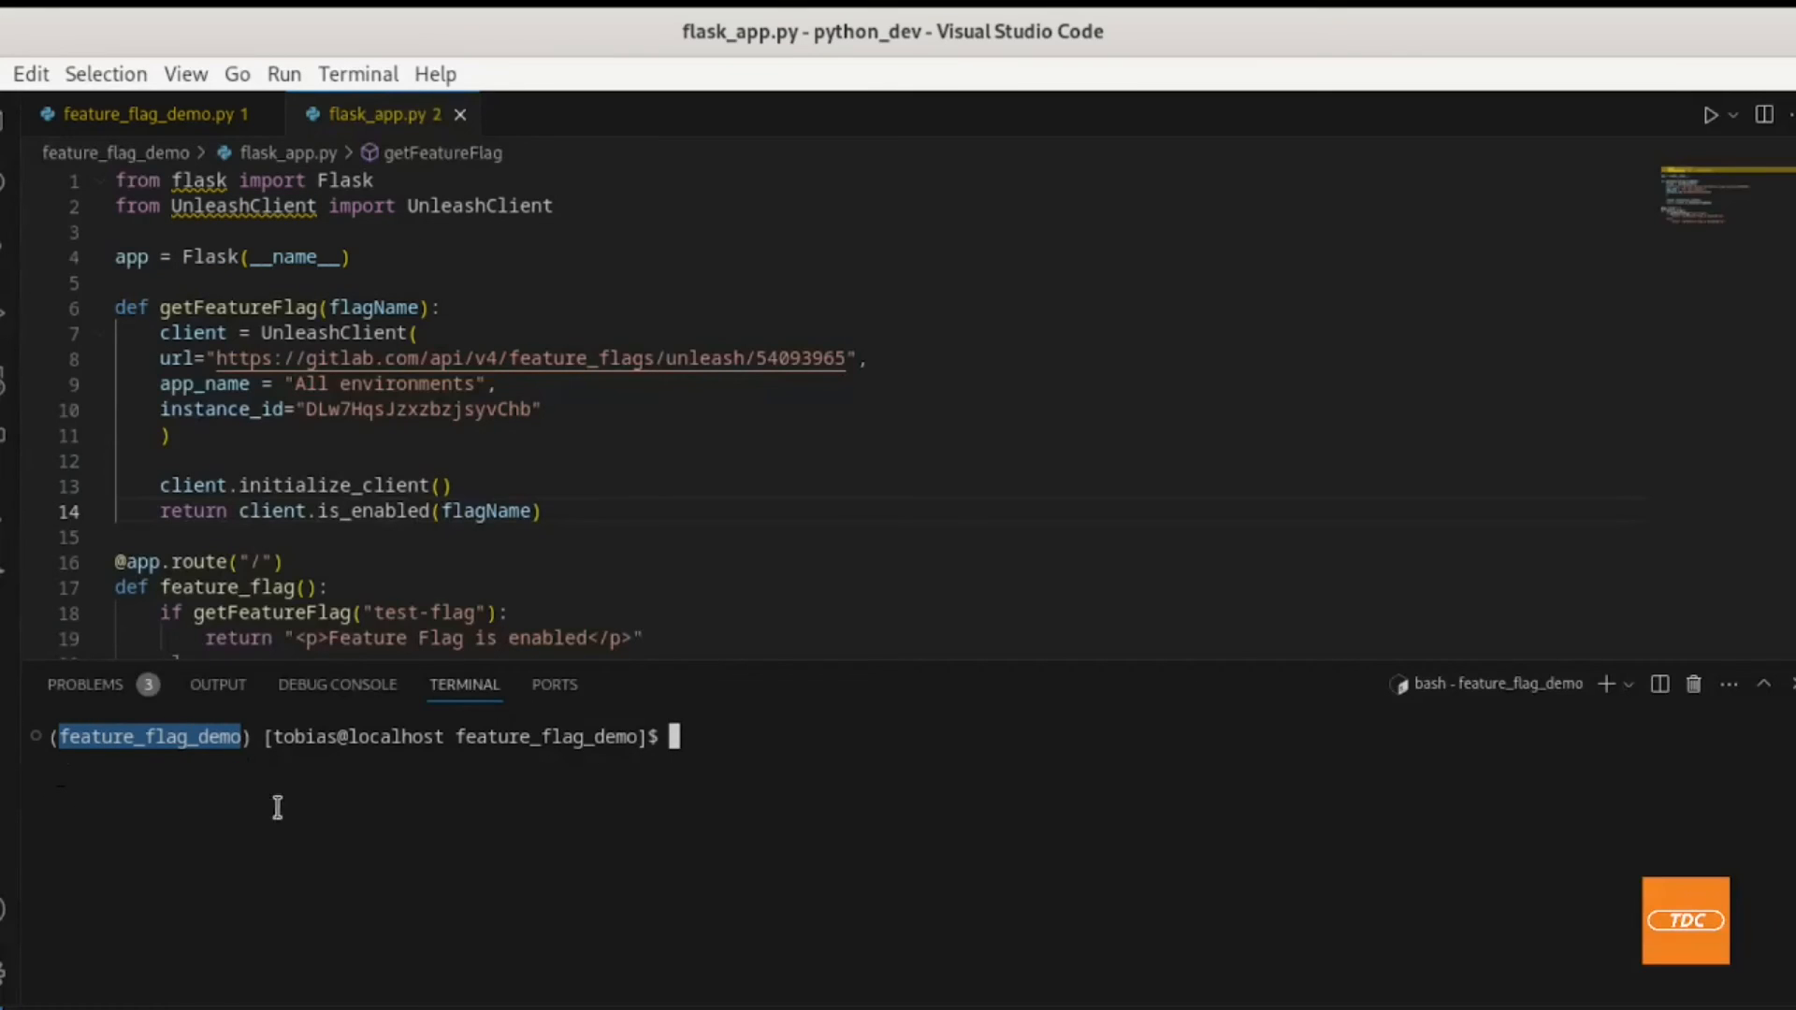
mouse_move(825, 748)
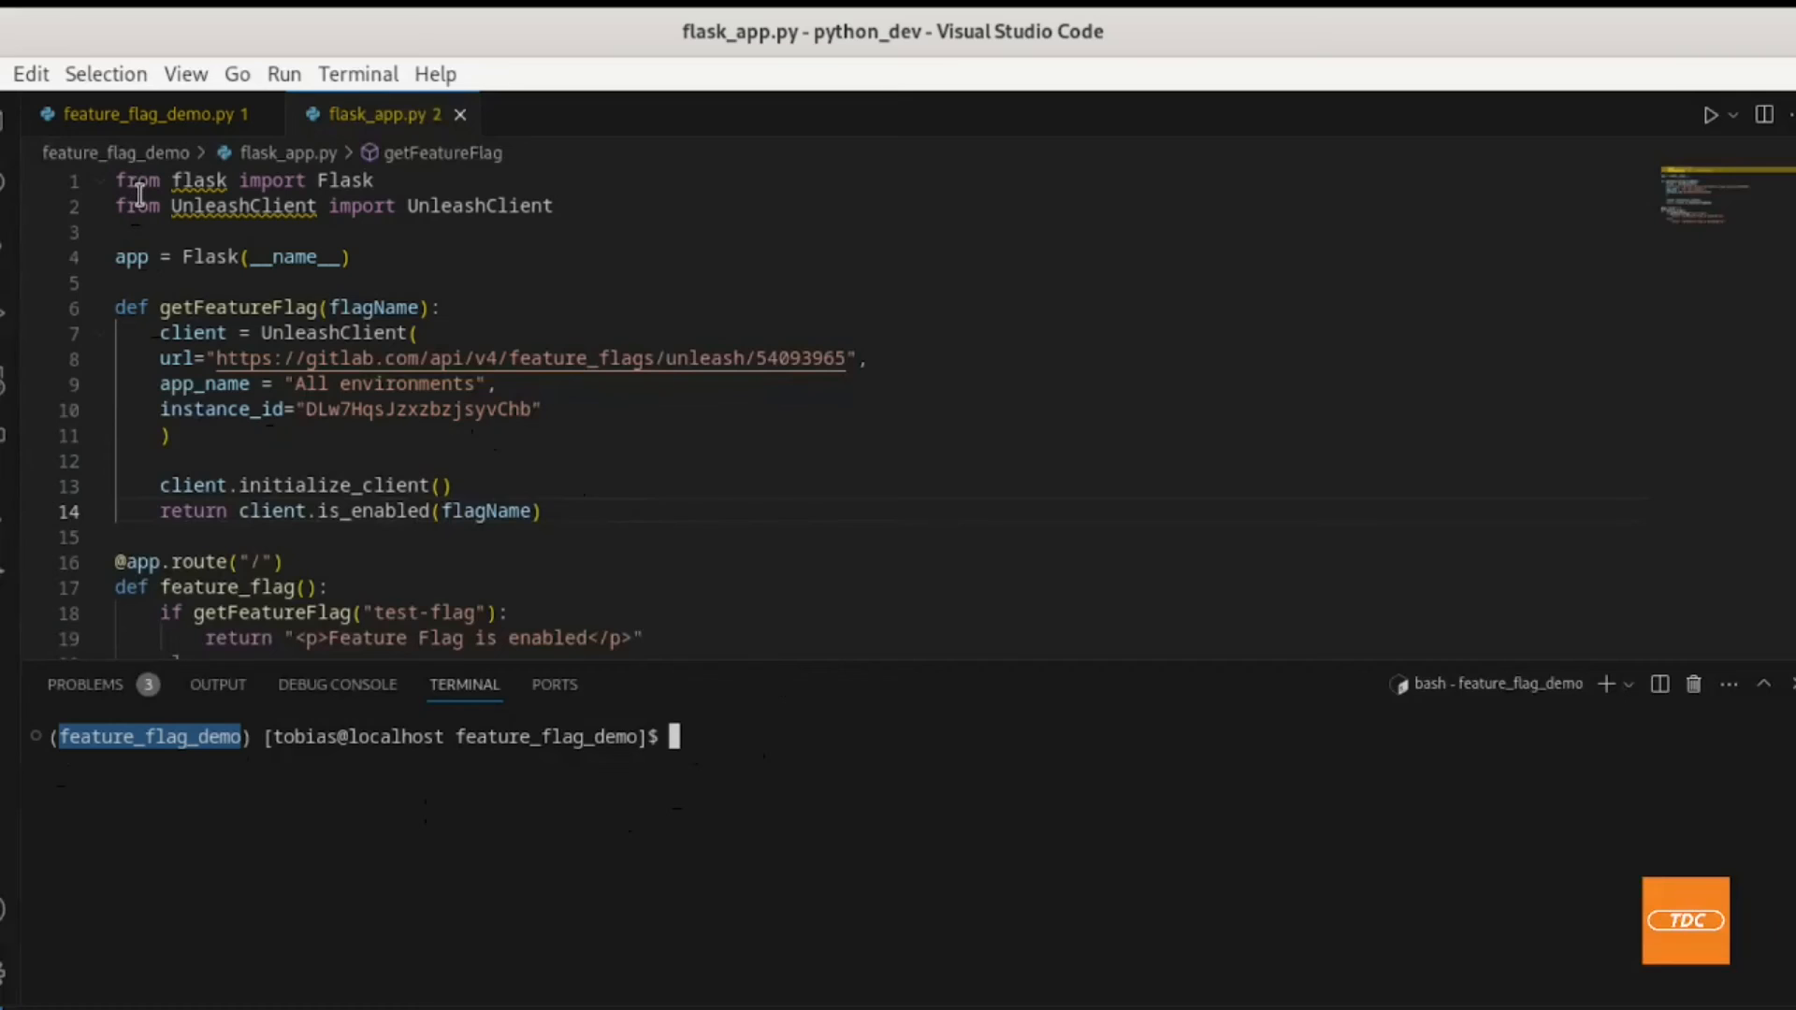
mouse_move(118, 180)
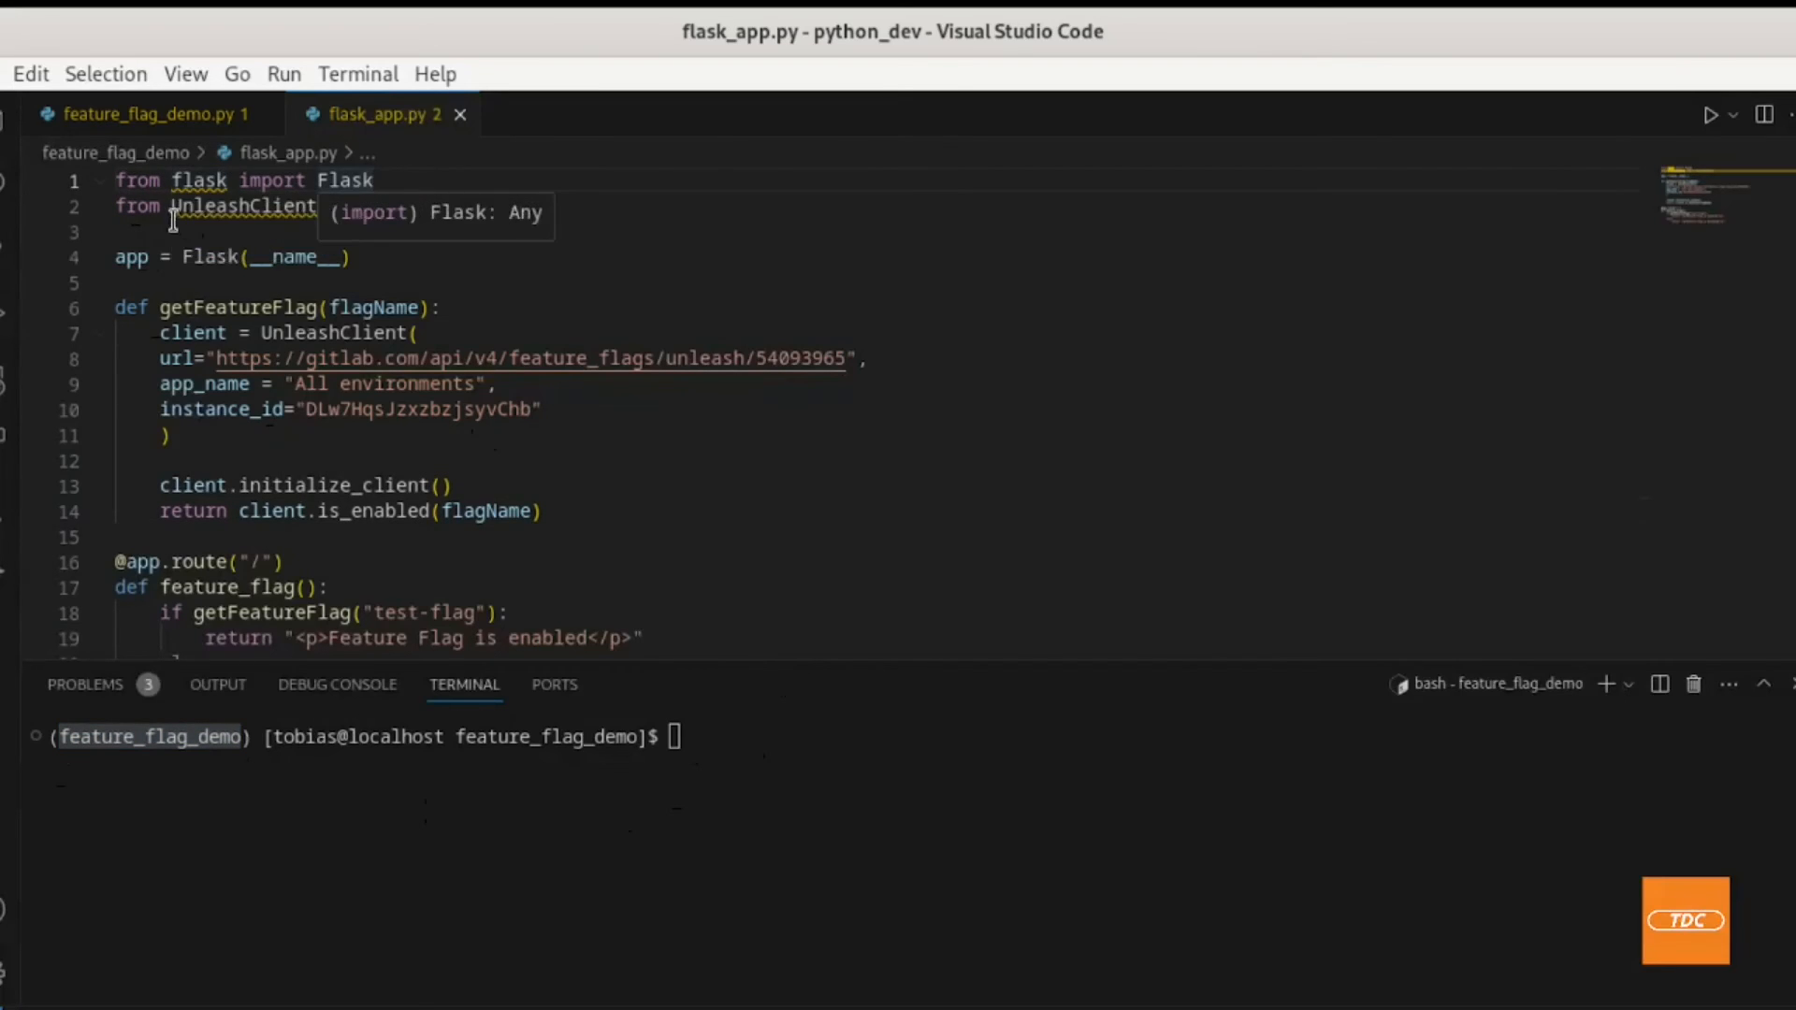
type("import UnleashClient")
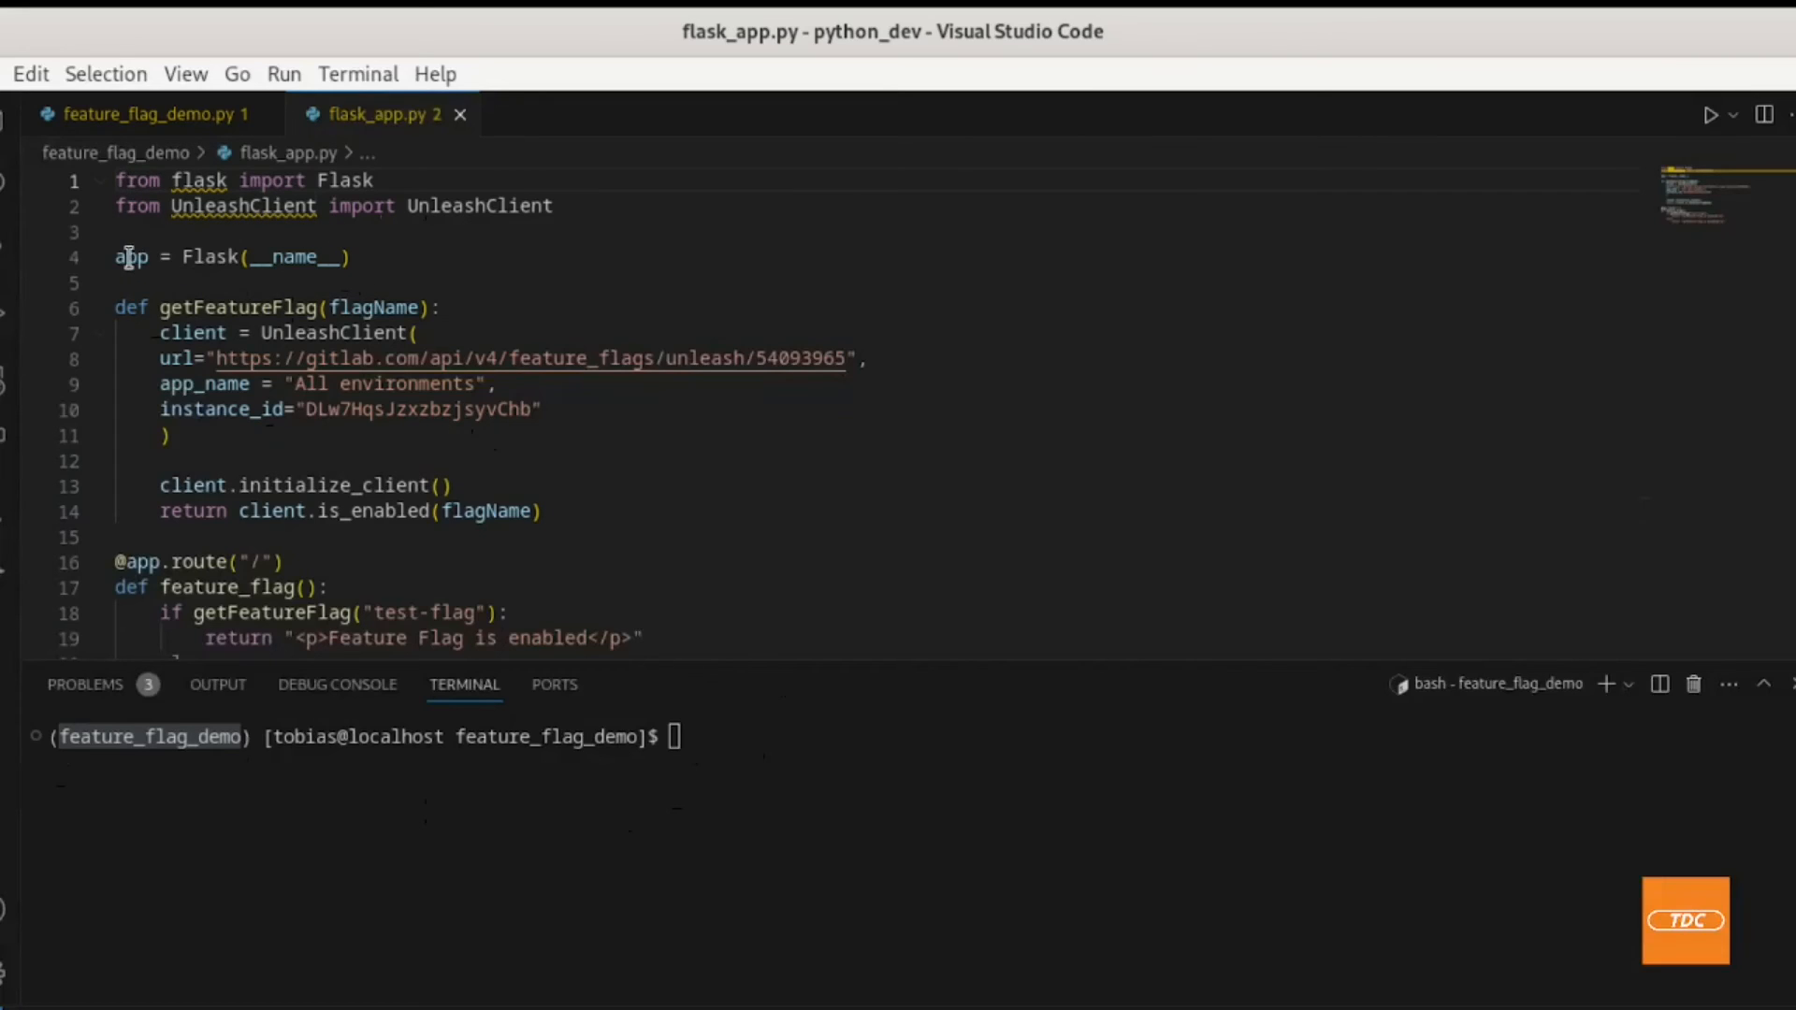
left_click(349, 257)
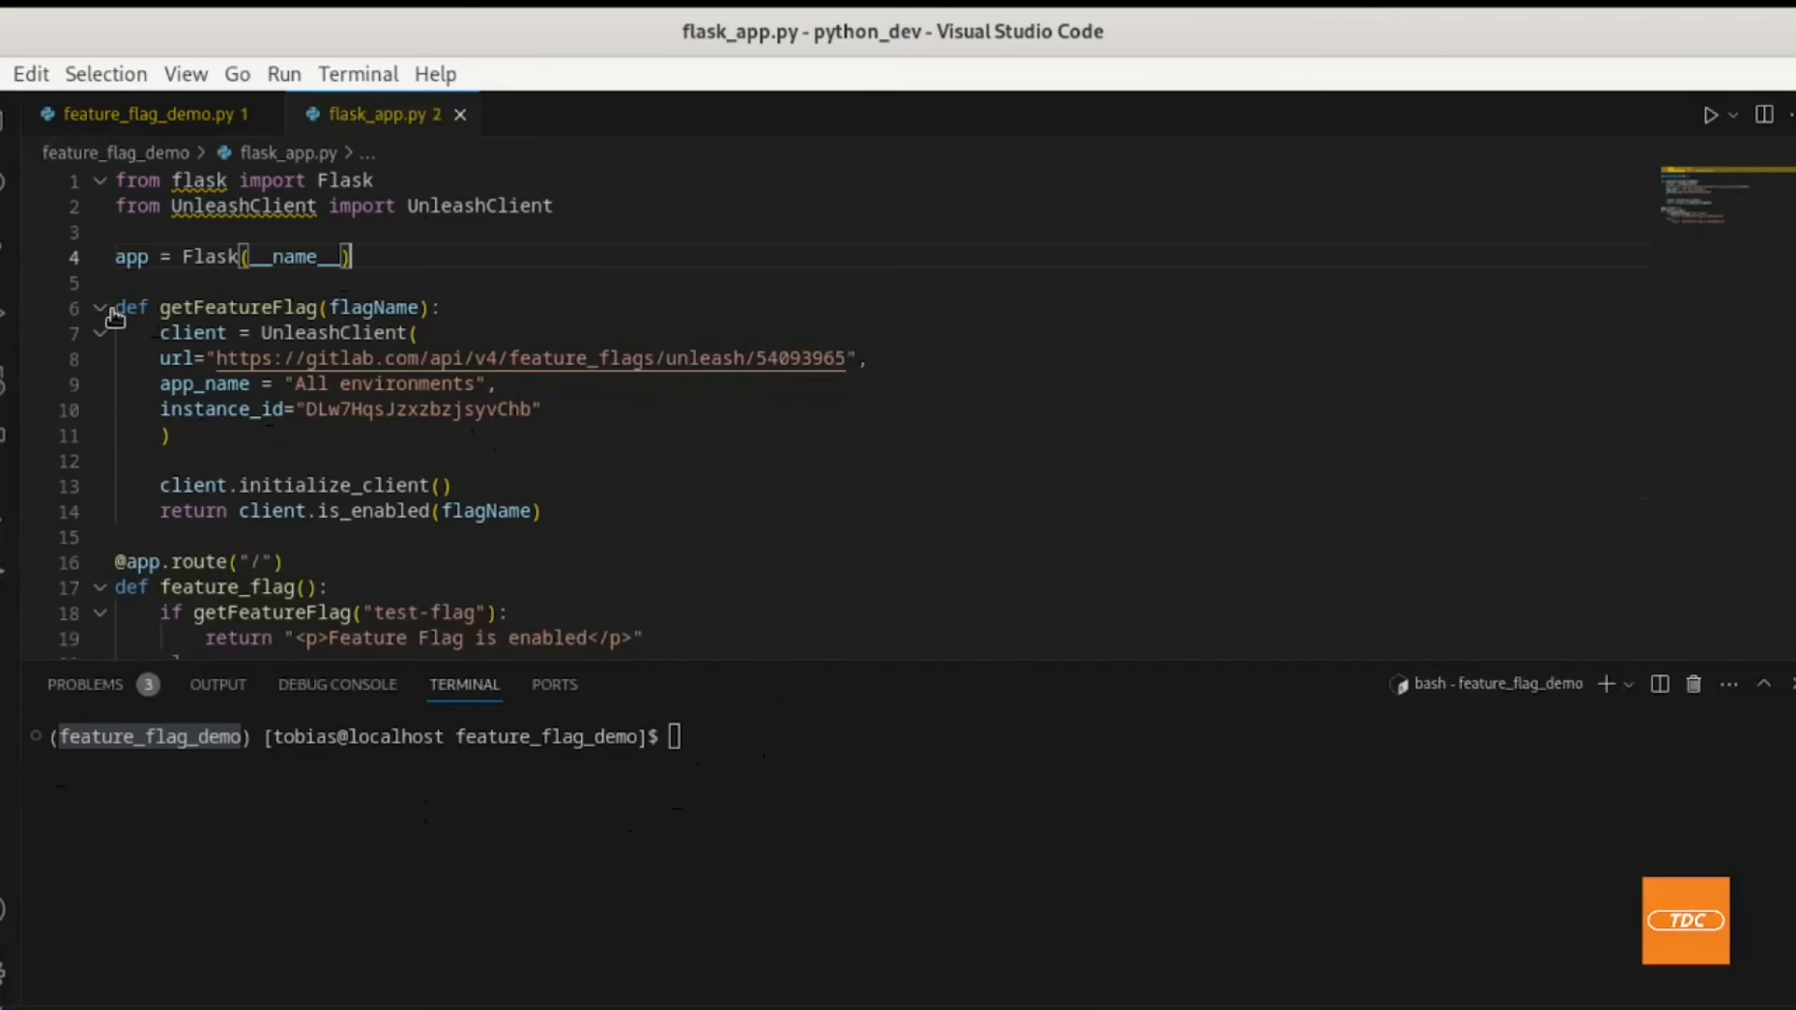
left_click_drag(114, 307, 500, 511)
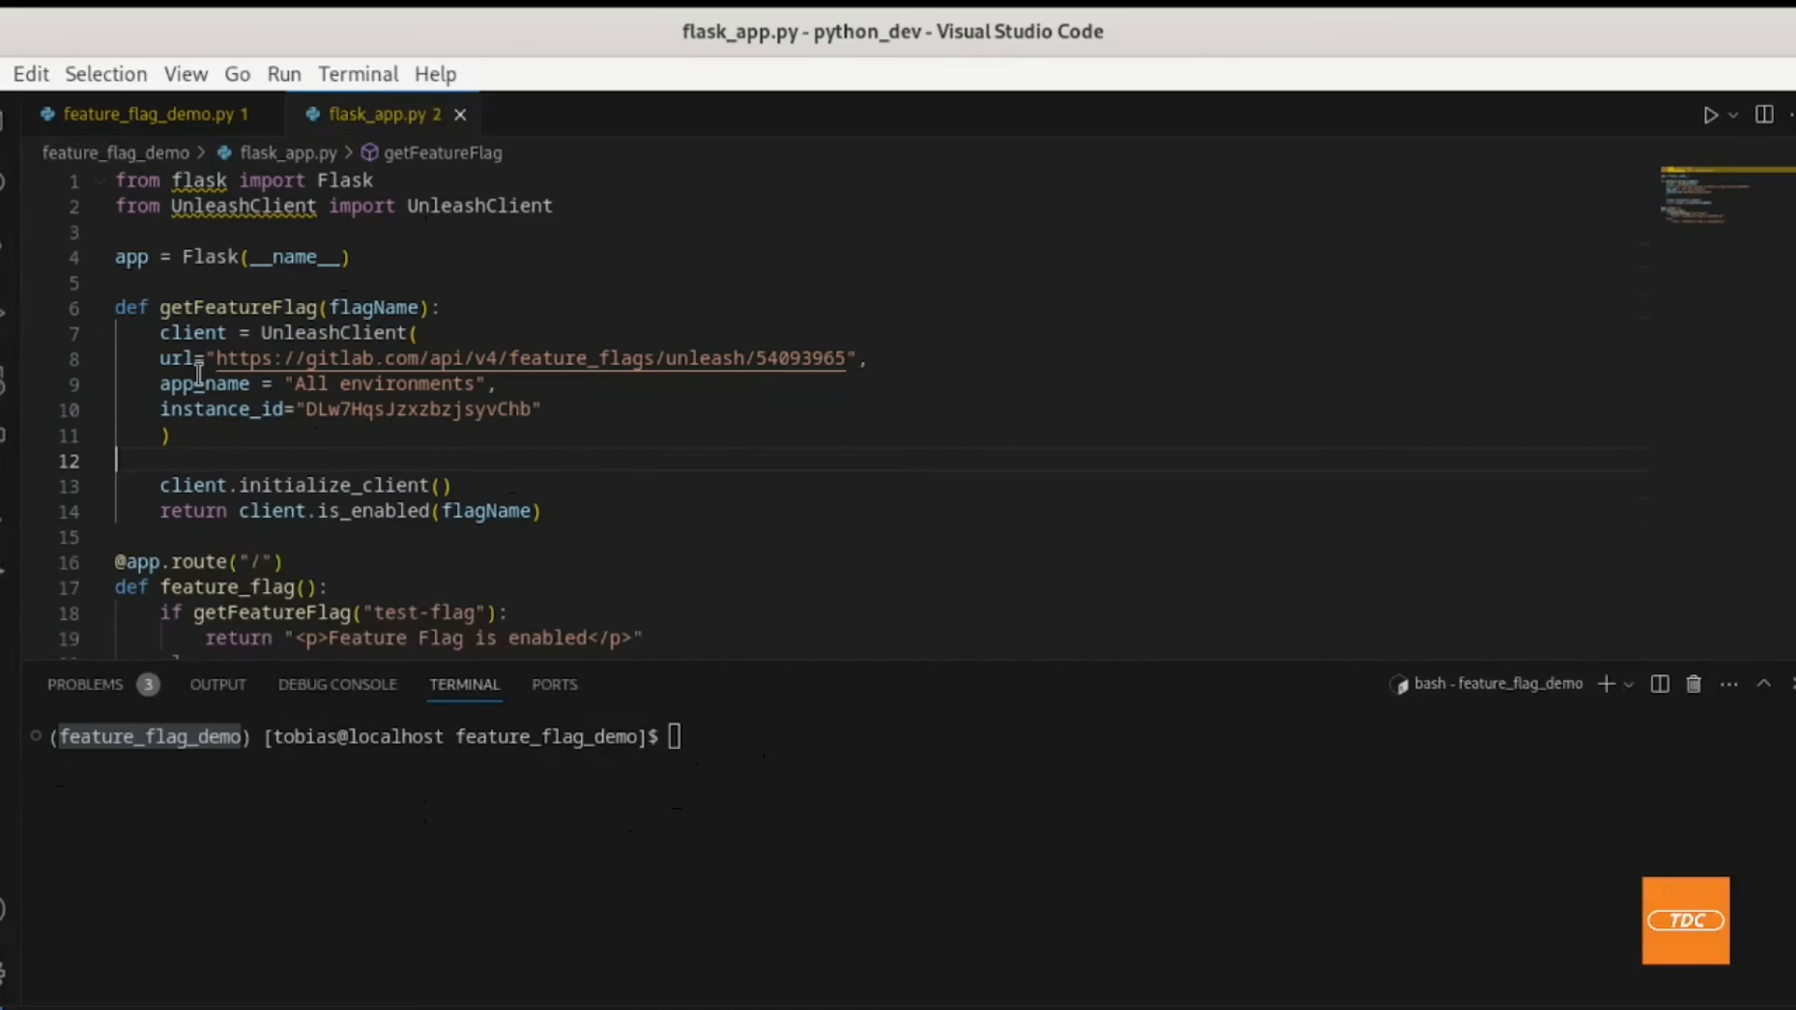
double_click(193, 332)
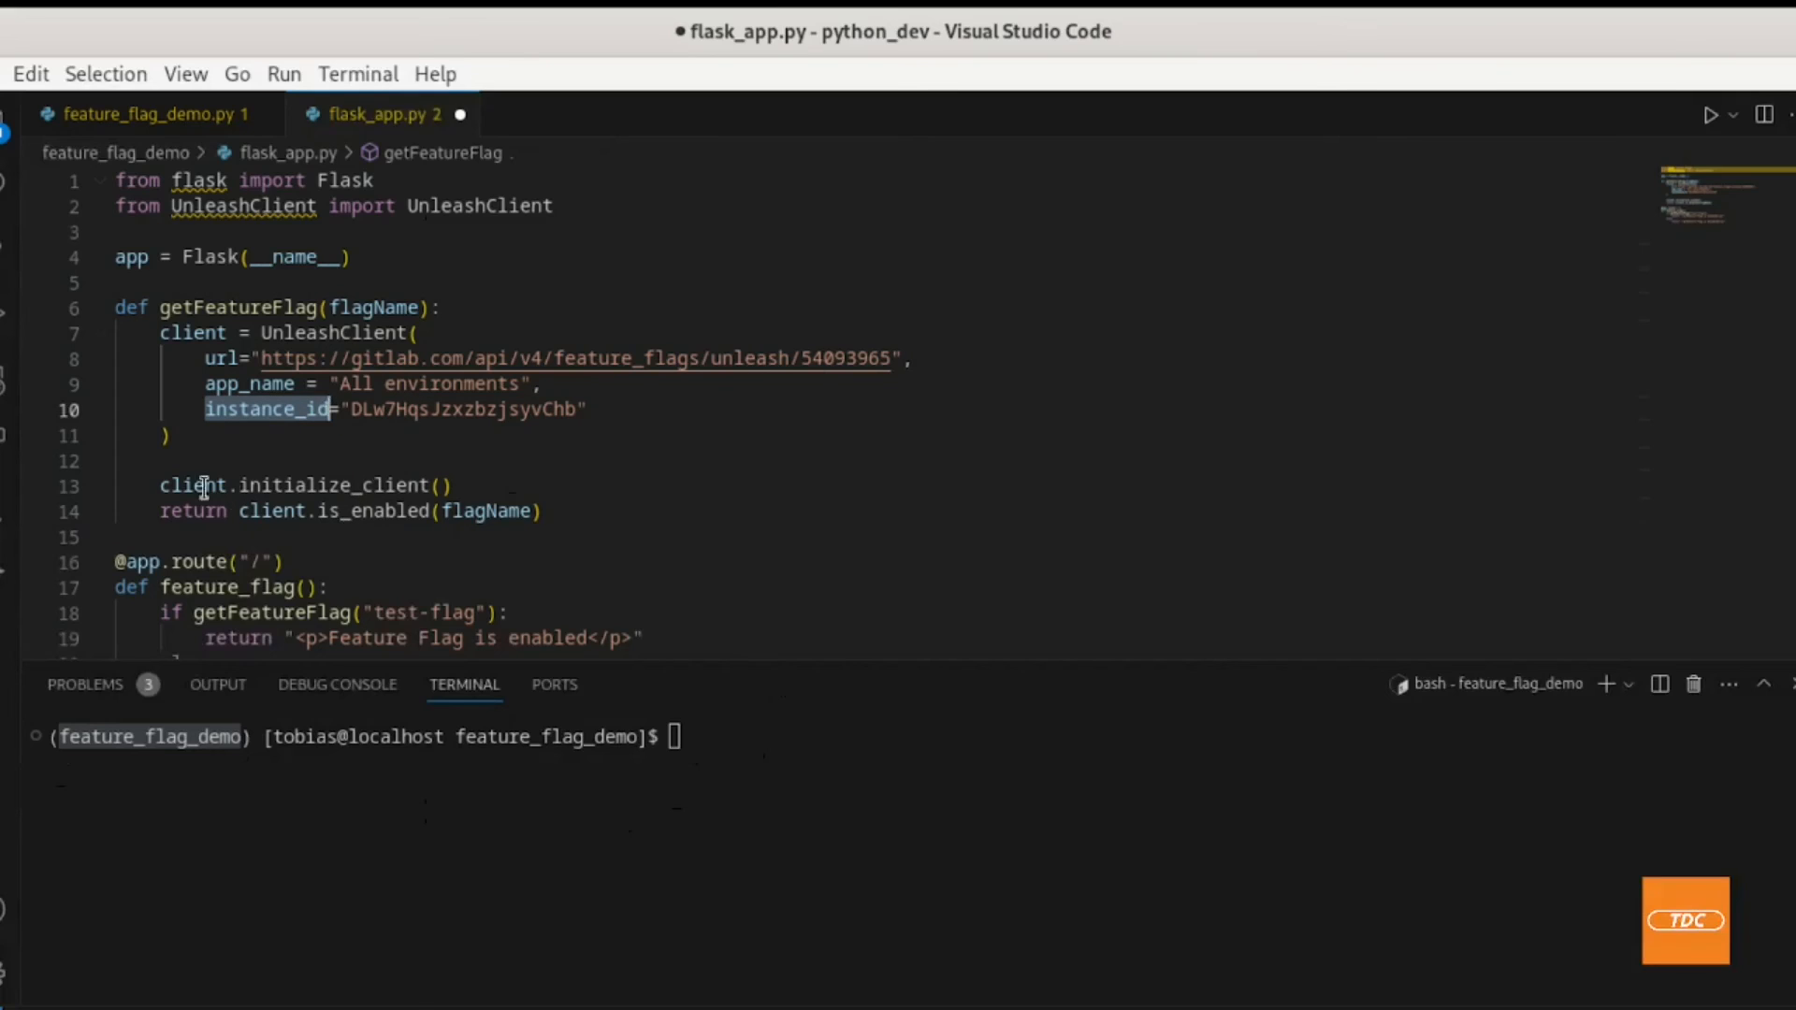
mouse_move(203, 540)
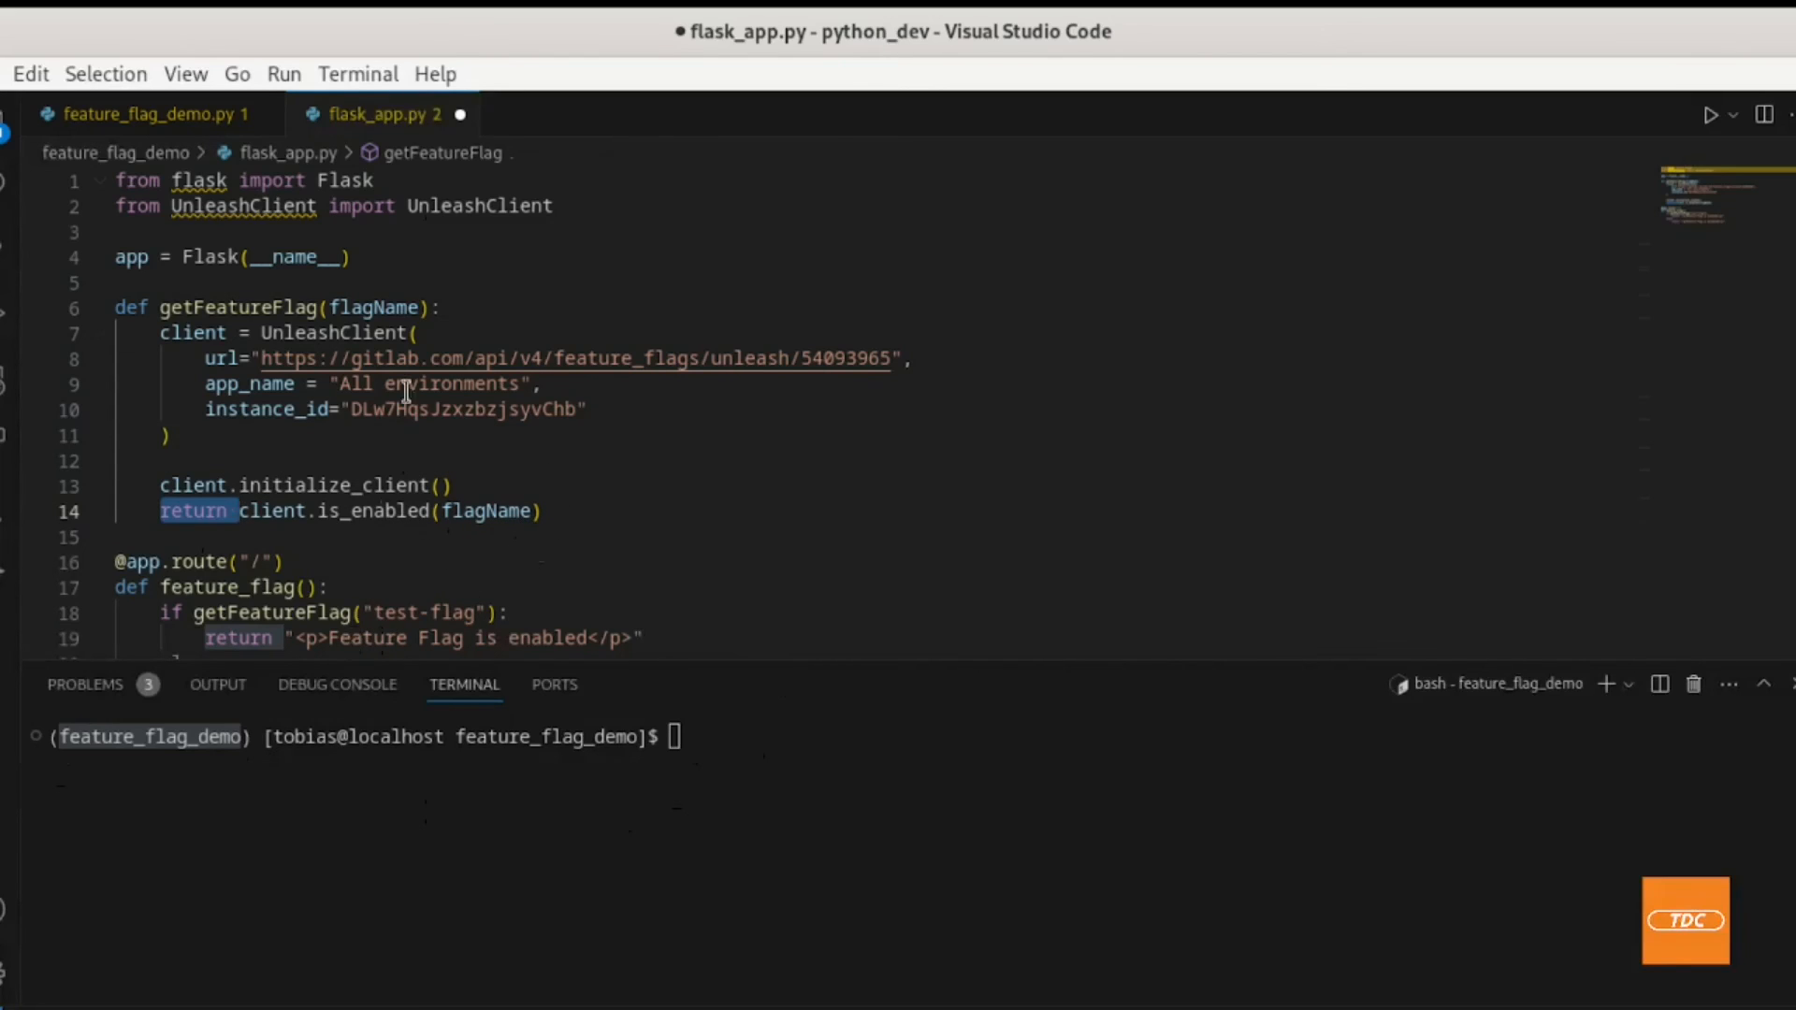
mouse_move(383, 332)
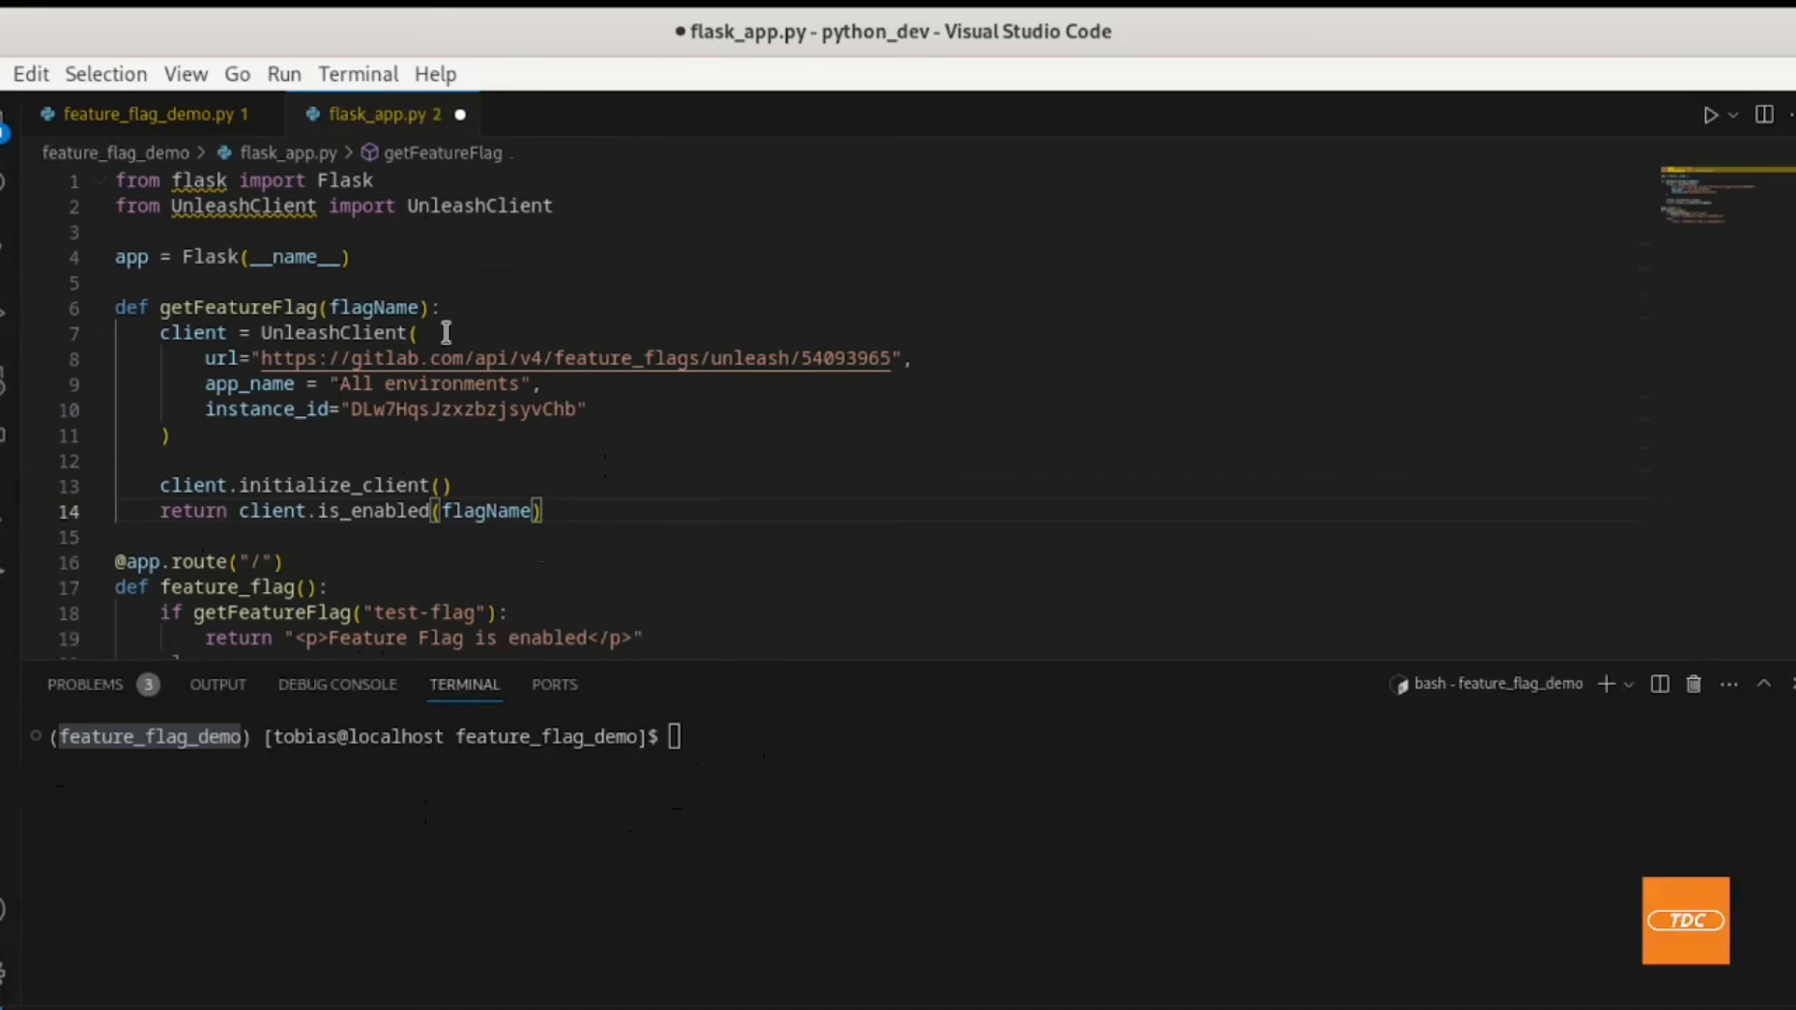
mouse_move(471, 576)
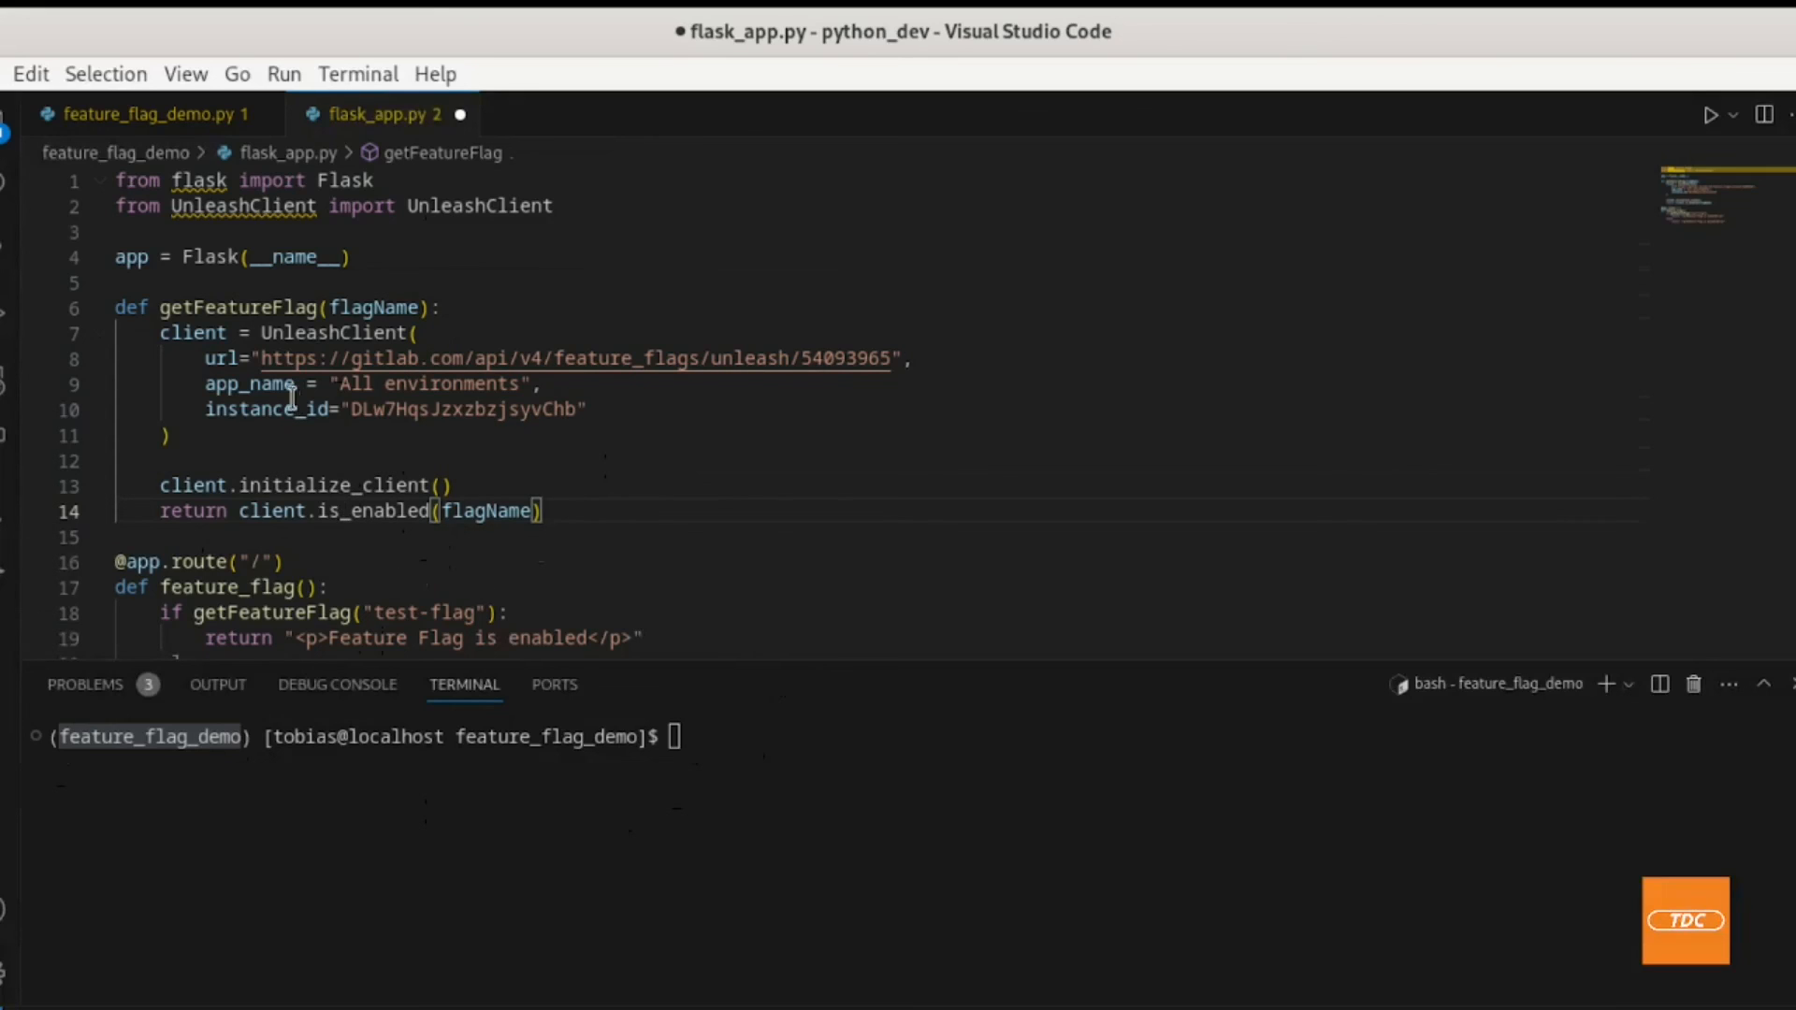
mouse_move(522, 598)
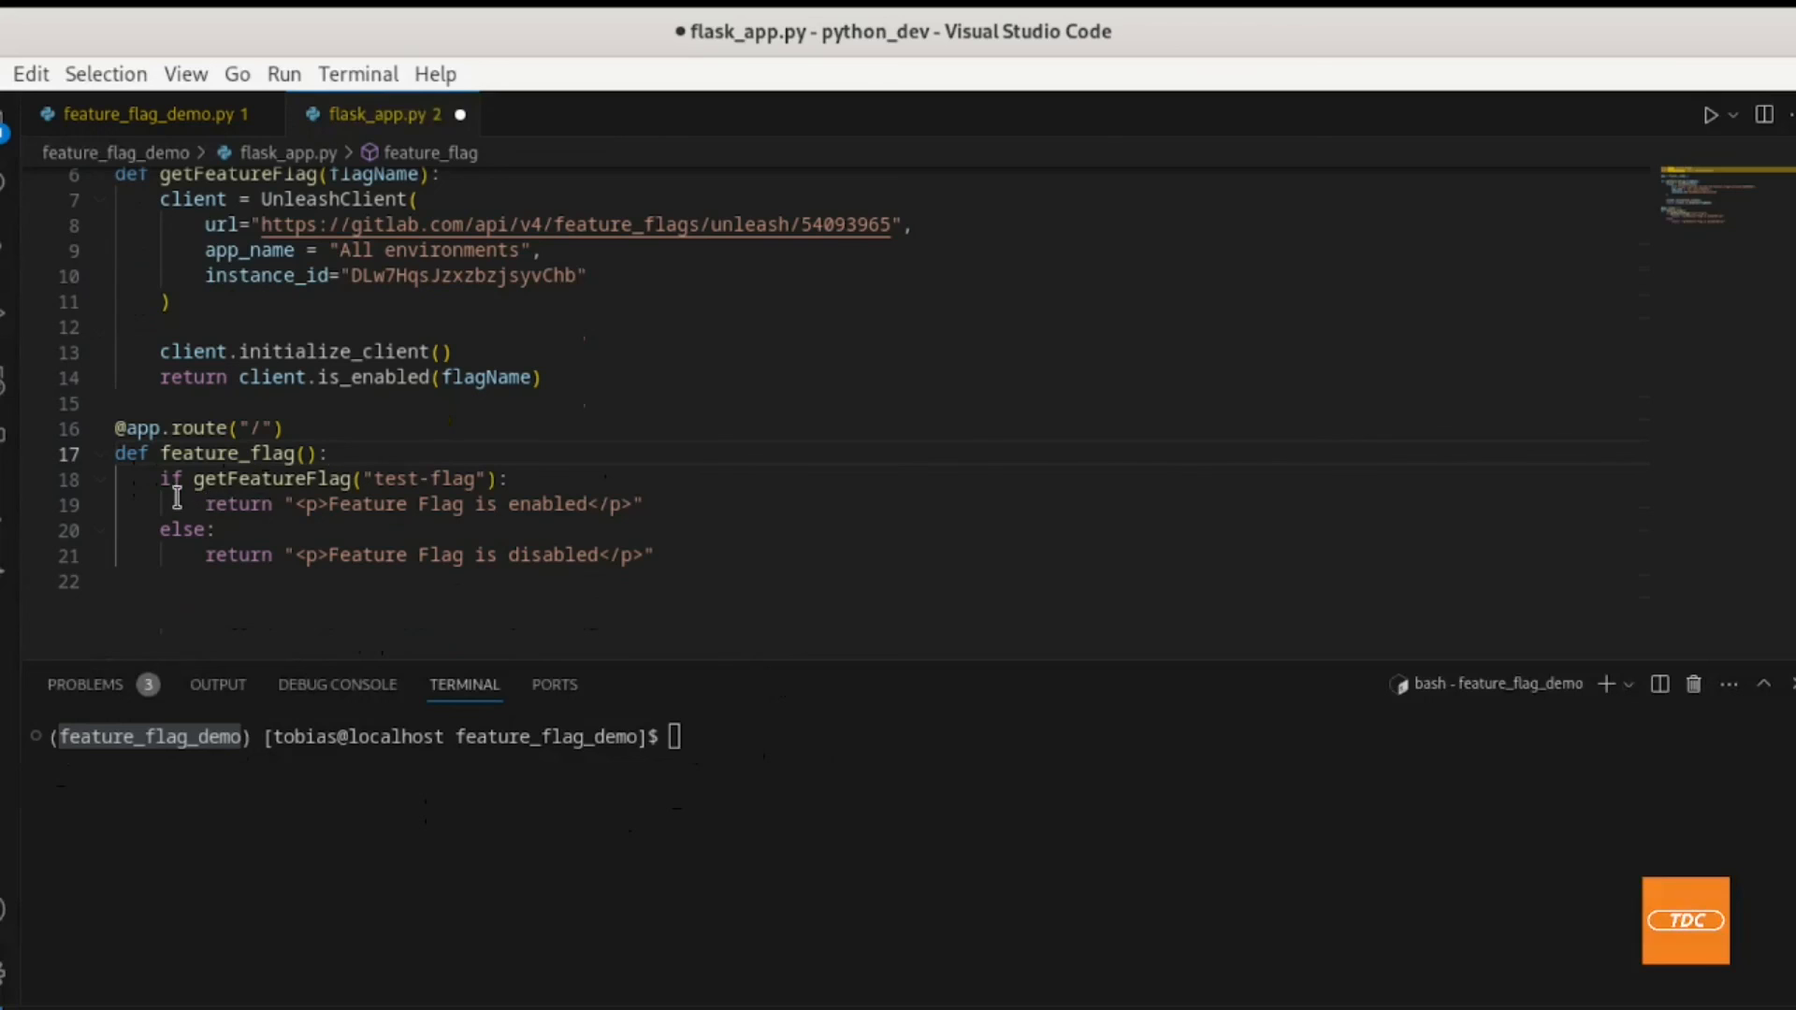
double_click(171, 479)
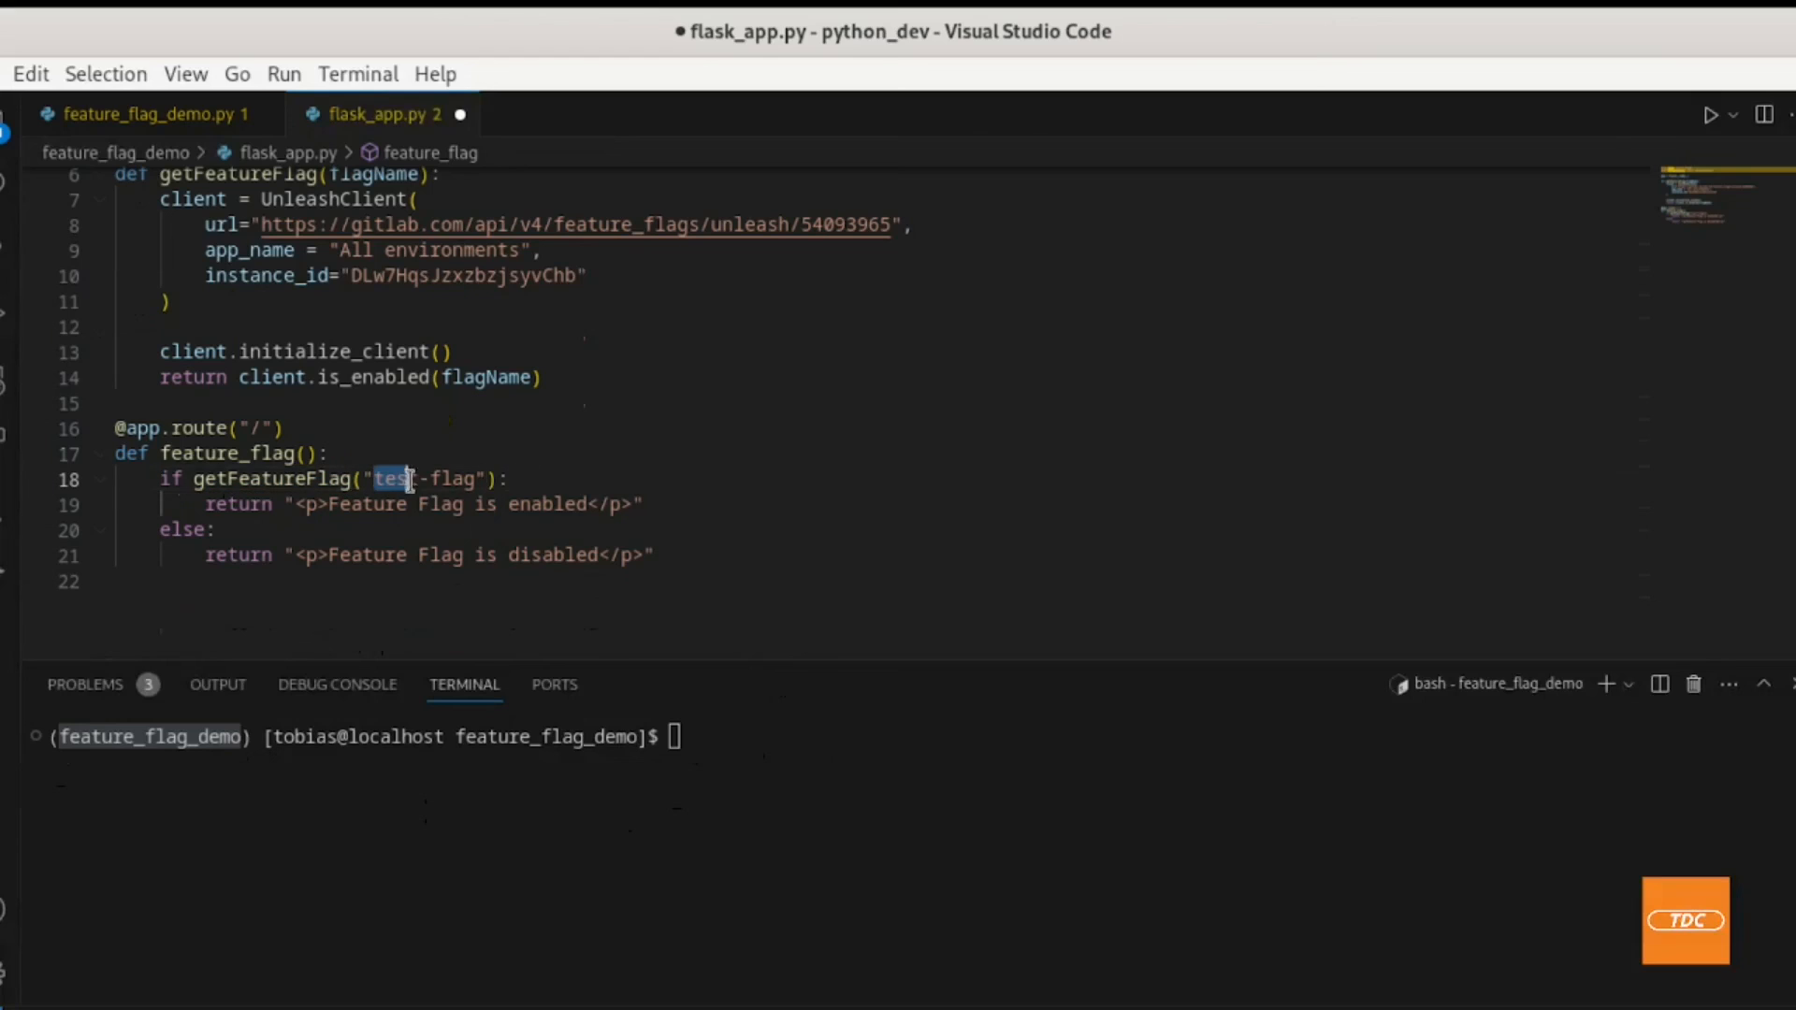
left_click(321, 528)
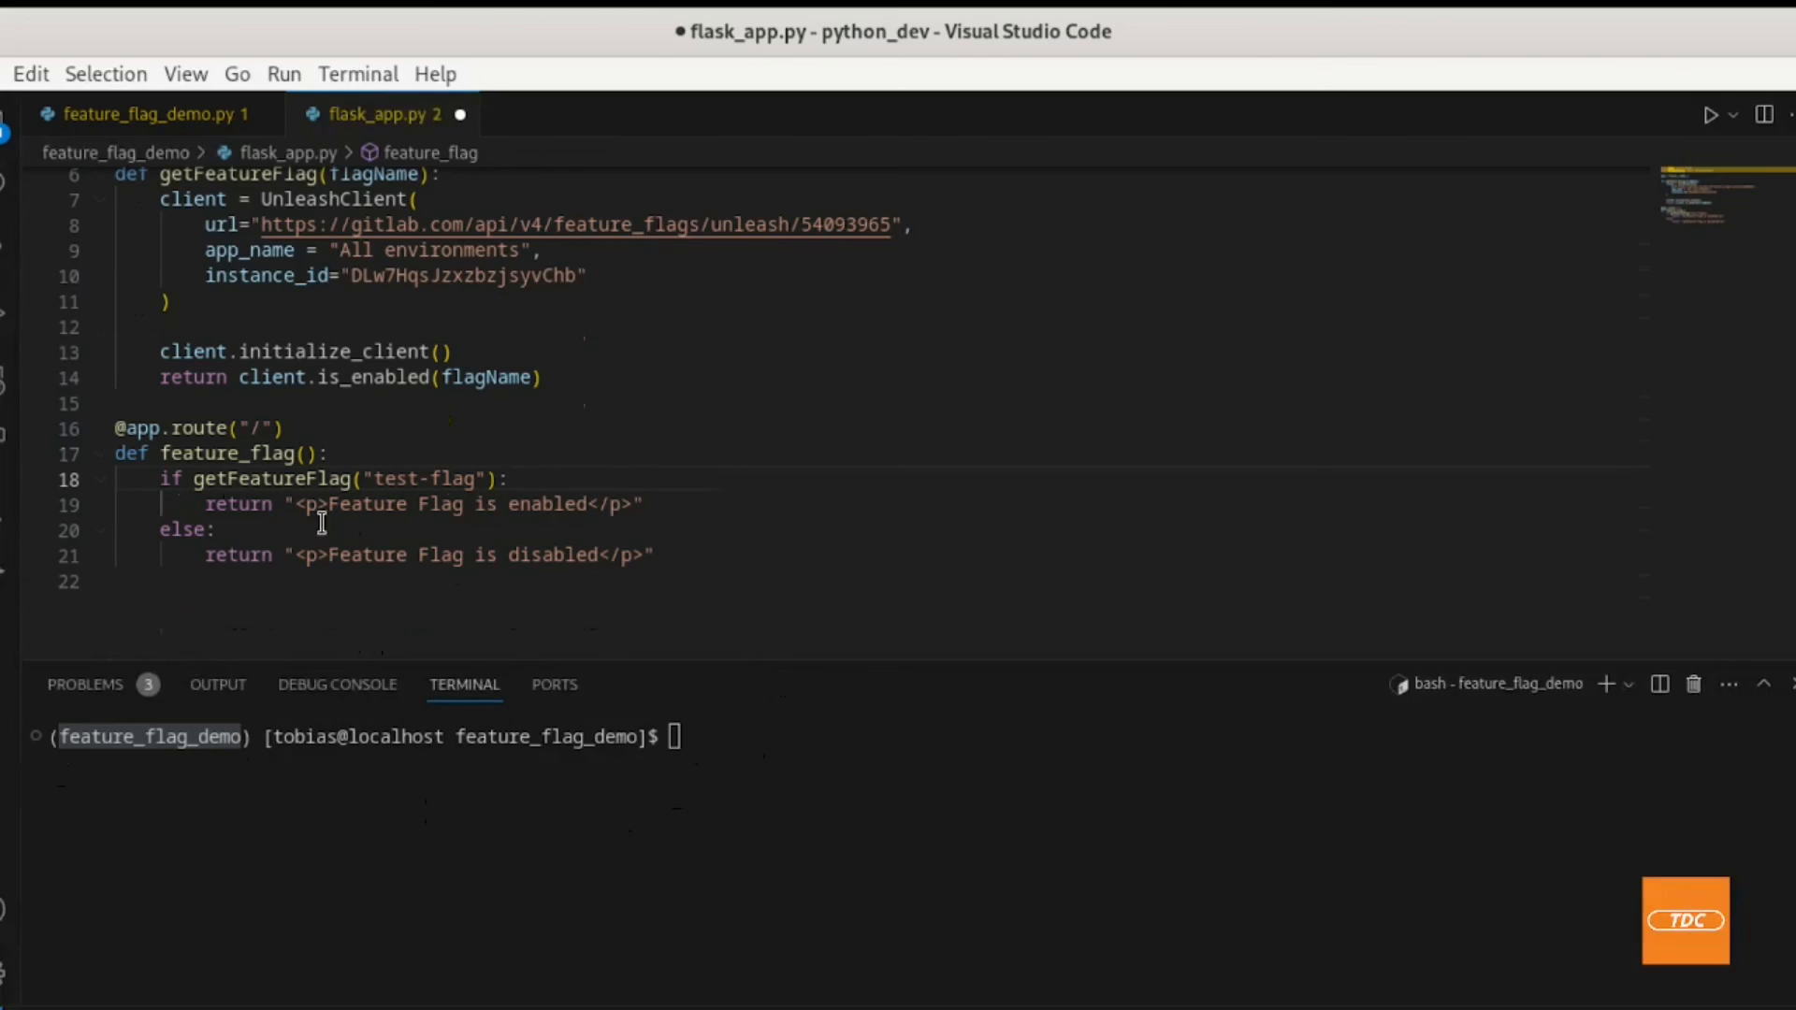
mouse_move(525, 528)
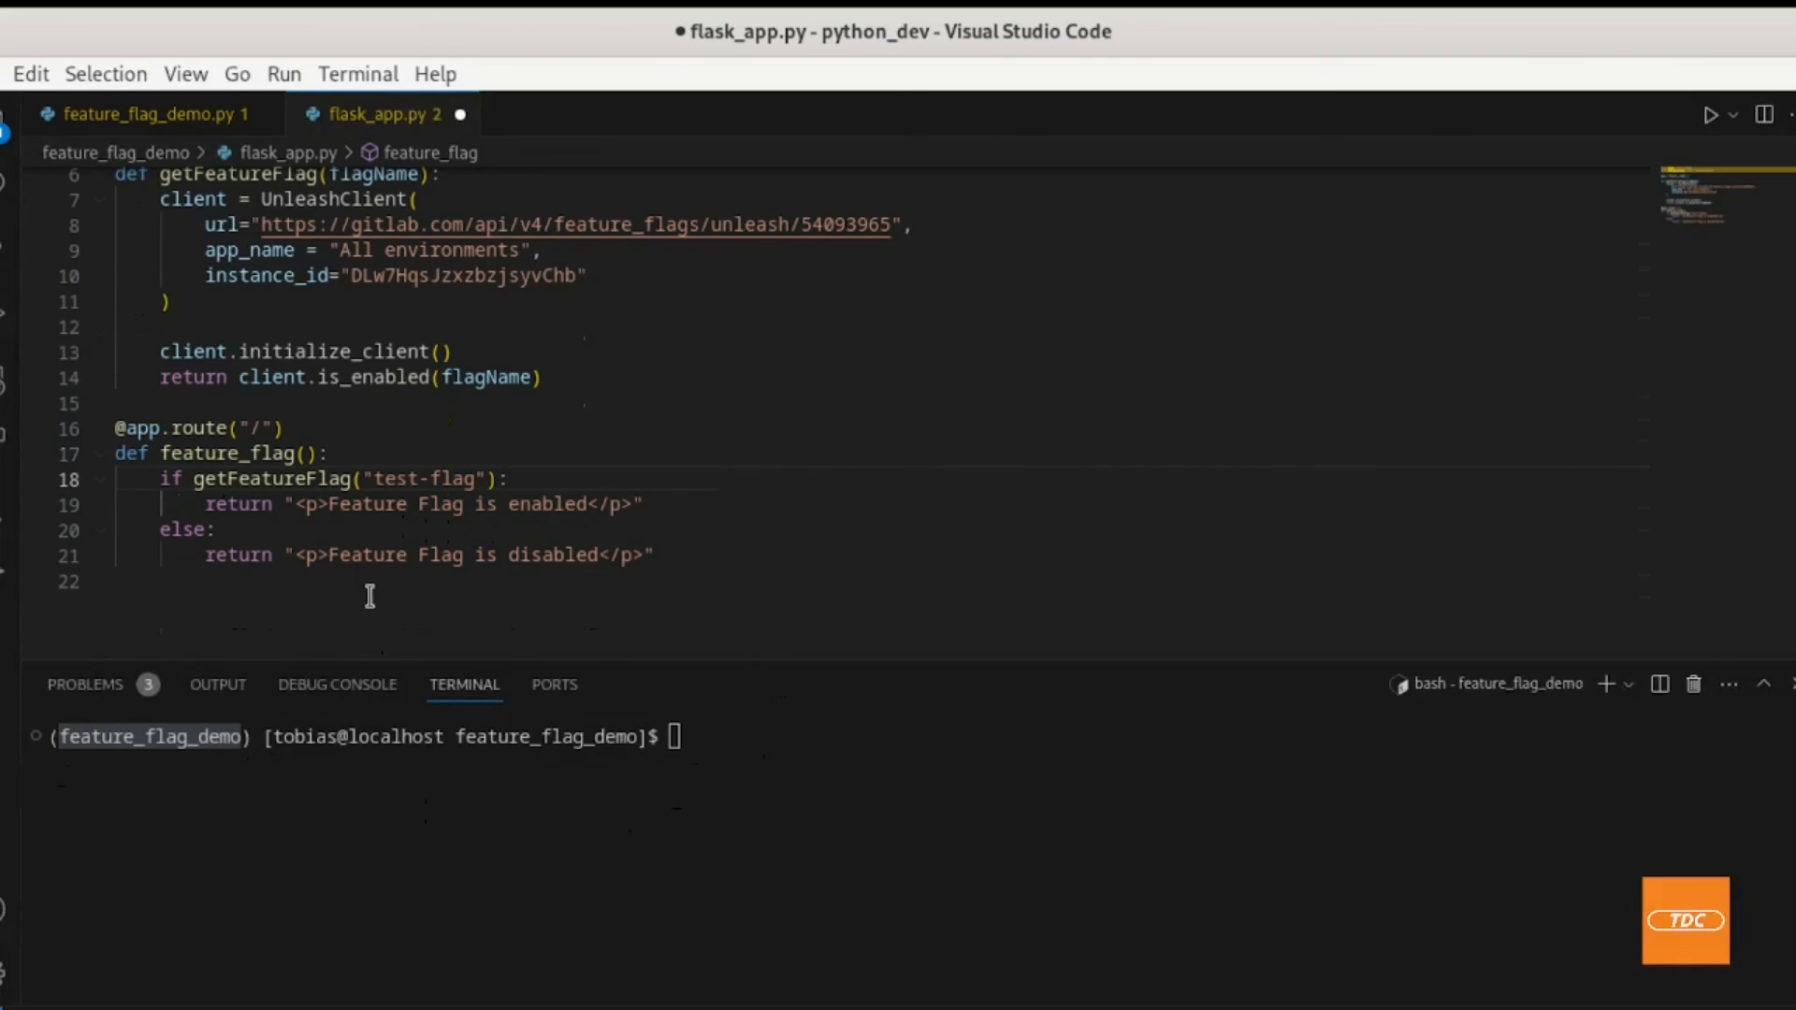
double_click(348, 554)
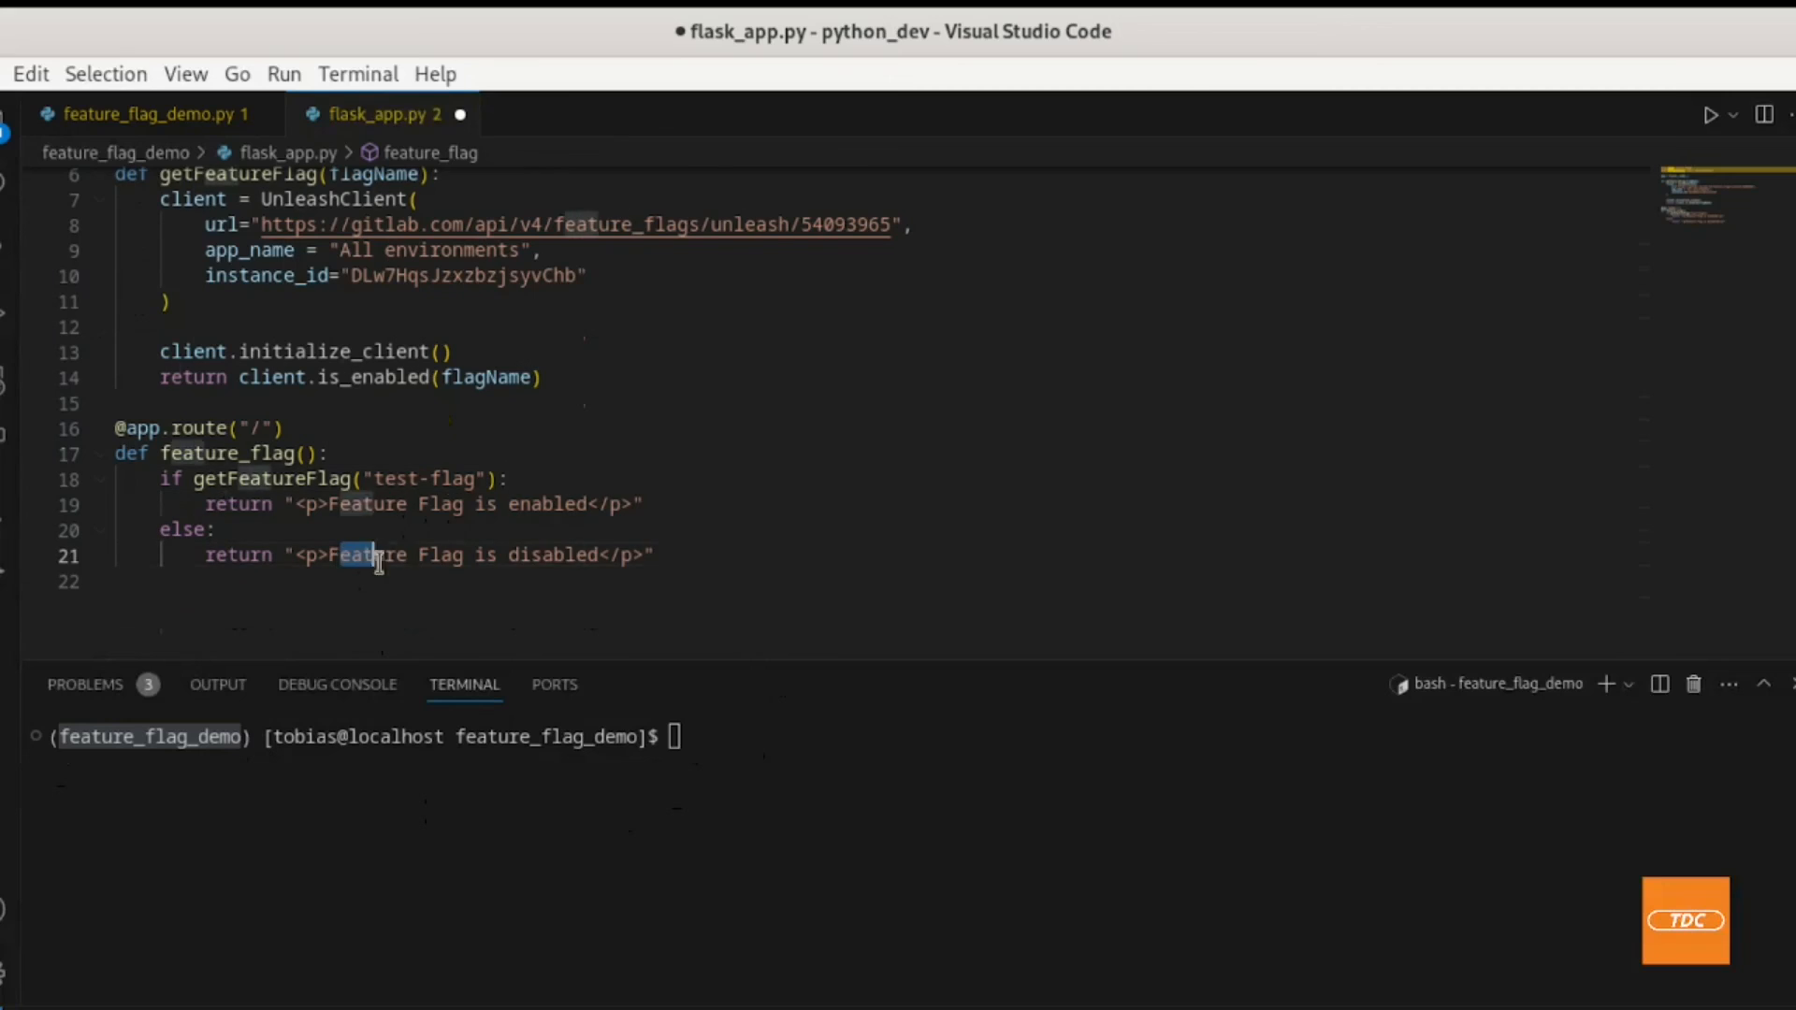
left_click_drag(378, 555, 583, 555)
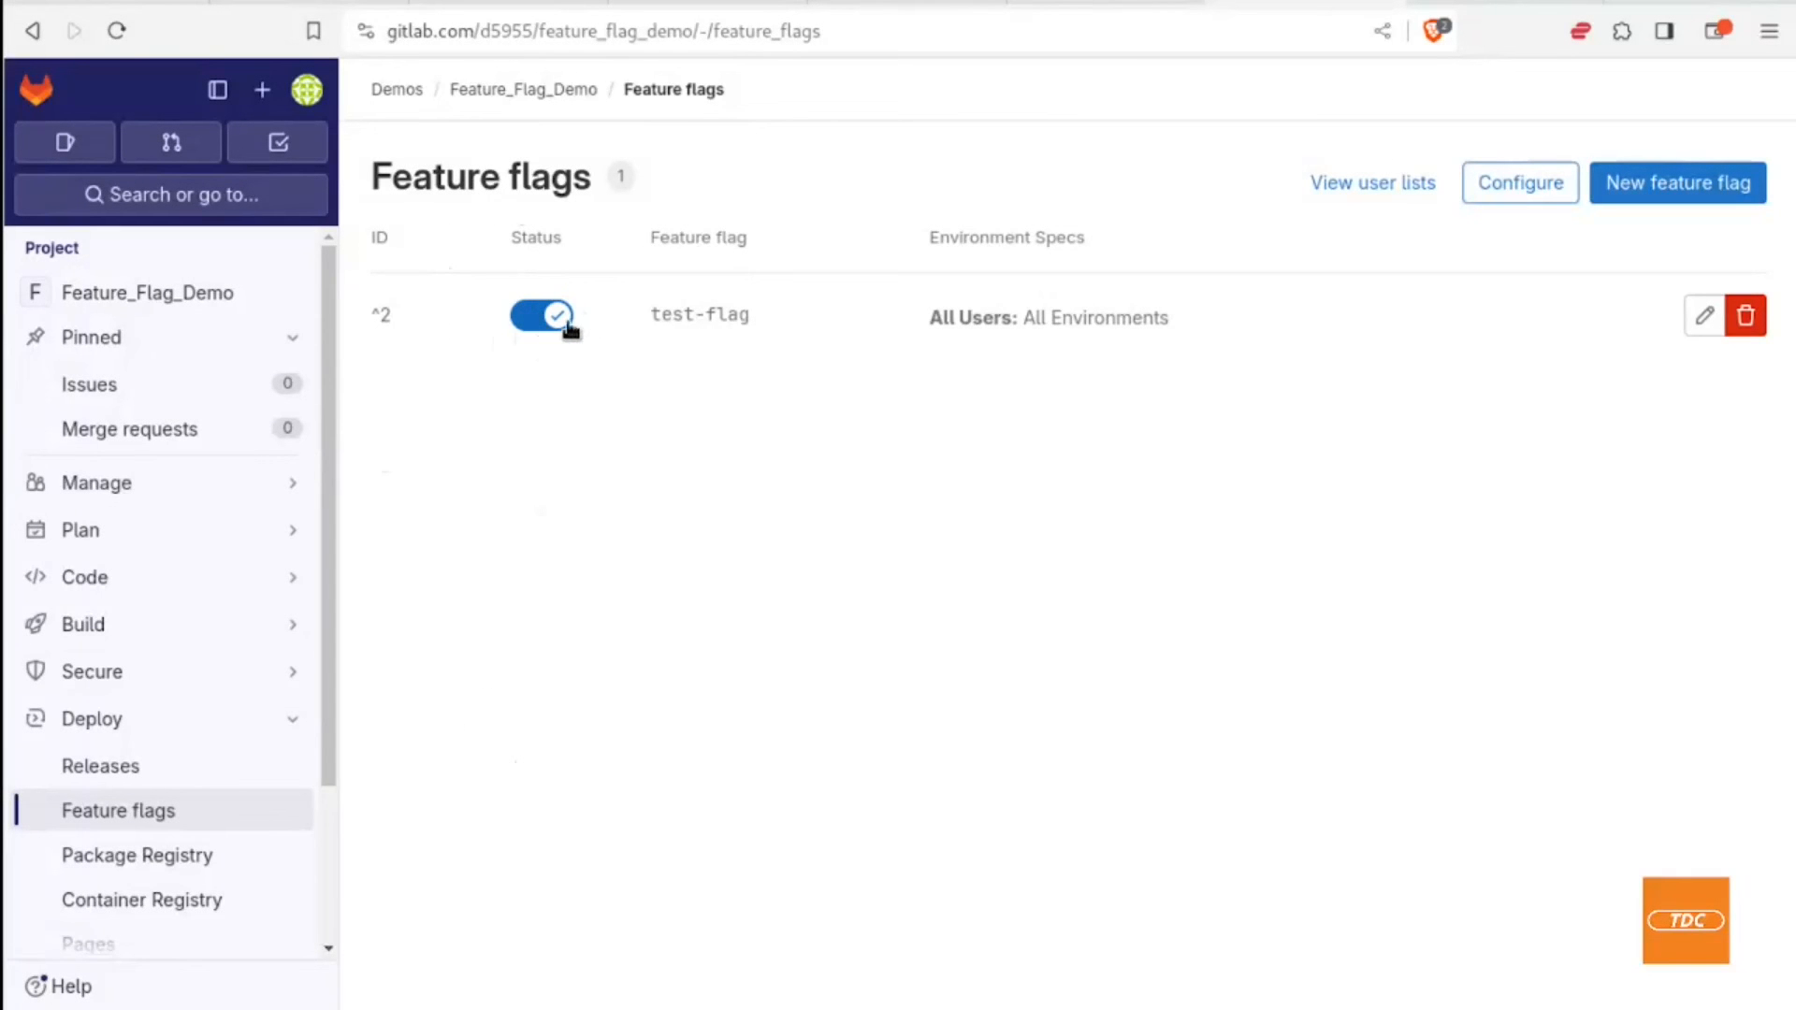
mouse_move(562, 349)
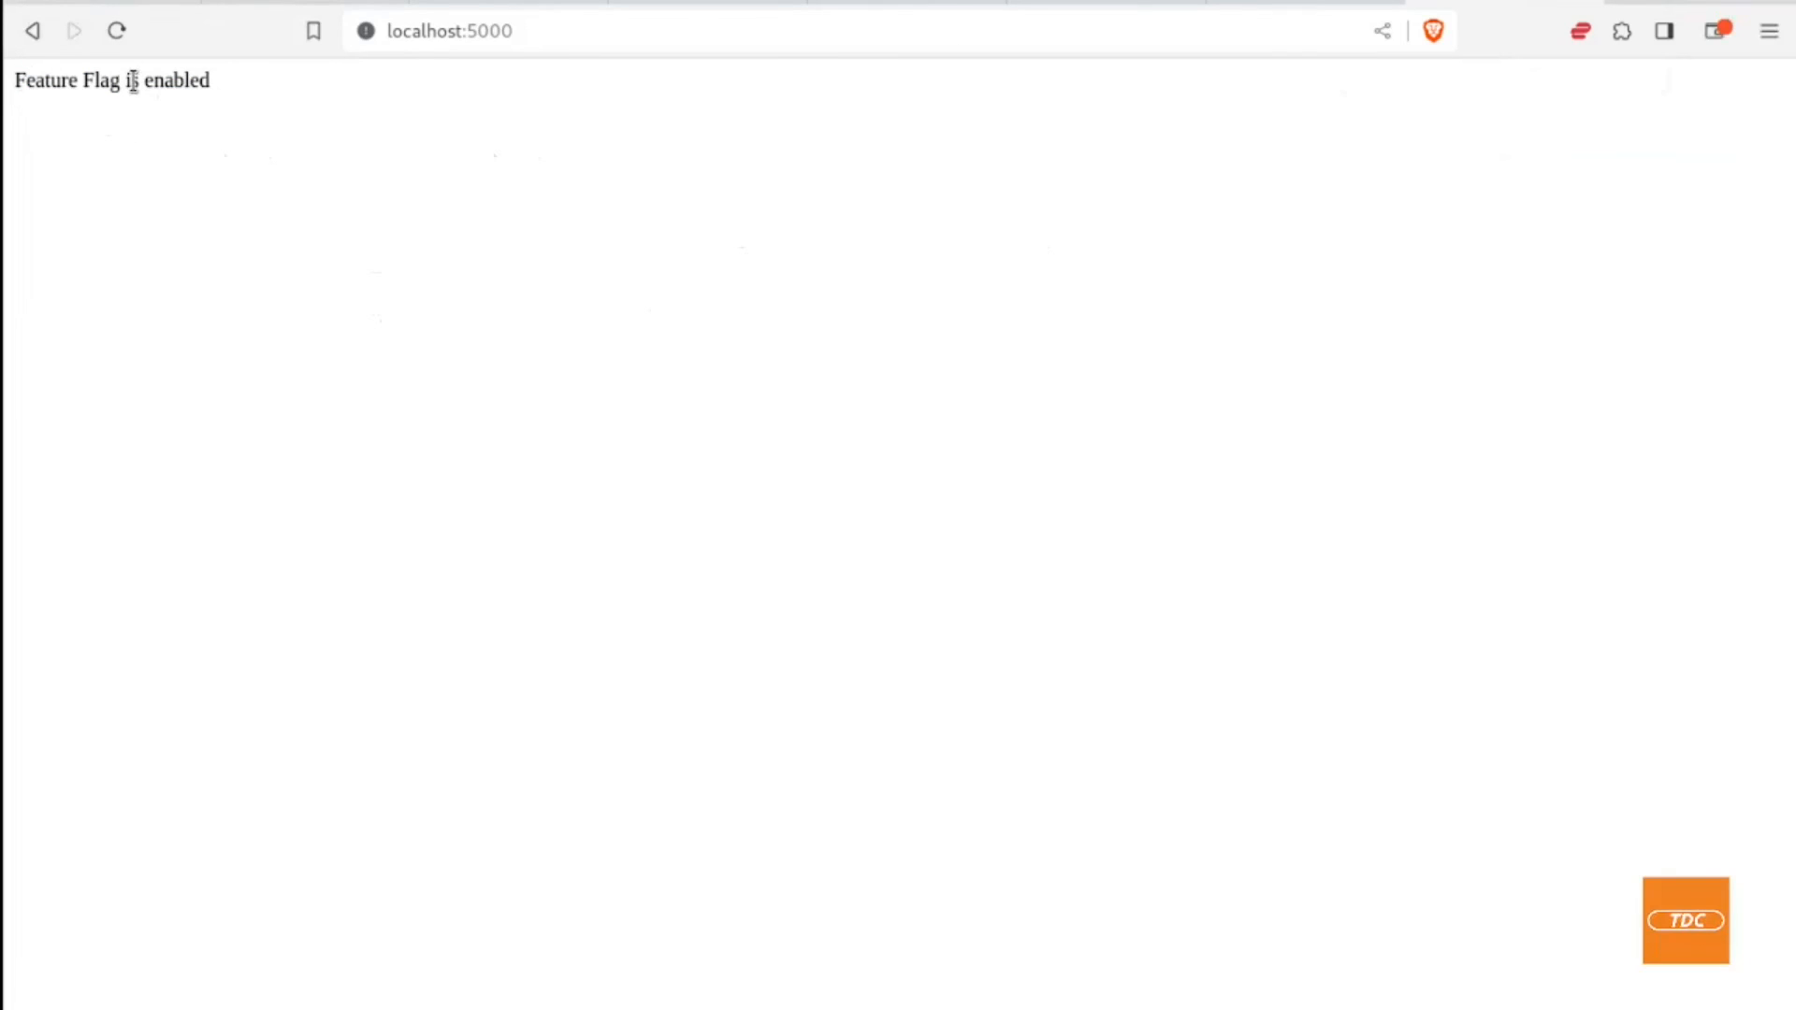
mouse_move(1281, 14)
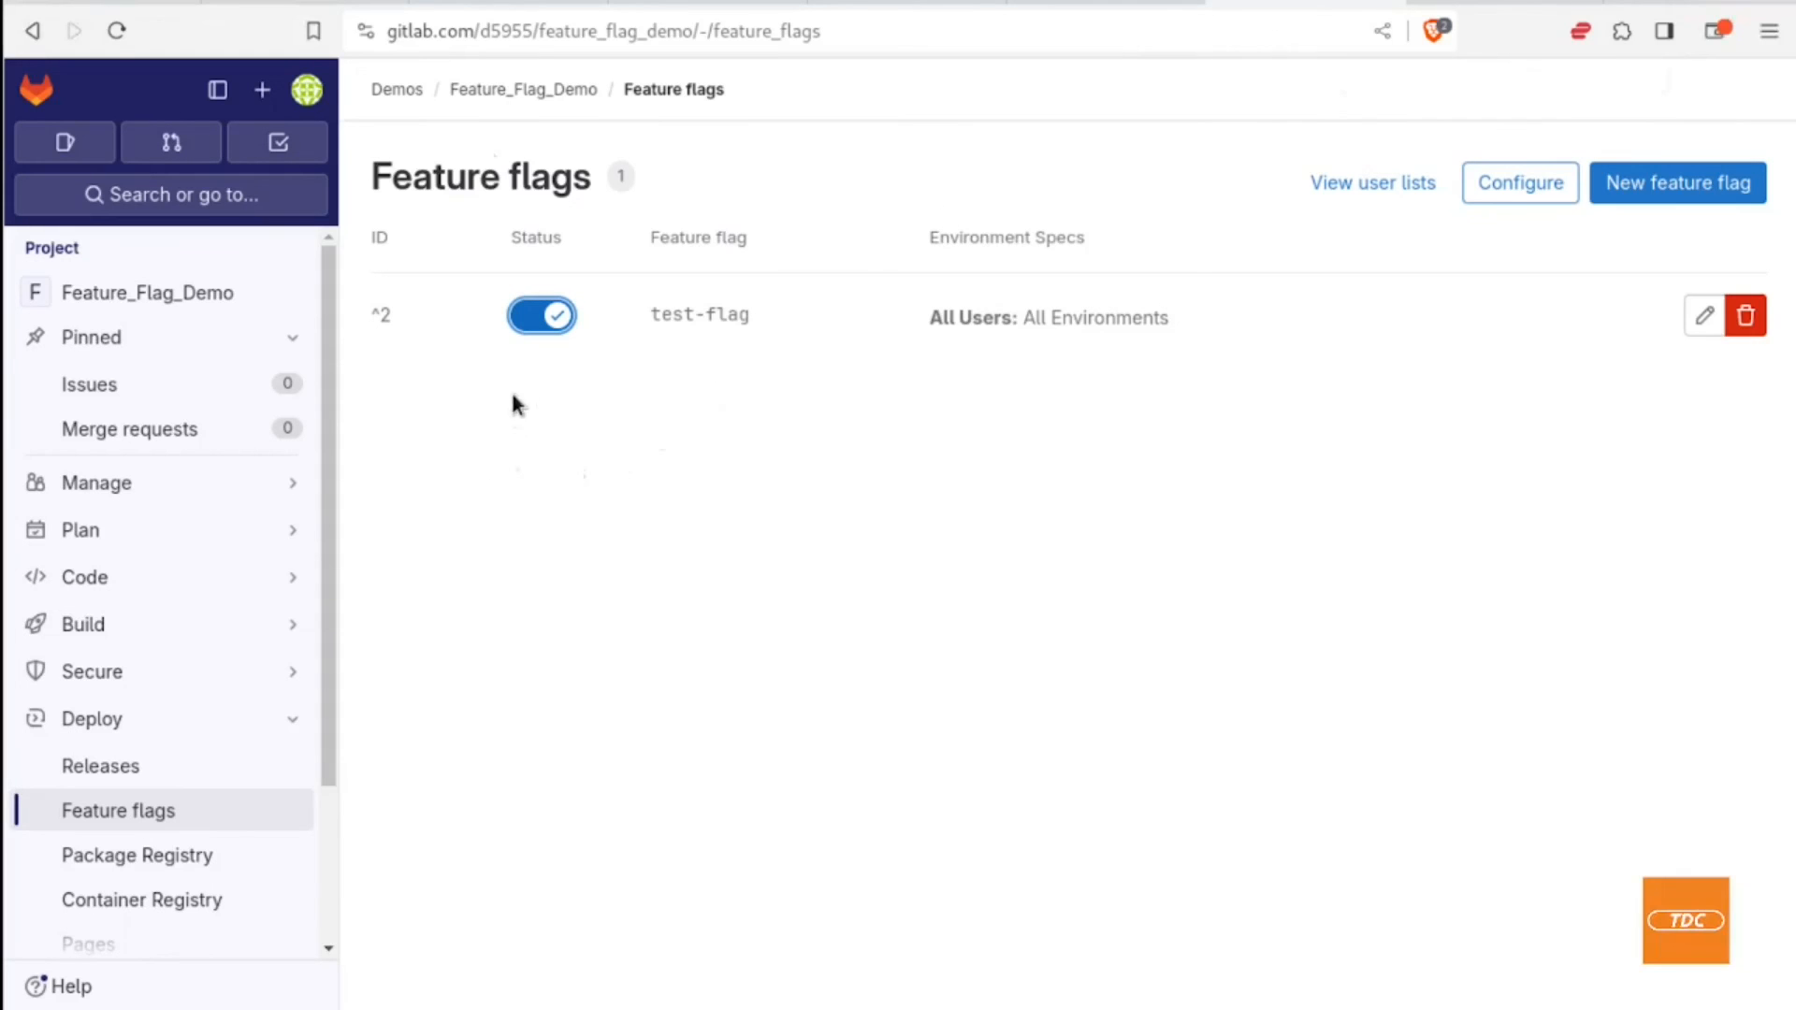
Step: Toggle test-flag off and reload localhost:5000 to show 'Feature Flag is disabled'
left_click(541, 314)
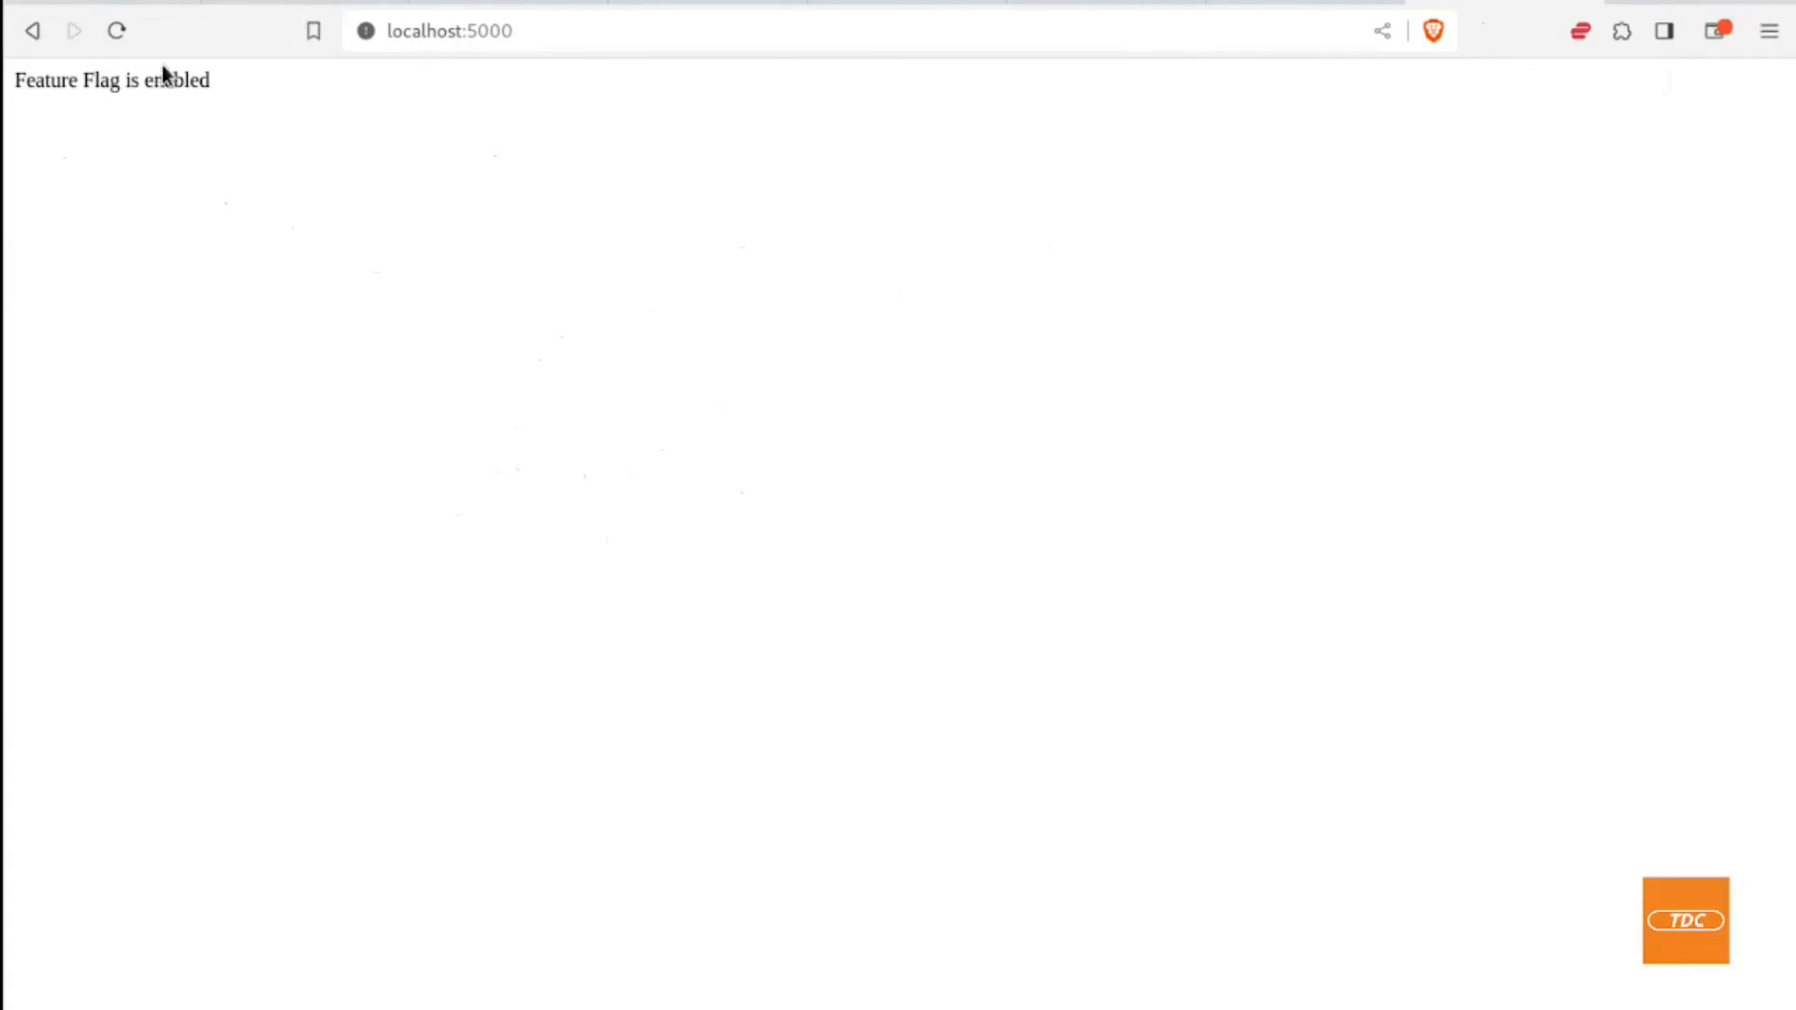
left_click(116, 30)
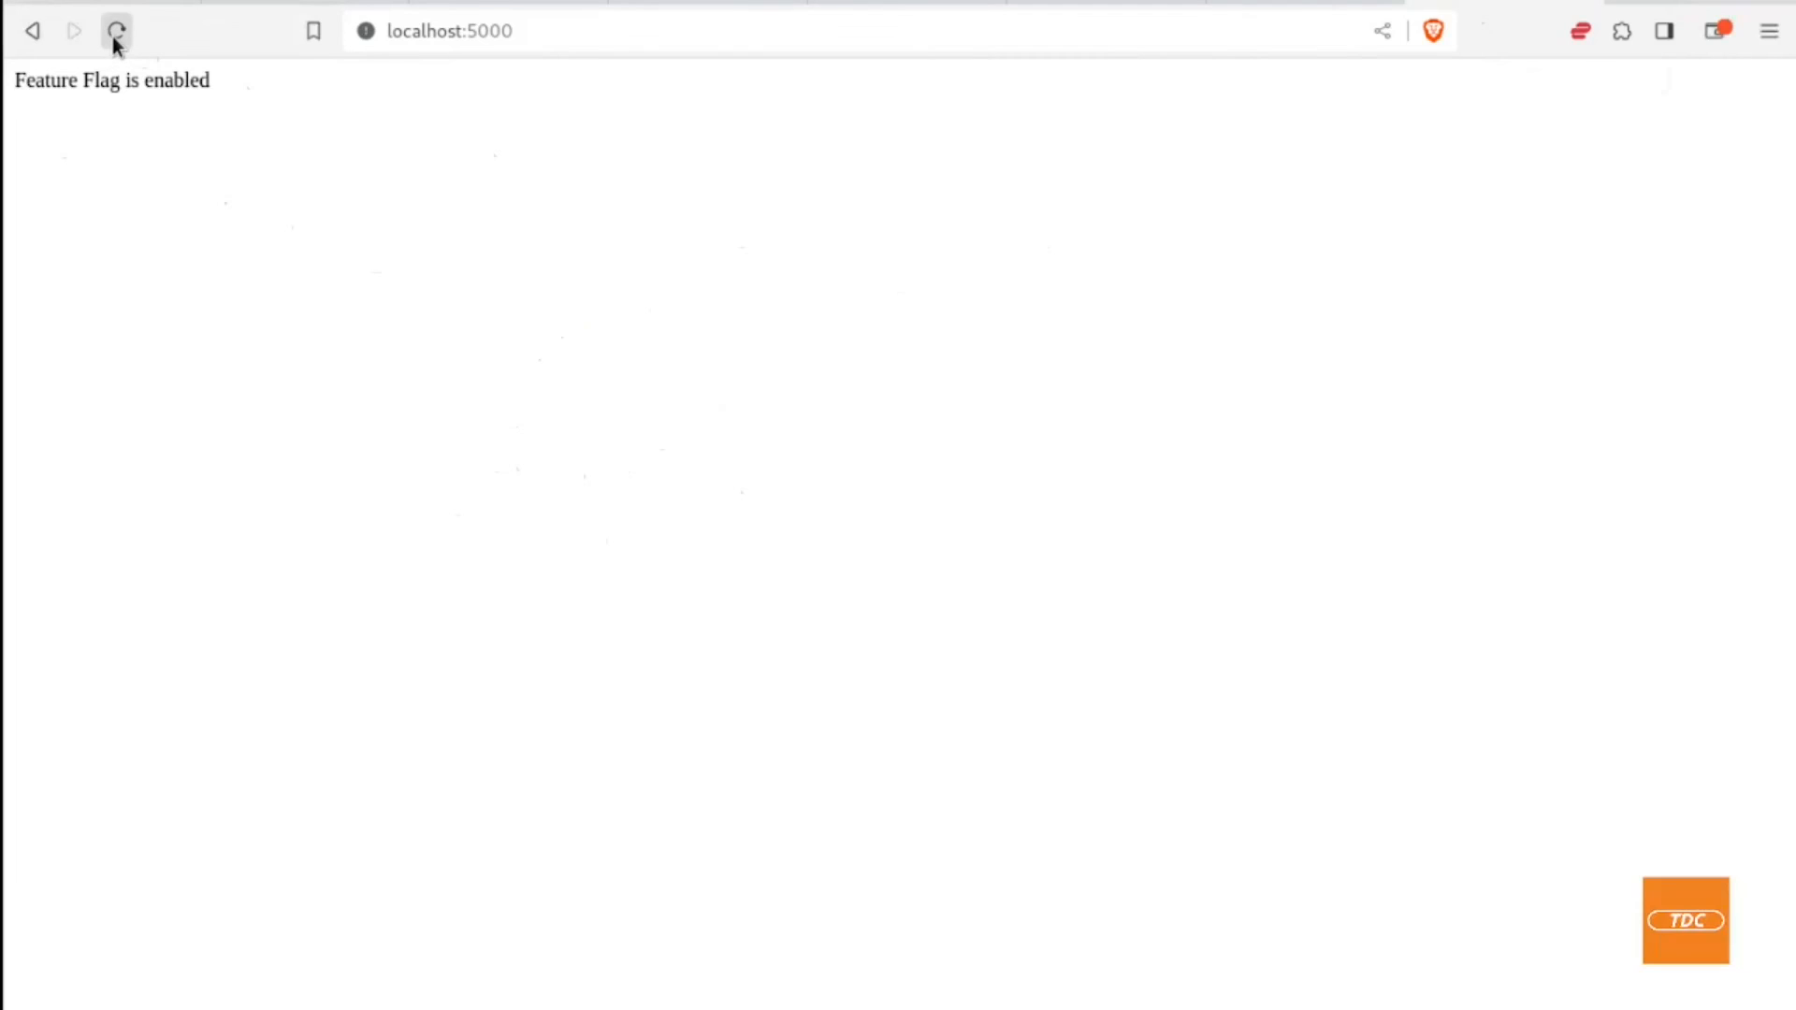
left_click(116, 31)
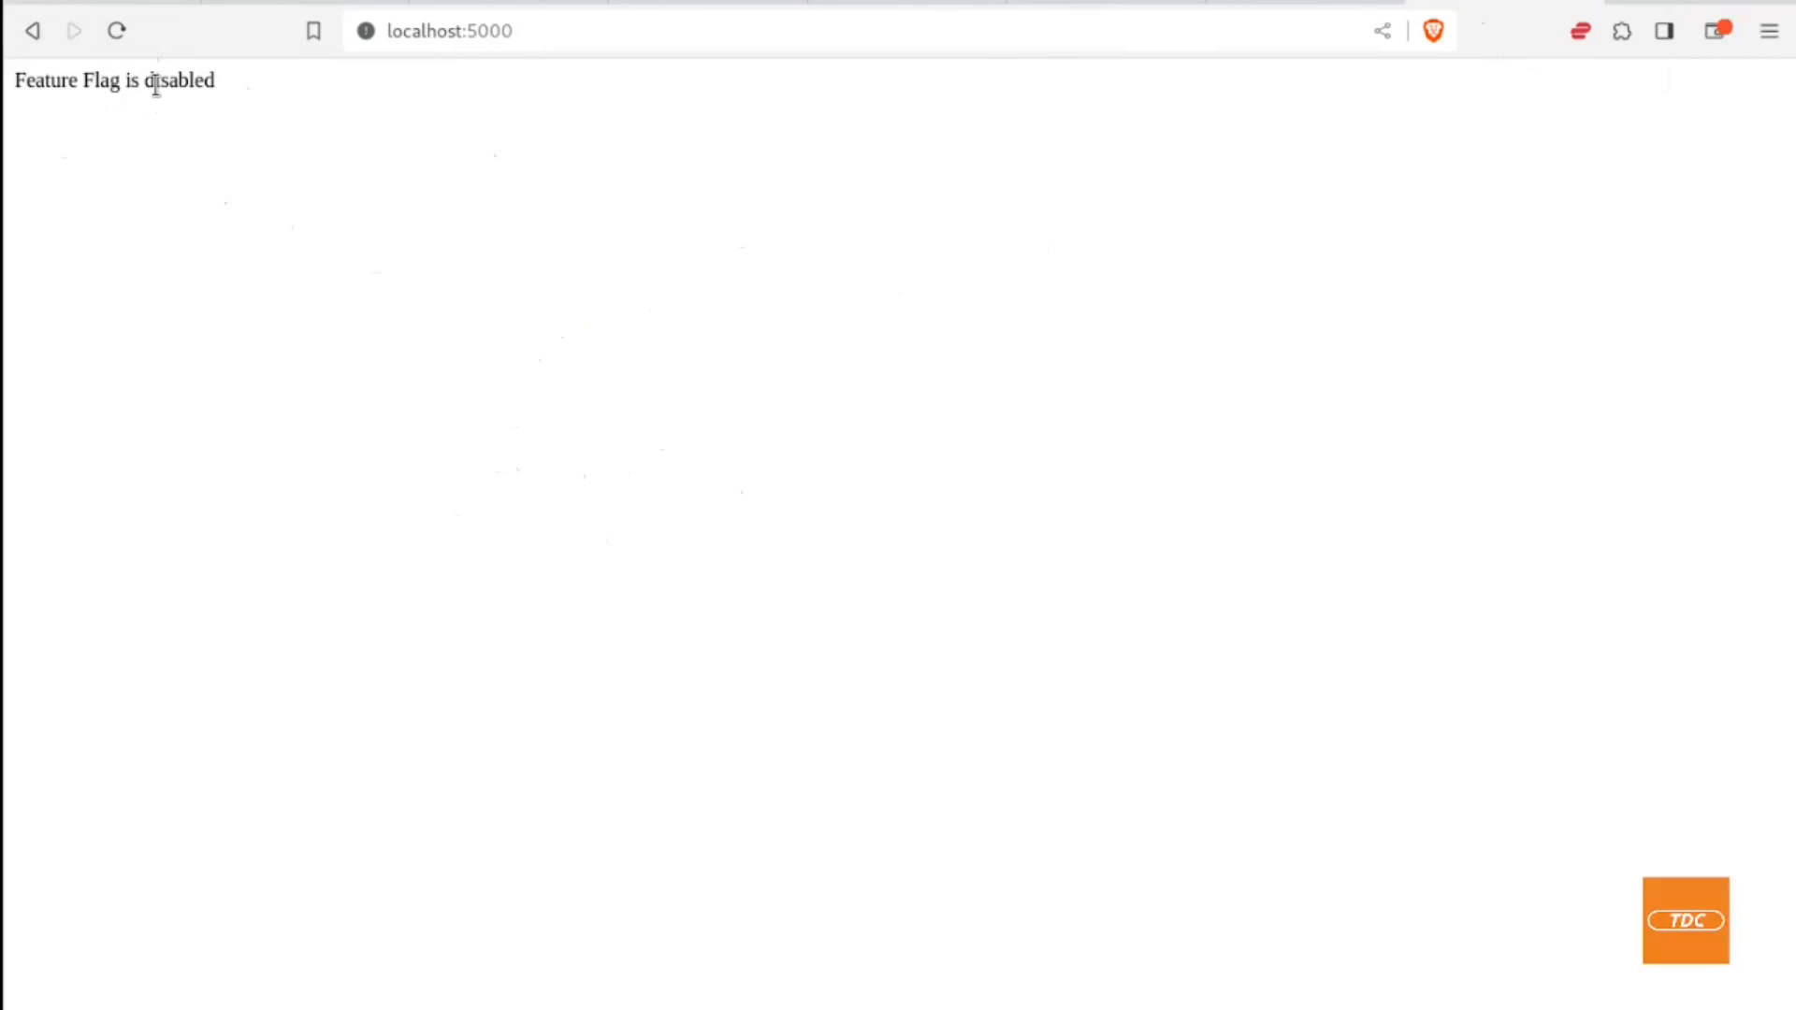